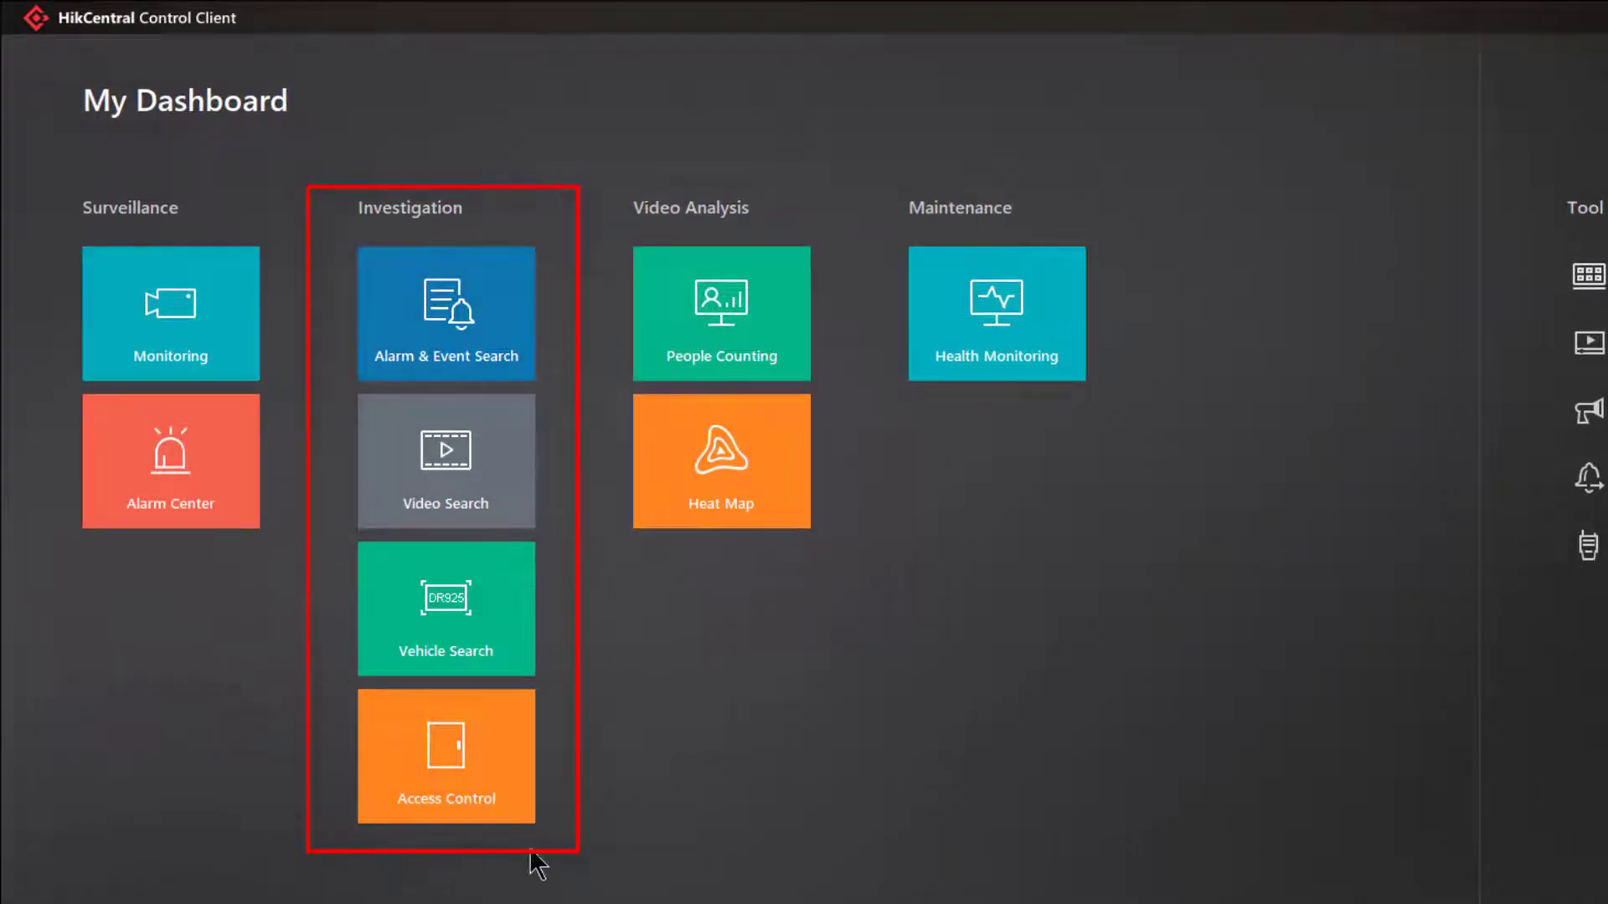
mouse_move(295, 223)
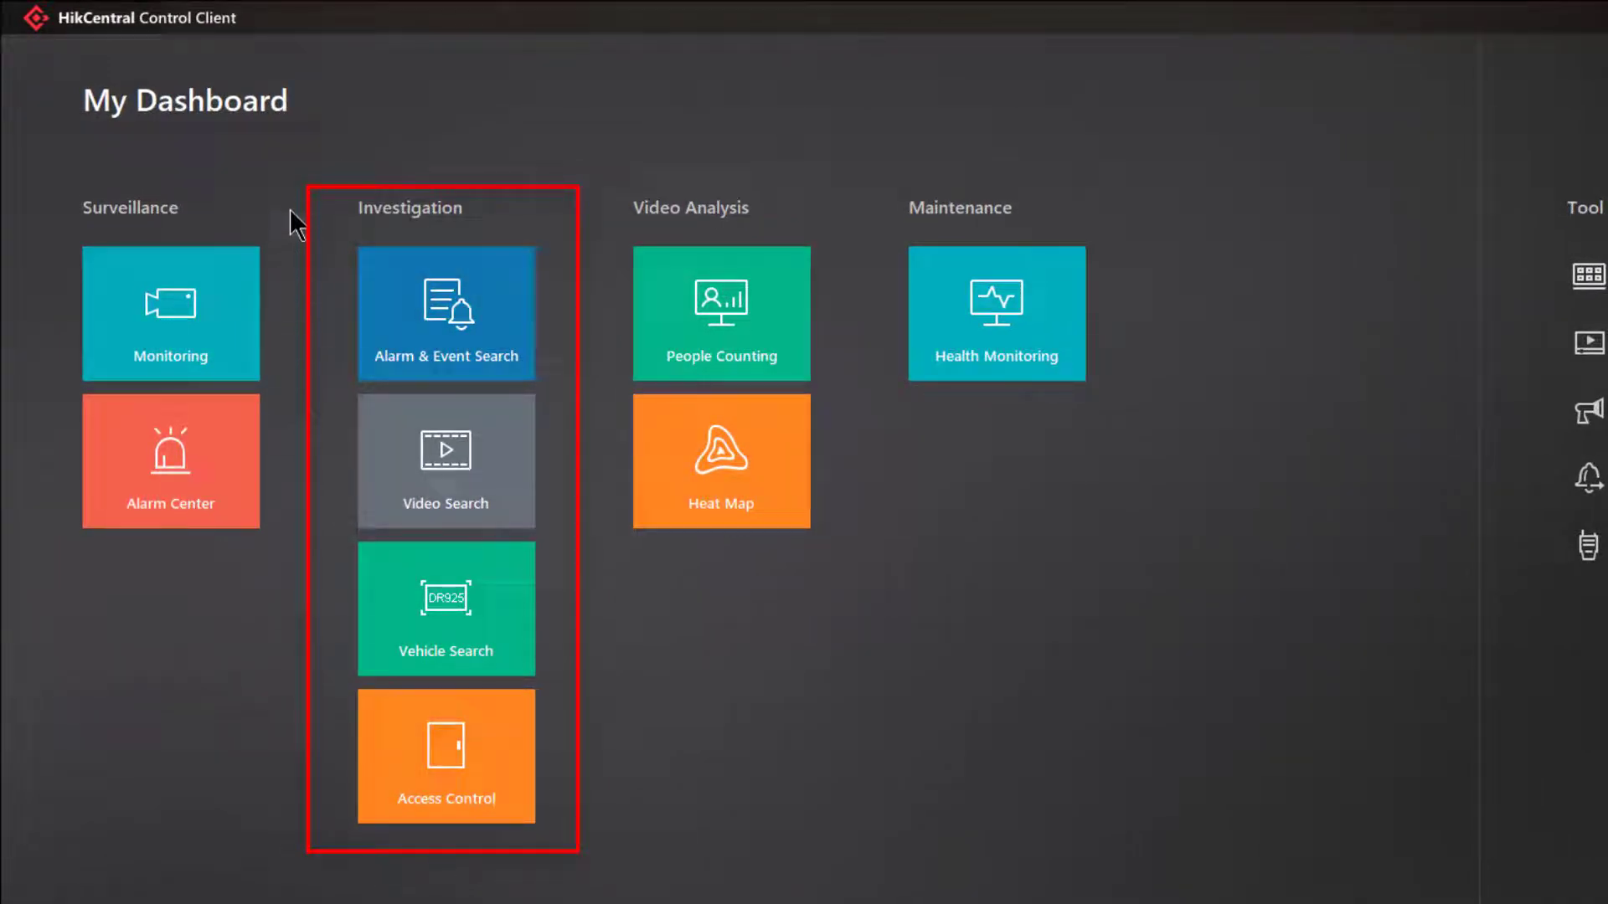
mouse_move(446, 608)
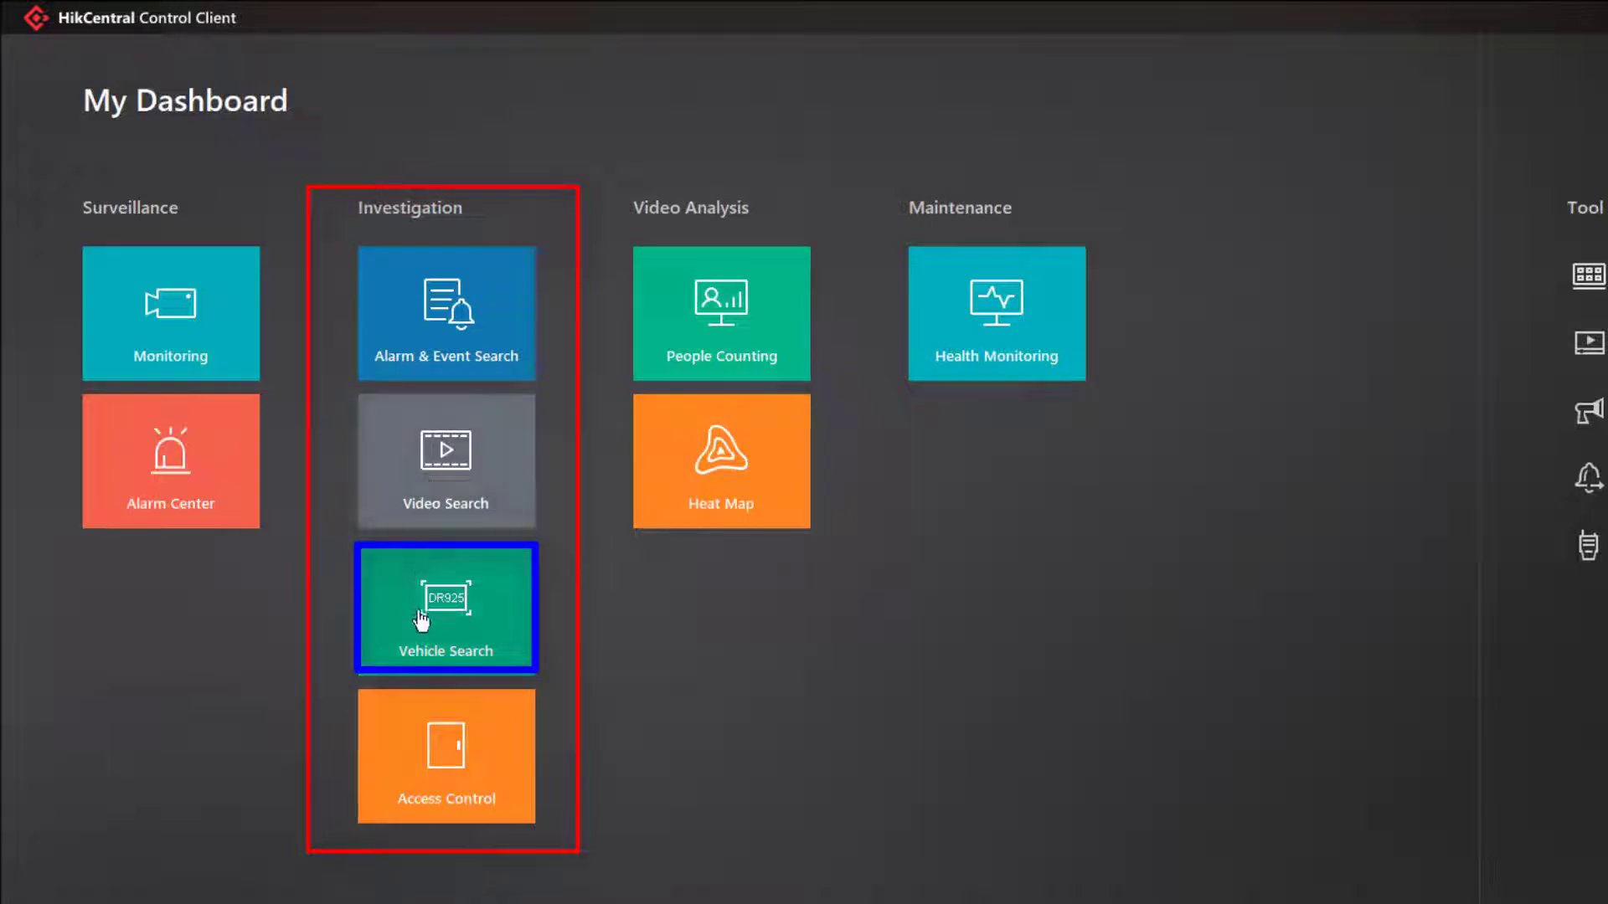
Launch Vehicle Search from the Investigation tiles on My Dashboard
click(446, 608)
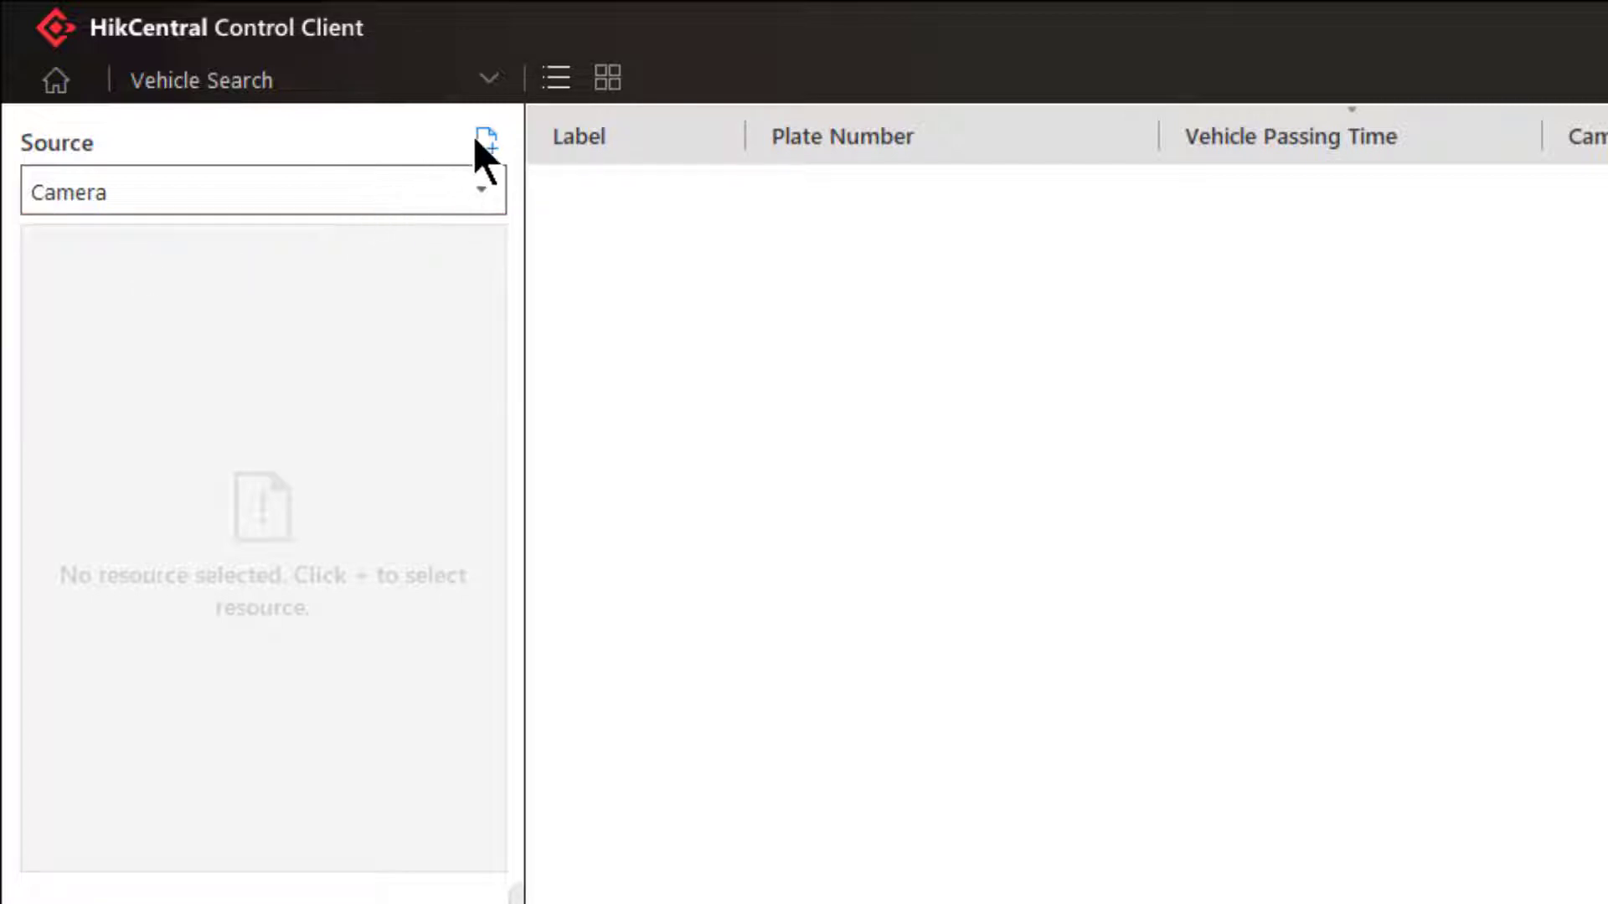
Select both Parking Lot Entrance ANPR cameras (Back and Front) as the search source
click(486, 141)
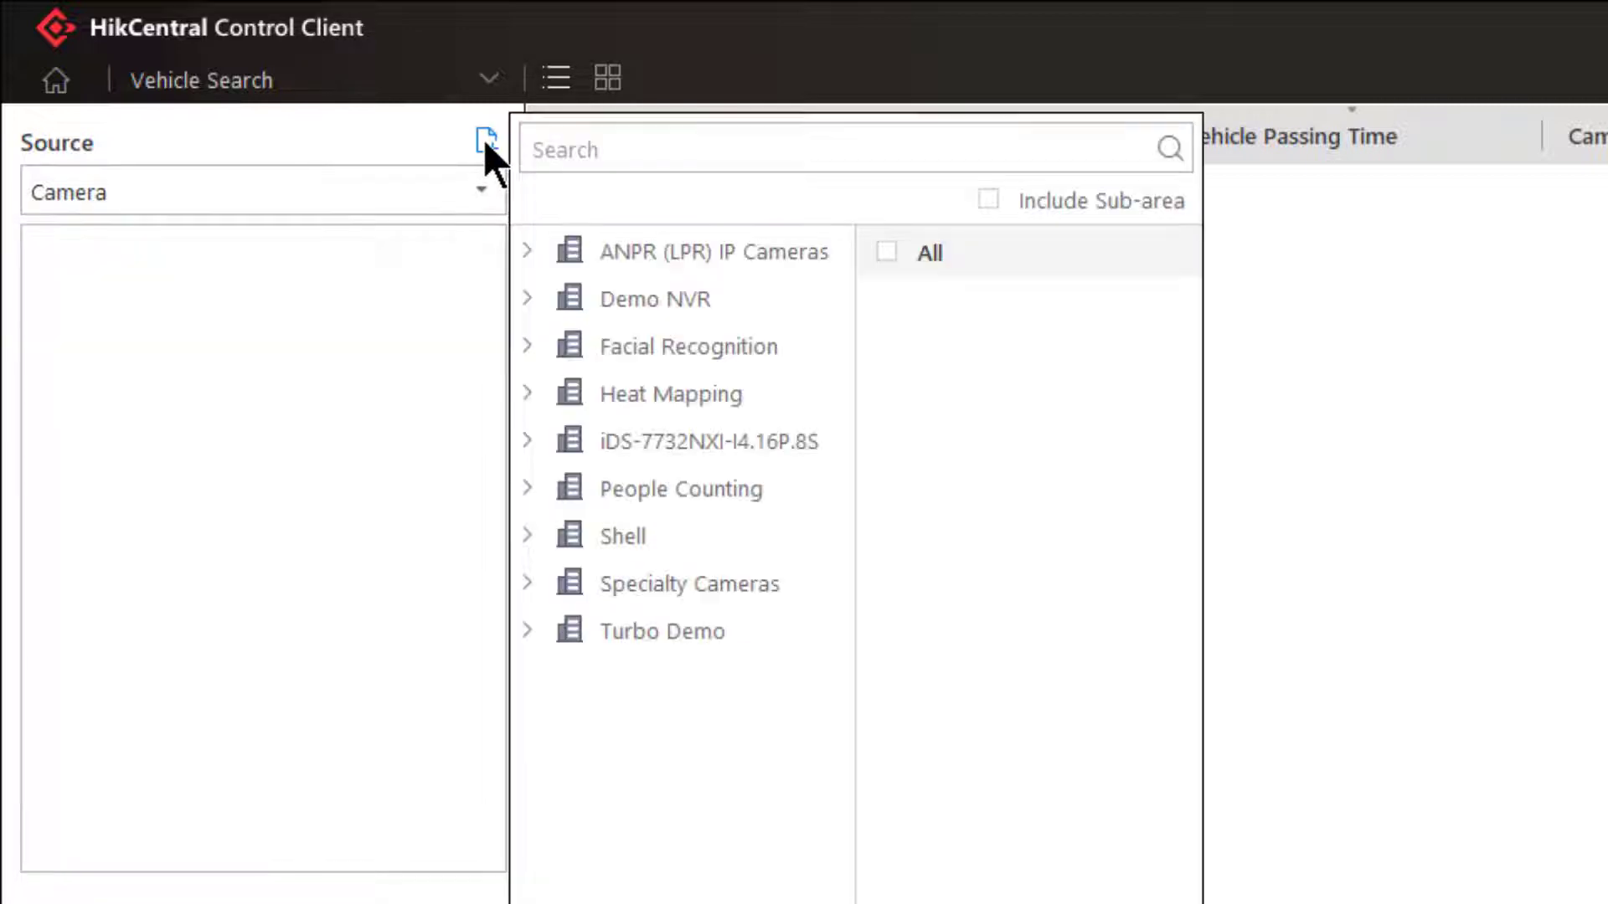
mouse_move(575, 242)
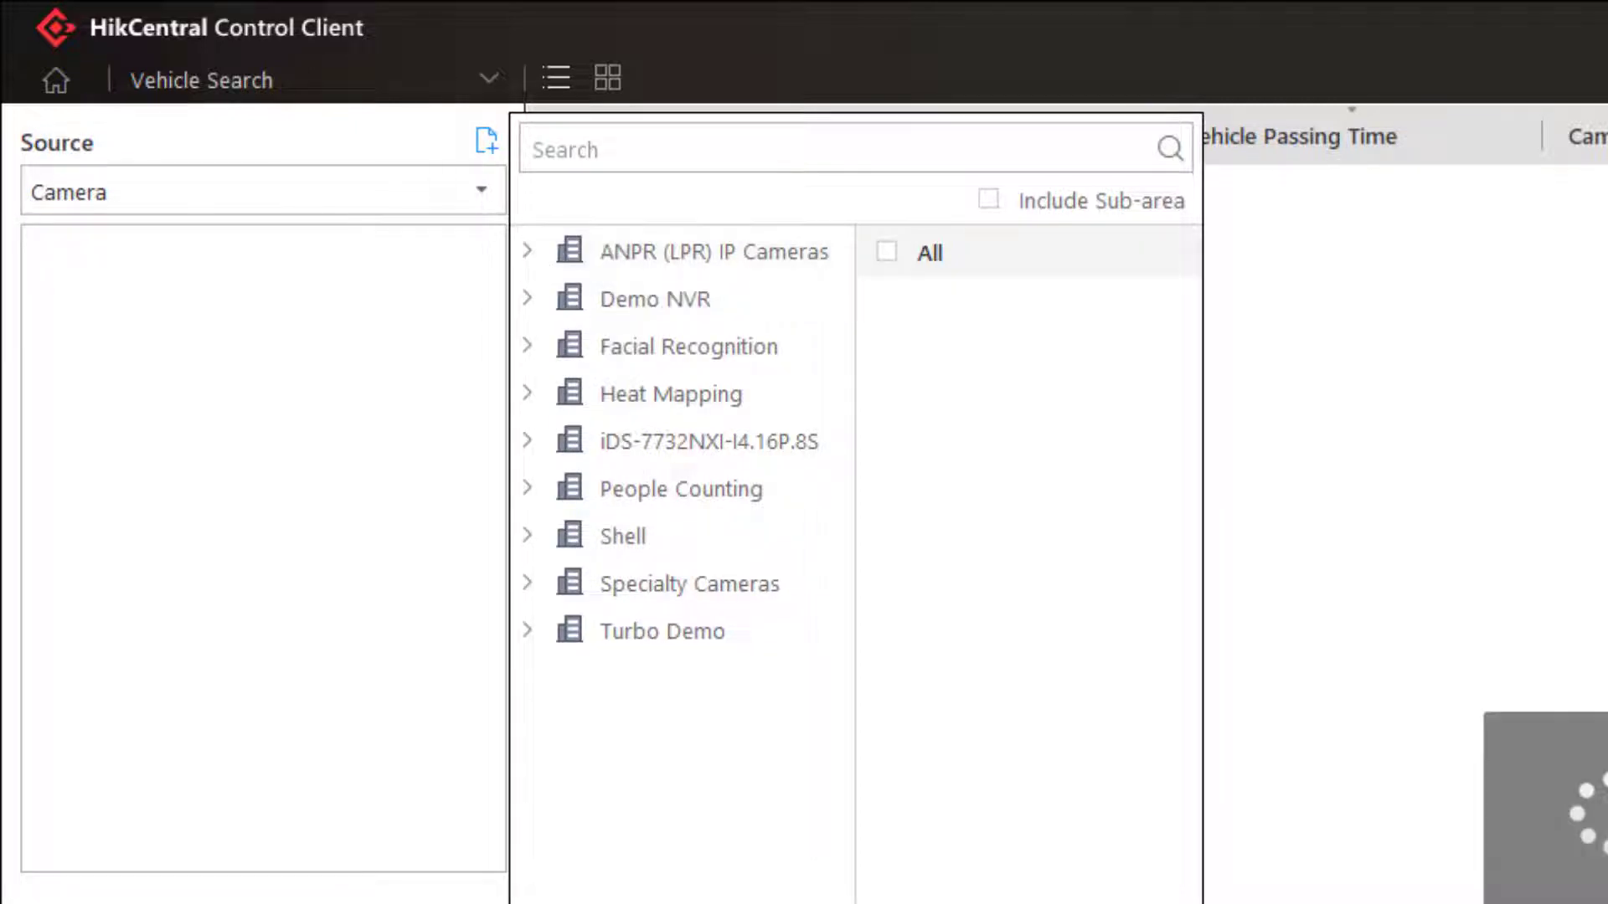
click(712, 251)
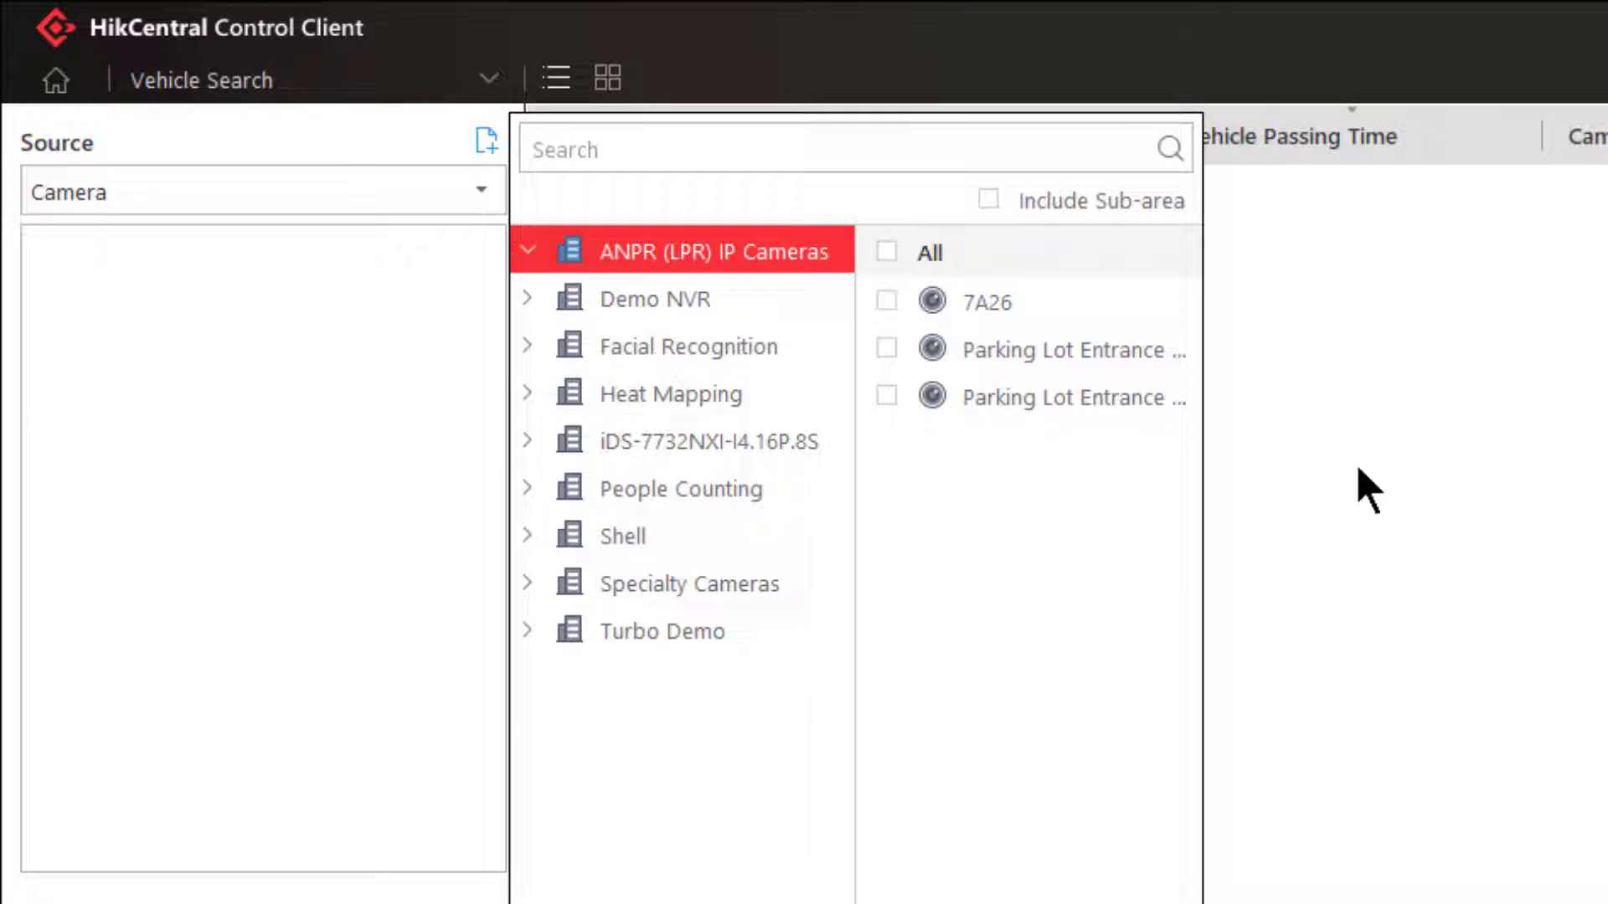
click(886, 350)
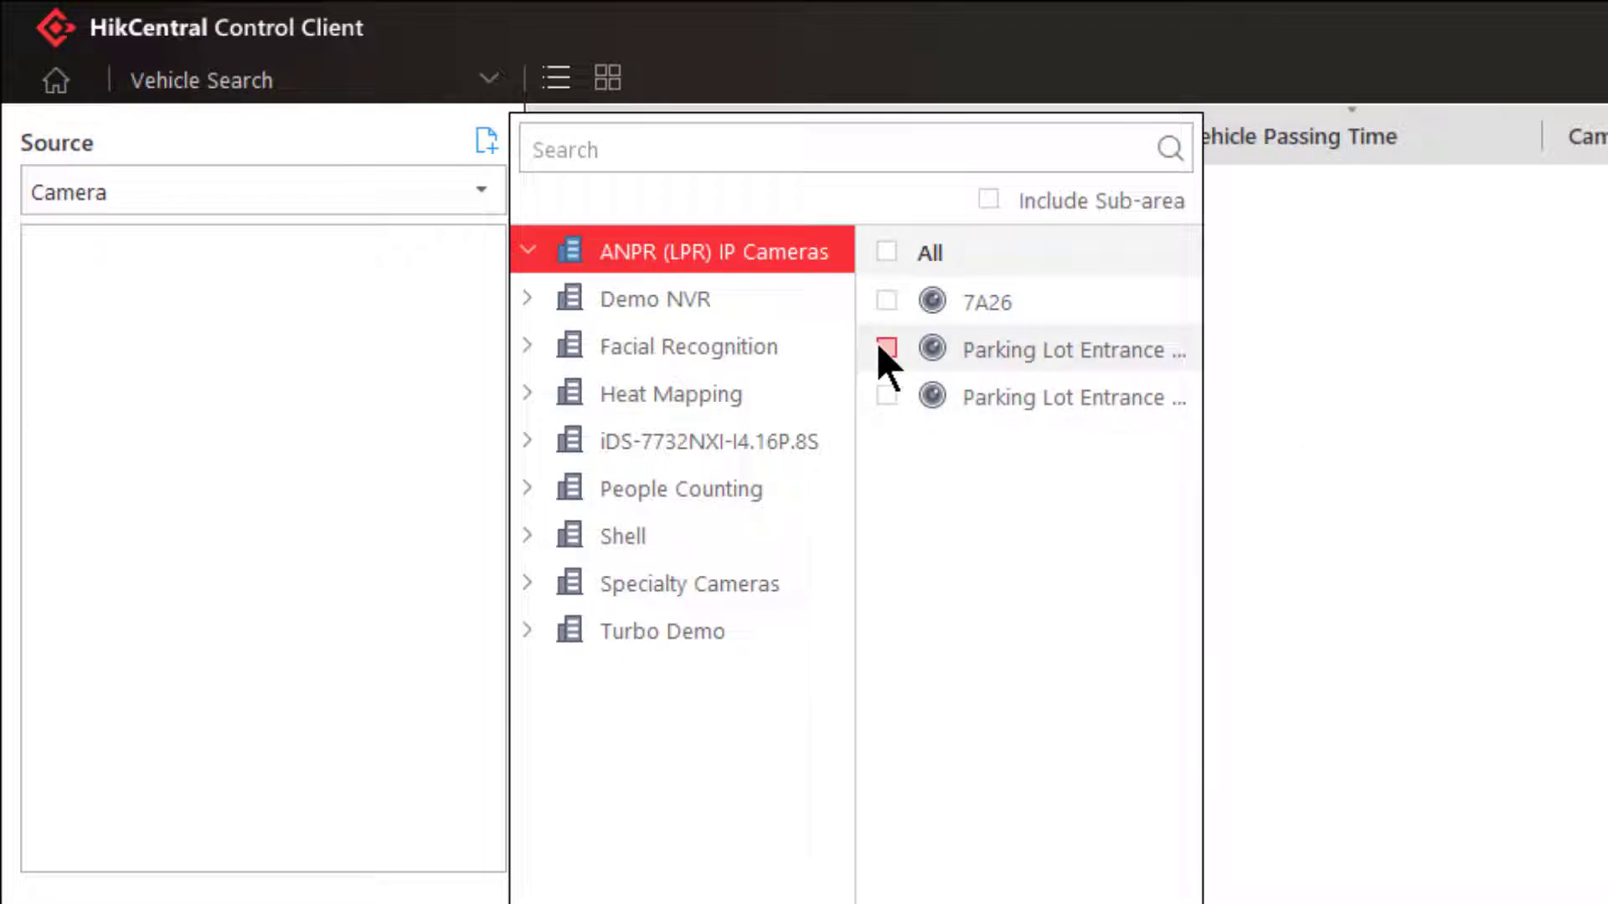
click(886, 350)
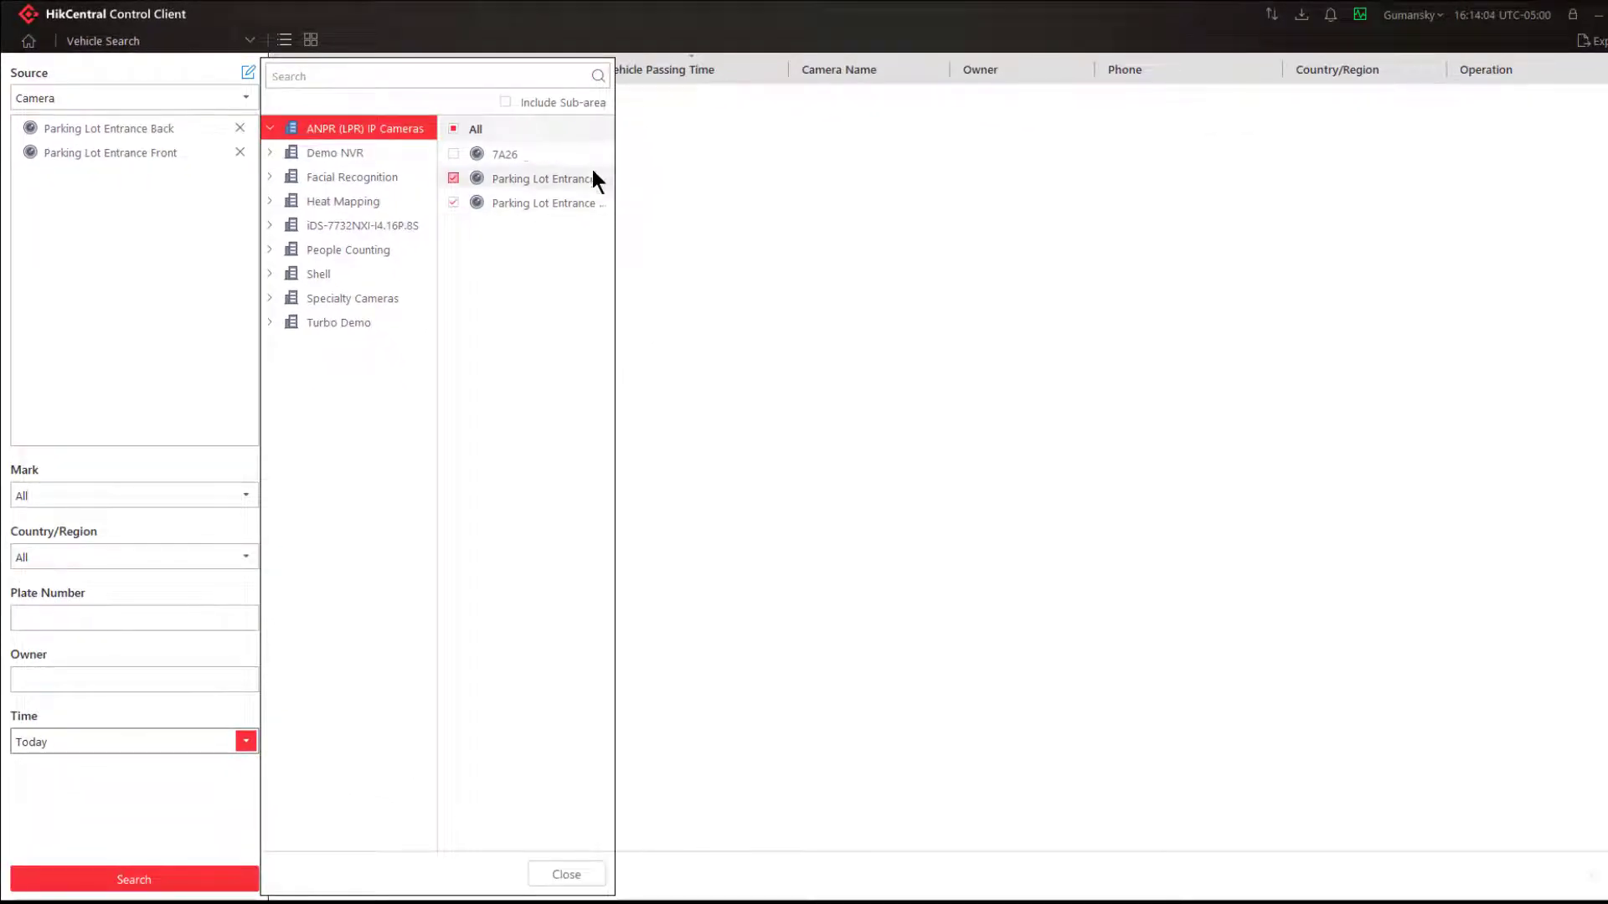
mouse_move(584, 202)
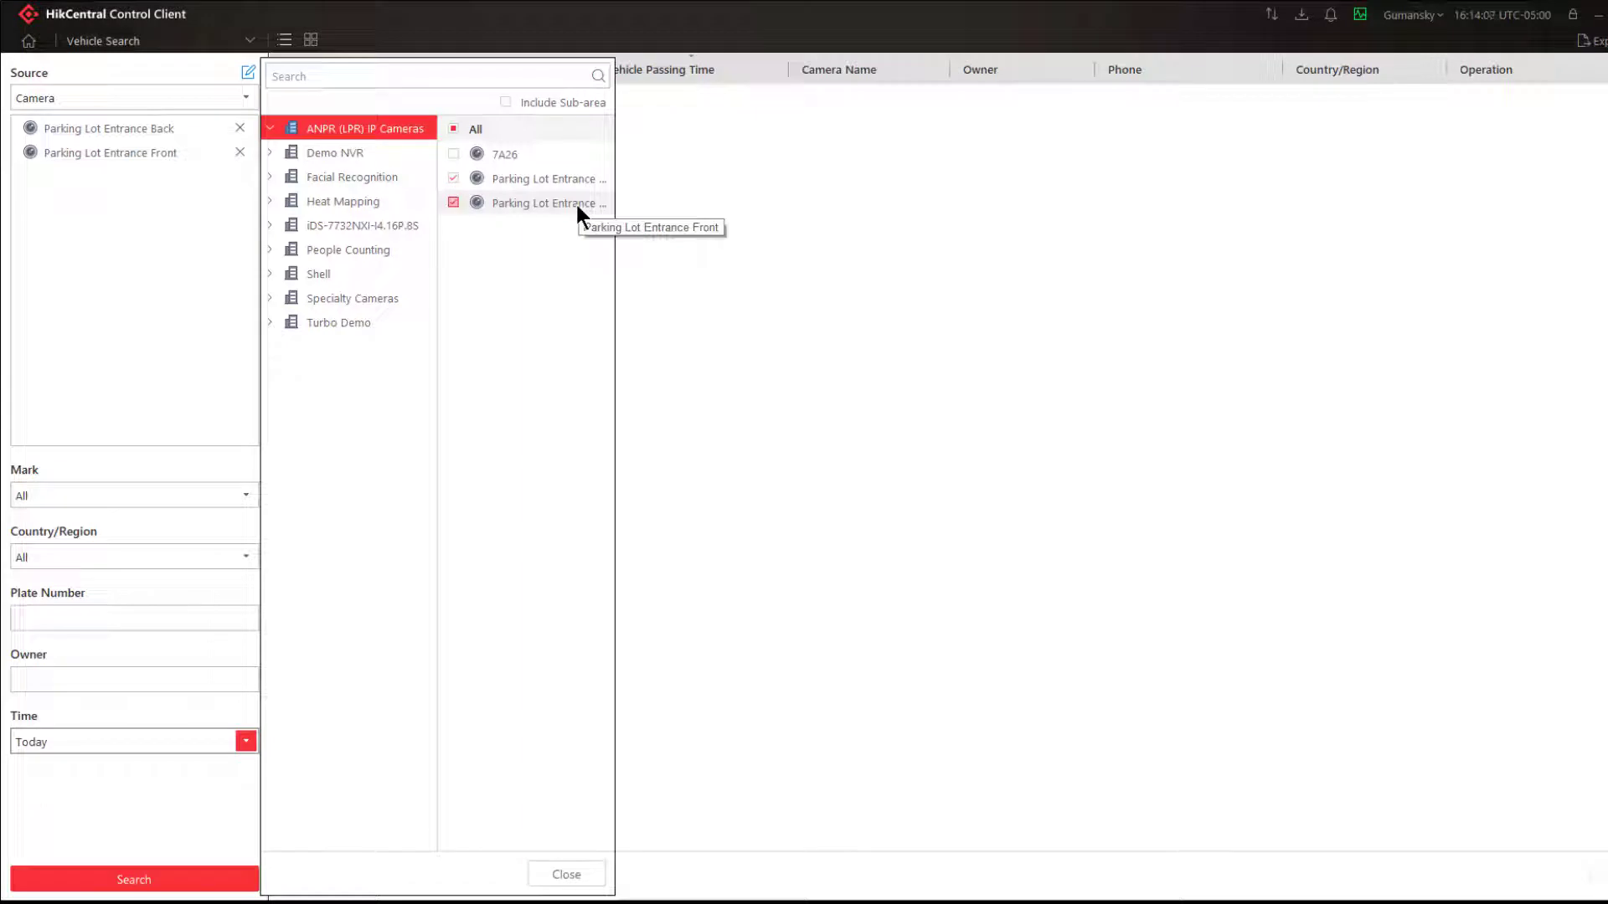
click(566, 874)
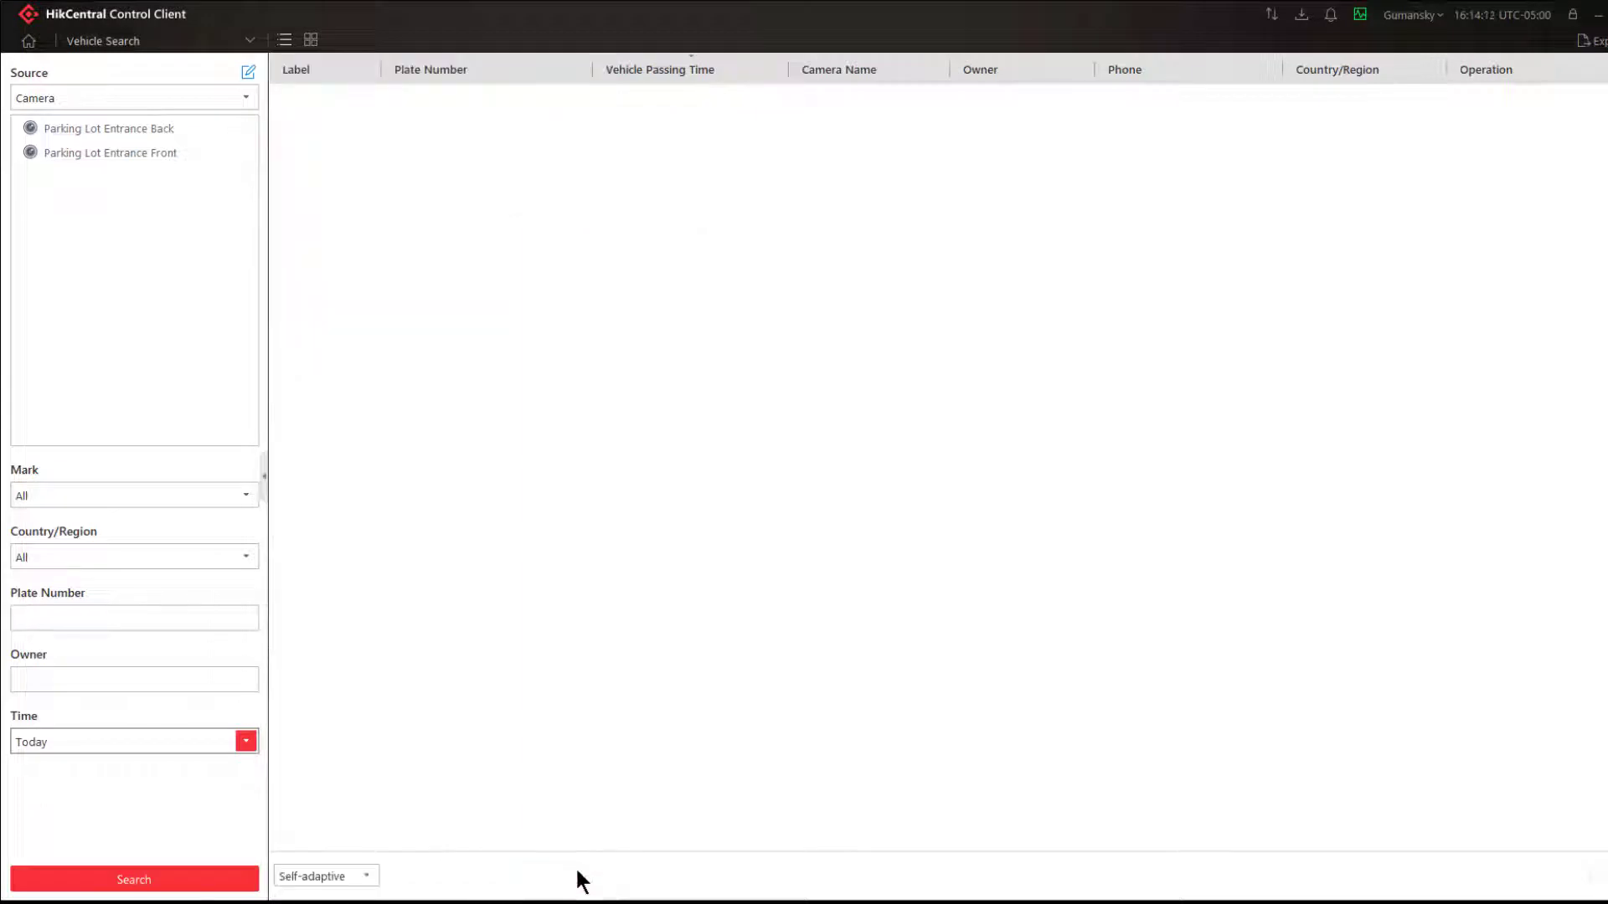
mouse_move(129, 129)
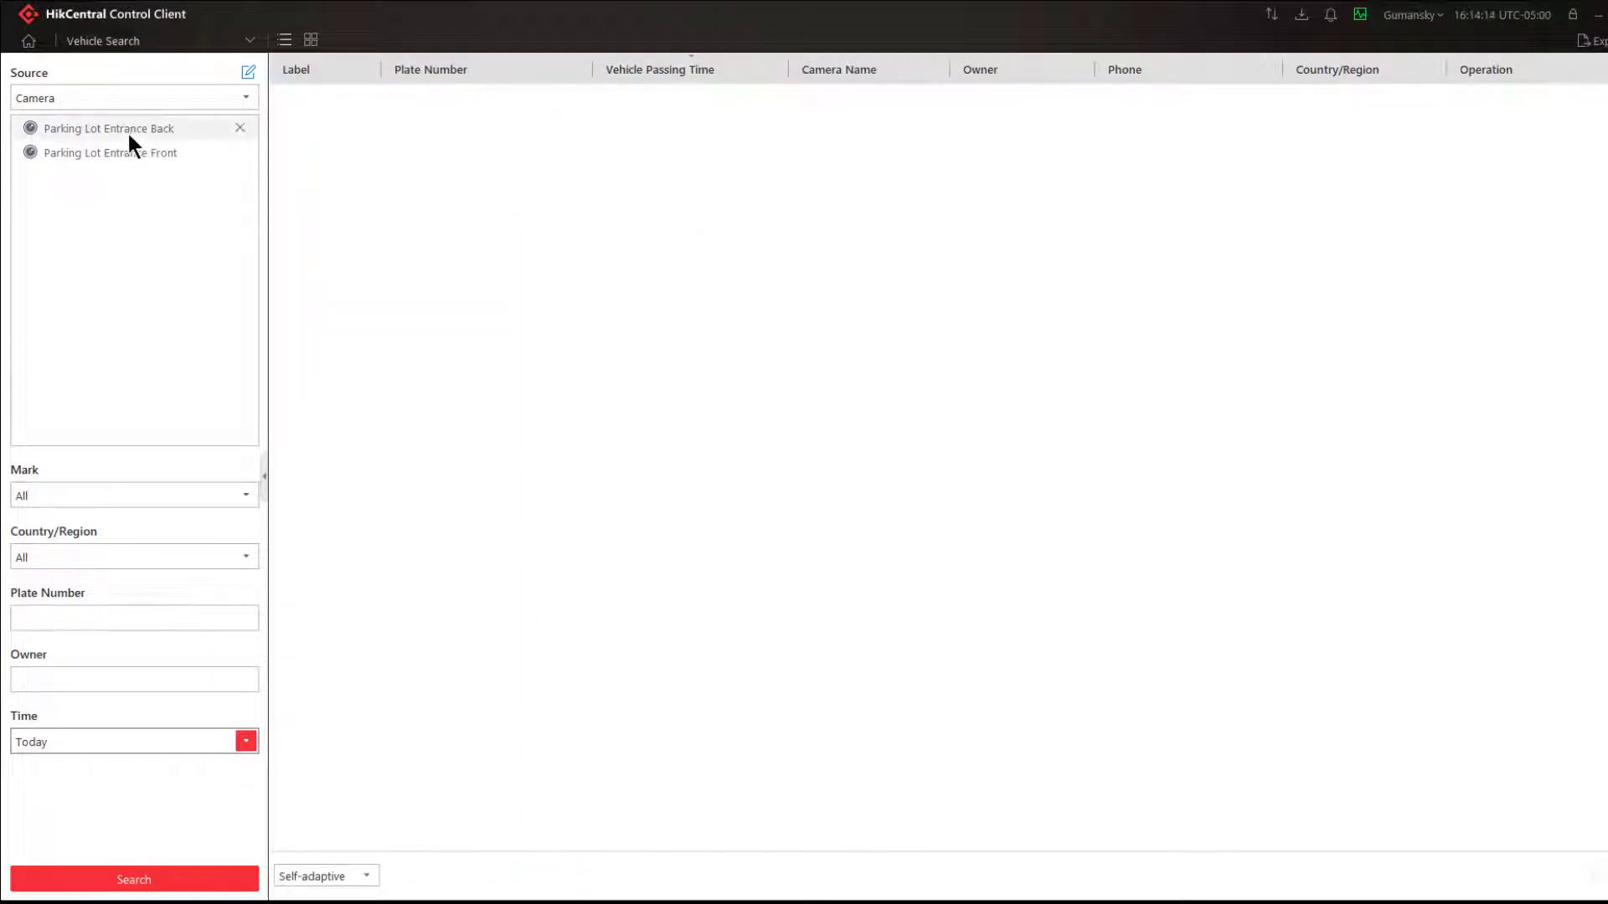
mouse_move(117, 154)
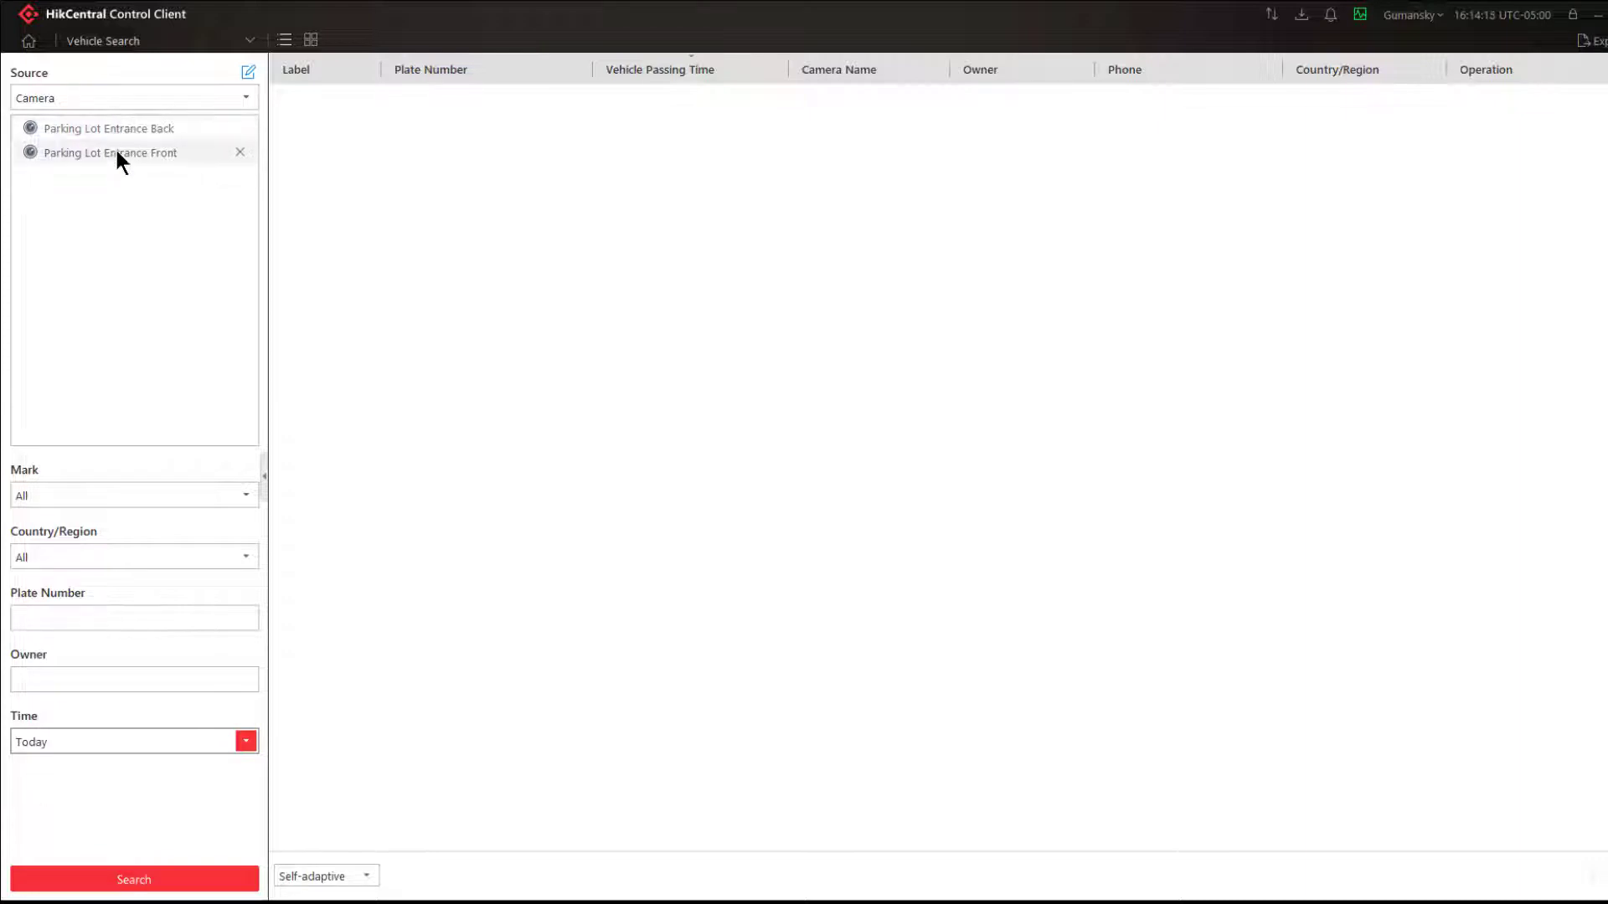
mouse_move(110, 152)
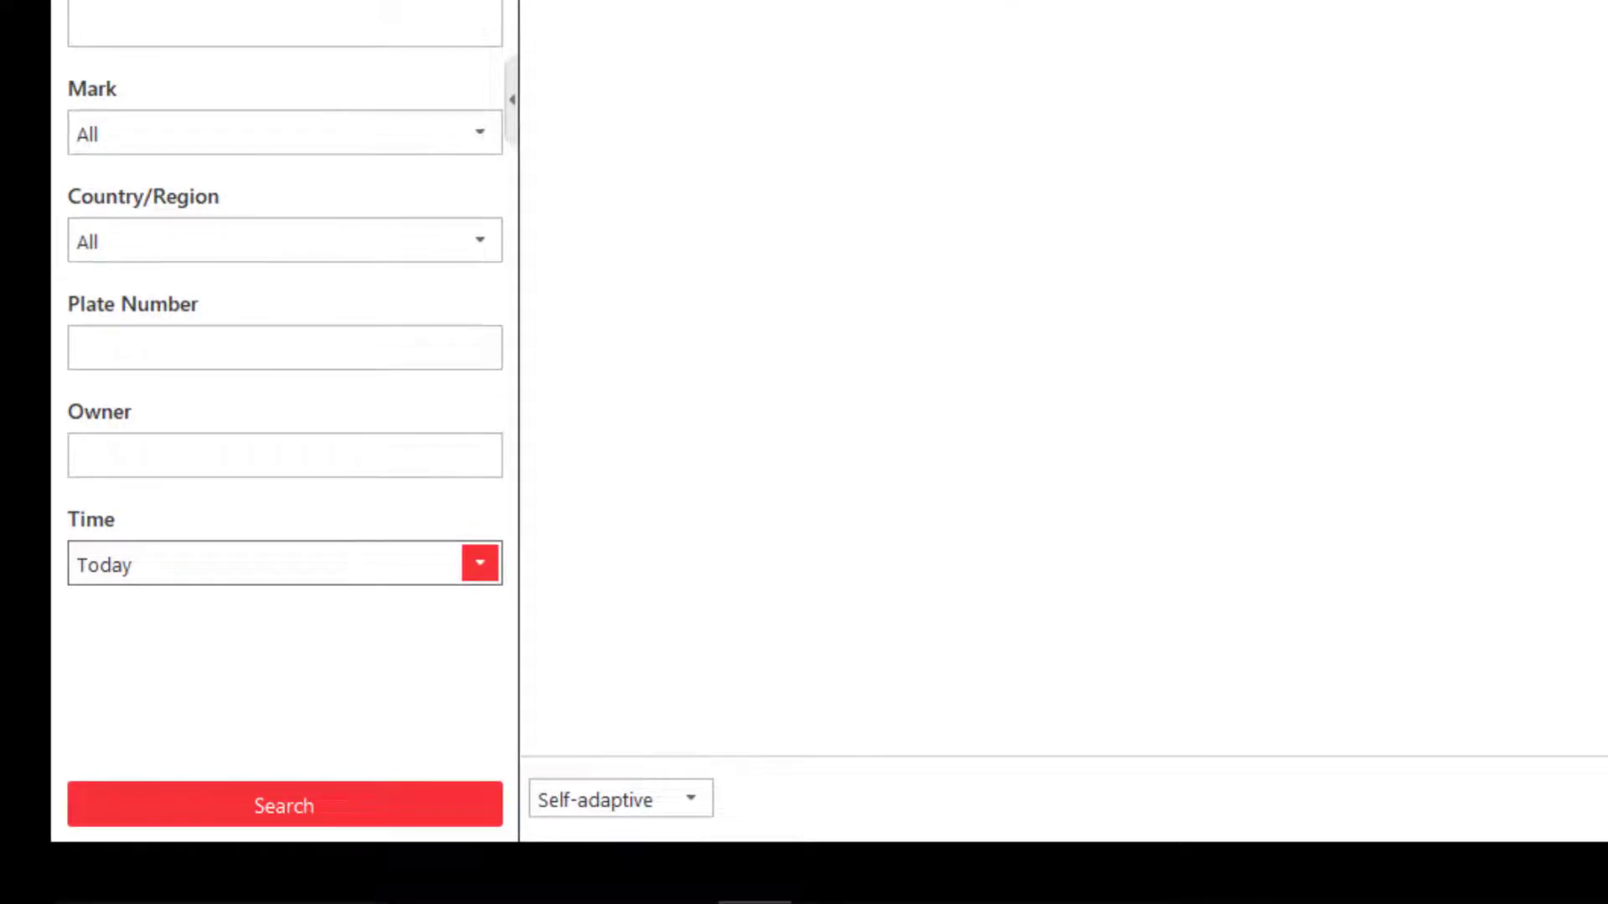
mouse_move(87, 112)
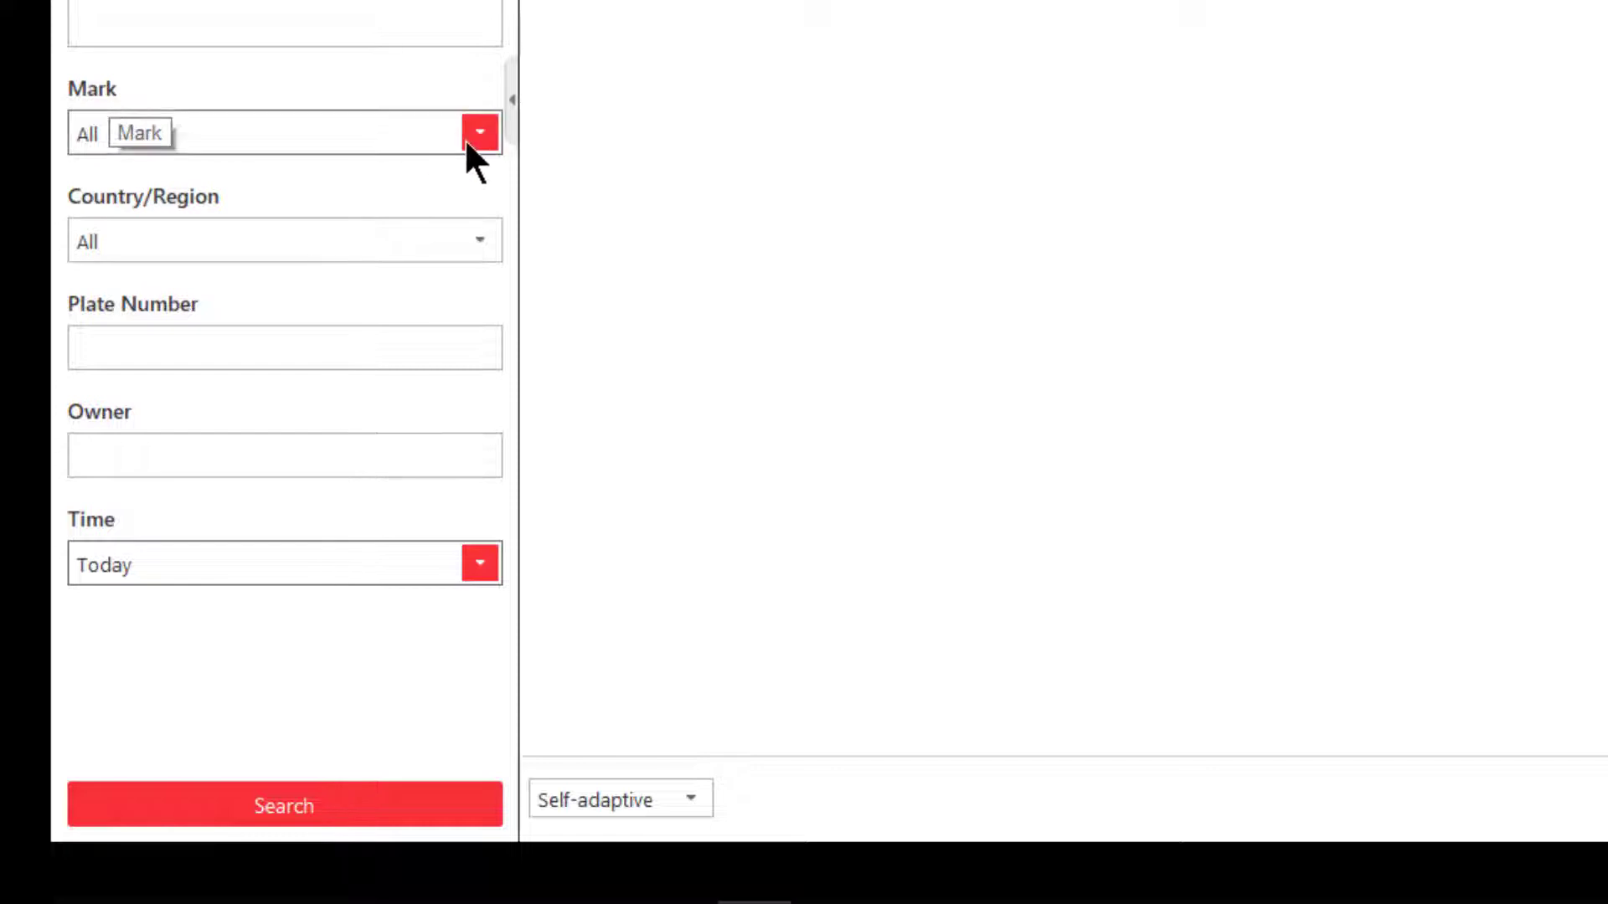
click(477, 132)
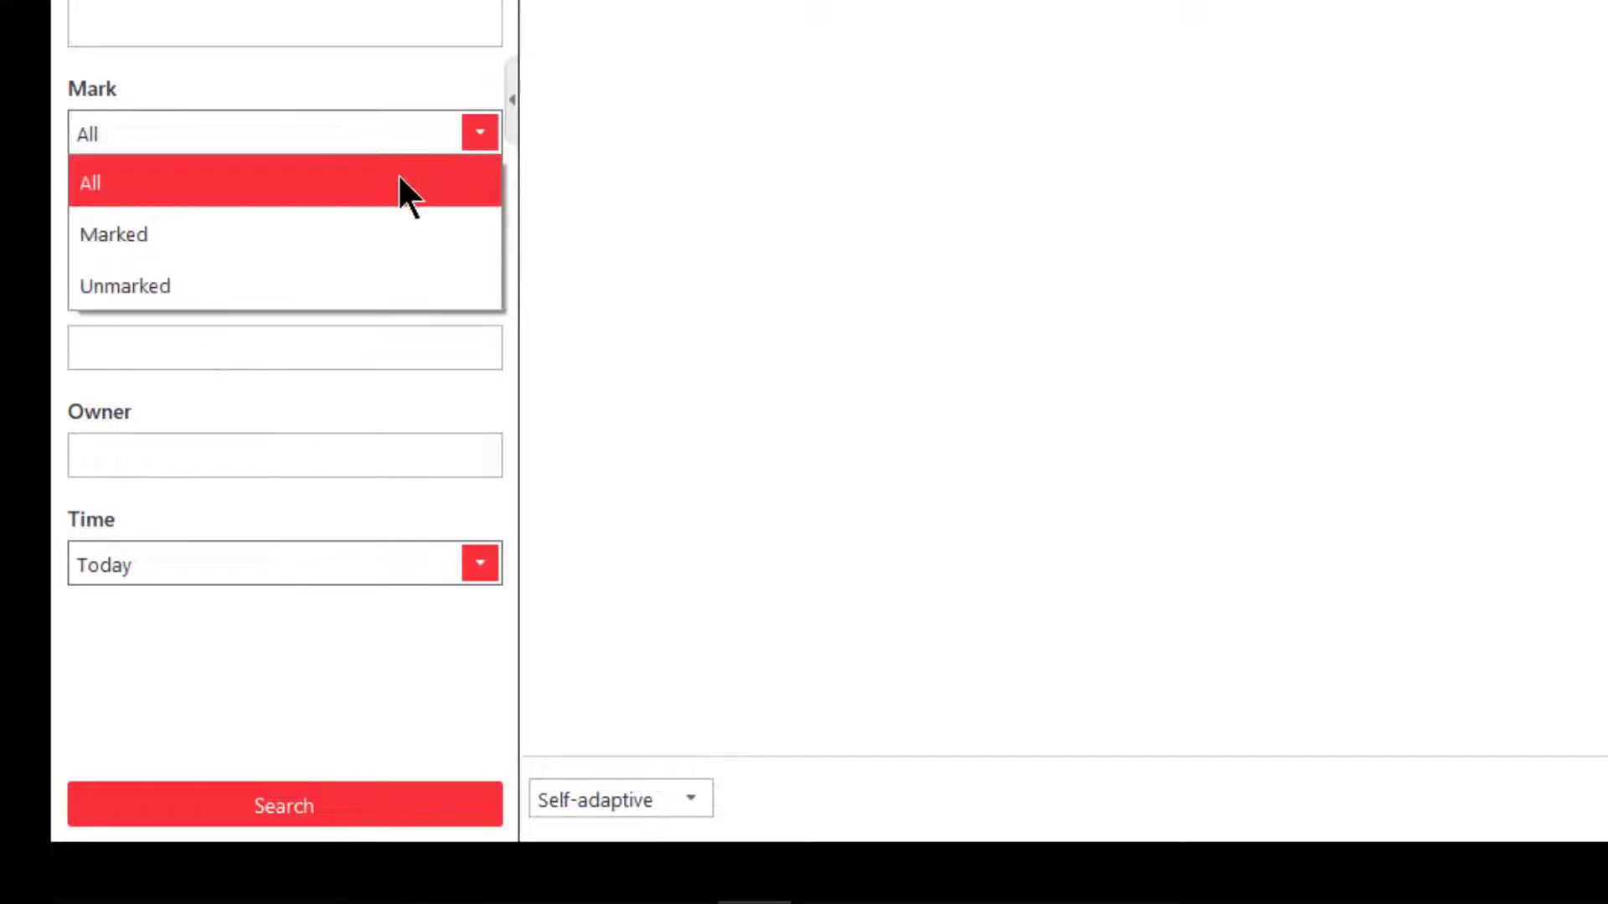
mouse_move(354, 129)
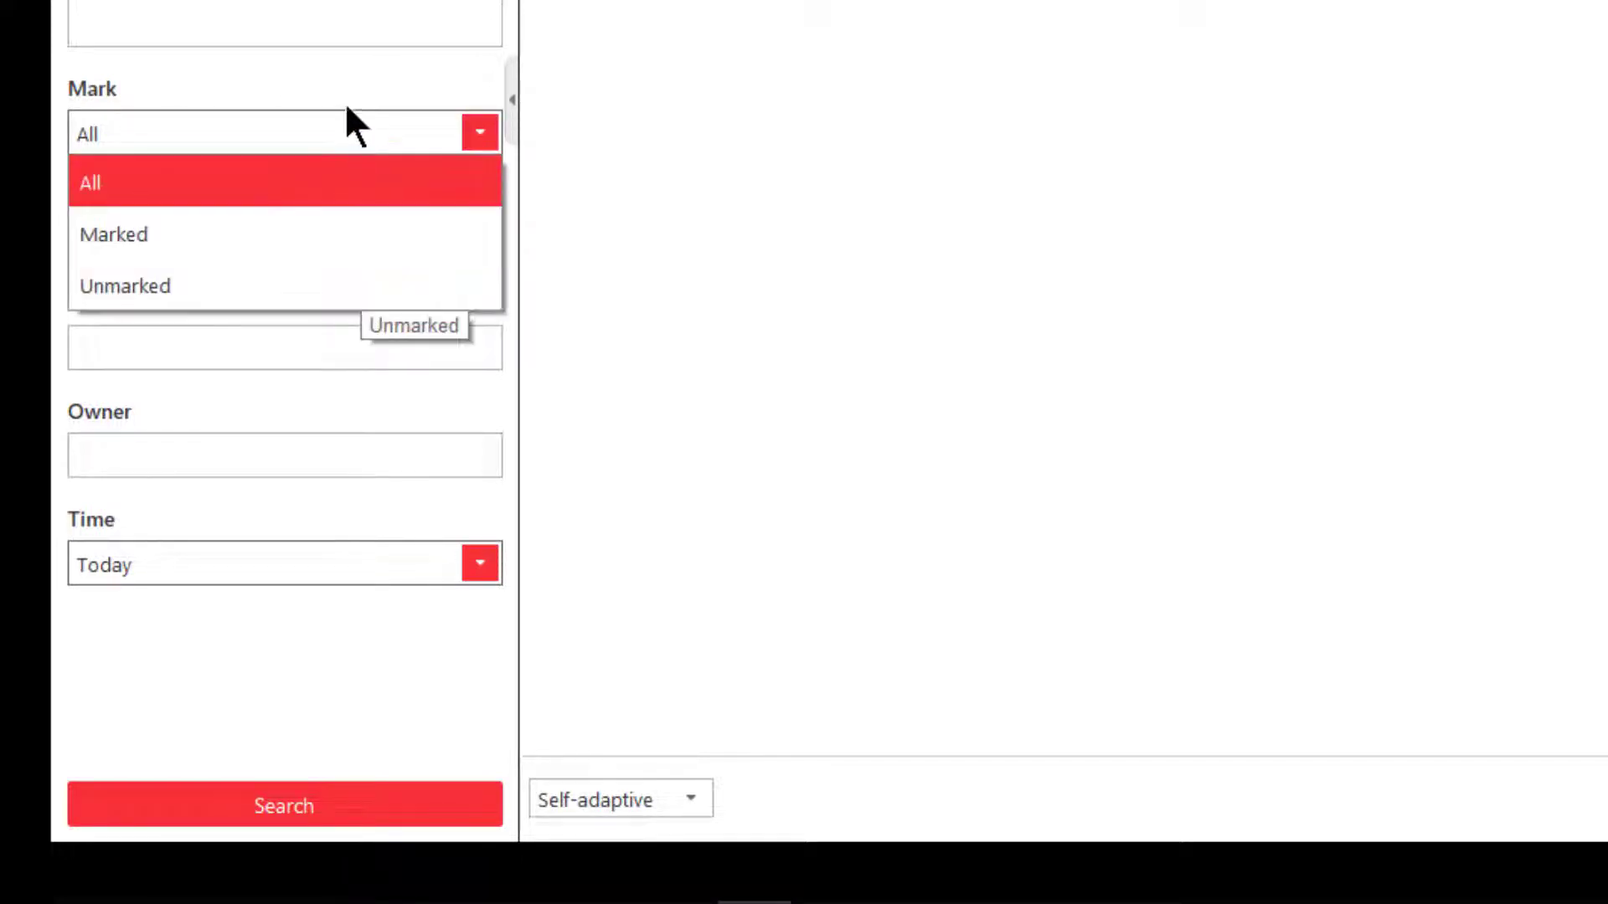
mouse_move(353, 92)
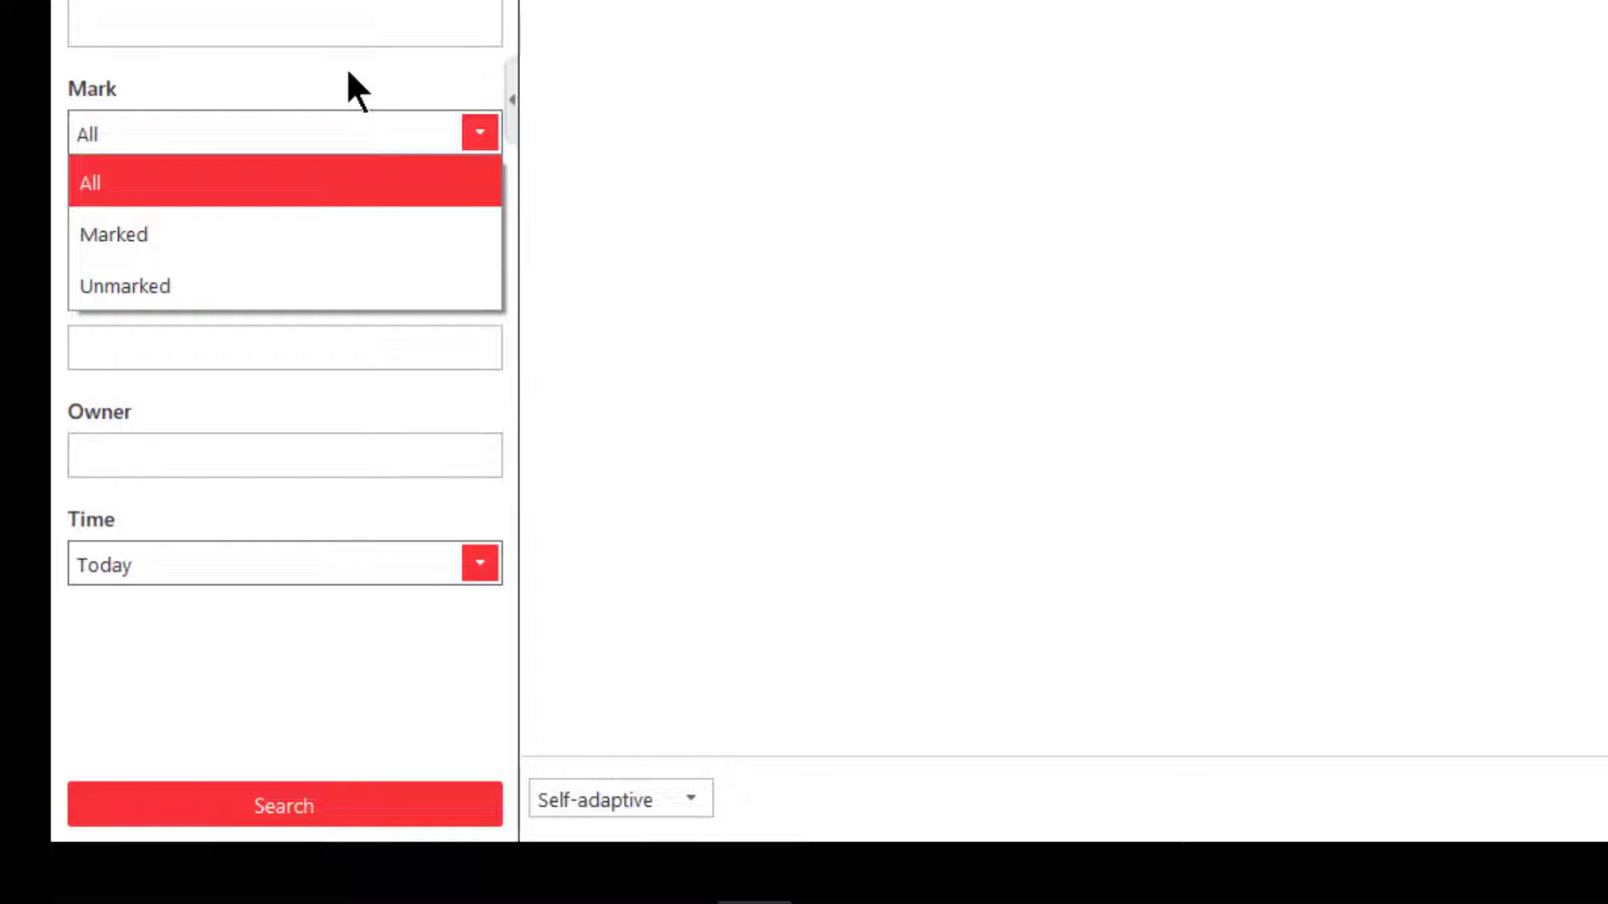
click(285, 182)
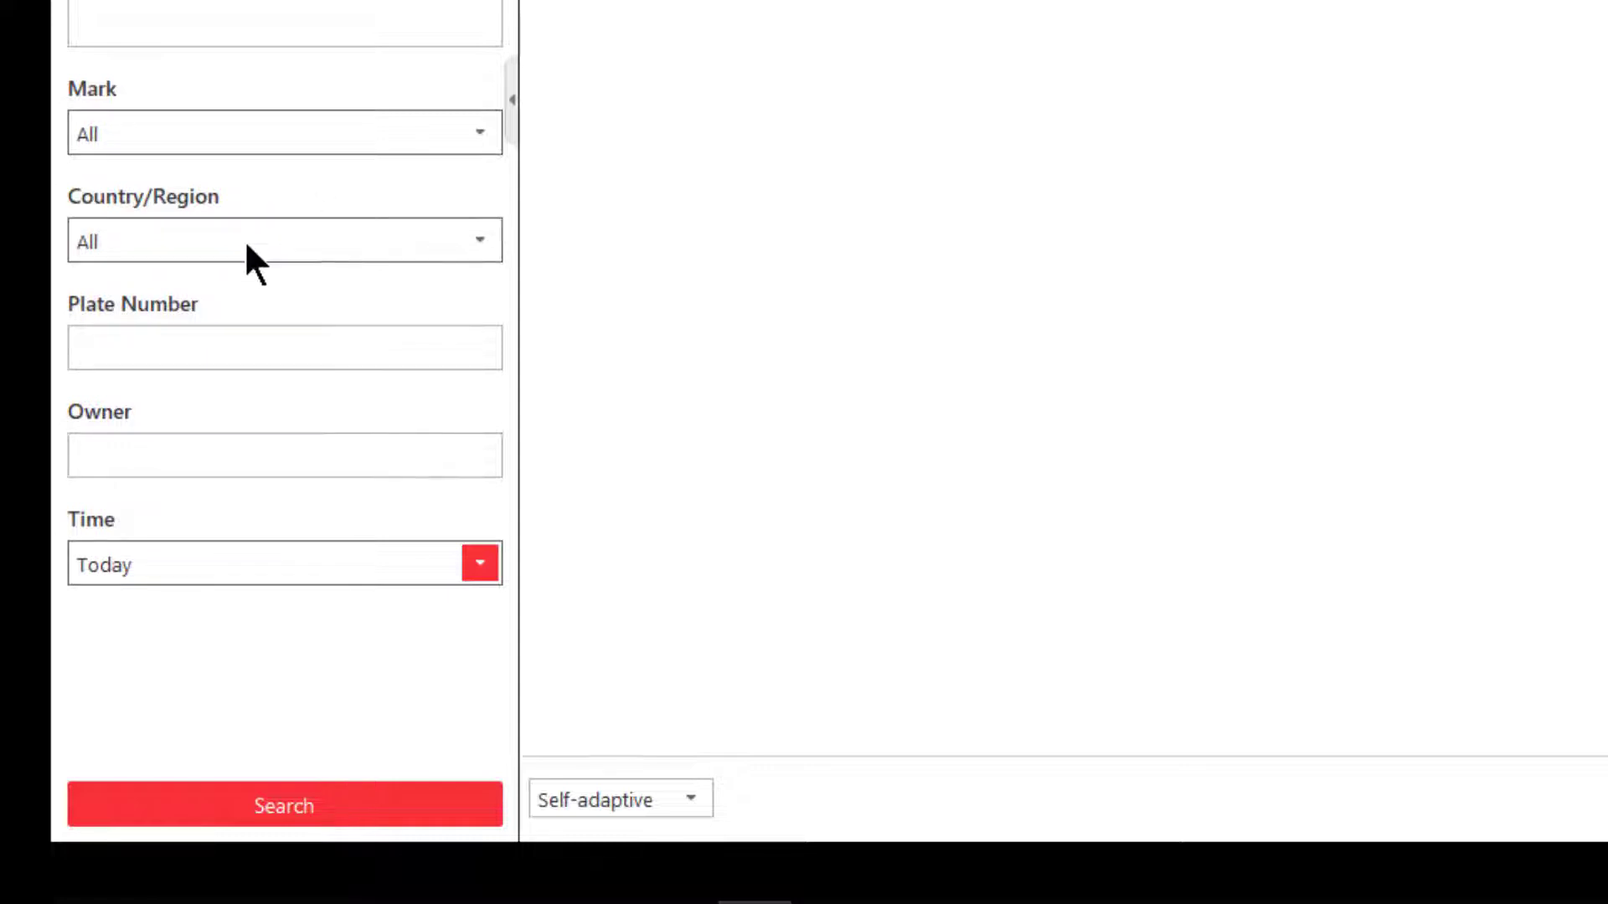
mouse_move(256, 252)
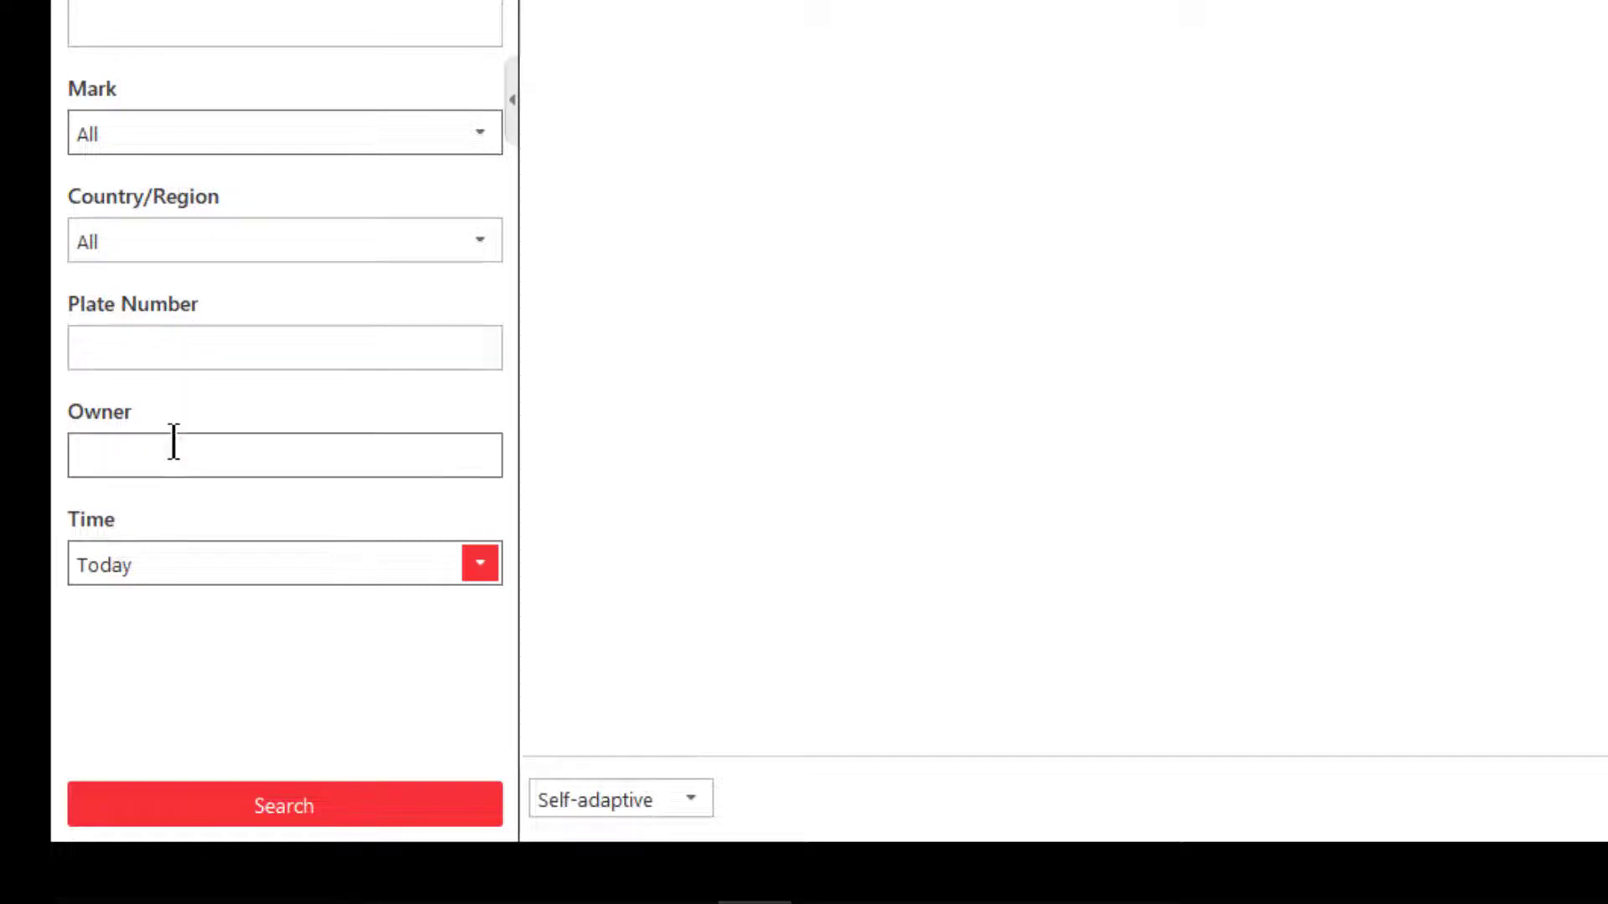
mouse_move(230, 420)
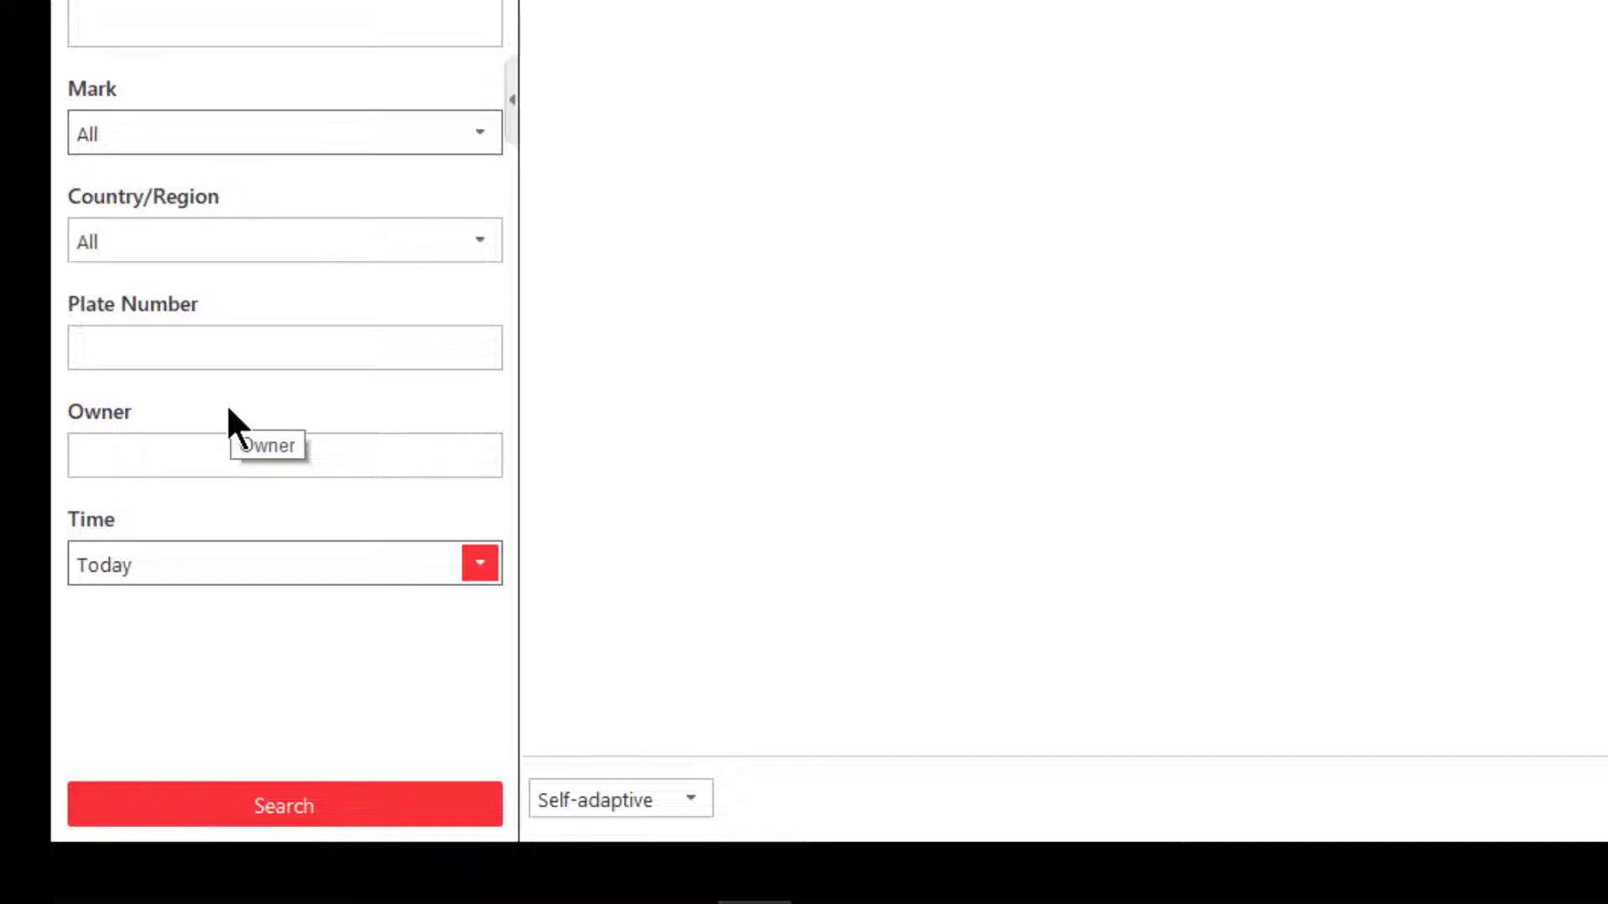
mouse_move(234, 429)
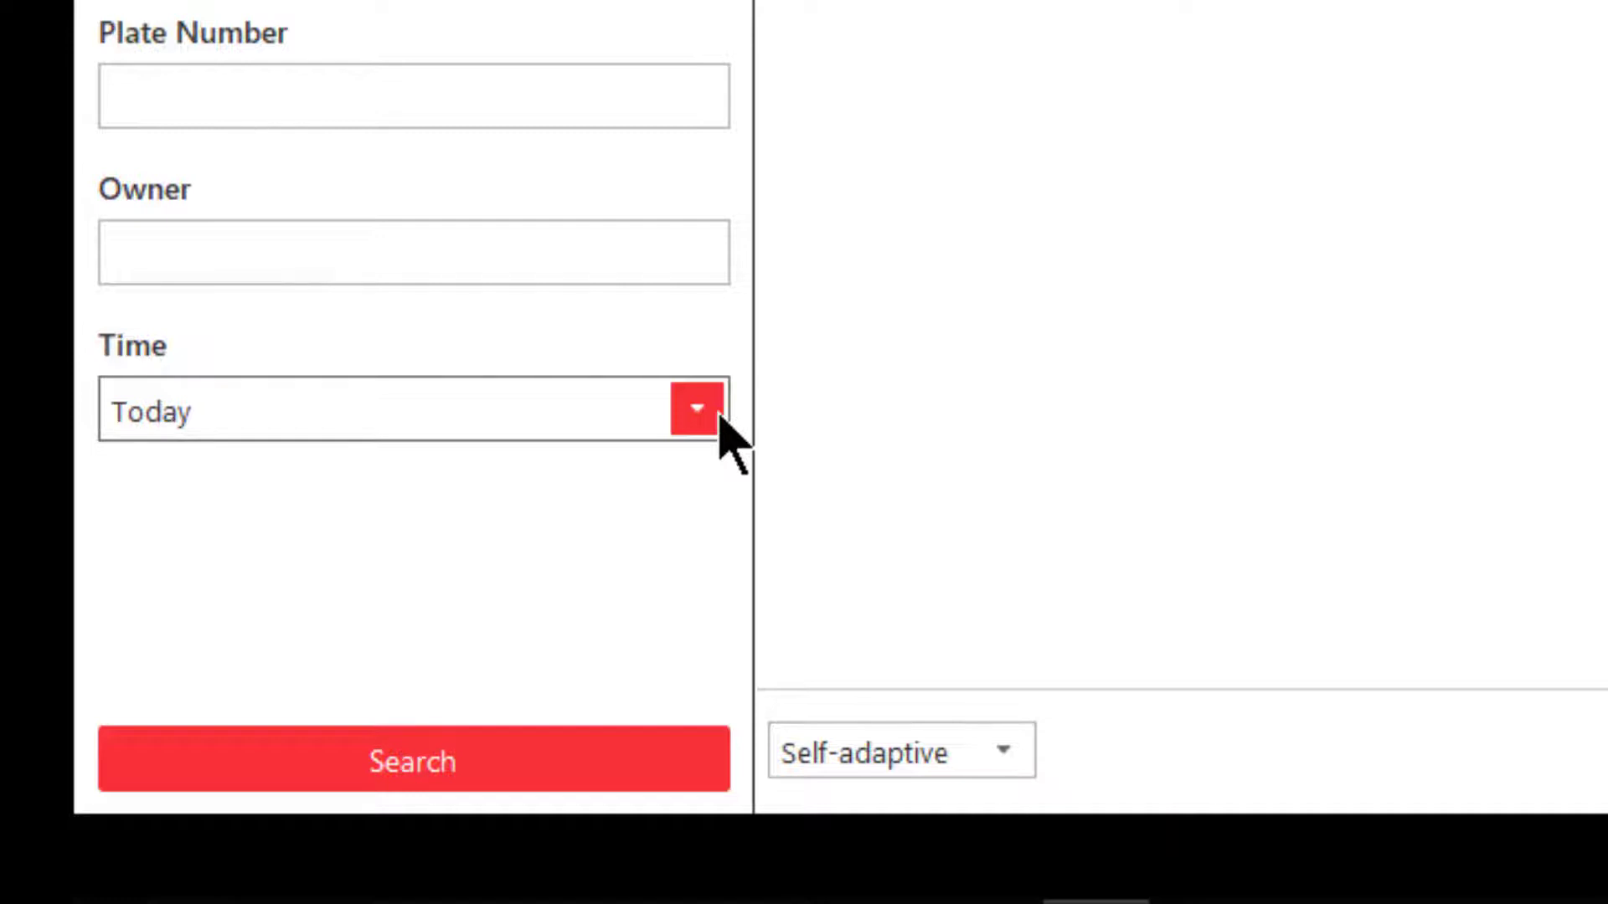
Set the search Time filter to Custom Time Interval, showing the start/end calendars
click(696, 410)
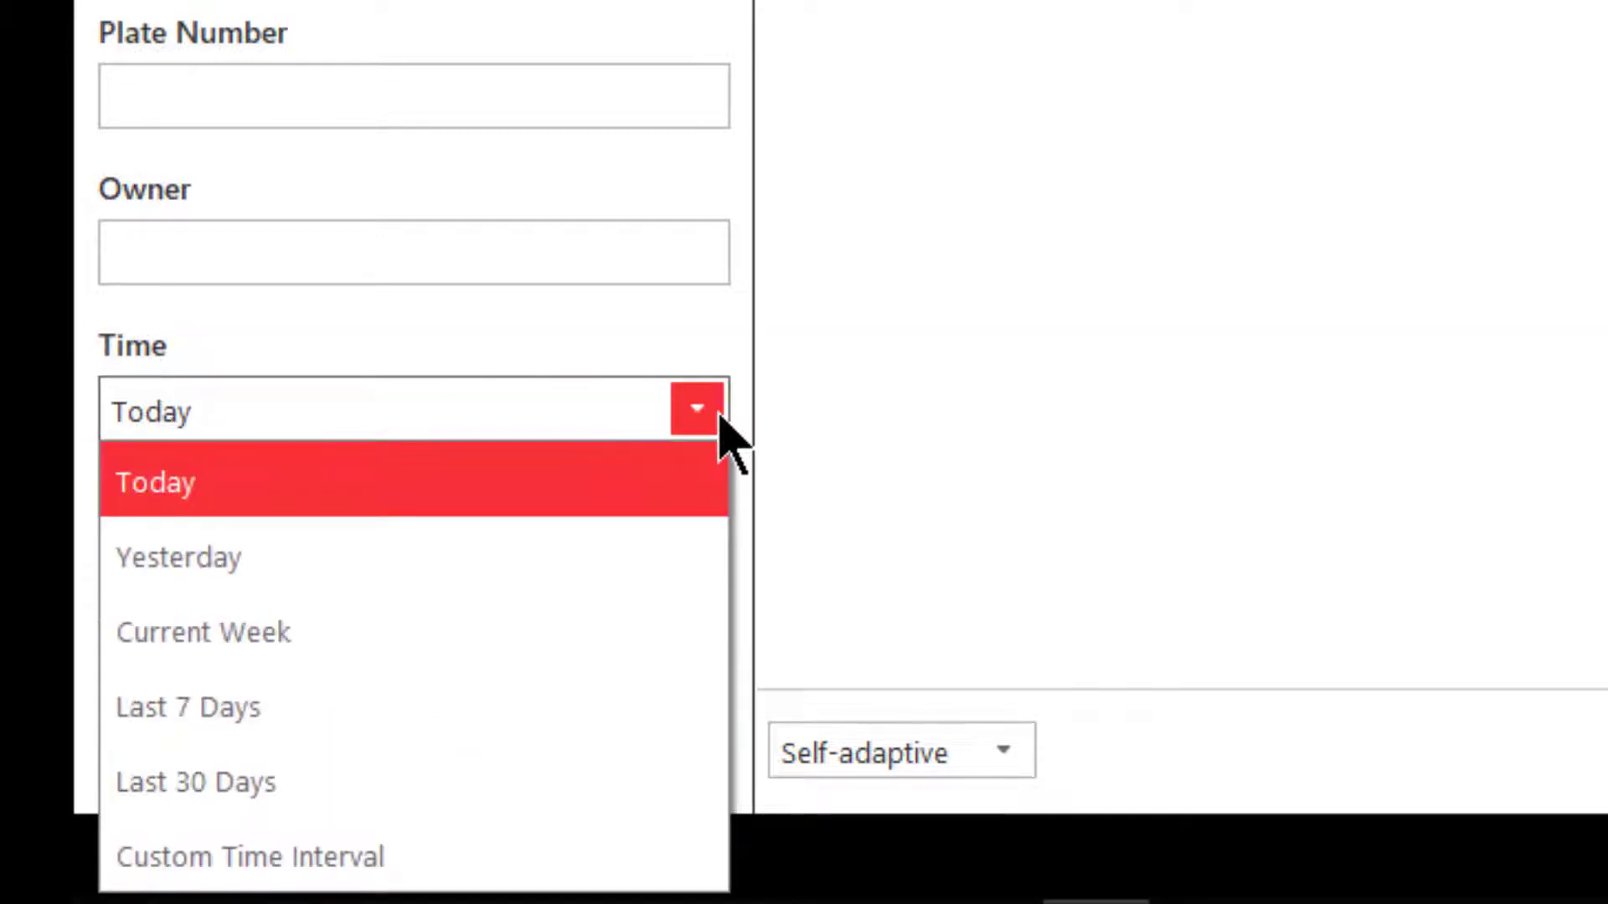
mouse_move(666, 472)
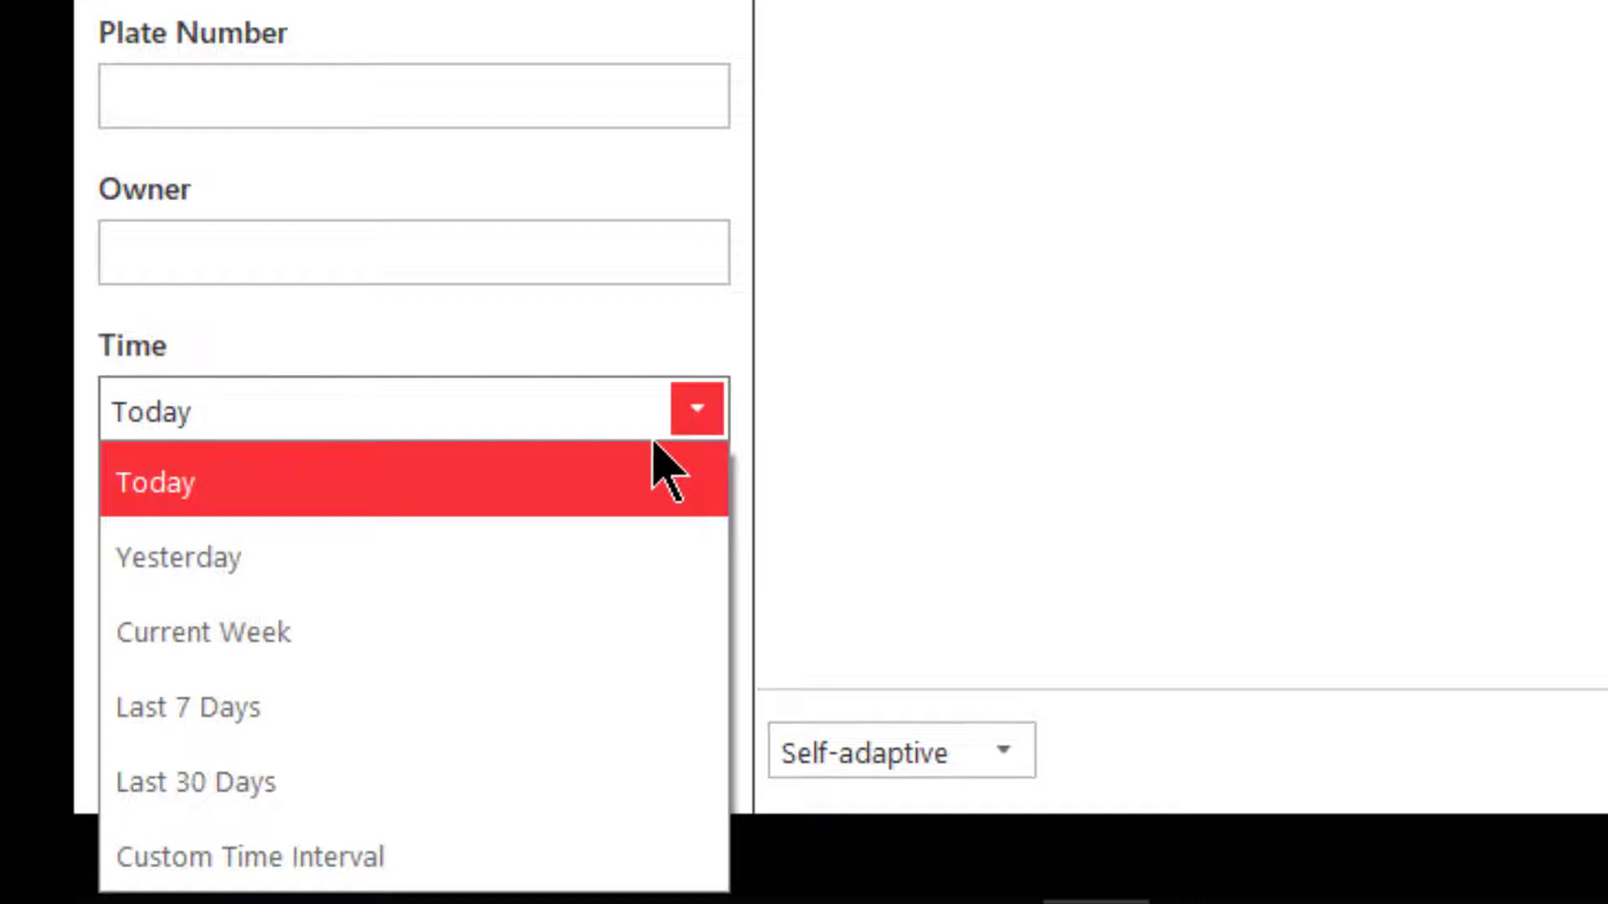
mouse_move(653, 497)
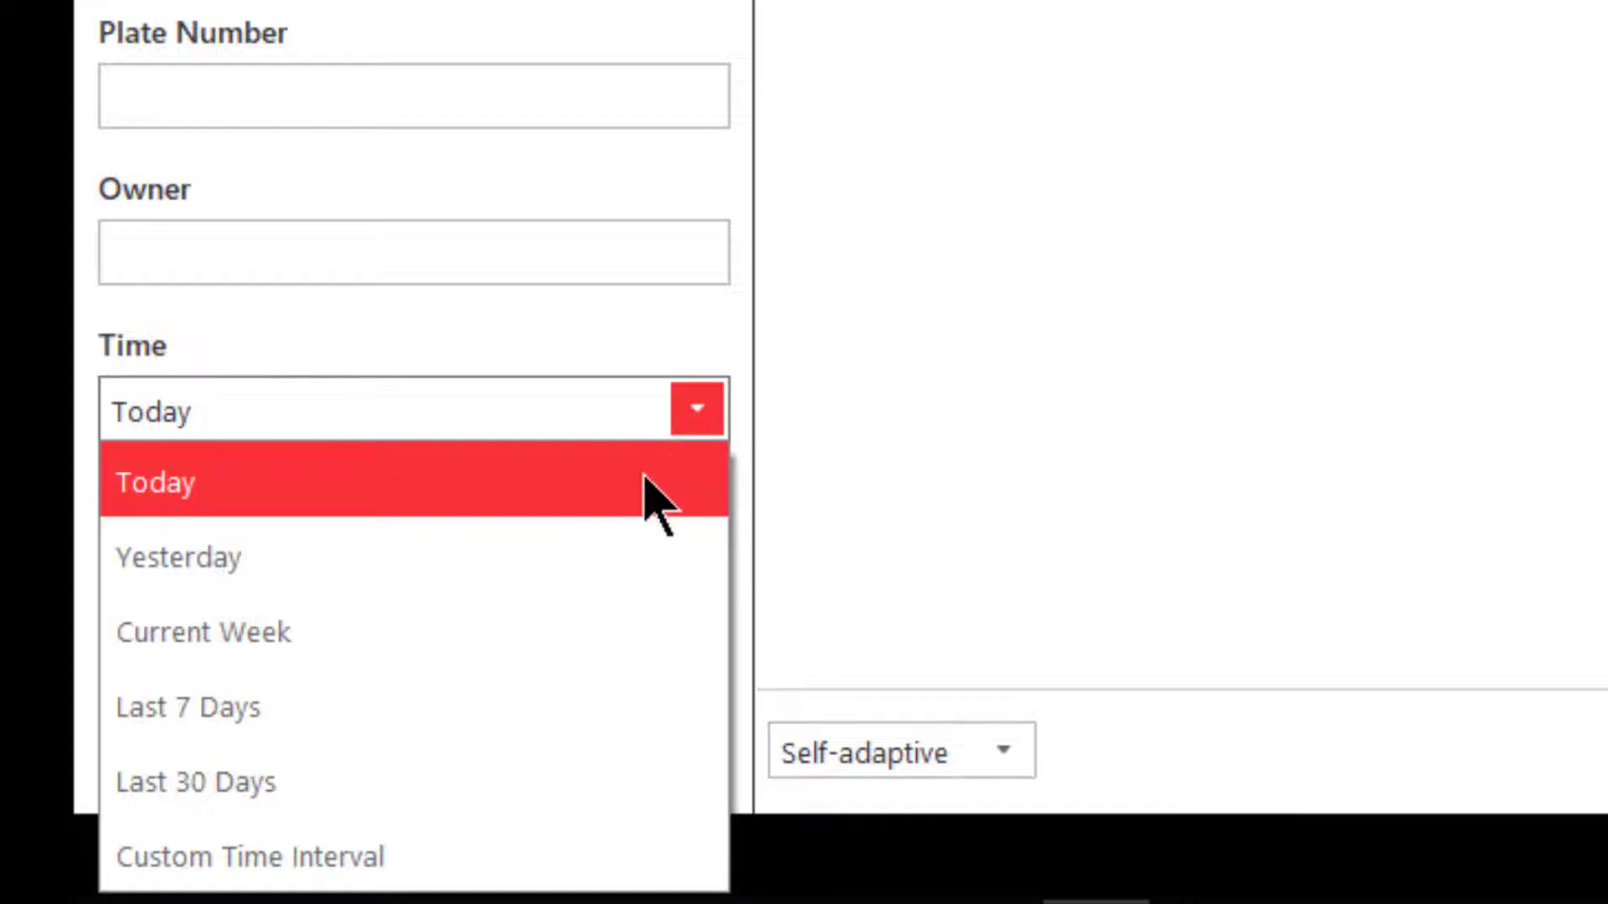
mouse_move(636, 556)
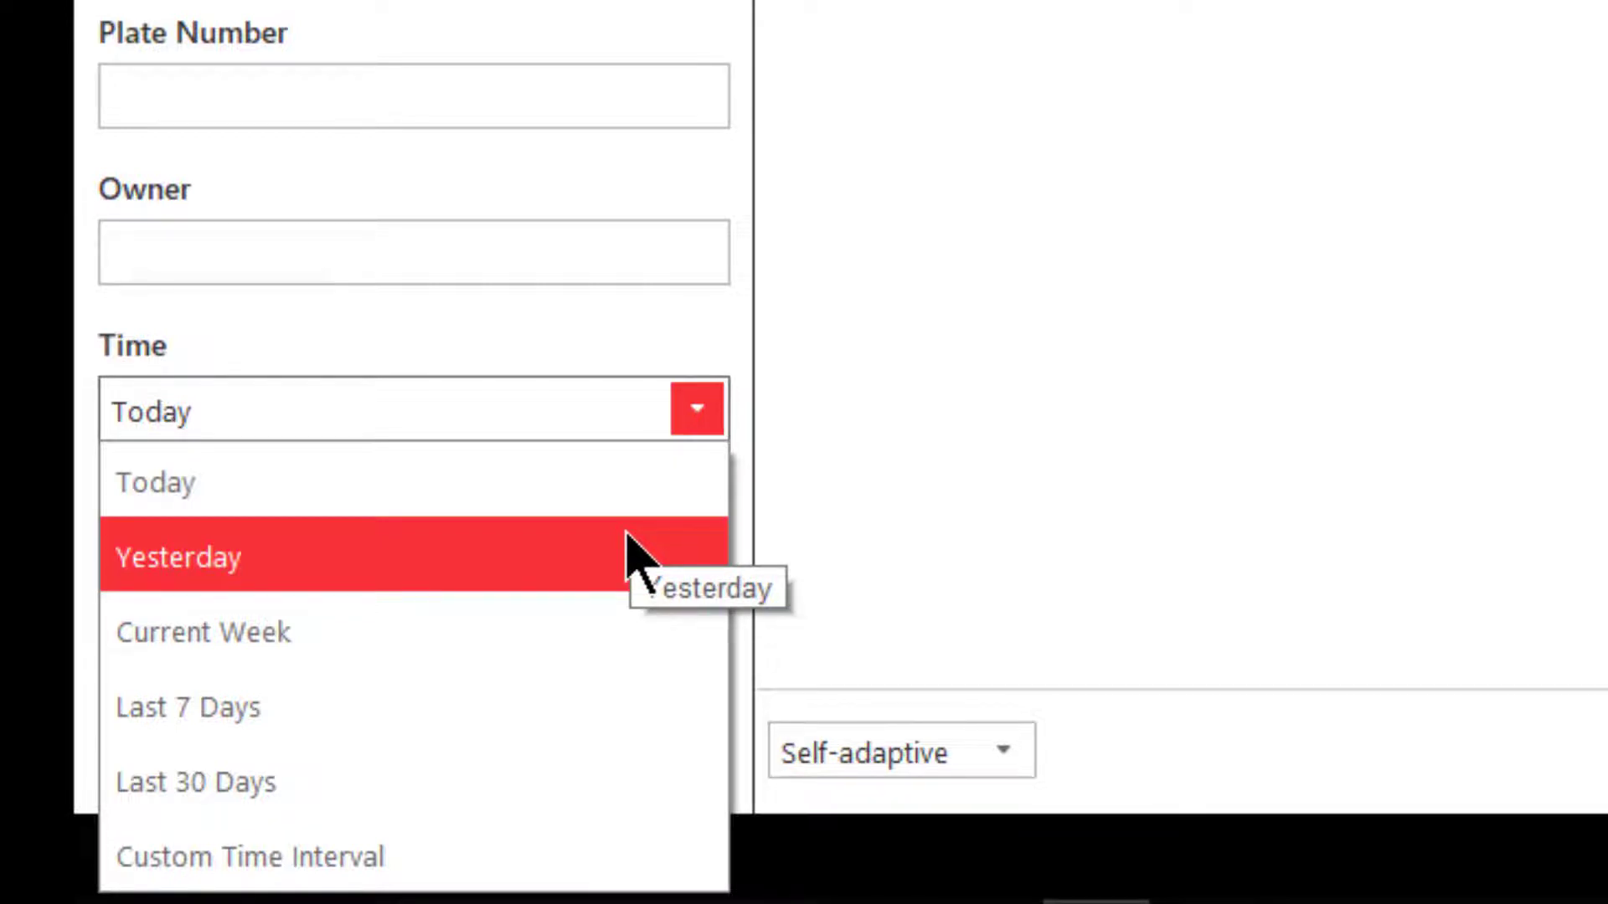
mouse_move(625, 625)
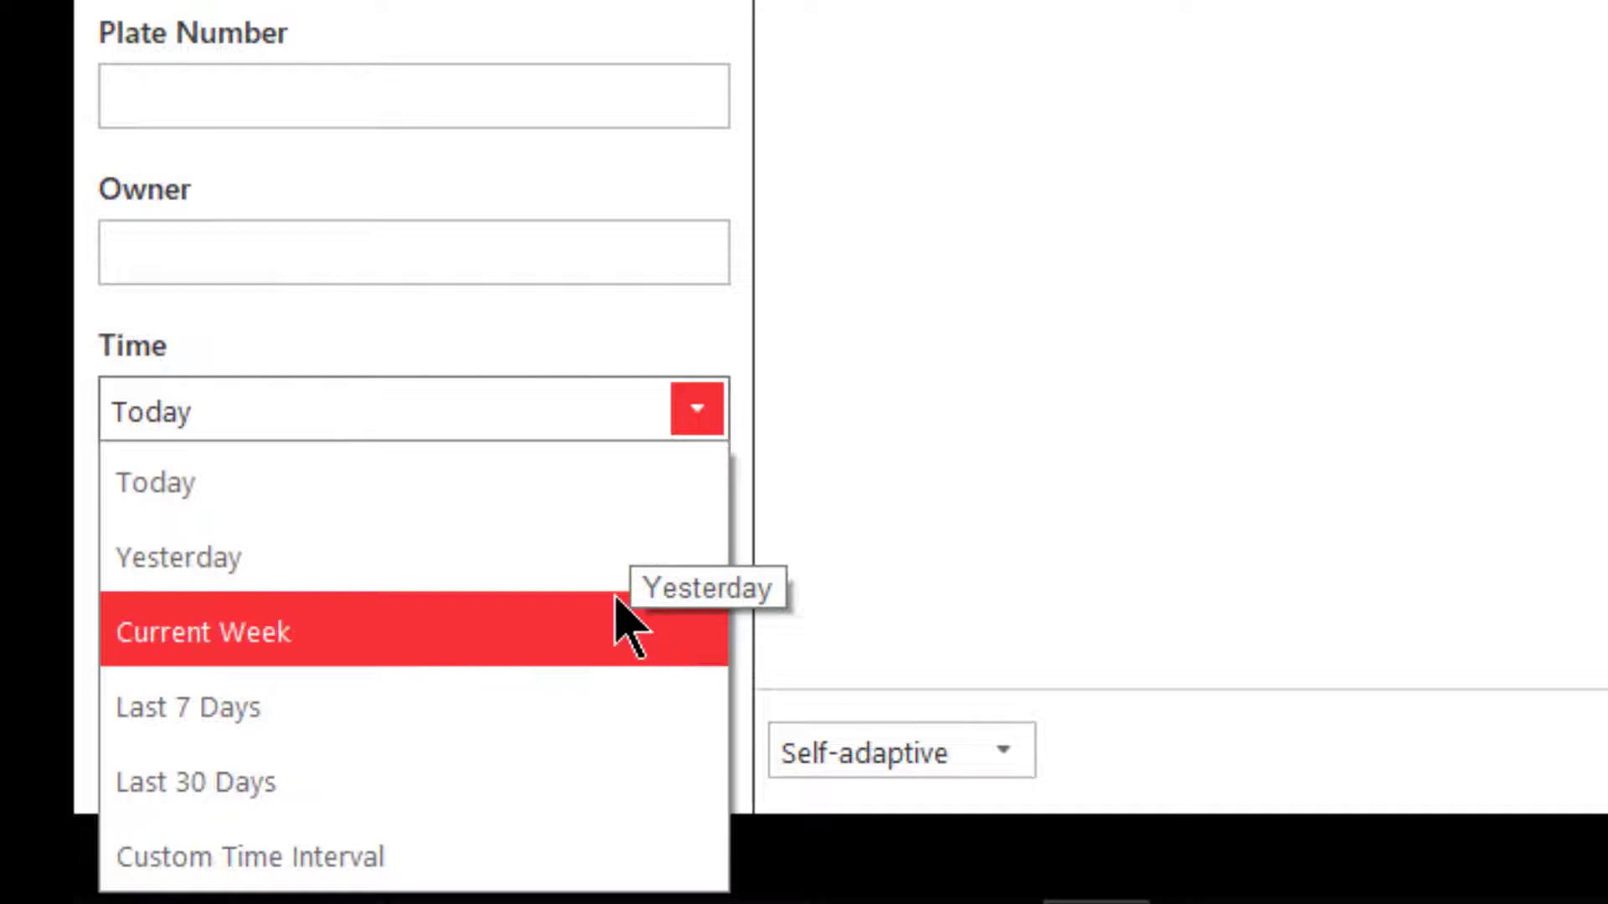
mouse_move(625, 620)
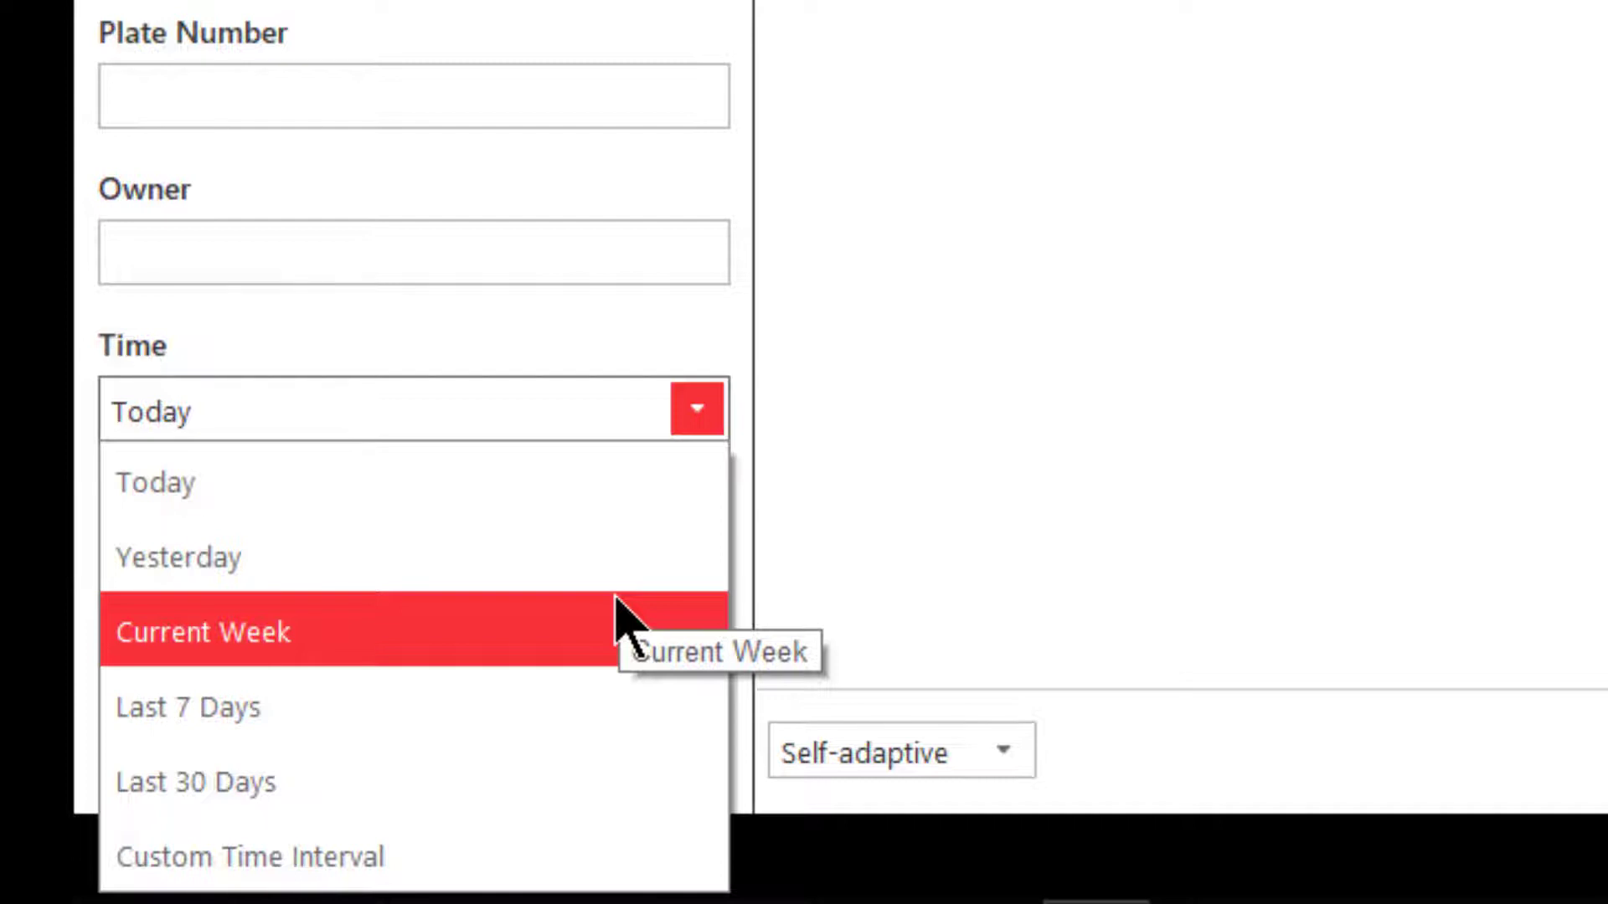
mouse_move(624, 625)
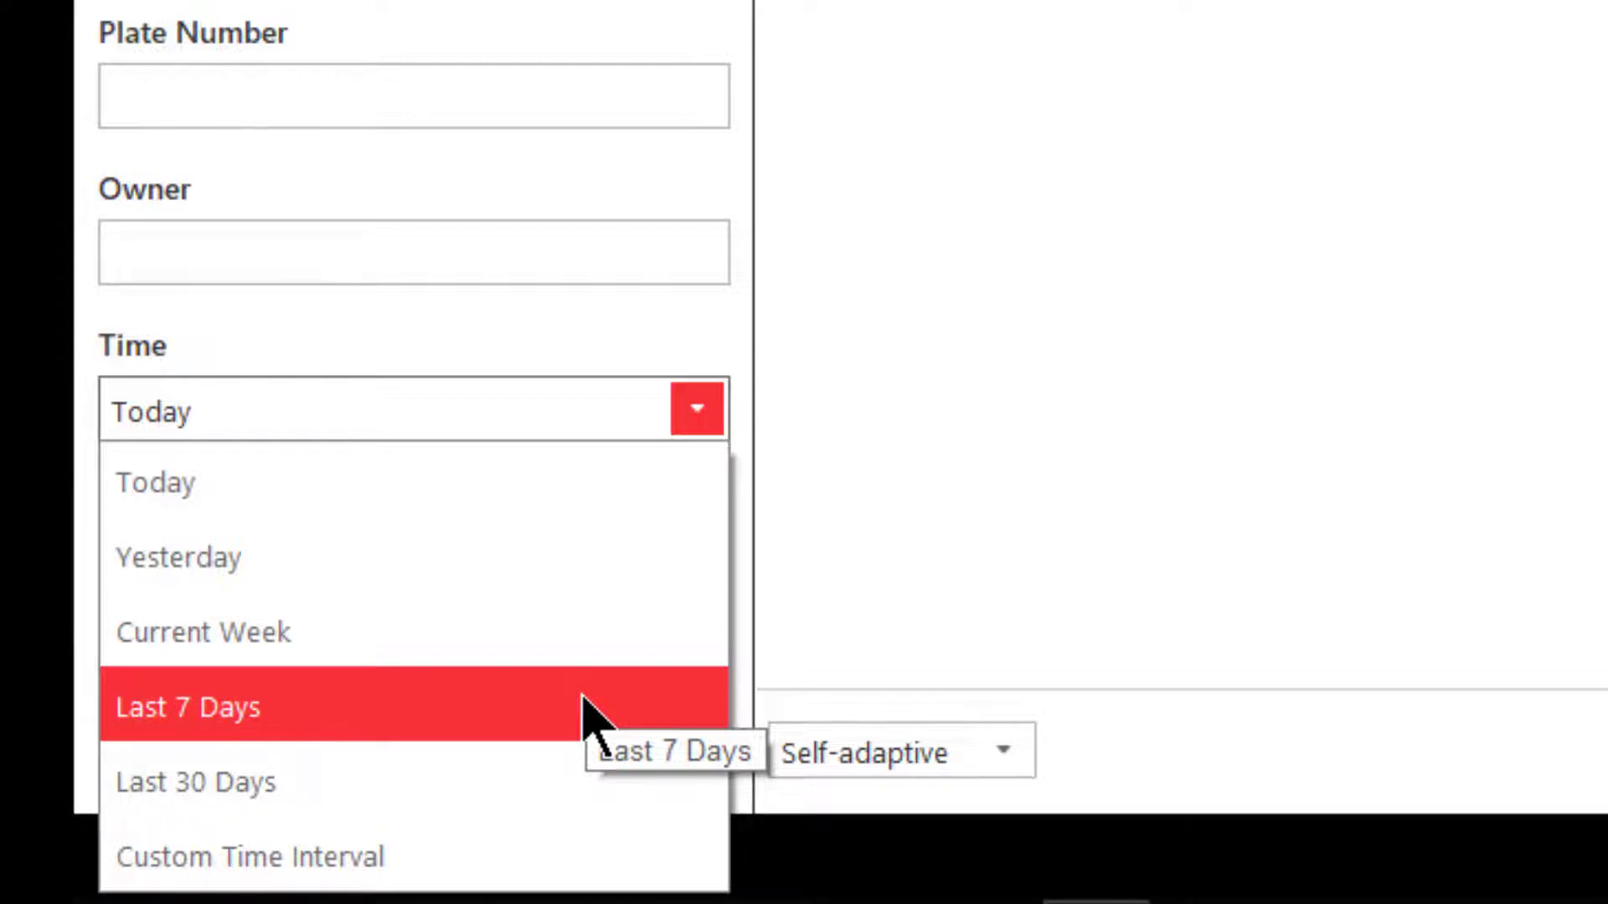
mouse_move(574, 782)
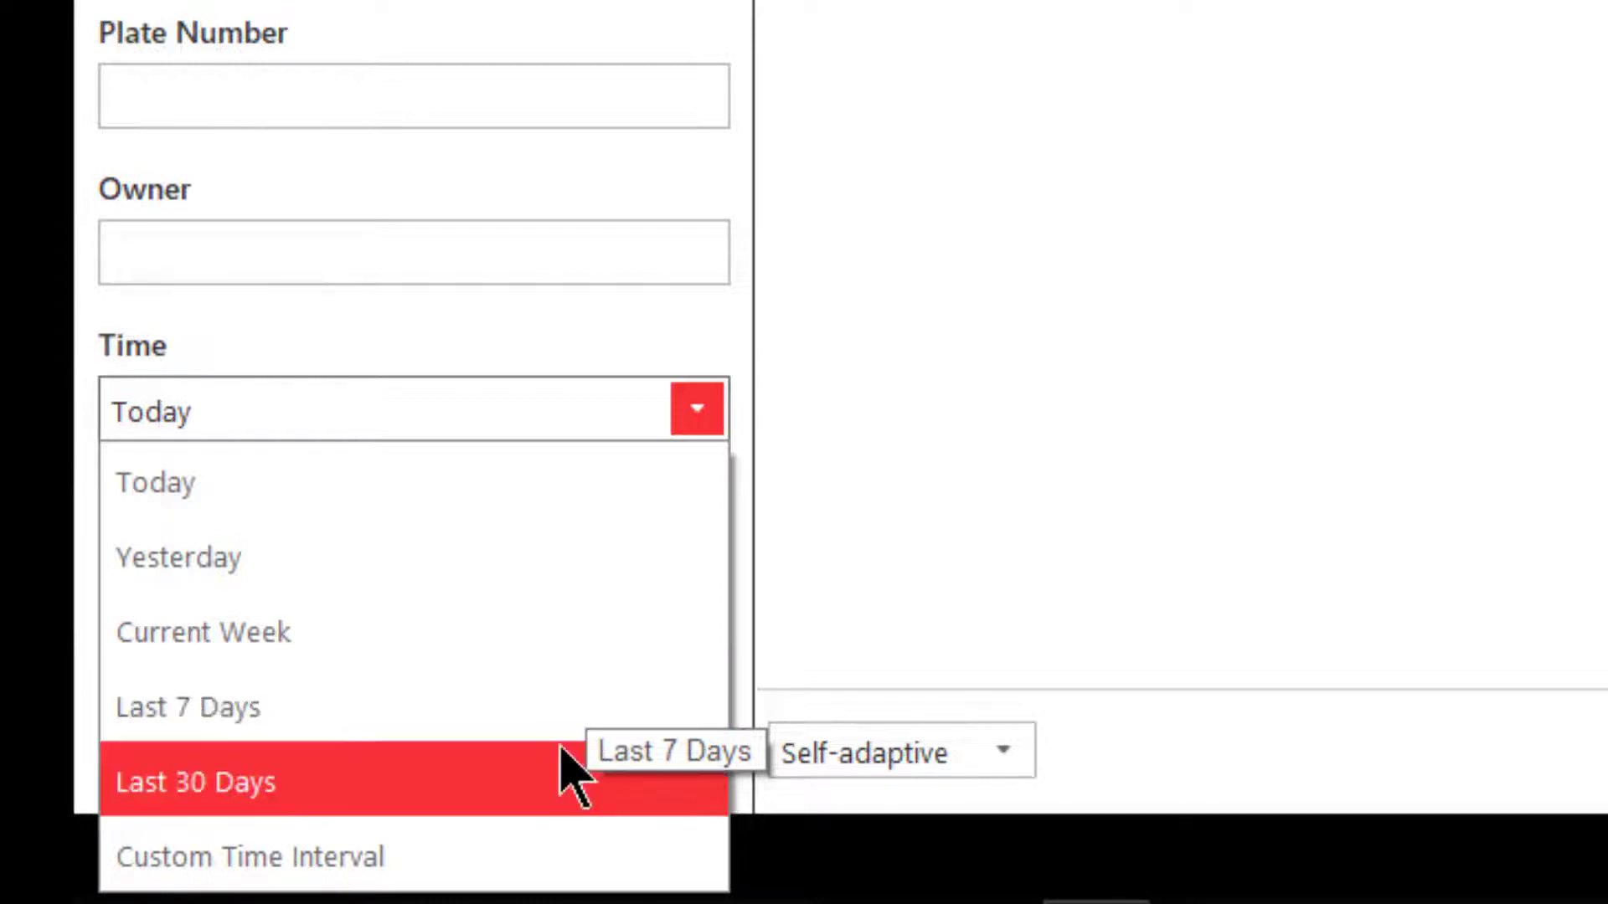
mouse_move(574, 782)
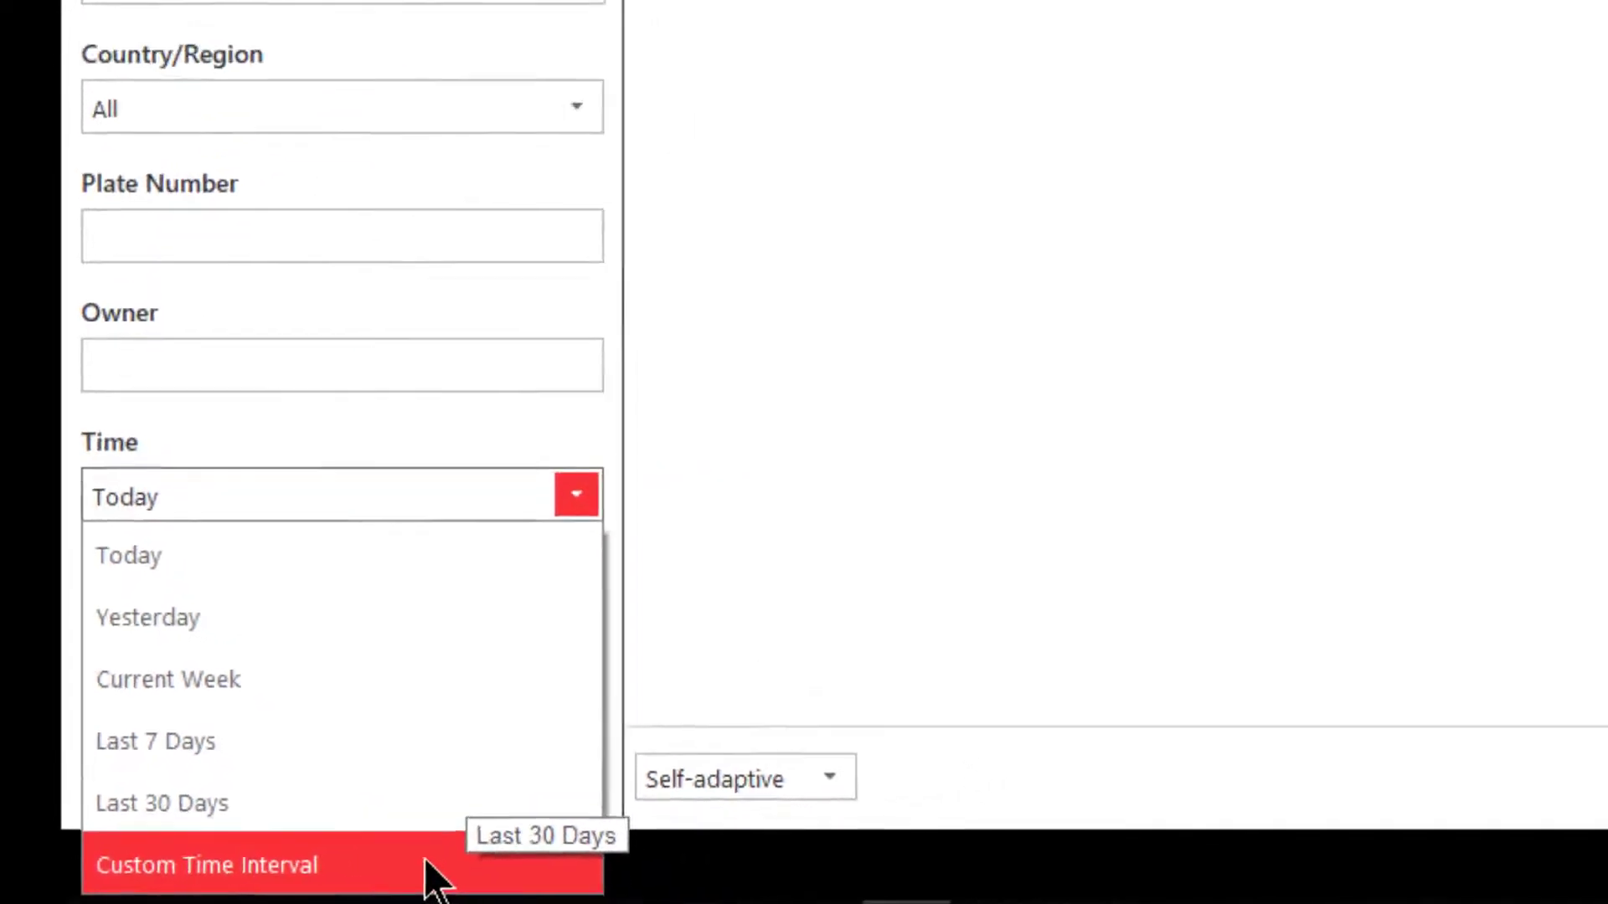
click(205, 864)
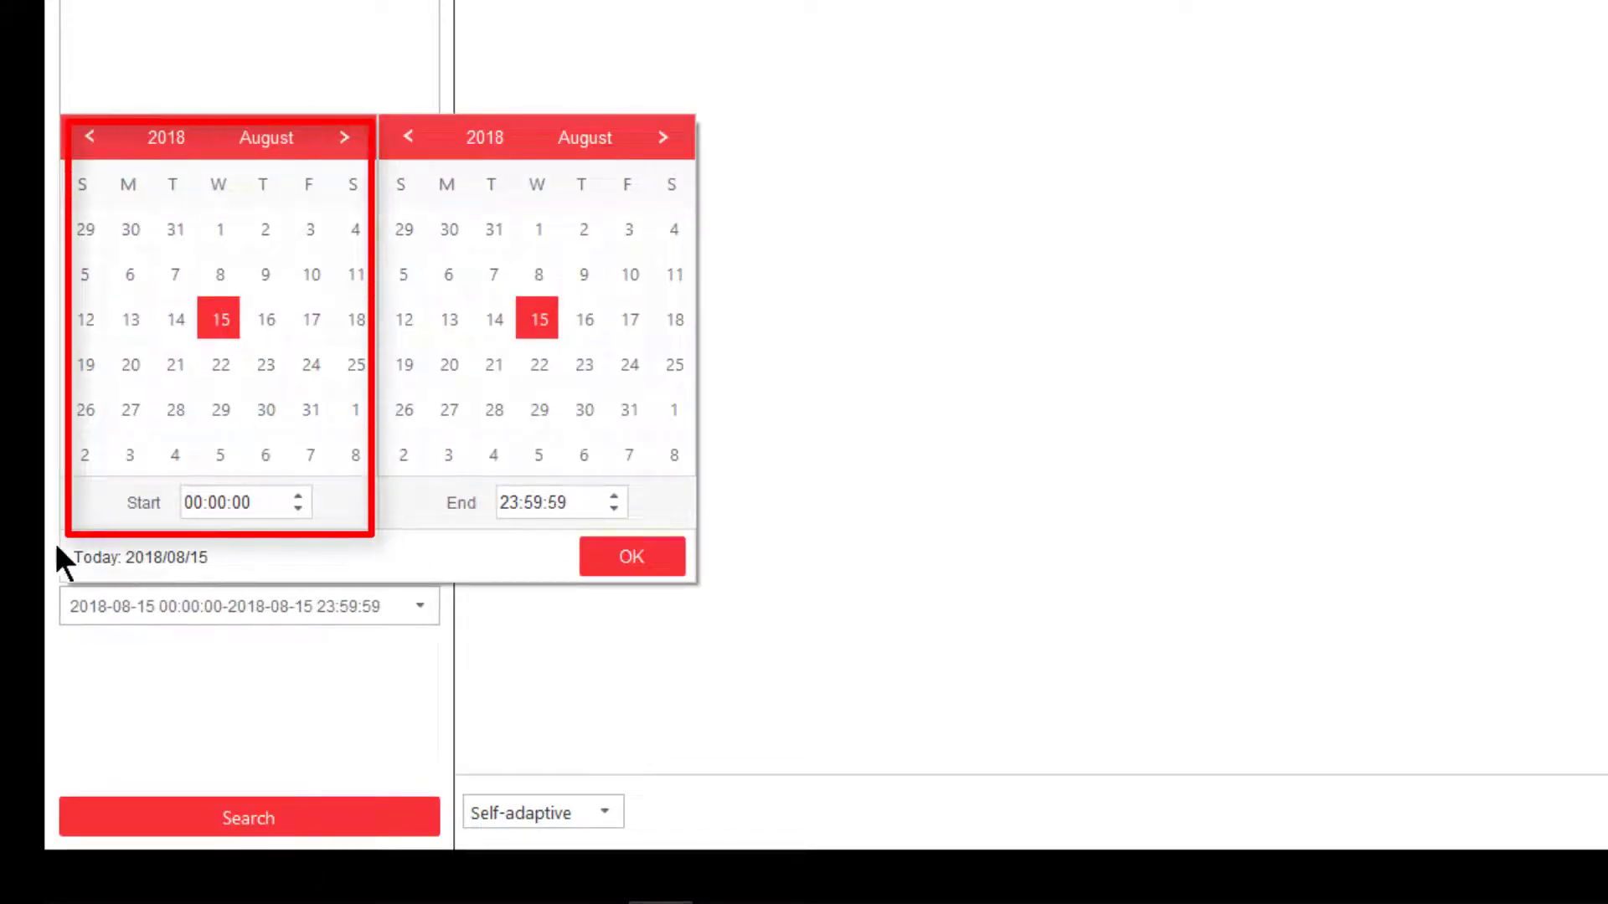
mouse_move(667, 503)
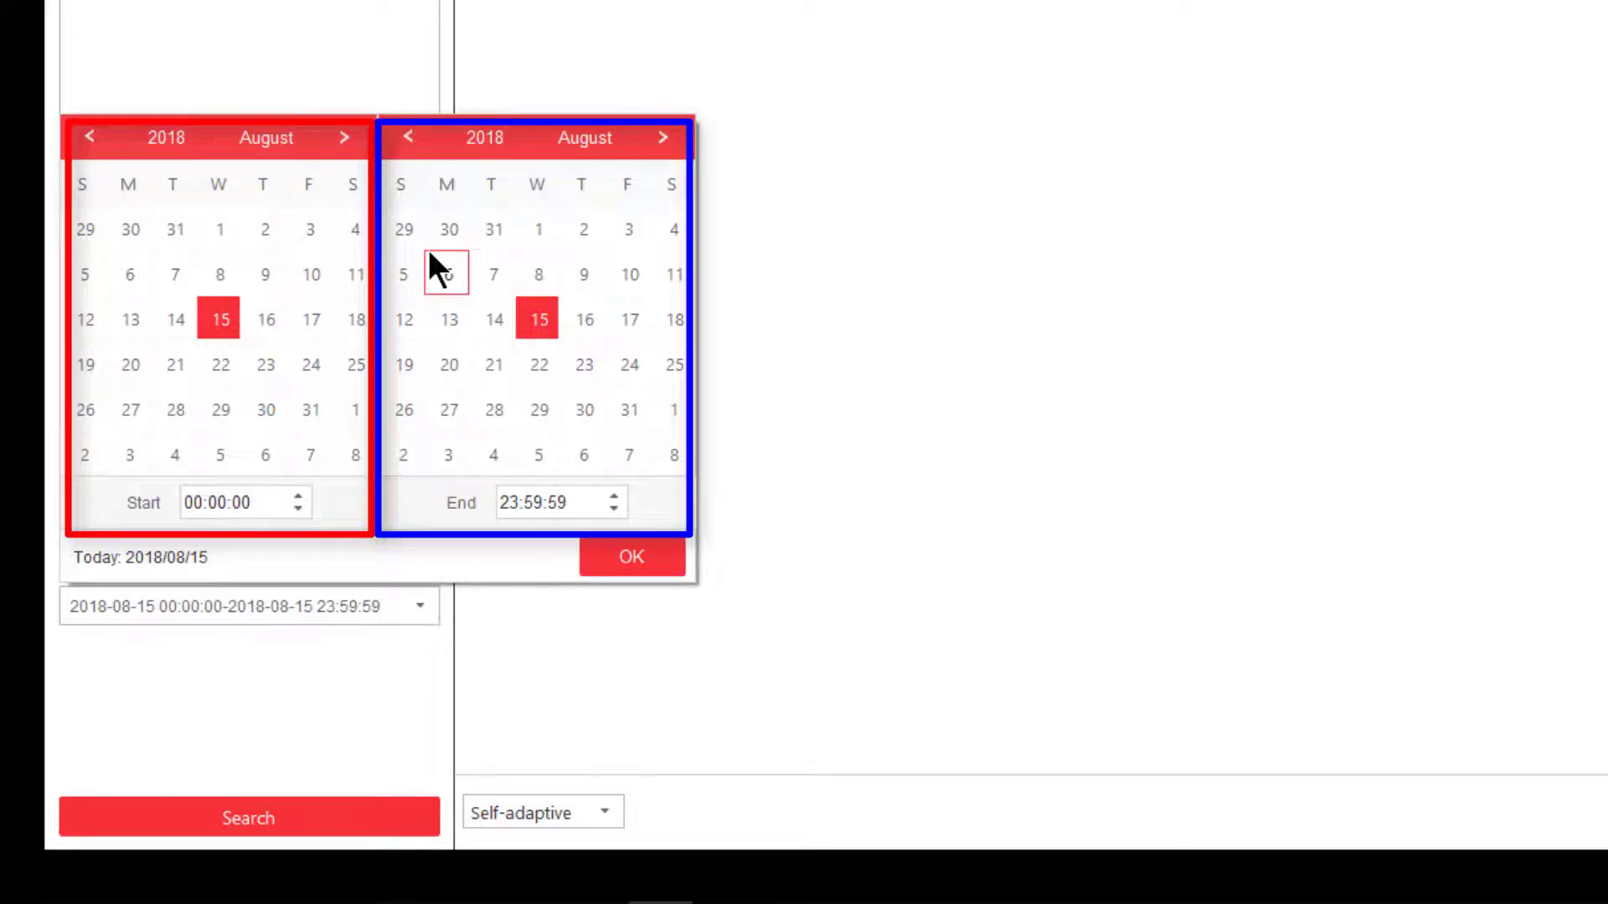
Dismiss the date calendars and set the search time range back to Today
click(631, 556)
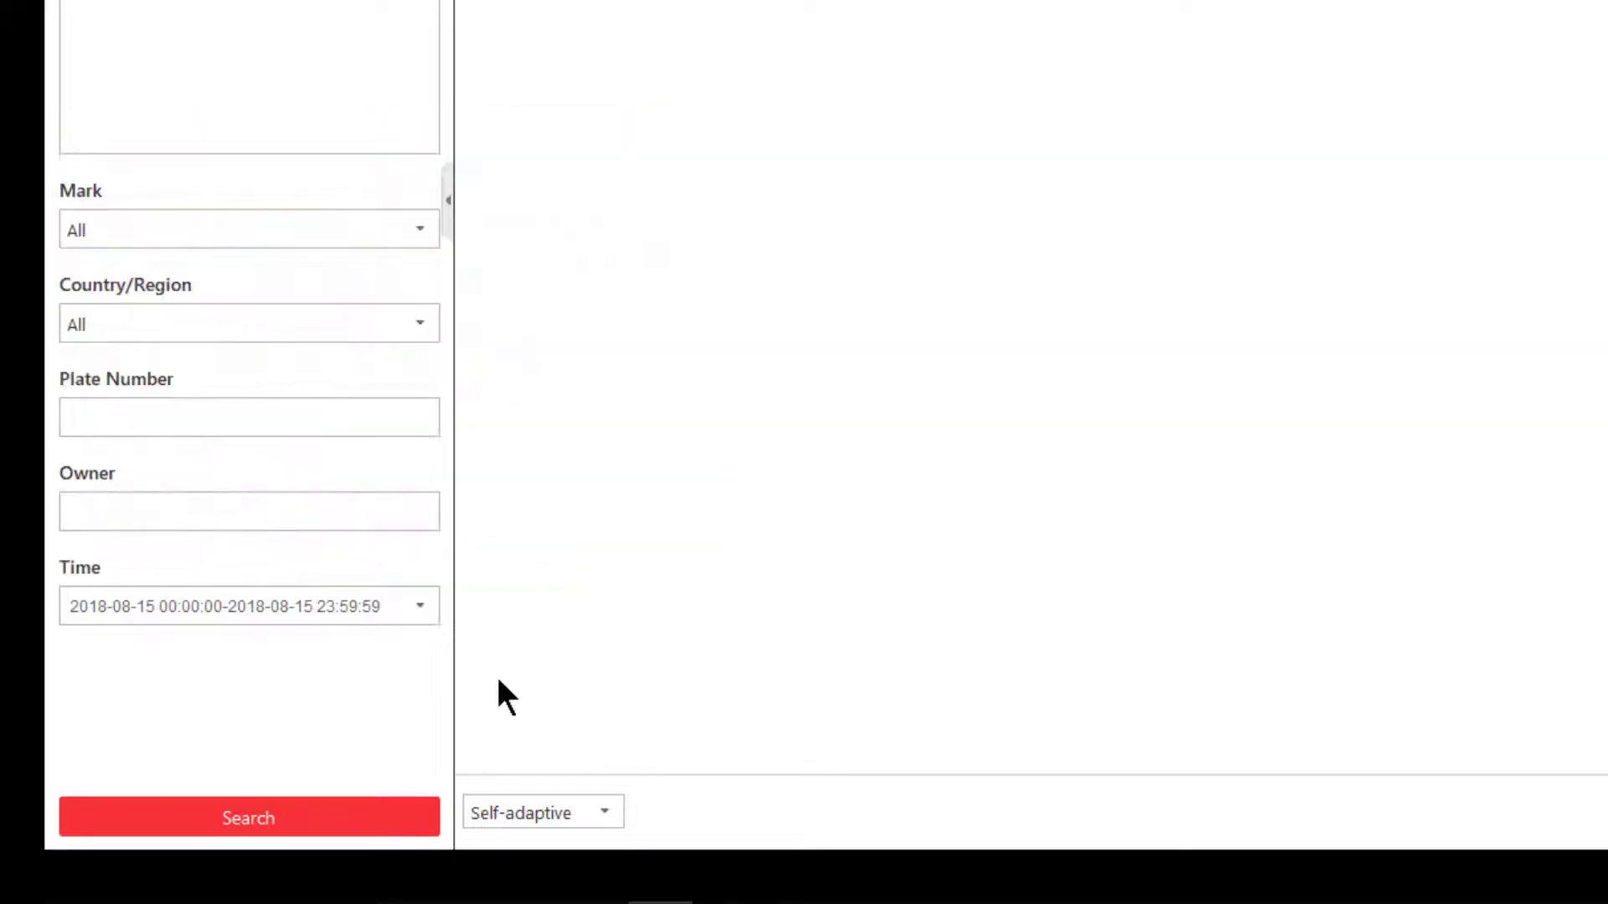
click(248, 510)
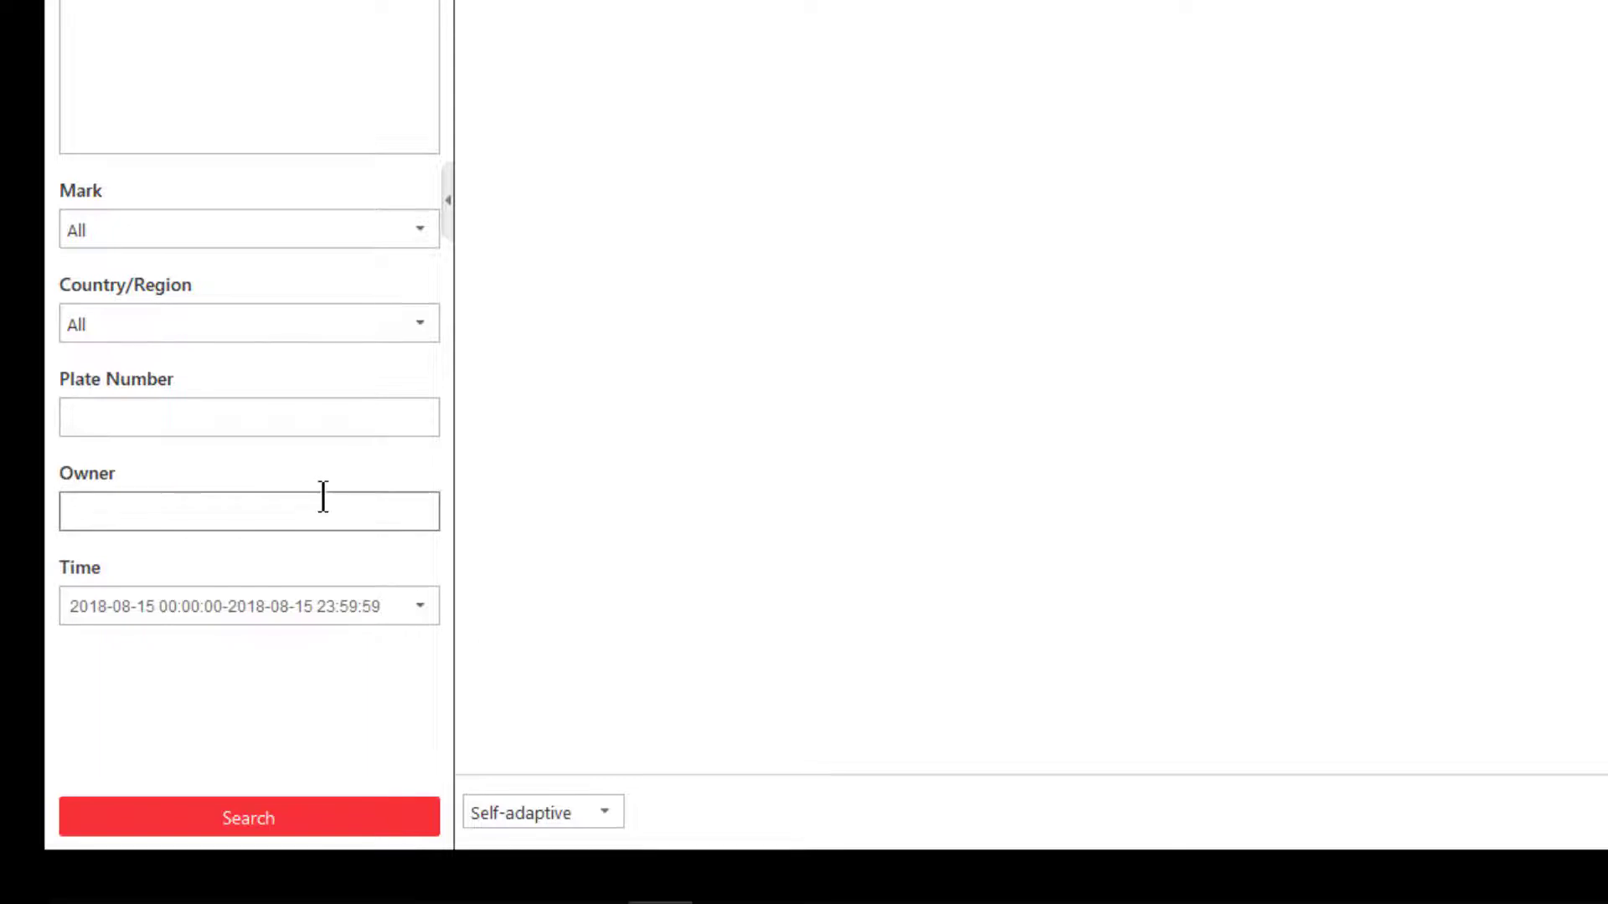
click(419, 605)
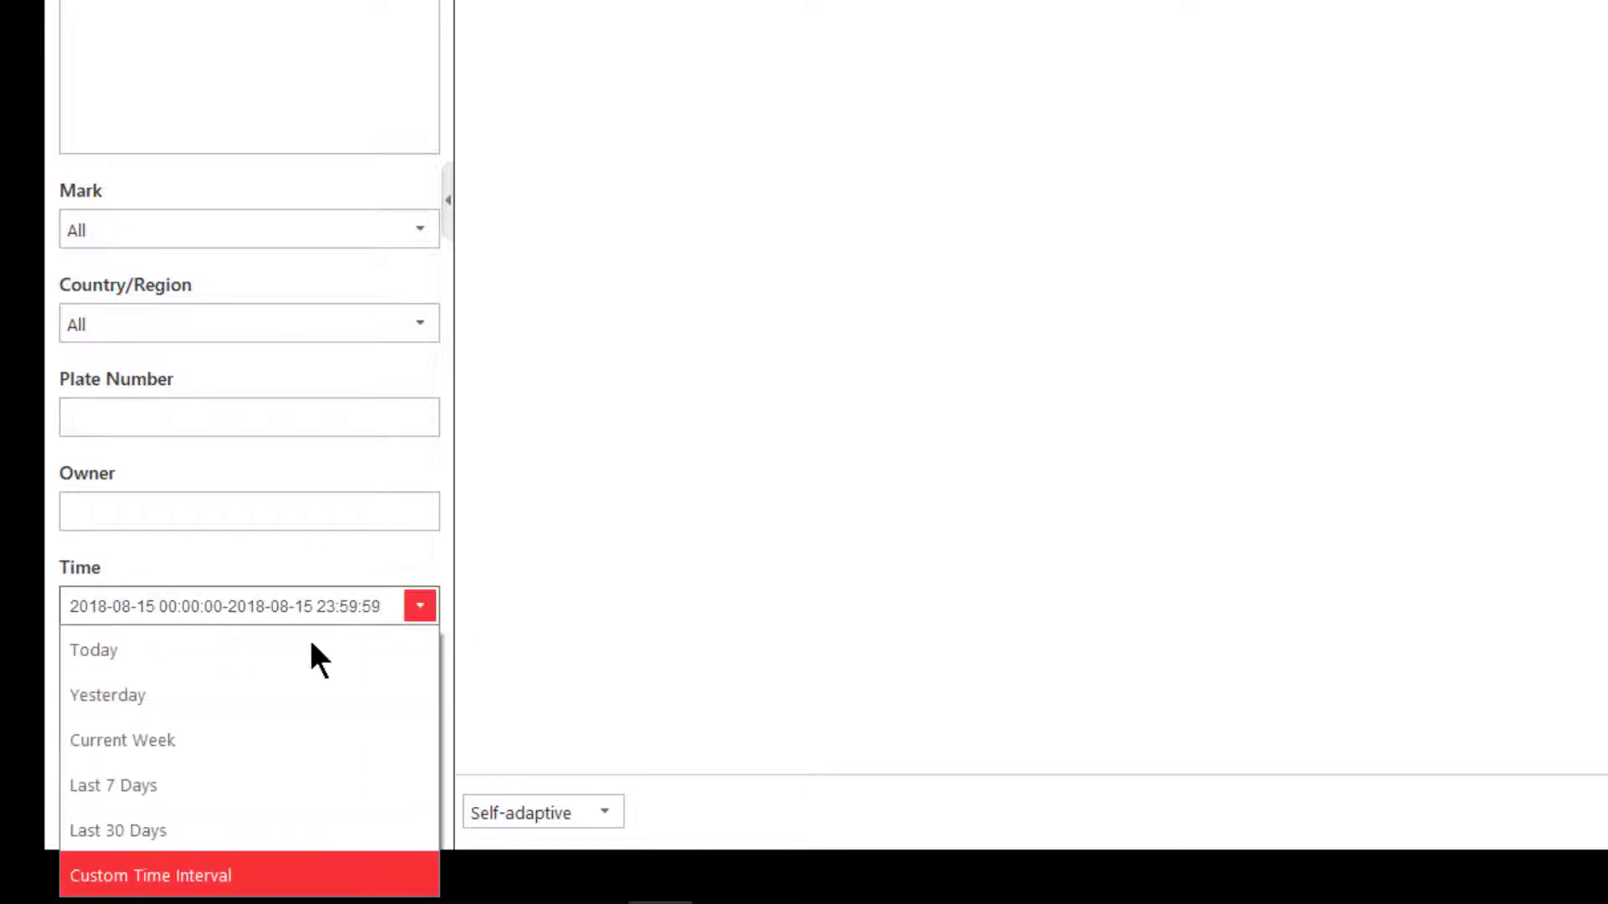
click(94, 650)
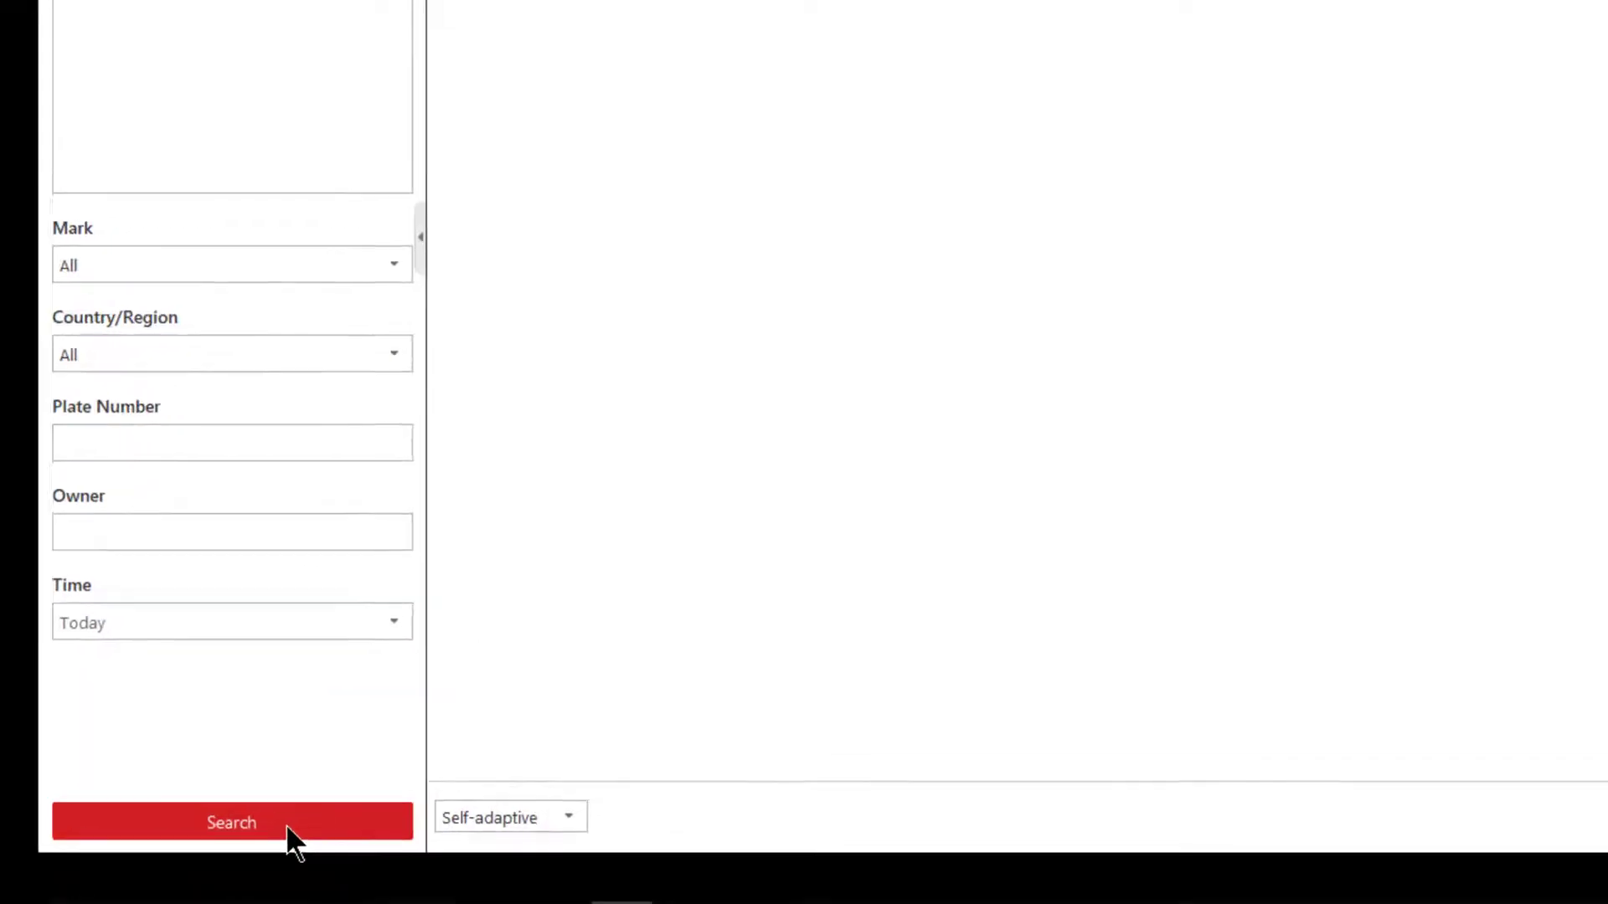
Run the search for today's records and mark the latest 8AHX136 passing record
click(231, 821)
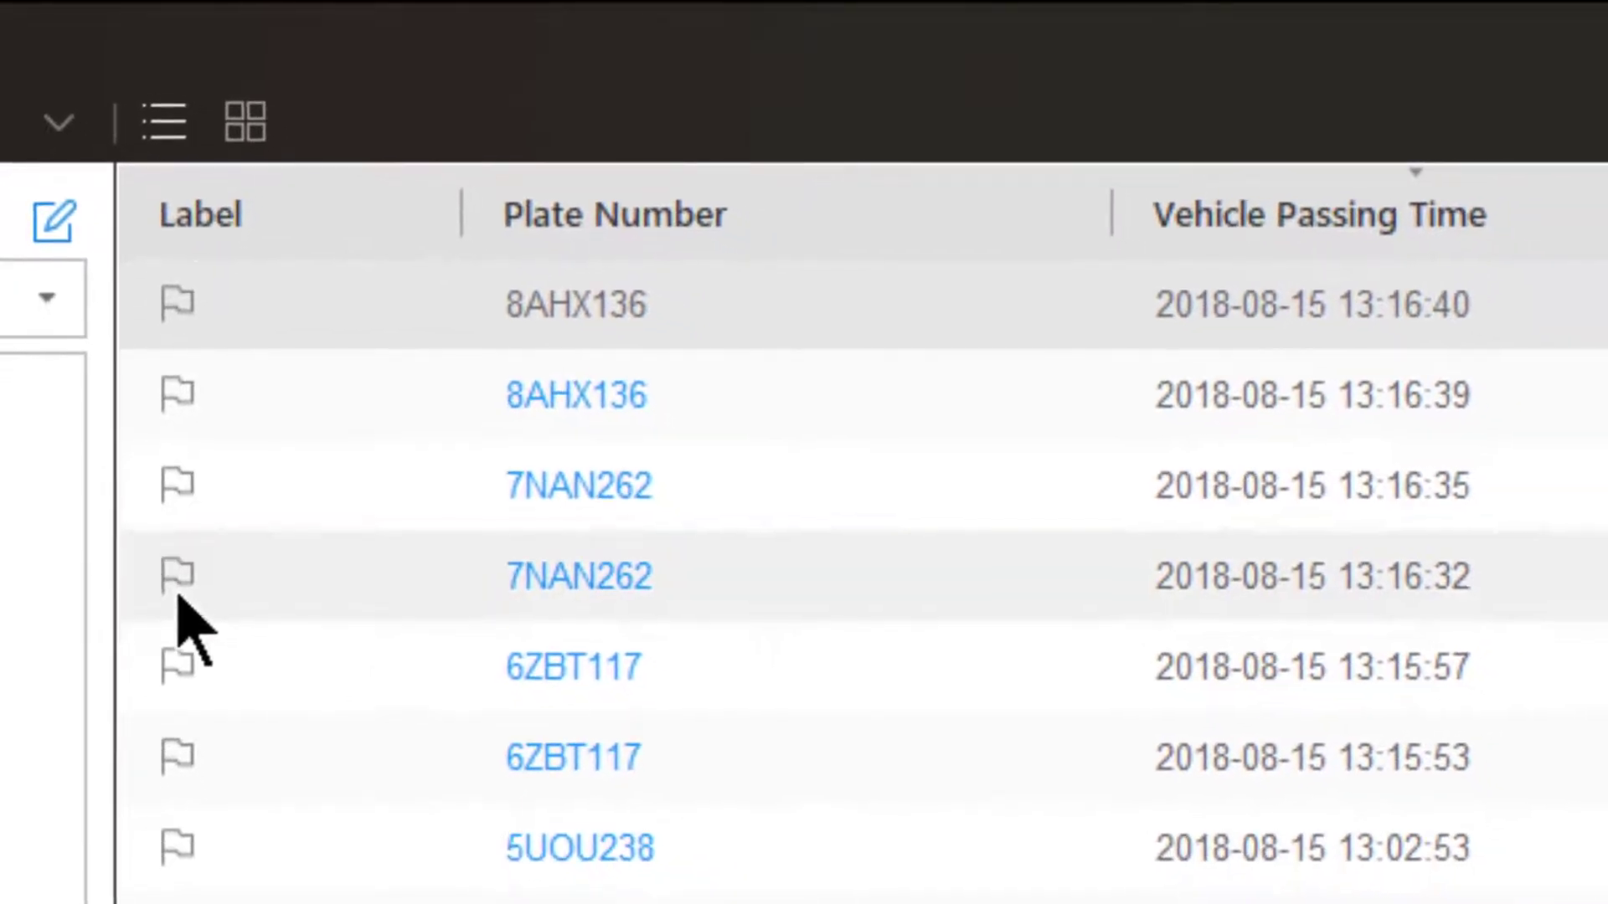
mouse_move(179, 308)
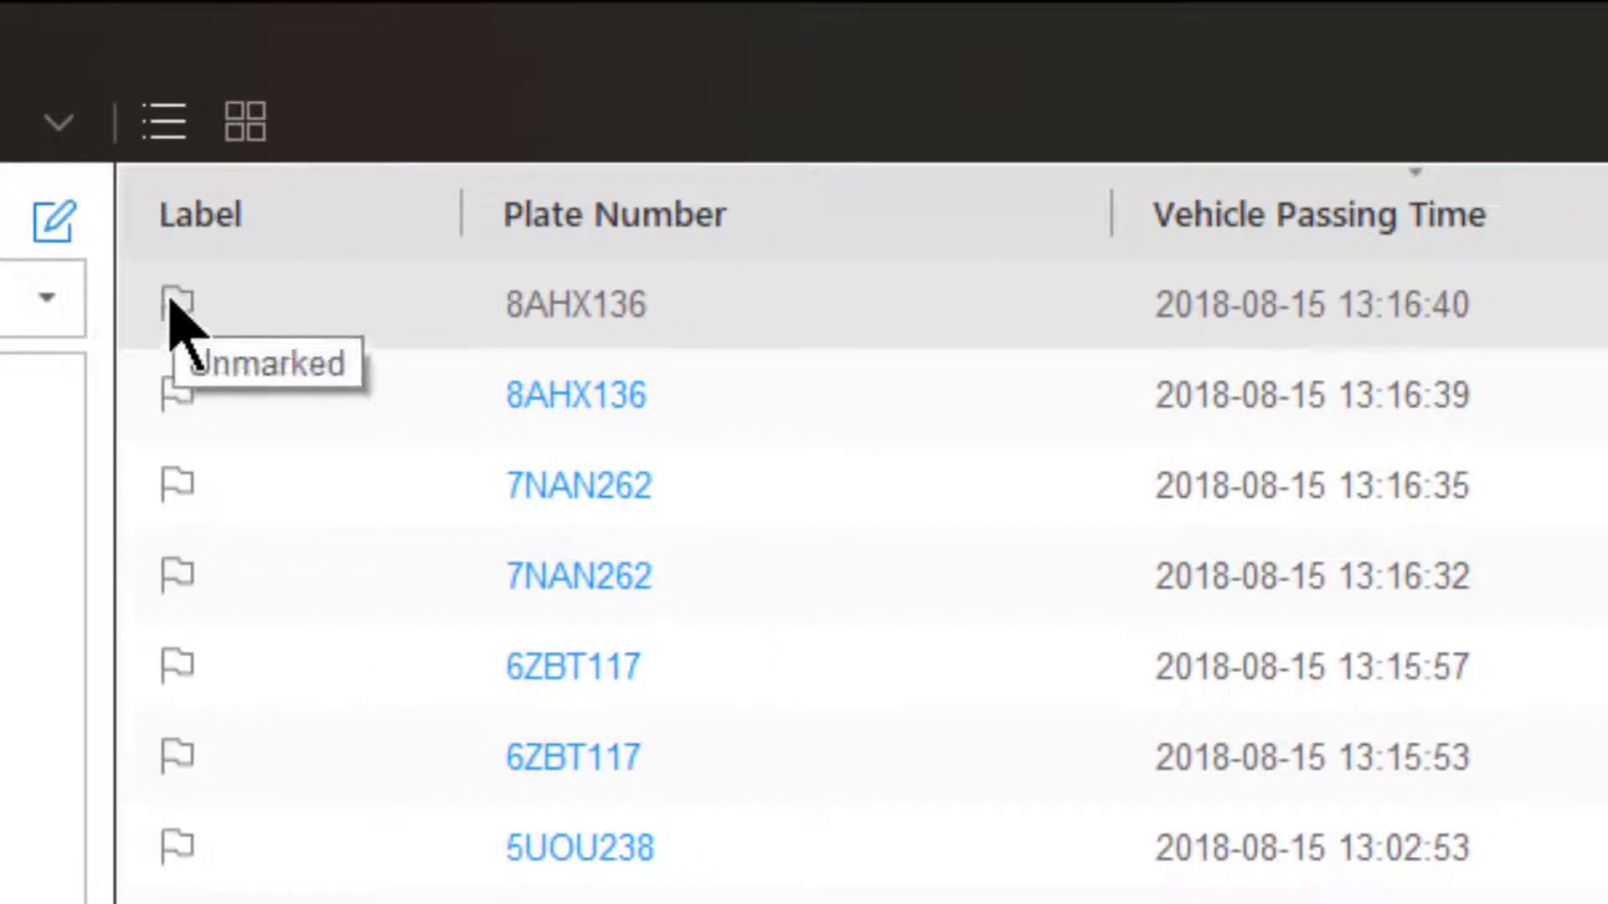
mouse_move(179, 318)
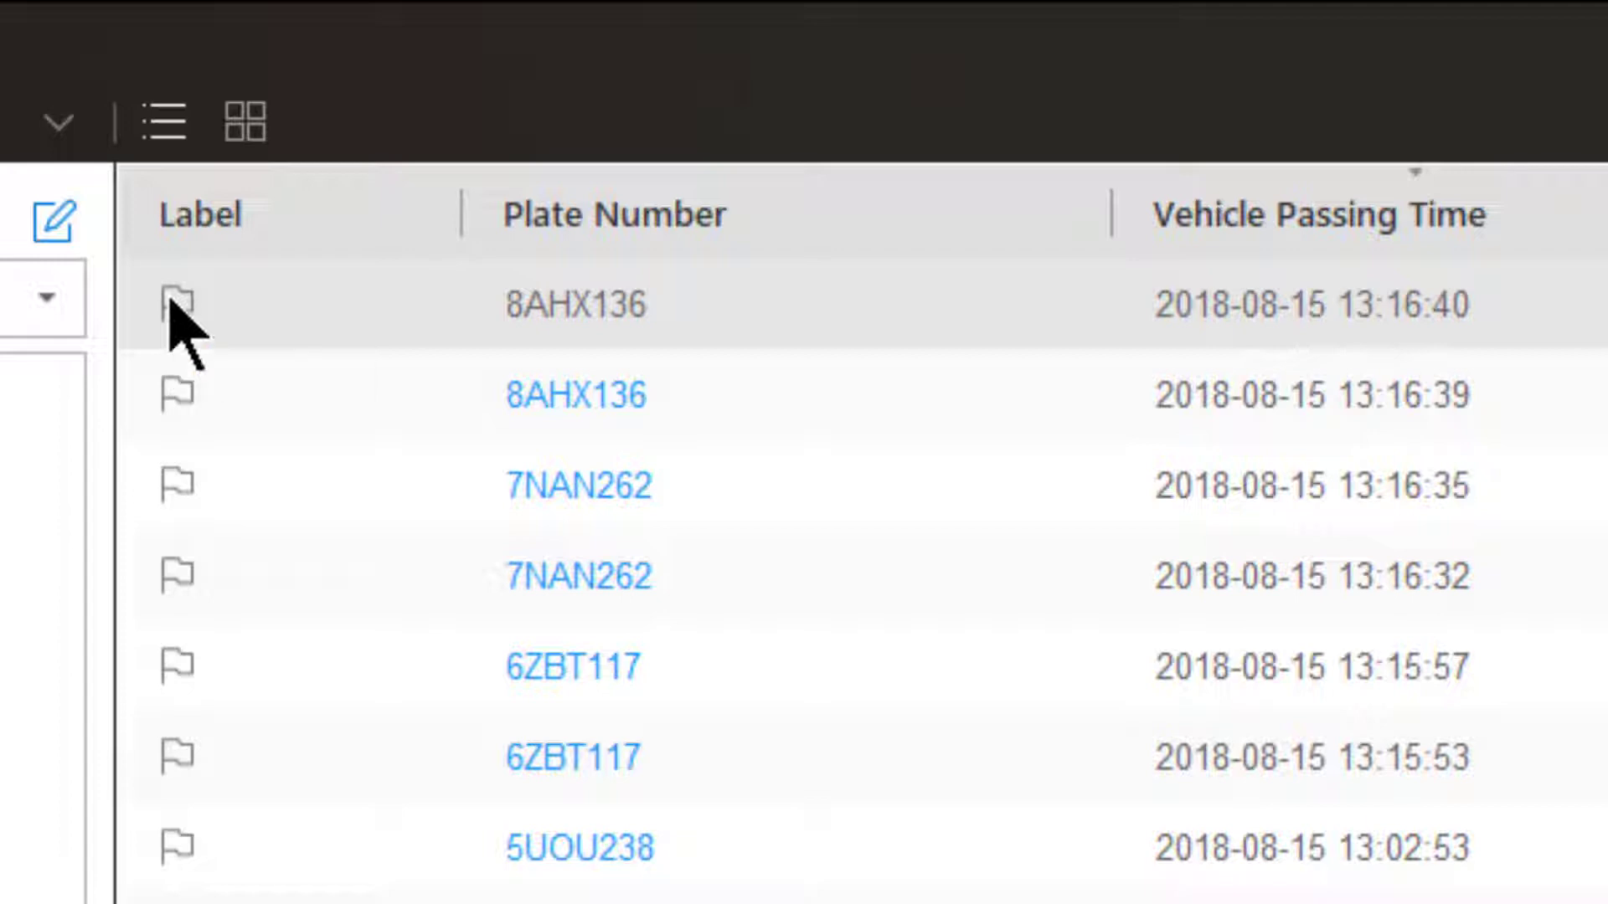
click(178, 303)
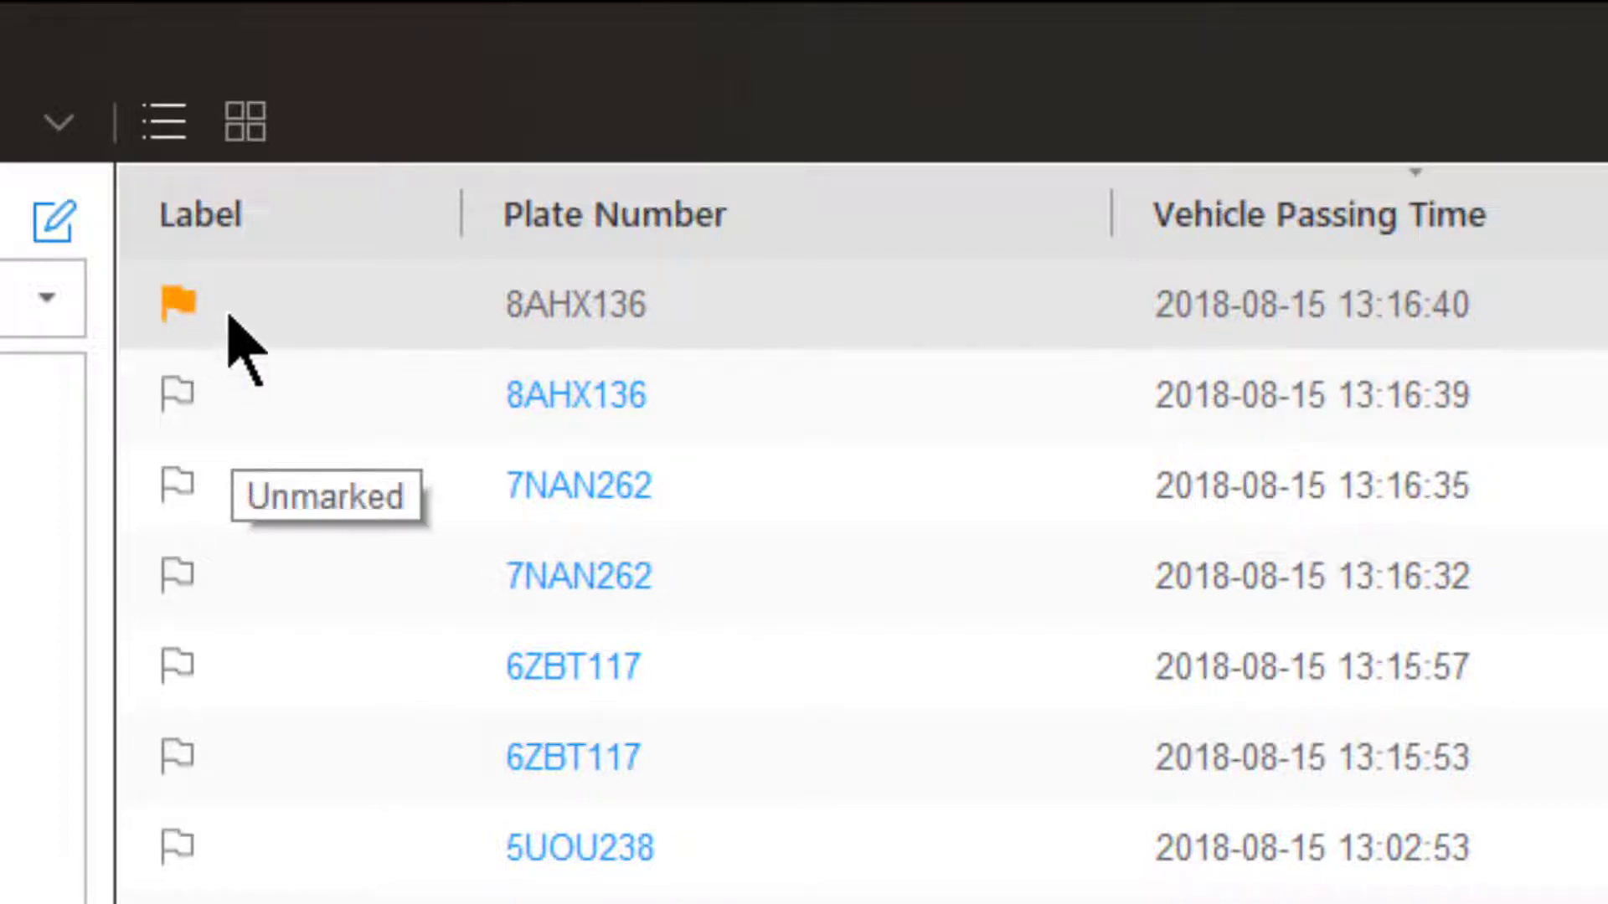
mouse_move(554, 277)
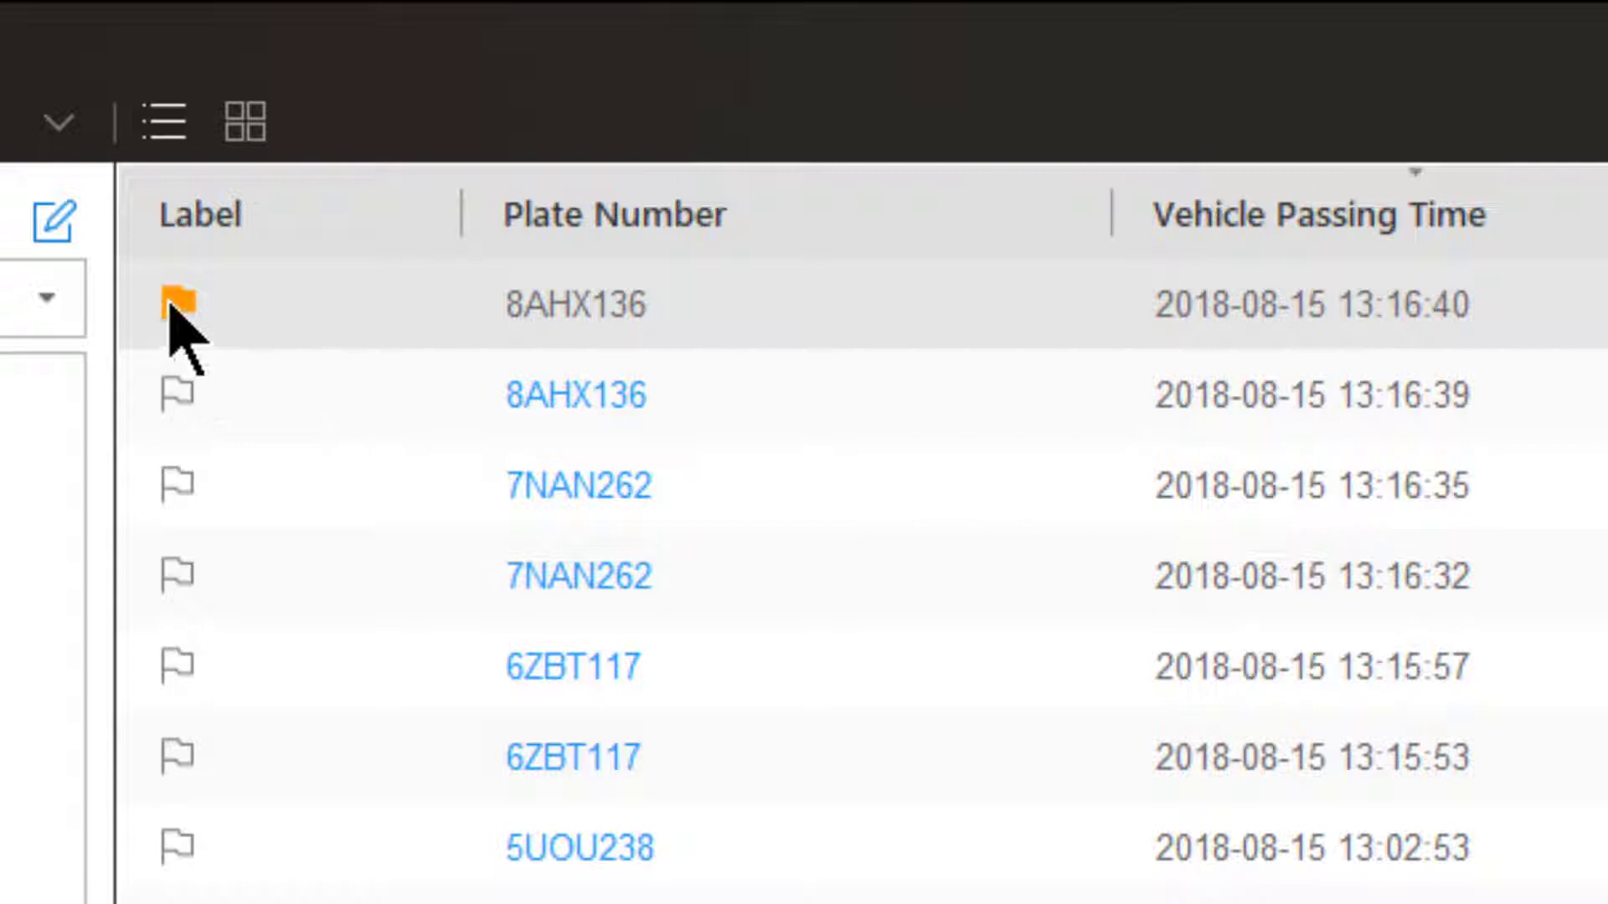
click(176, 304)
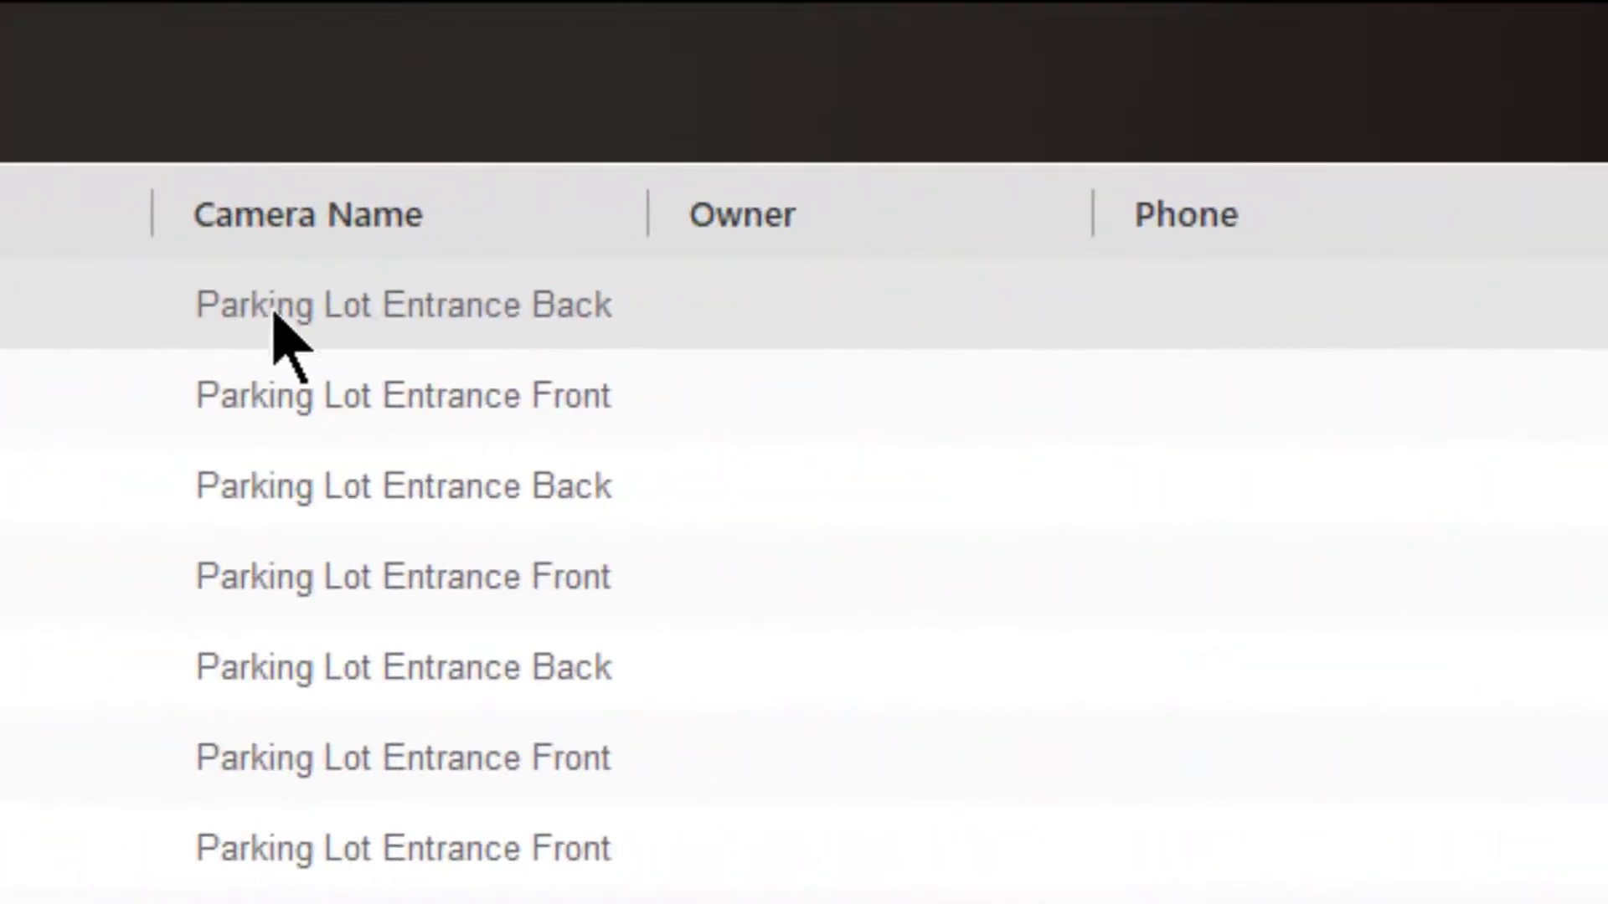
mouse_move(748, 308)
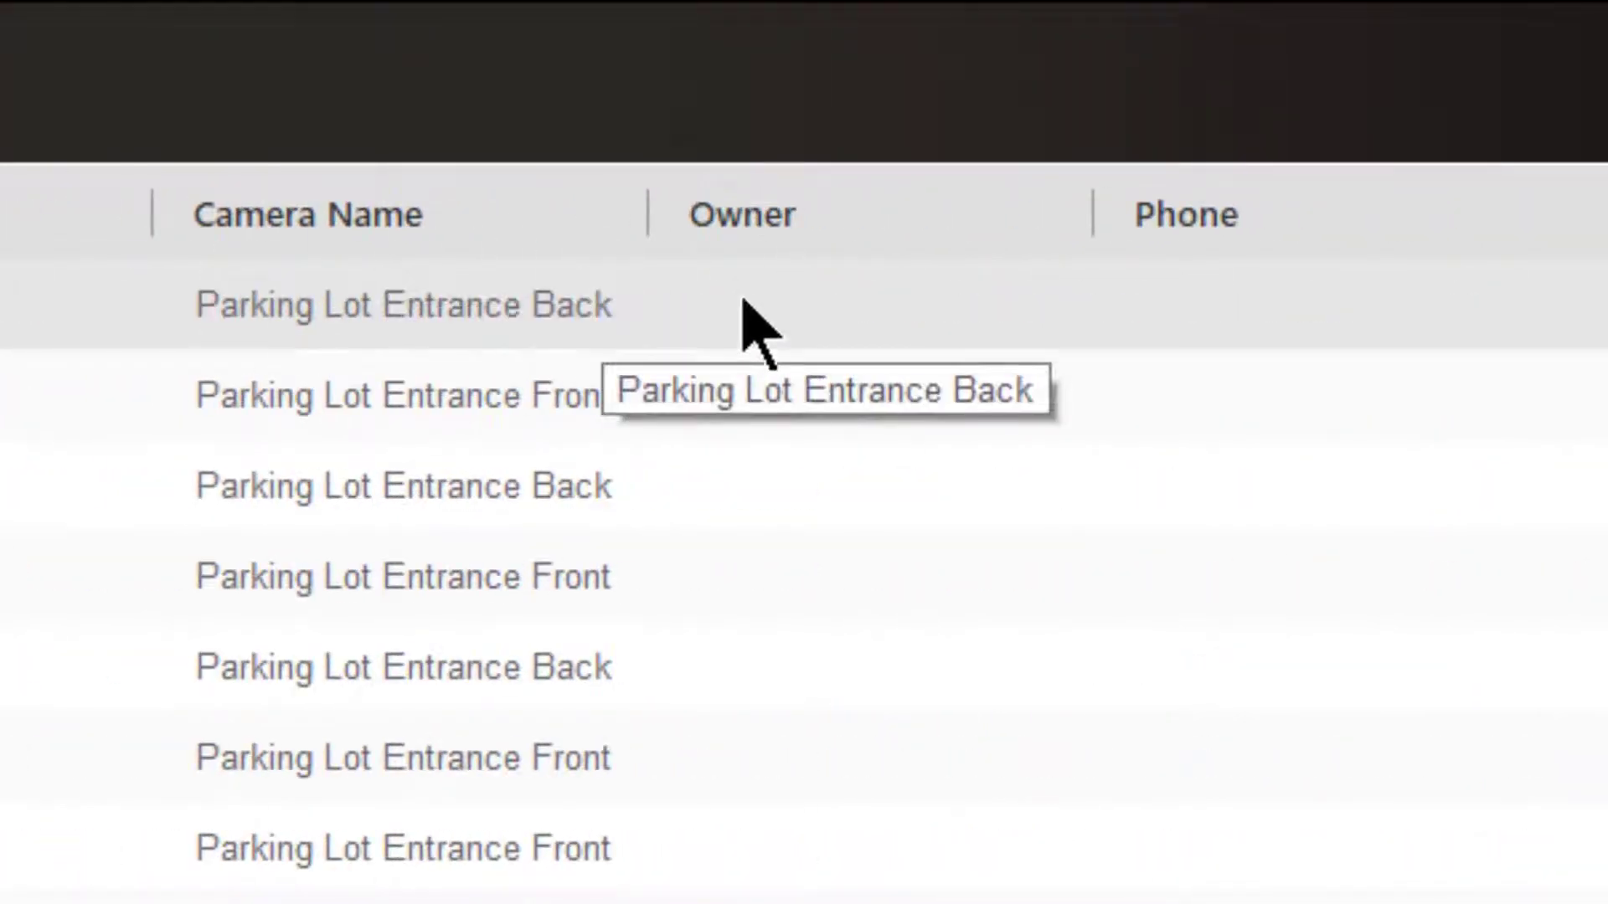
mouse_move(1241, 308)
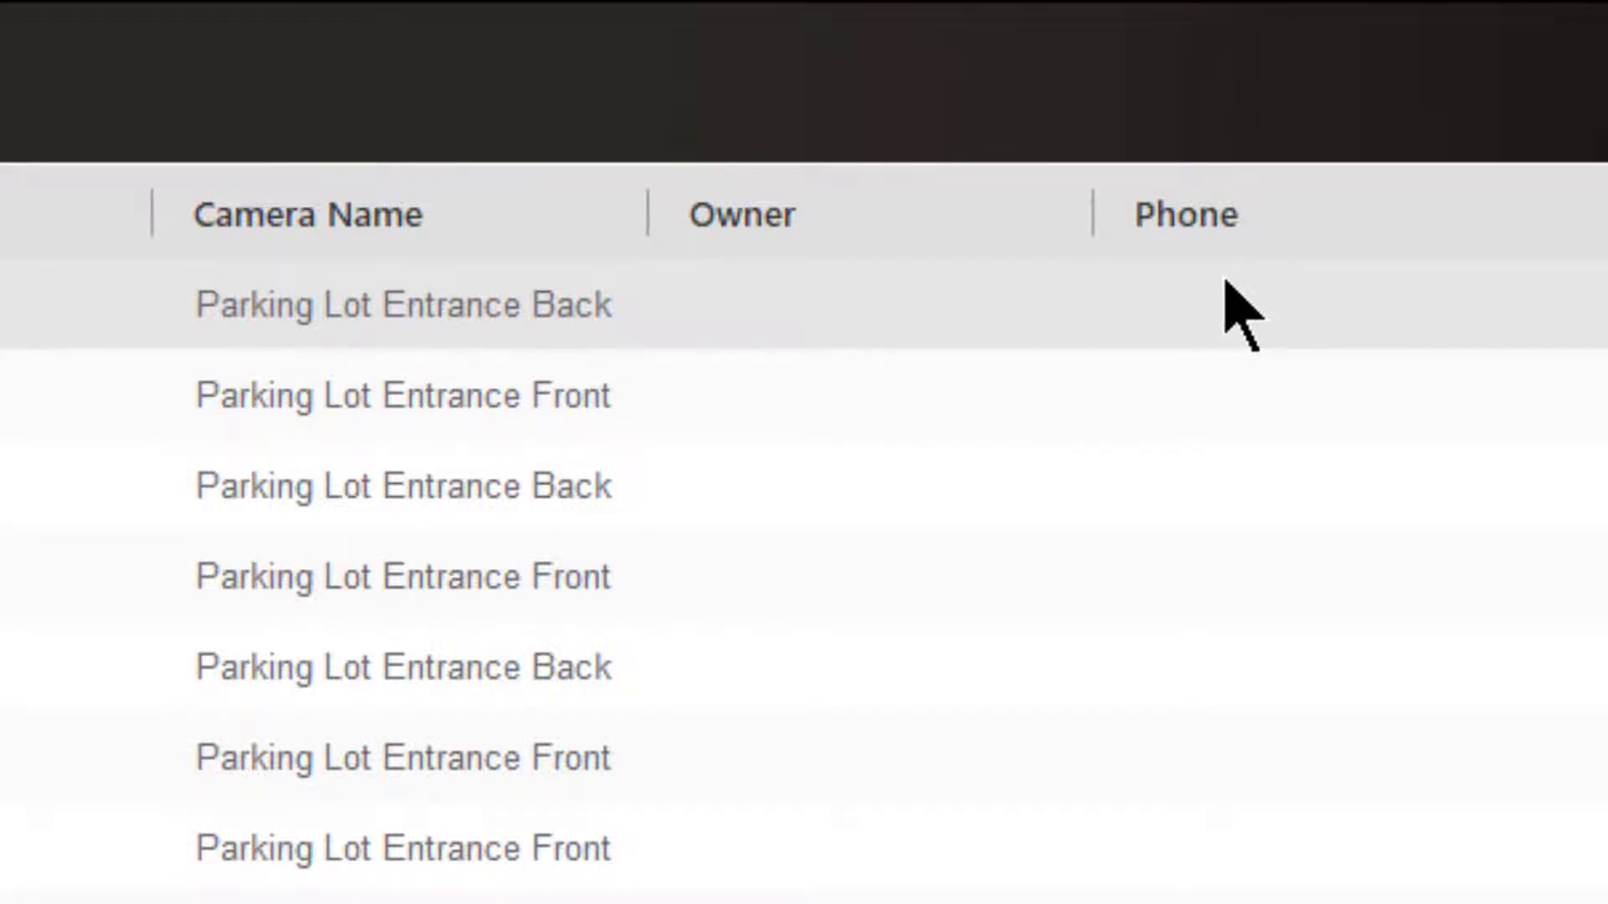
scroll(right, 3)
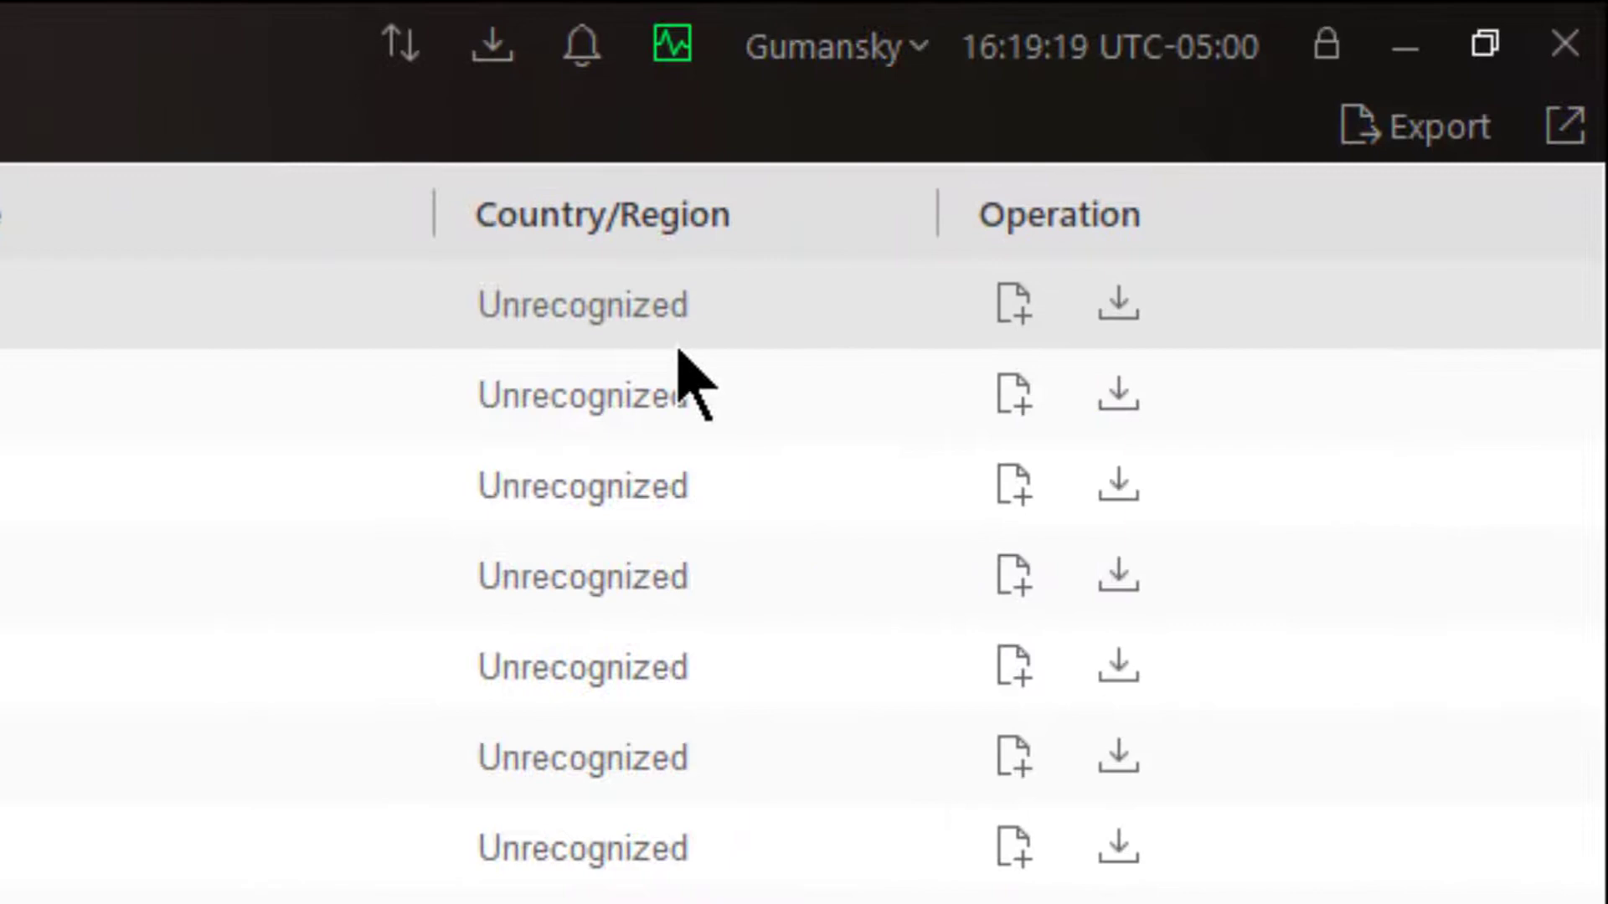
mouse_move(1107, 318)
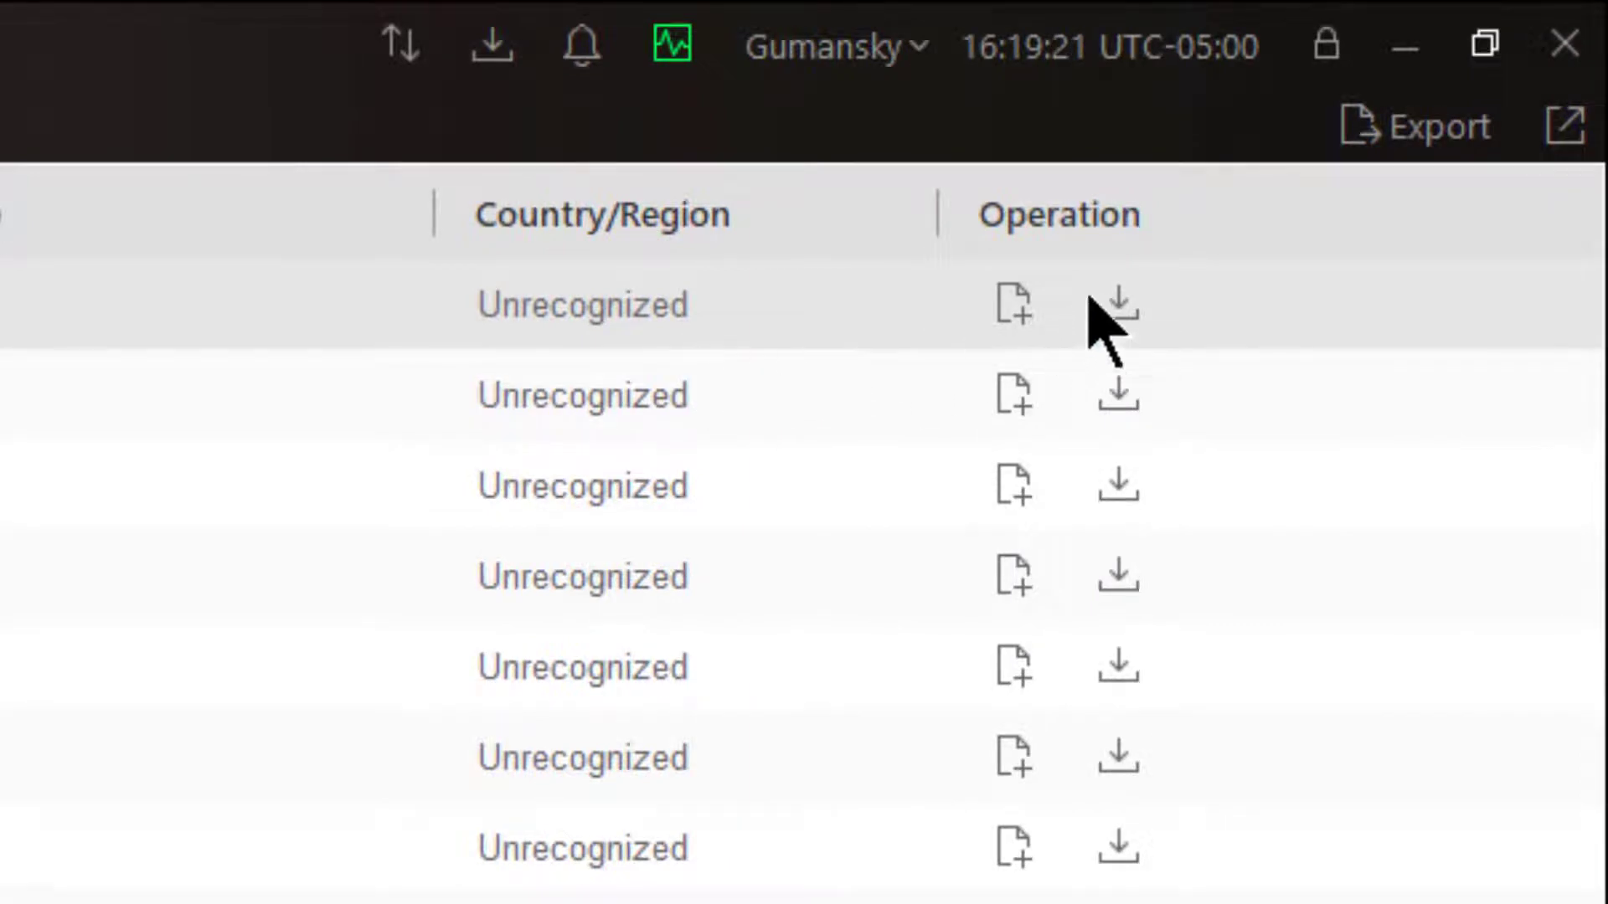
mouse_move(980, 308)
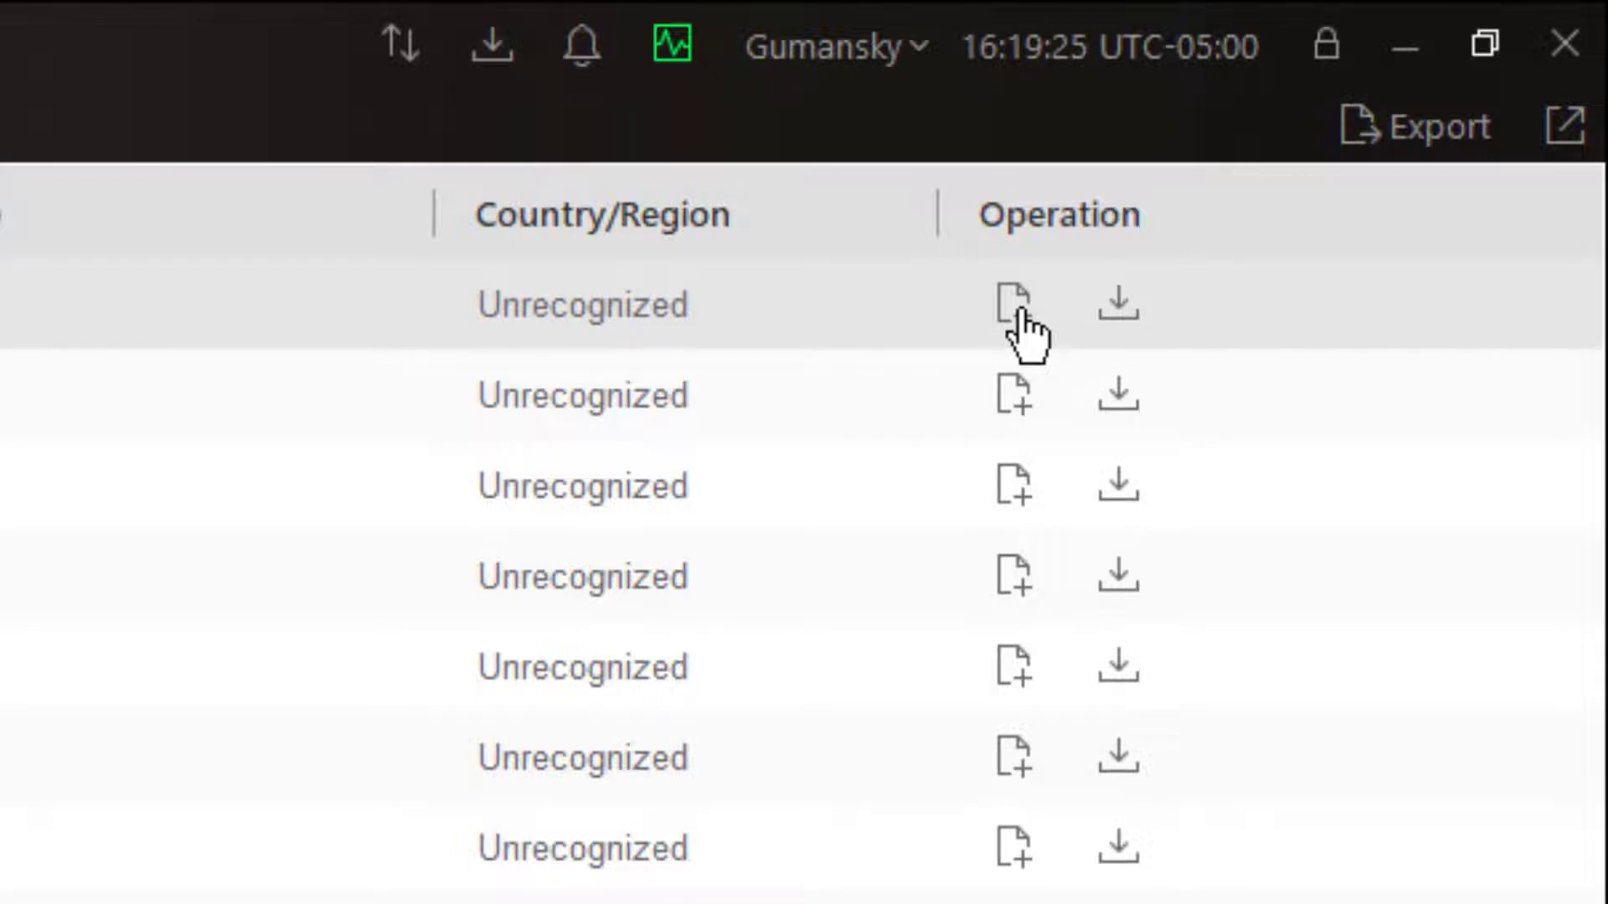
mouse_move(1014, 303)
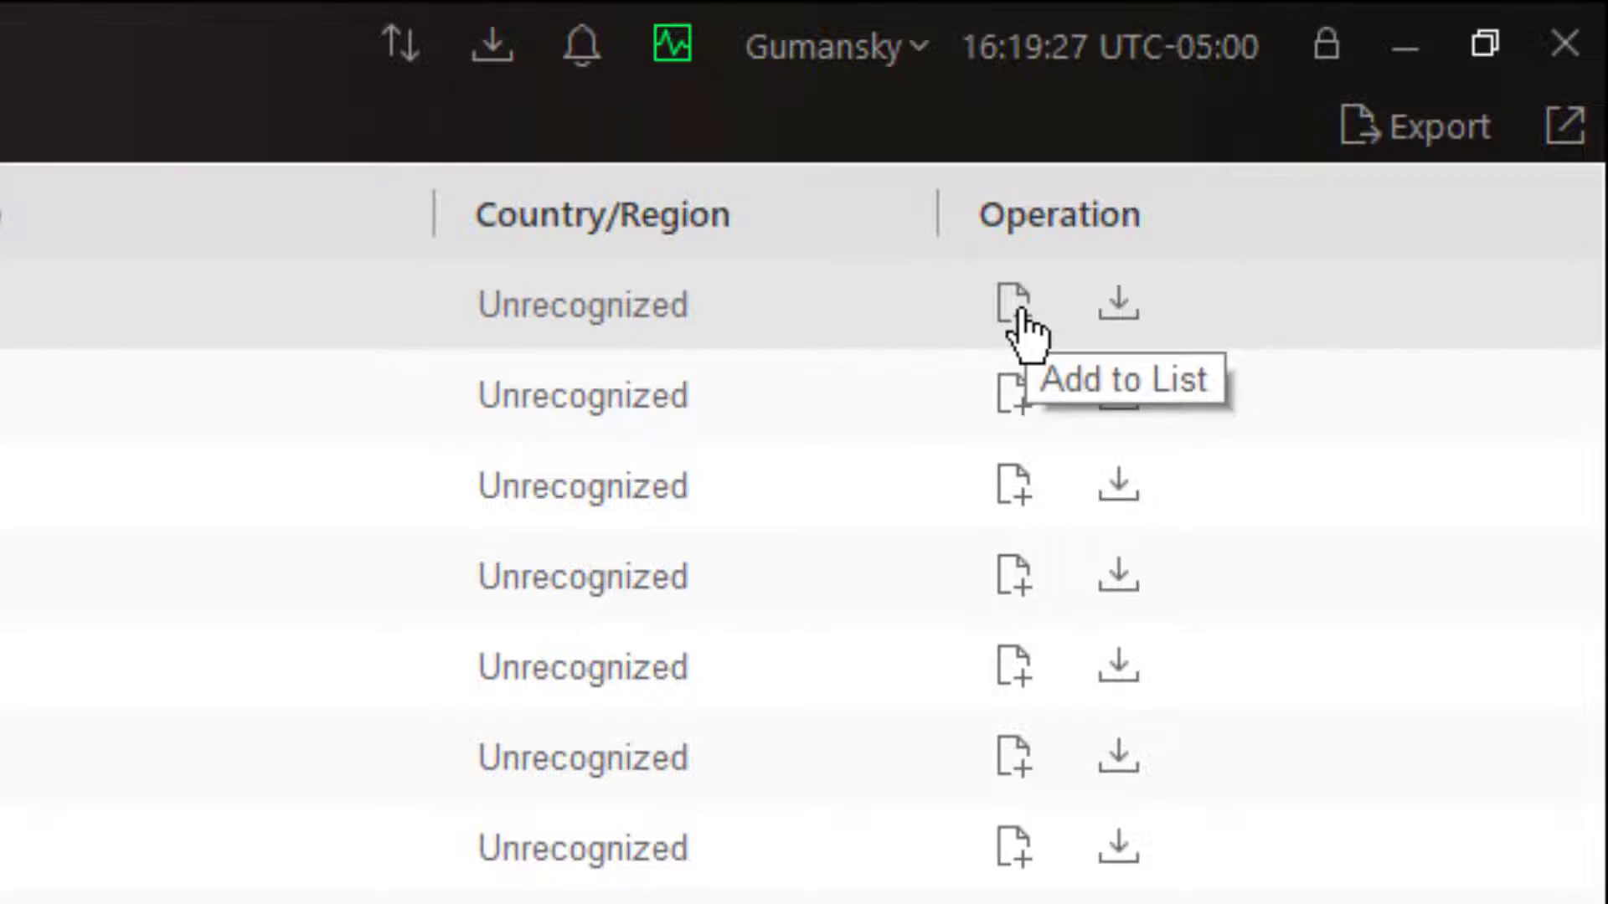
click(1015, 299)
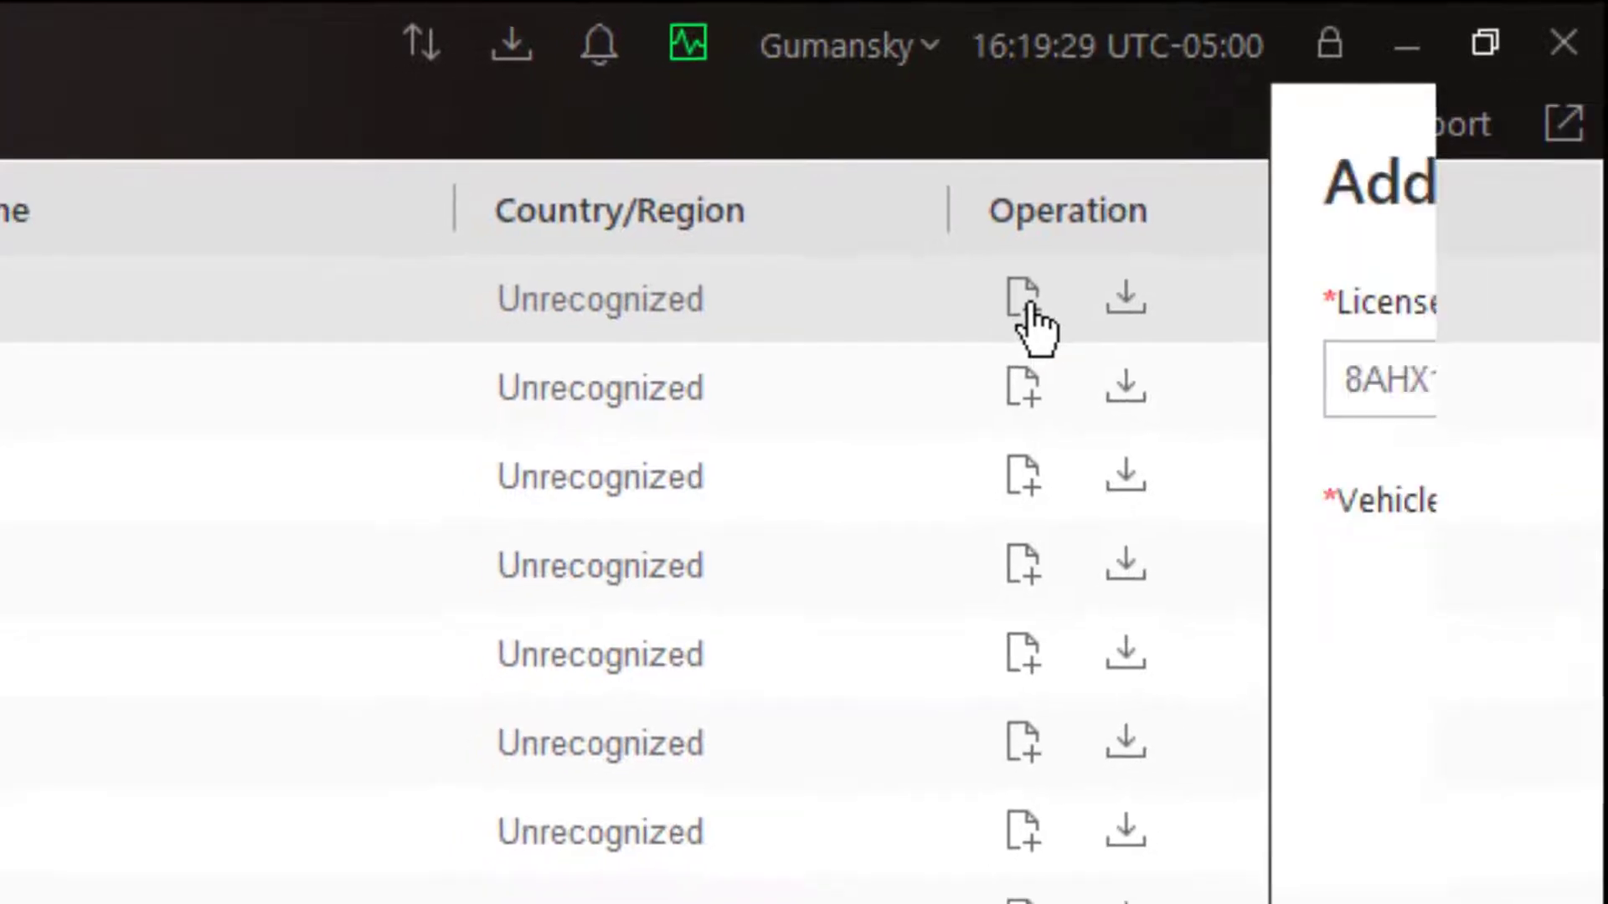
click(1019, 299)
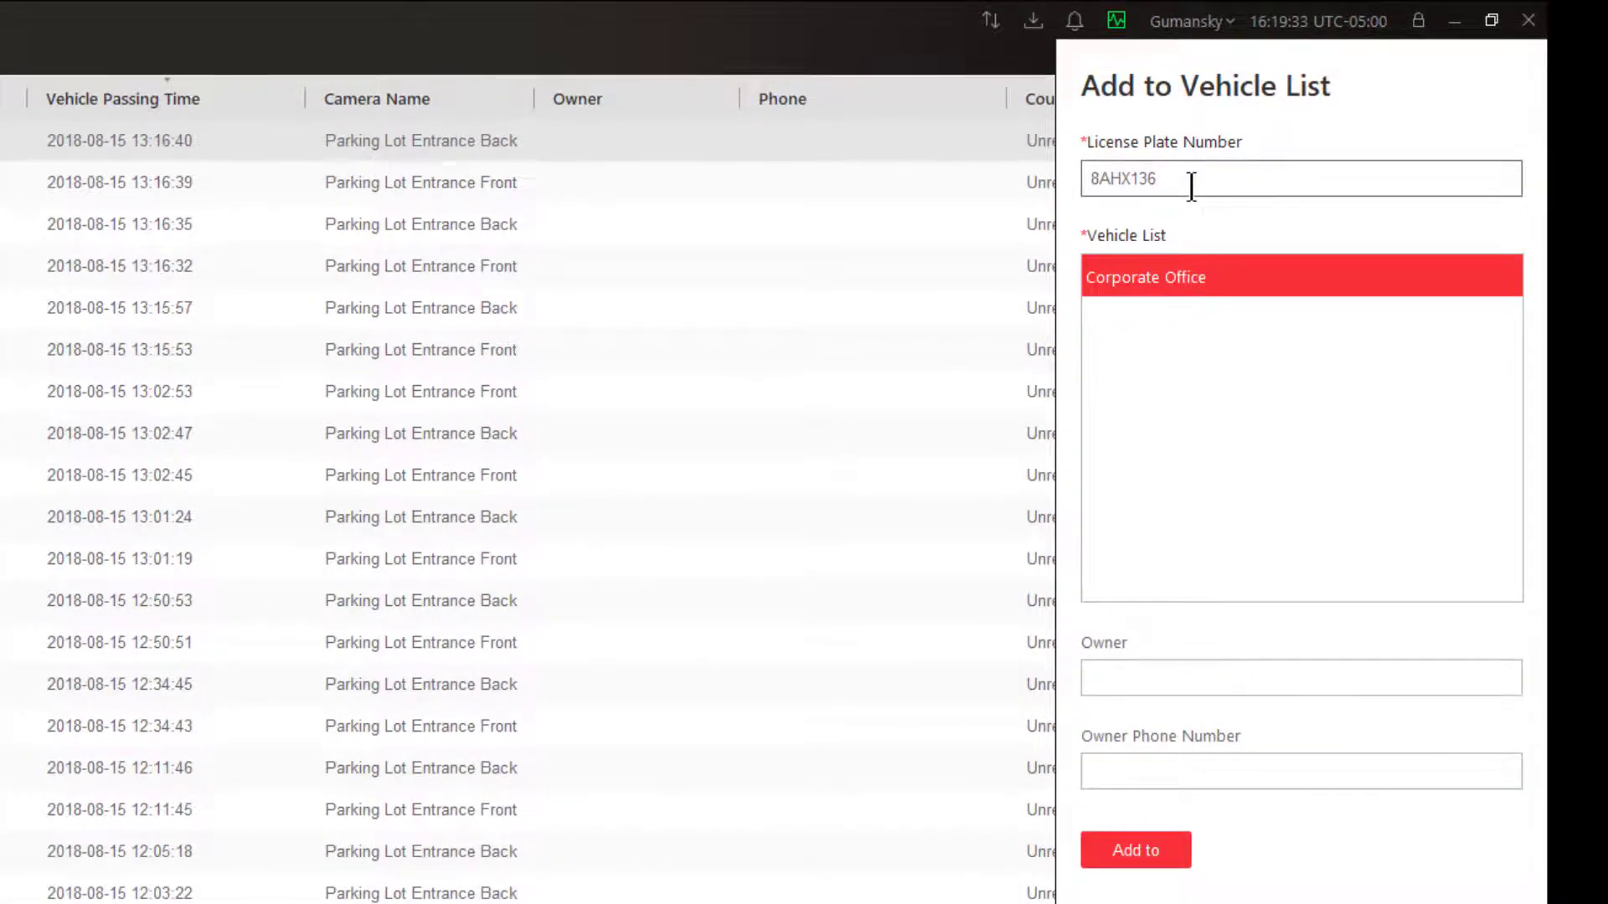
mouse_move(1194, 292)
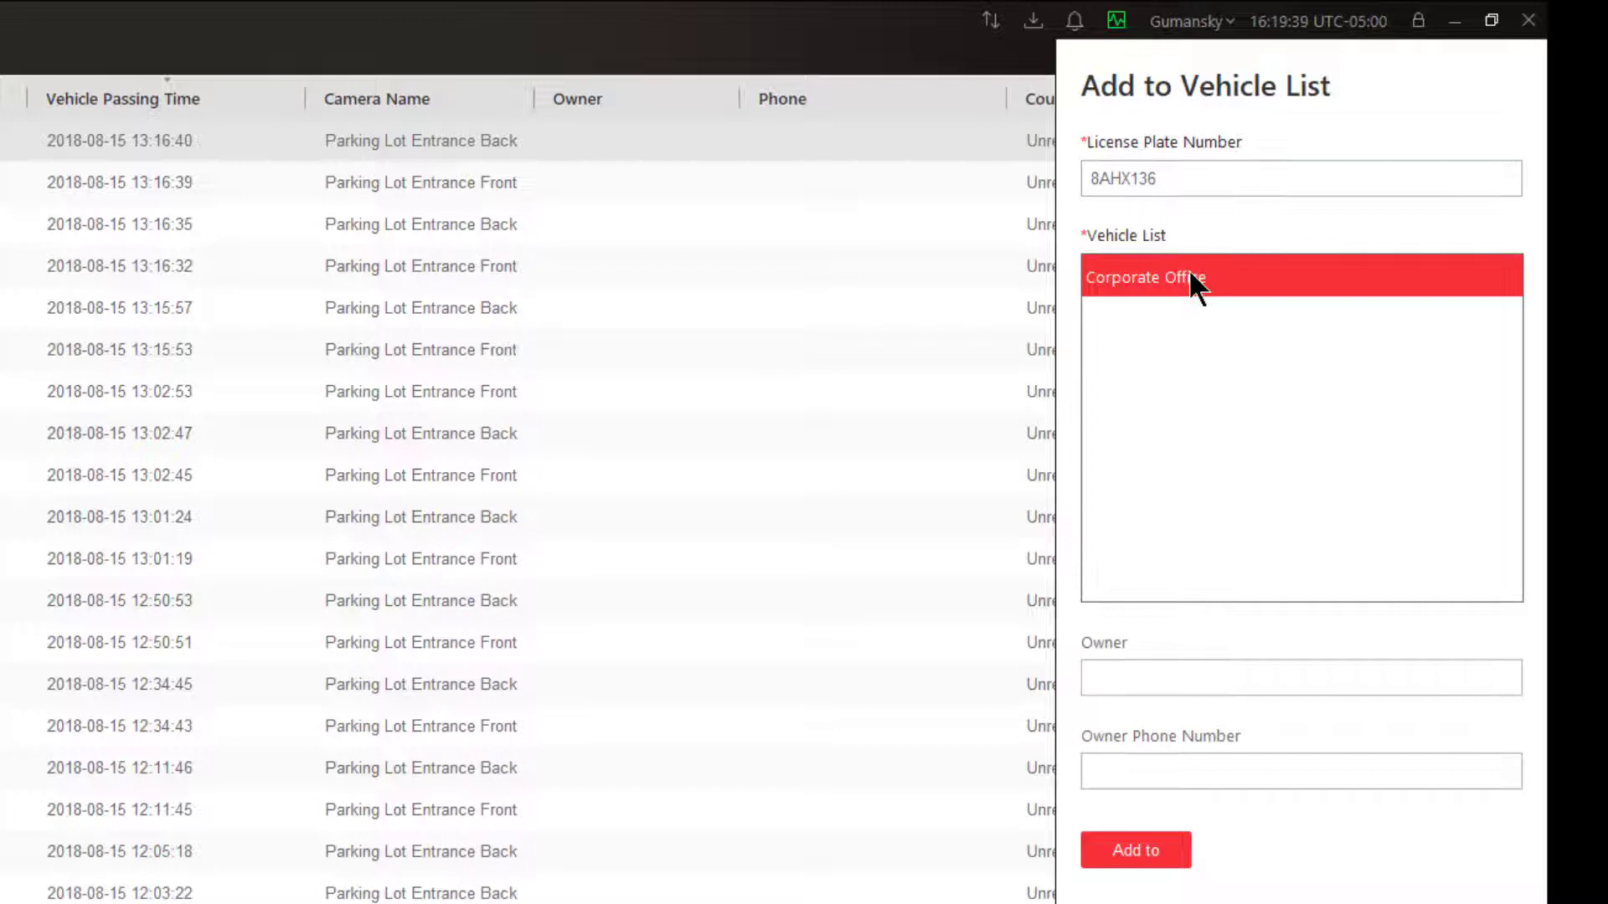
mouse_move(1164, 303)
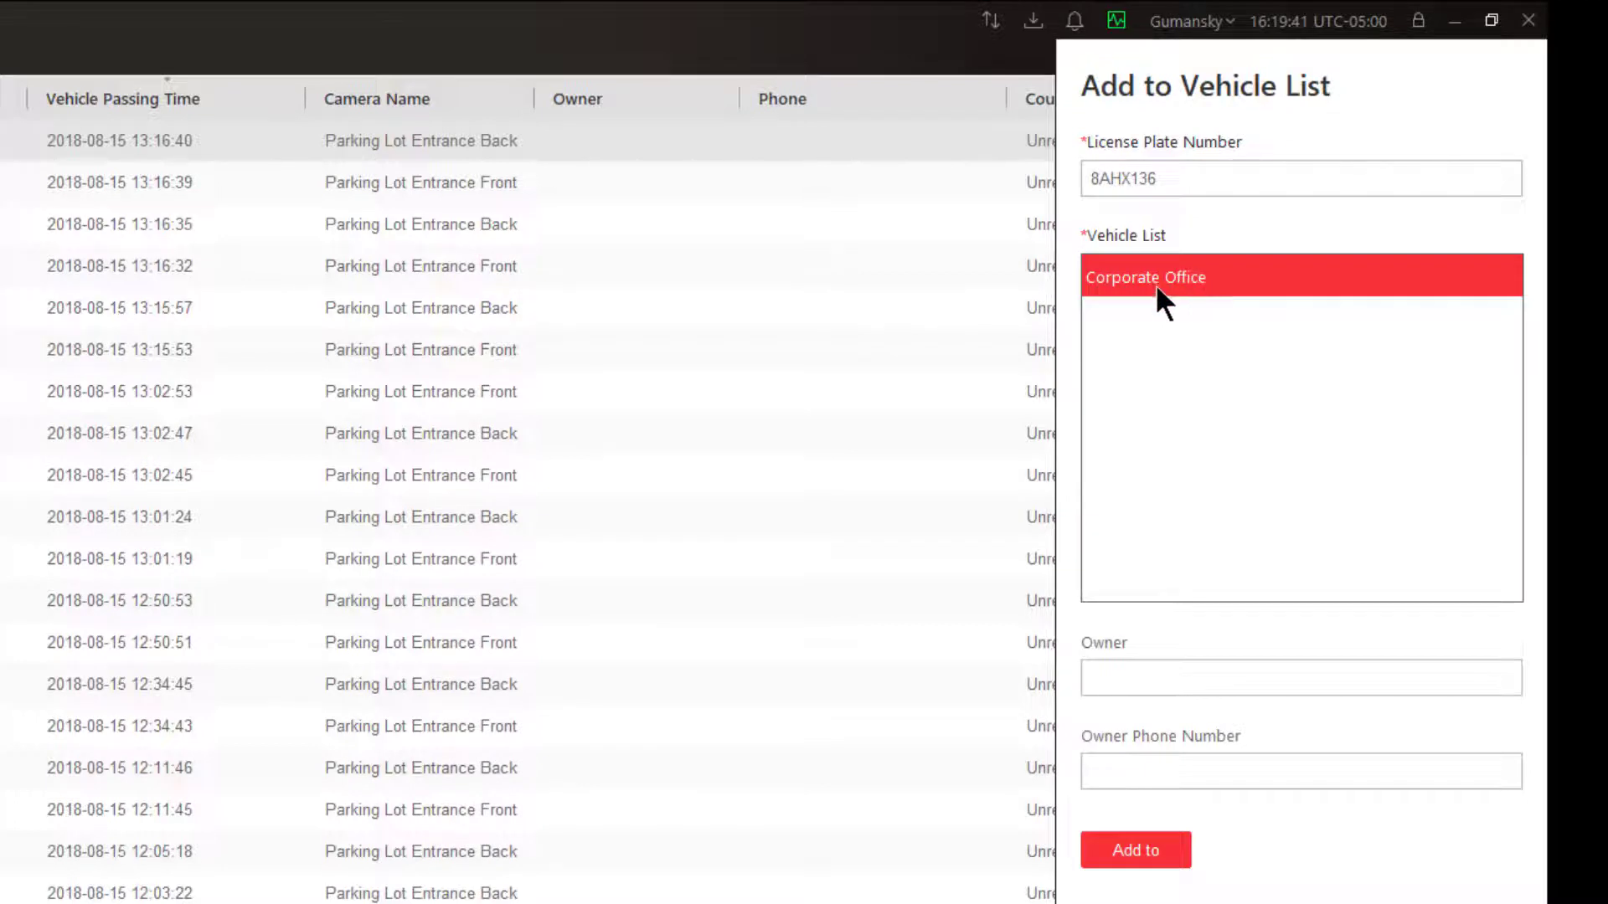
mouse_move(1220, 299)
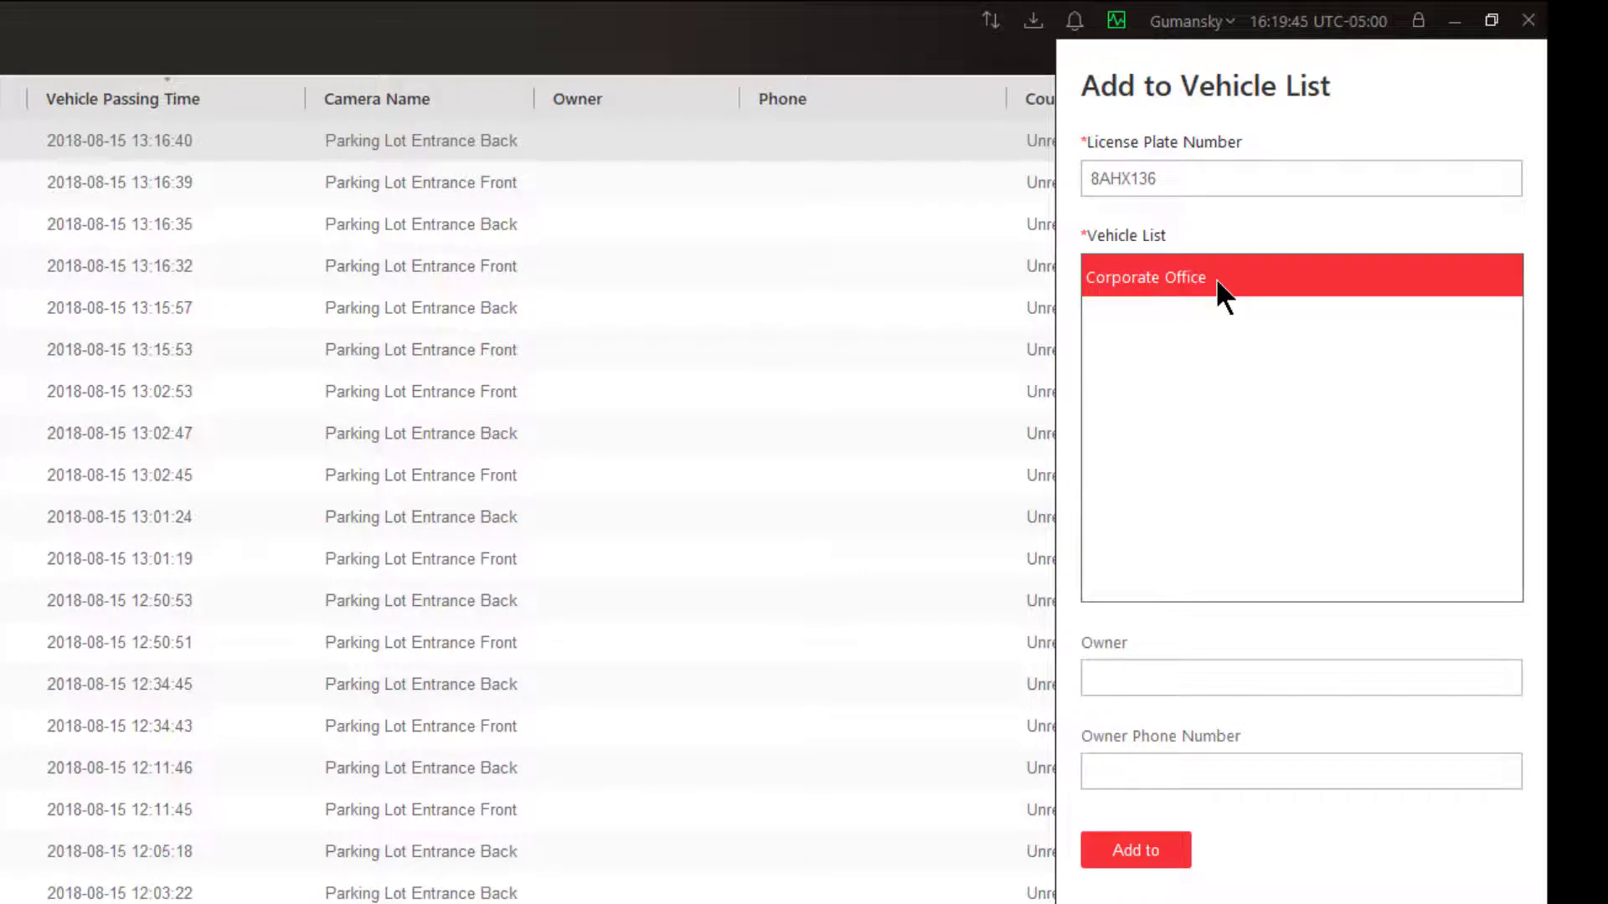
click(1300, 676)
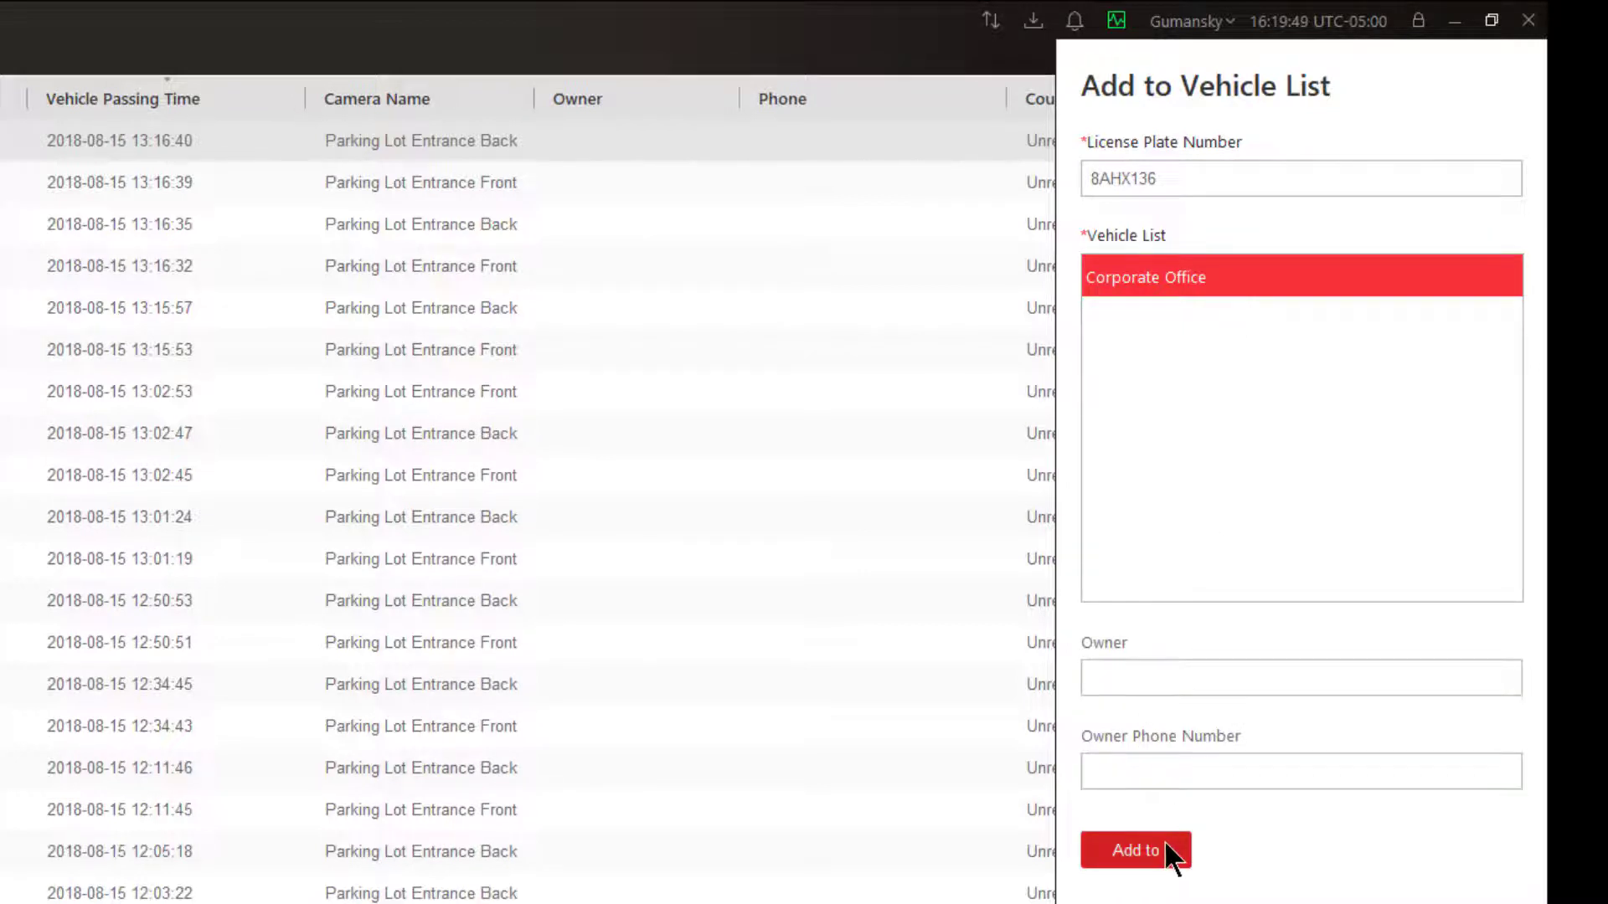
mouse_move(1136, 850)
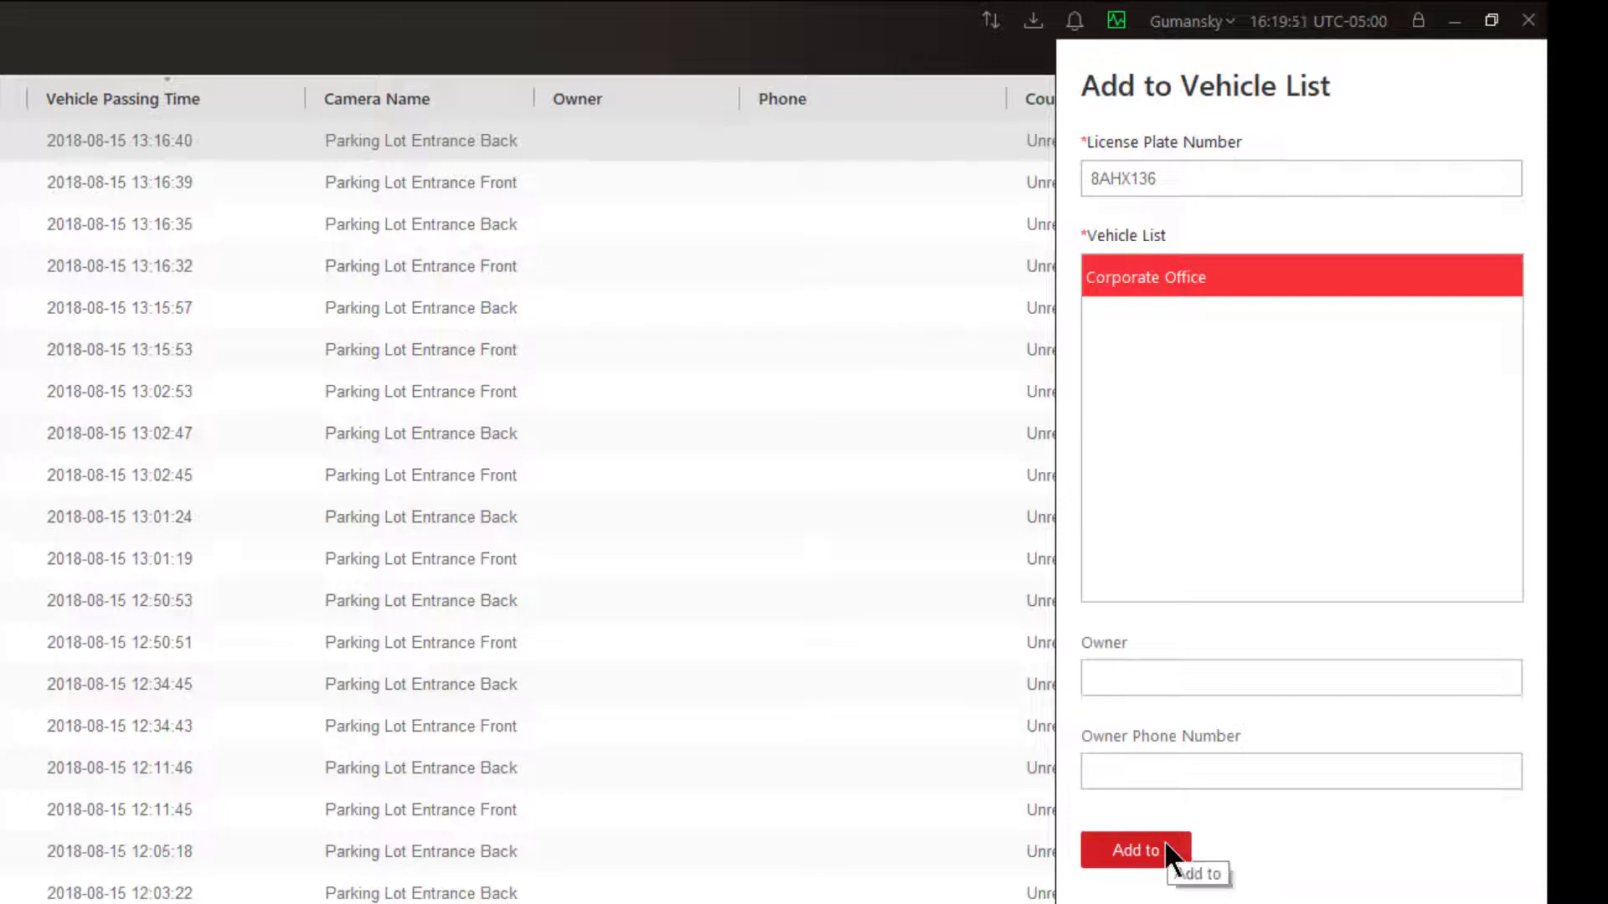
click(1136, 851)
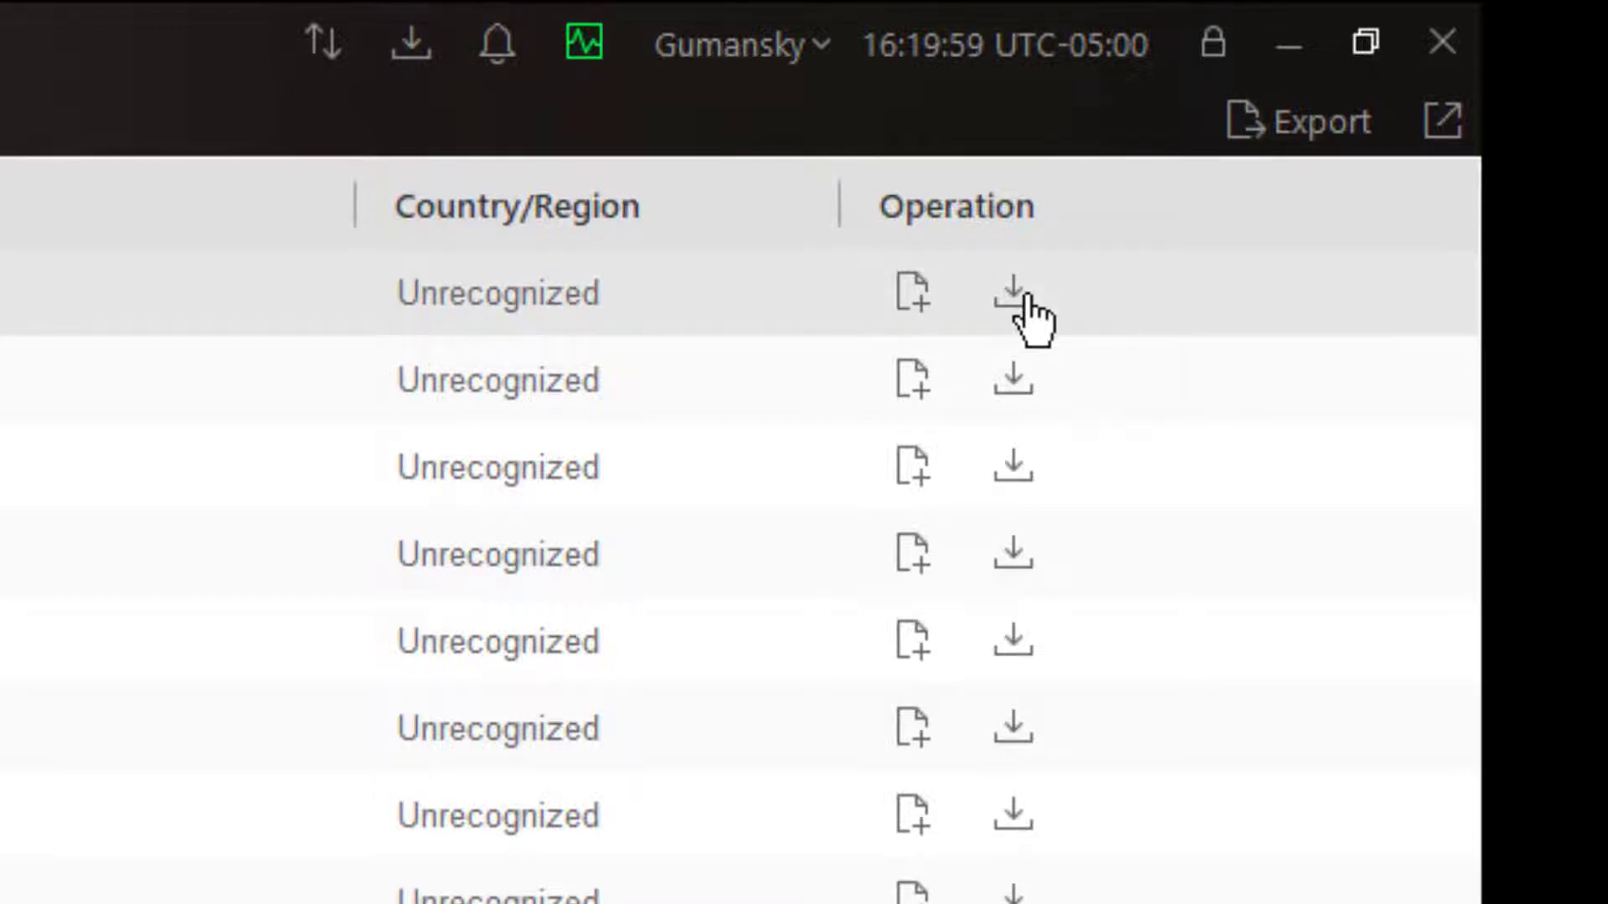
Download the 8AHX136 record's clip and show it finished in the Download Center
click(1013, 298)
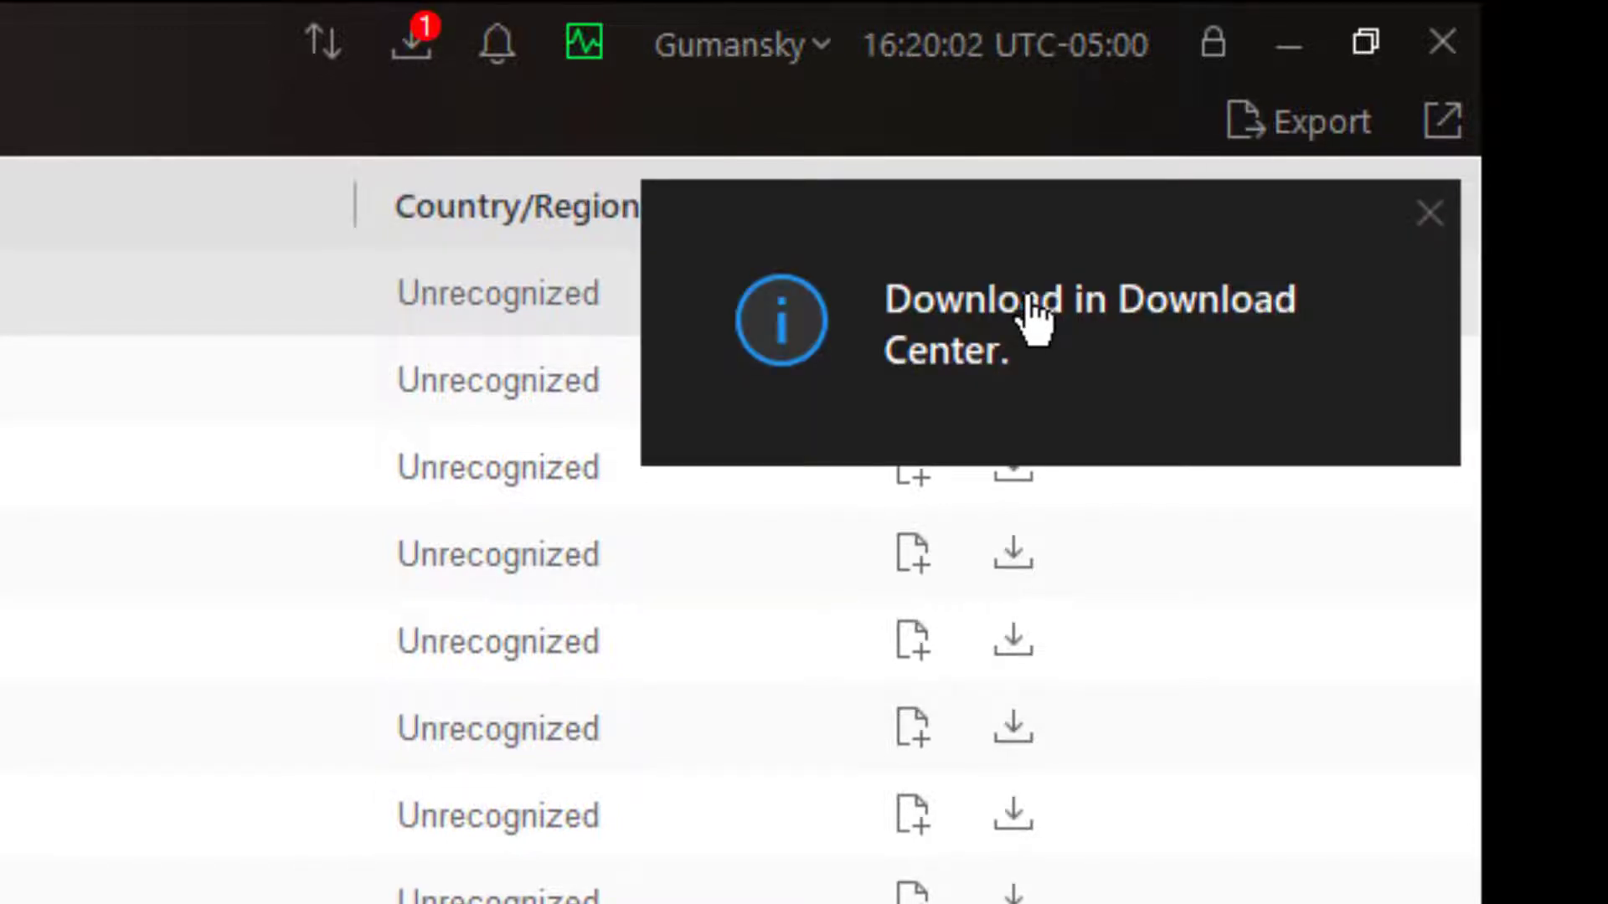
mouse_move(1257, 344)
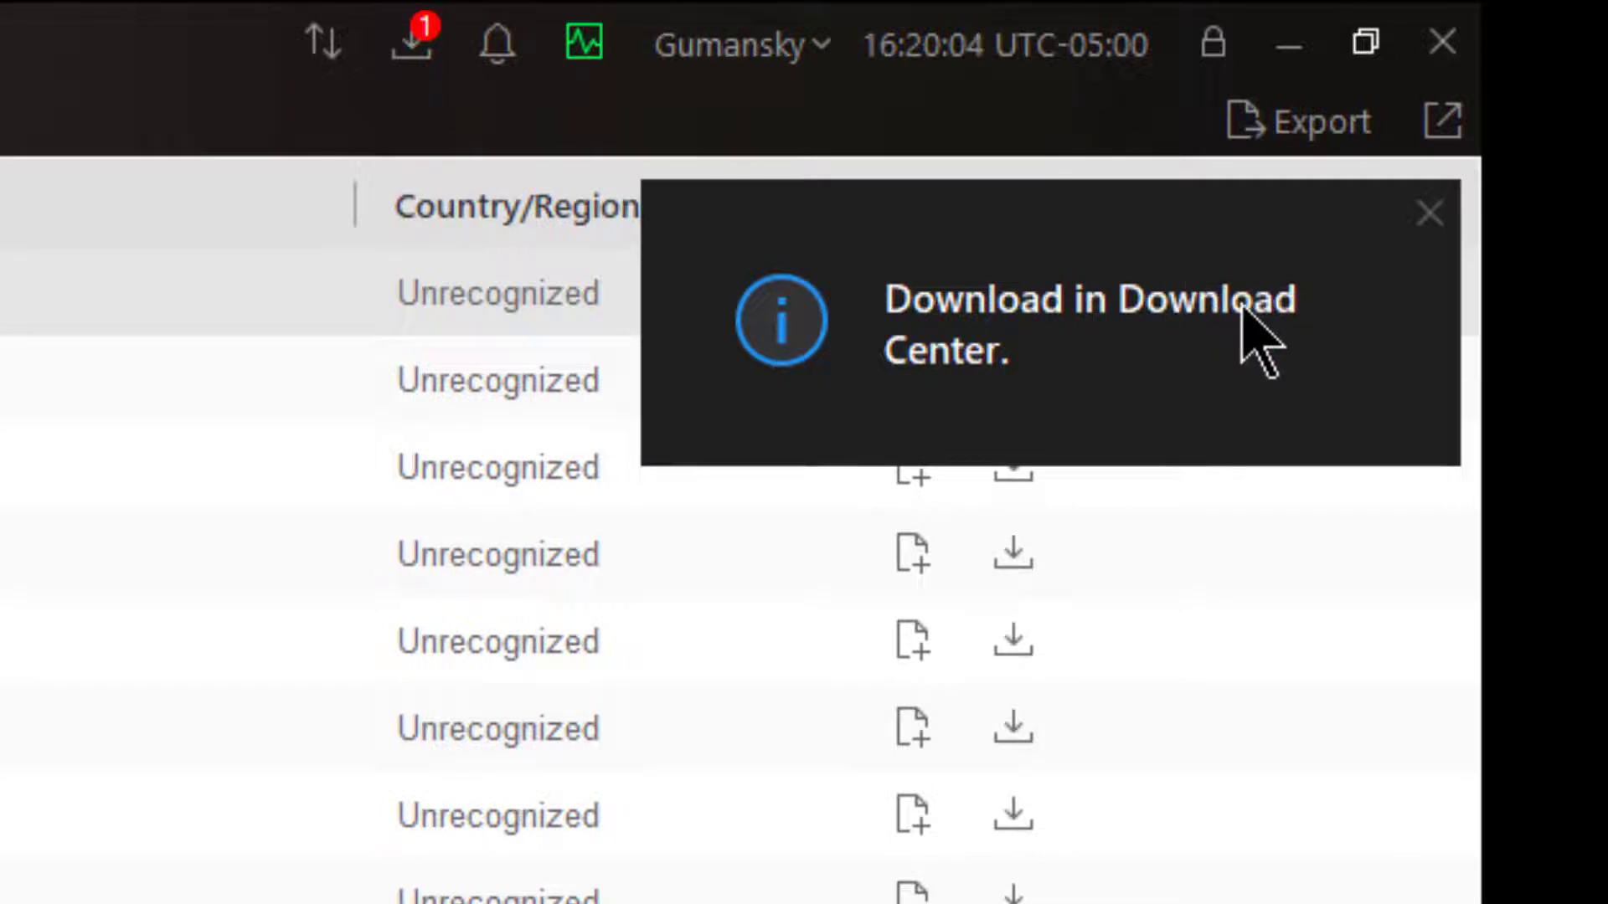
mouse_move(462, 159)
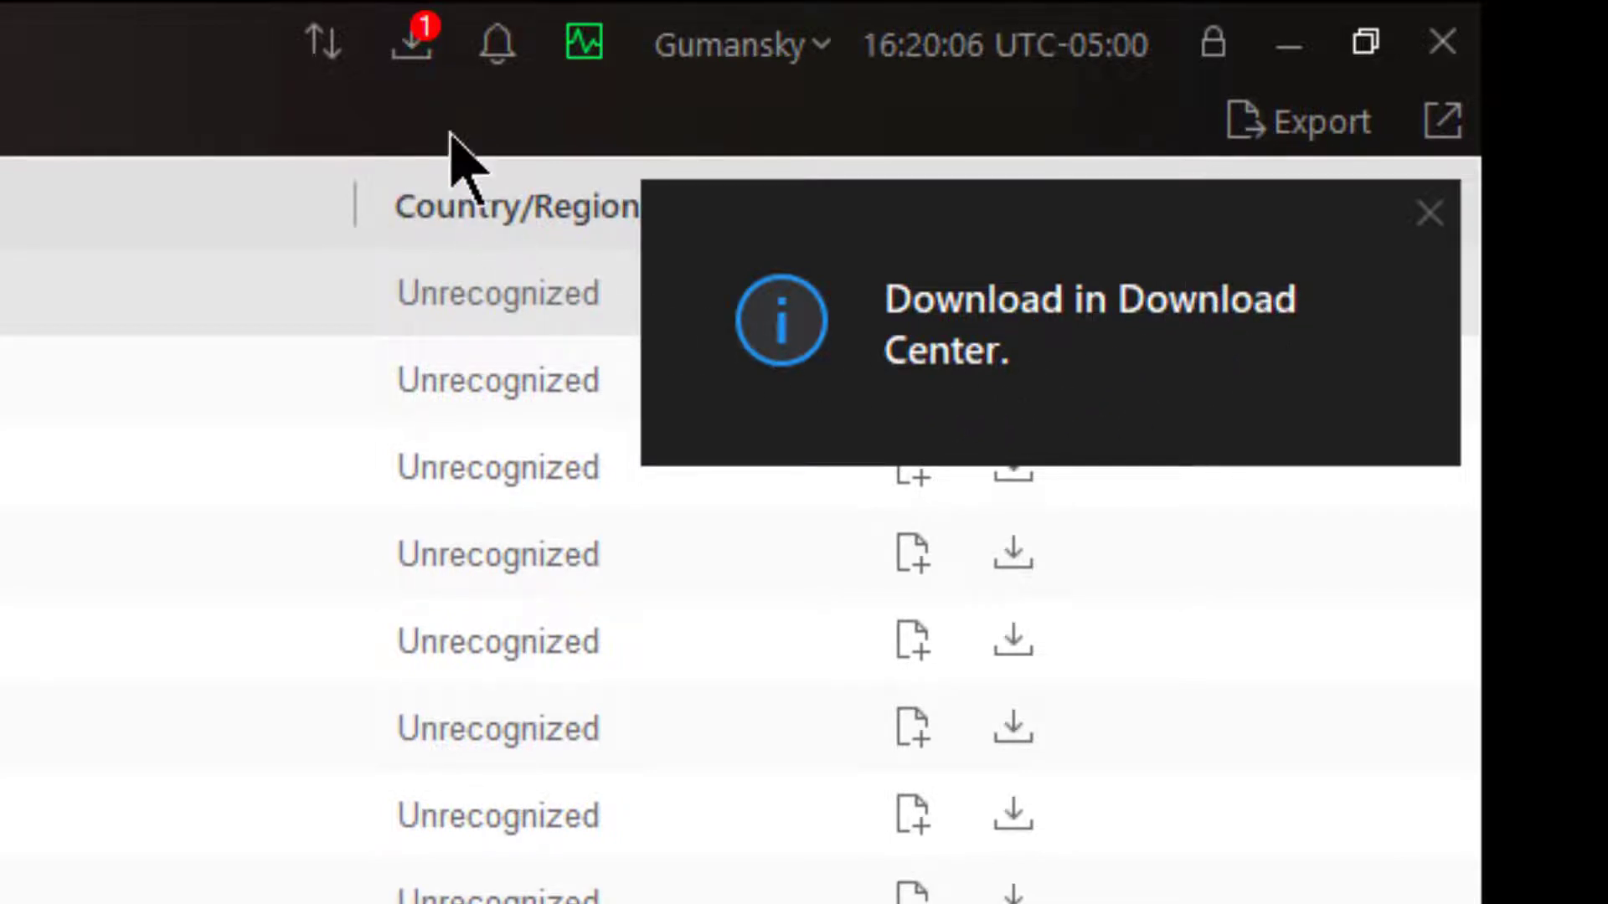
click(407, 44)
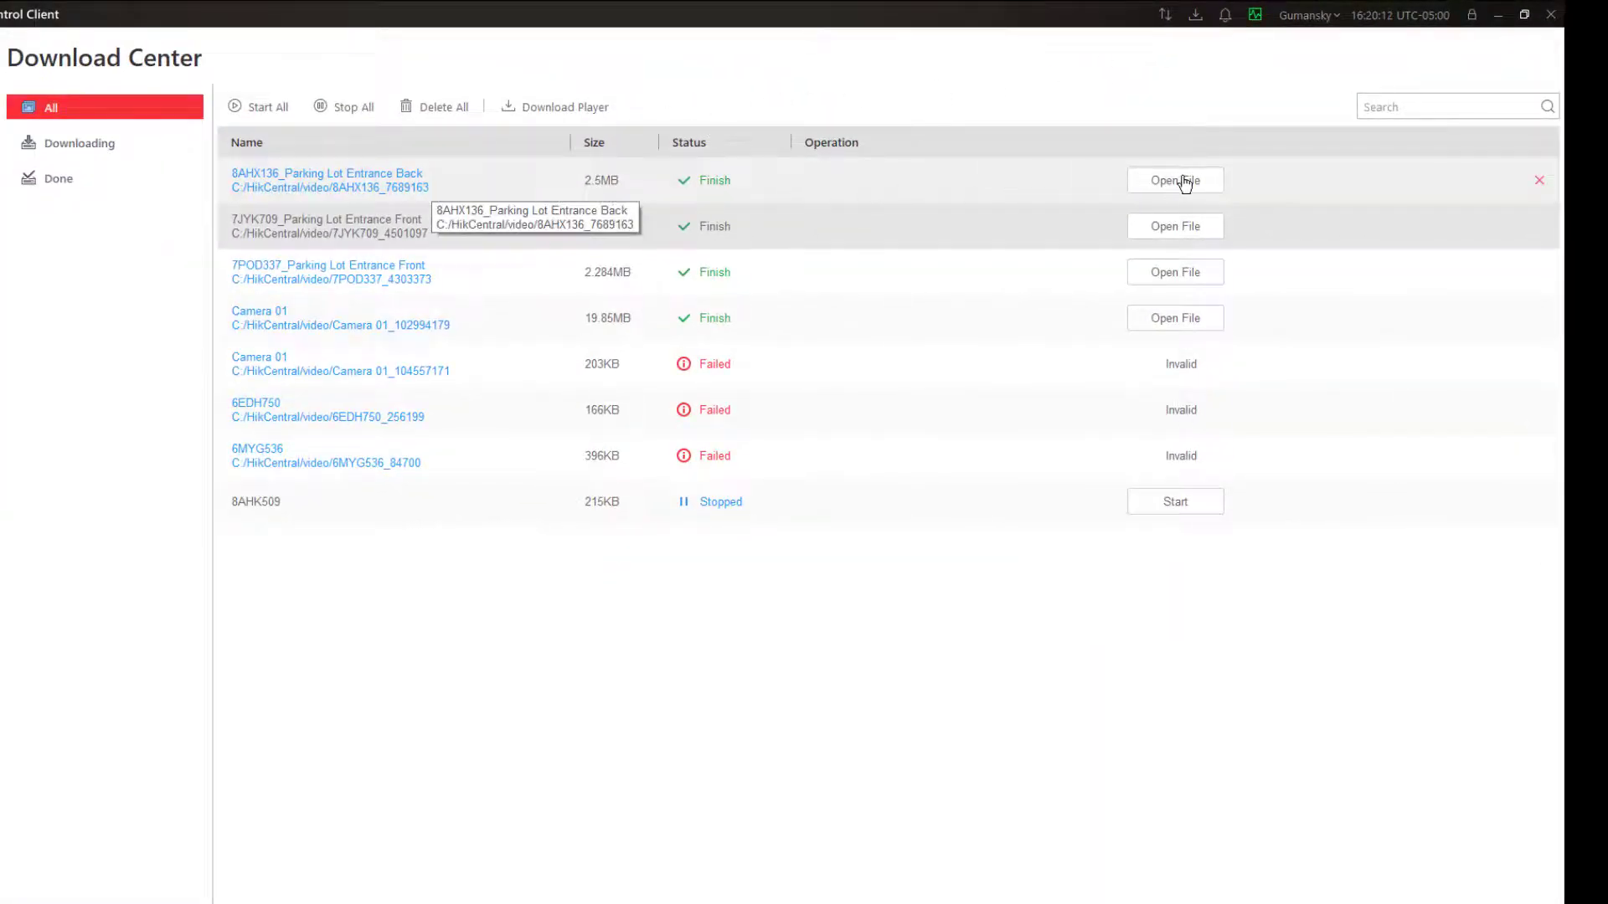
Play the downloaded 8AHX136 clip in VSPlayer and maximize the player window
click(1175, 179)
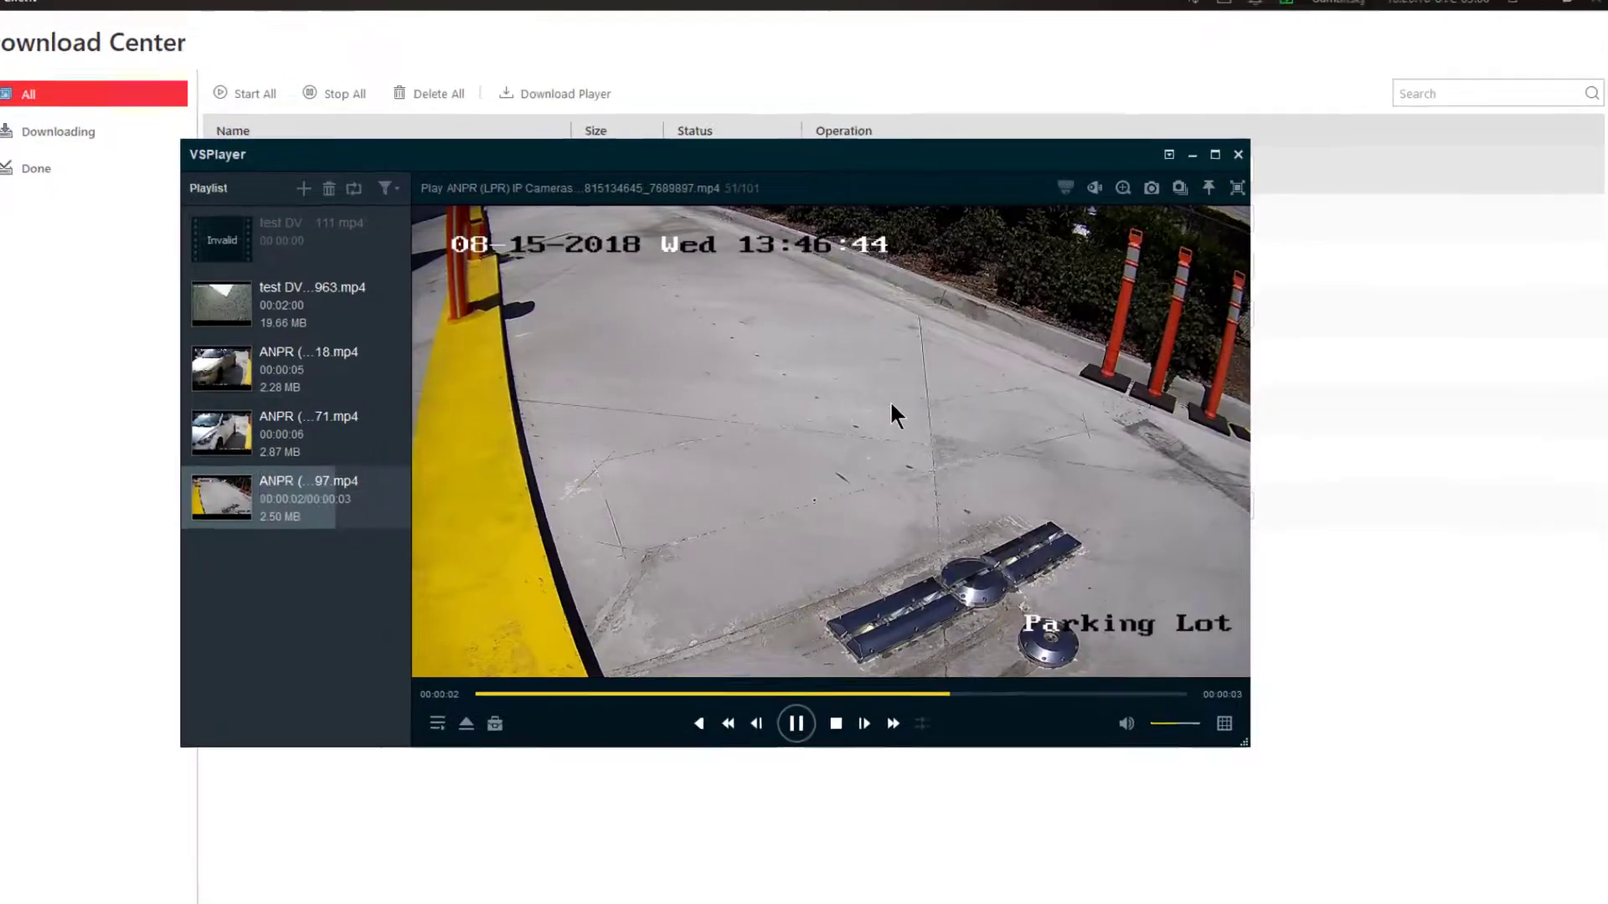
click(1216, 155)
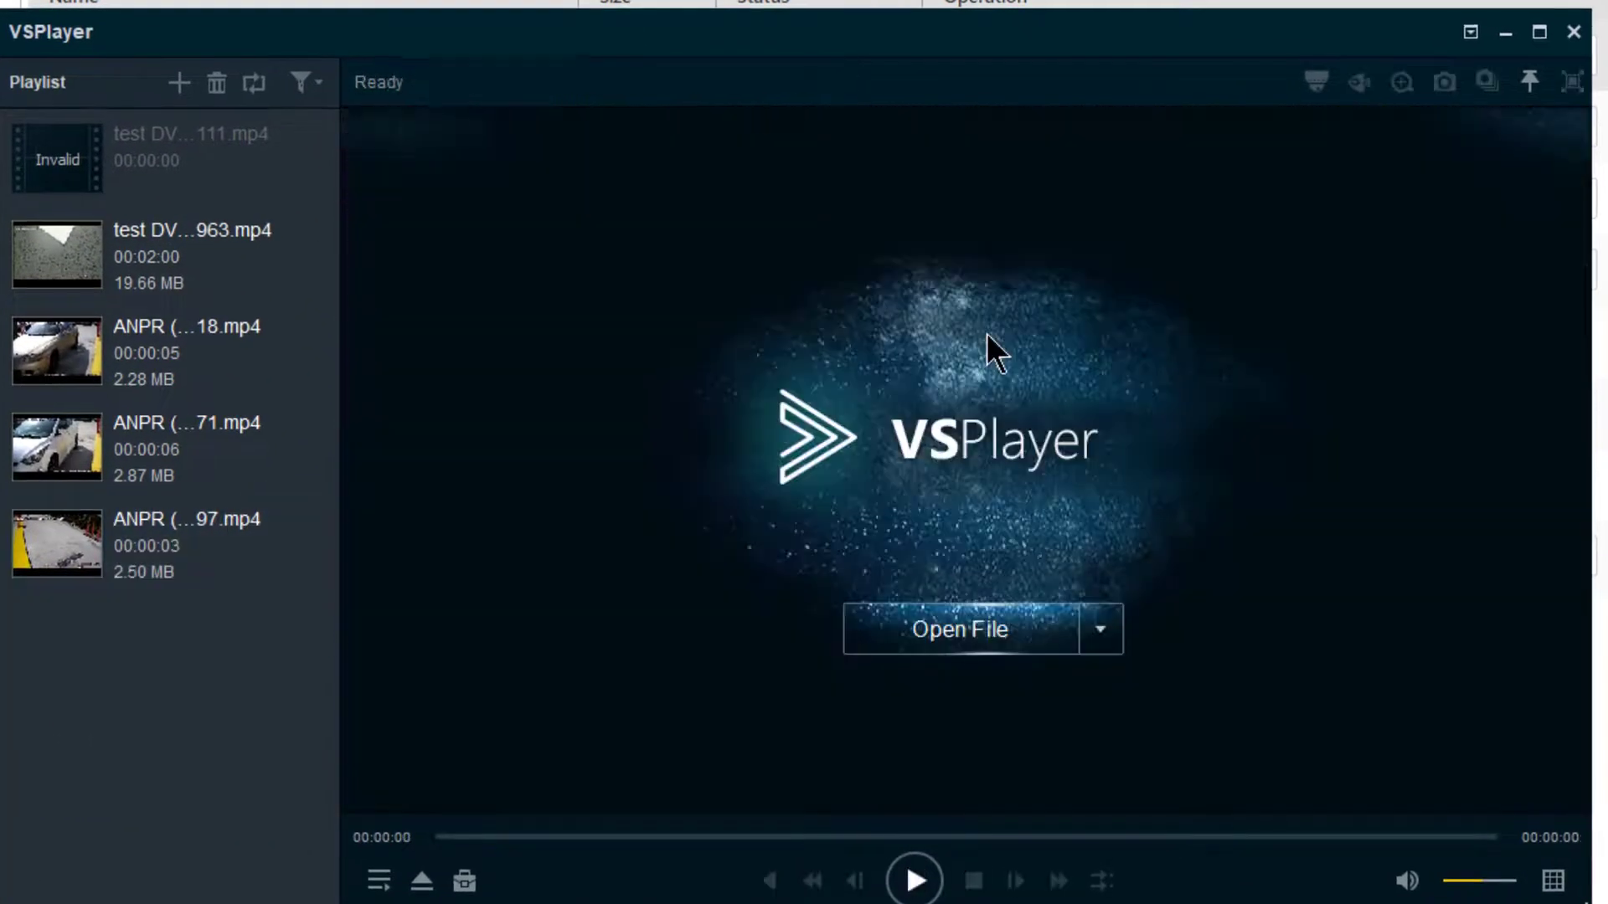
mouse_move(83, 569)
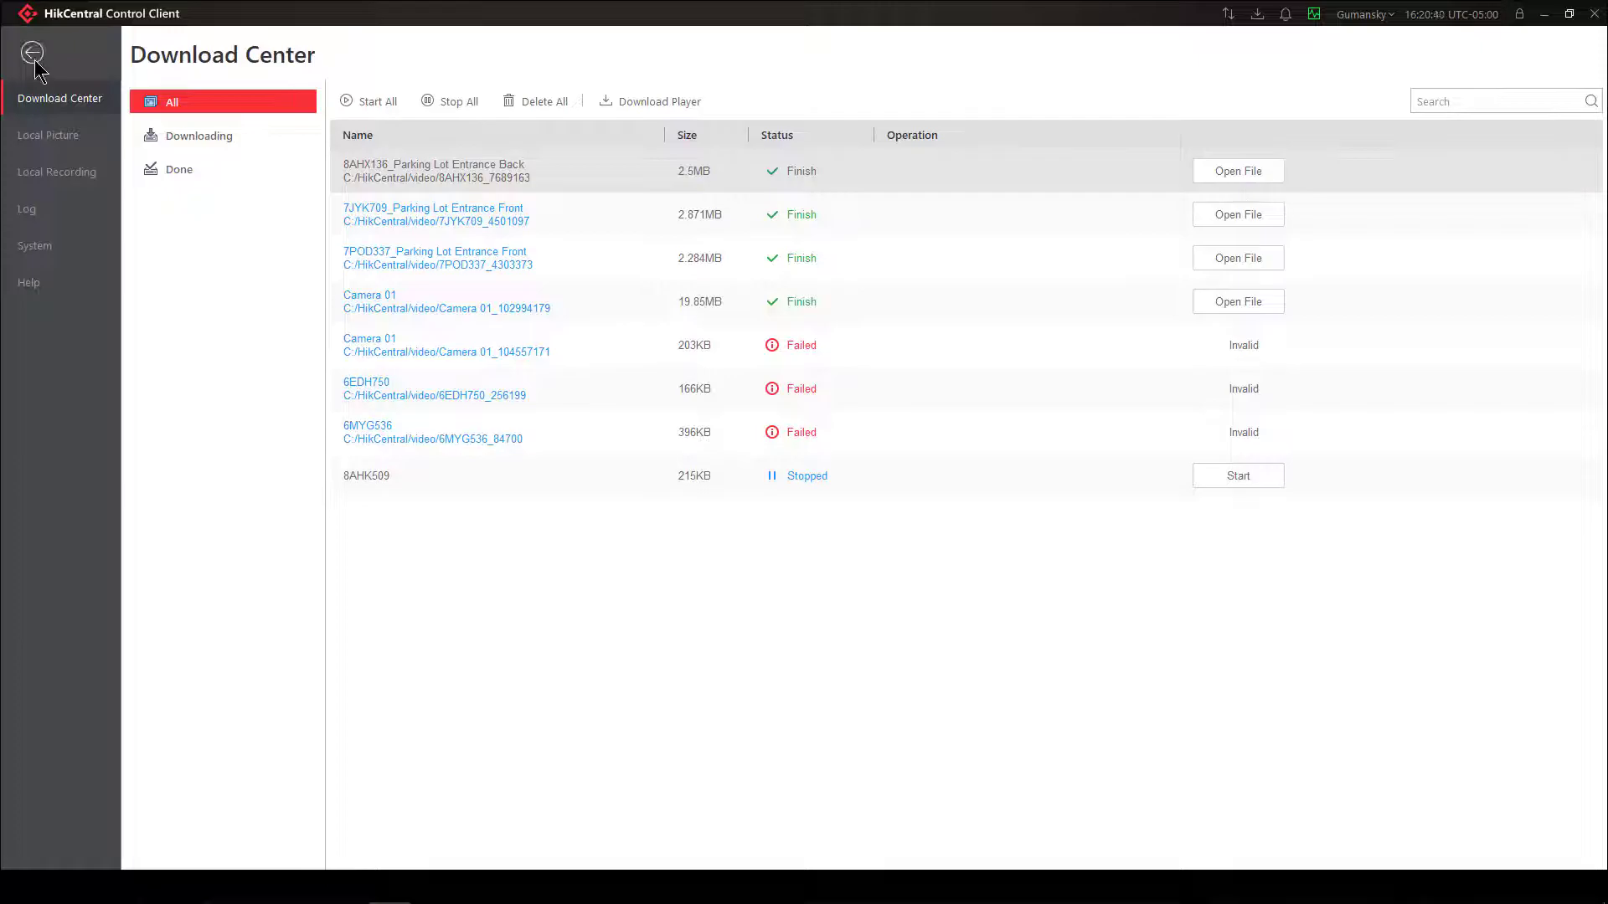
Go back to My Dashboard and reopen the Vehicle Search results
click(32, 52)
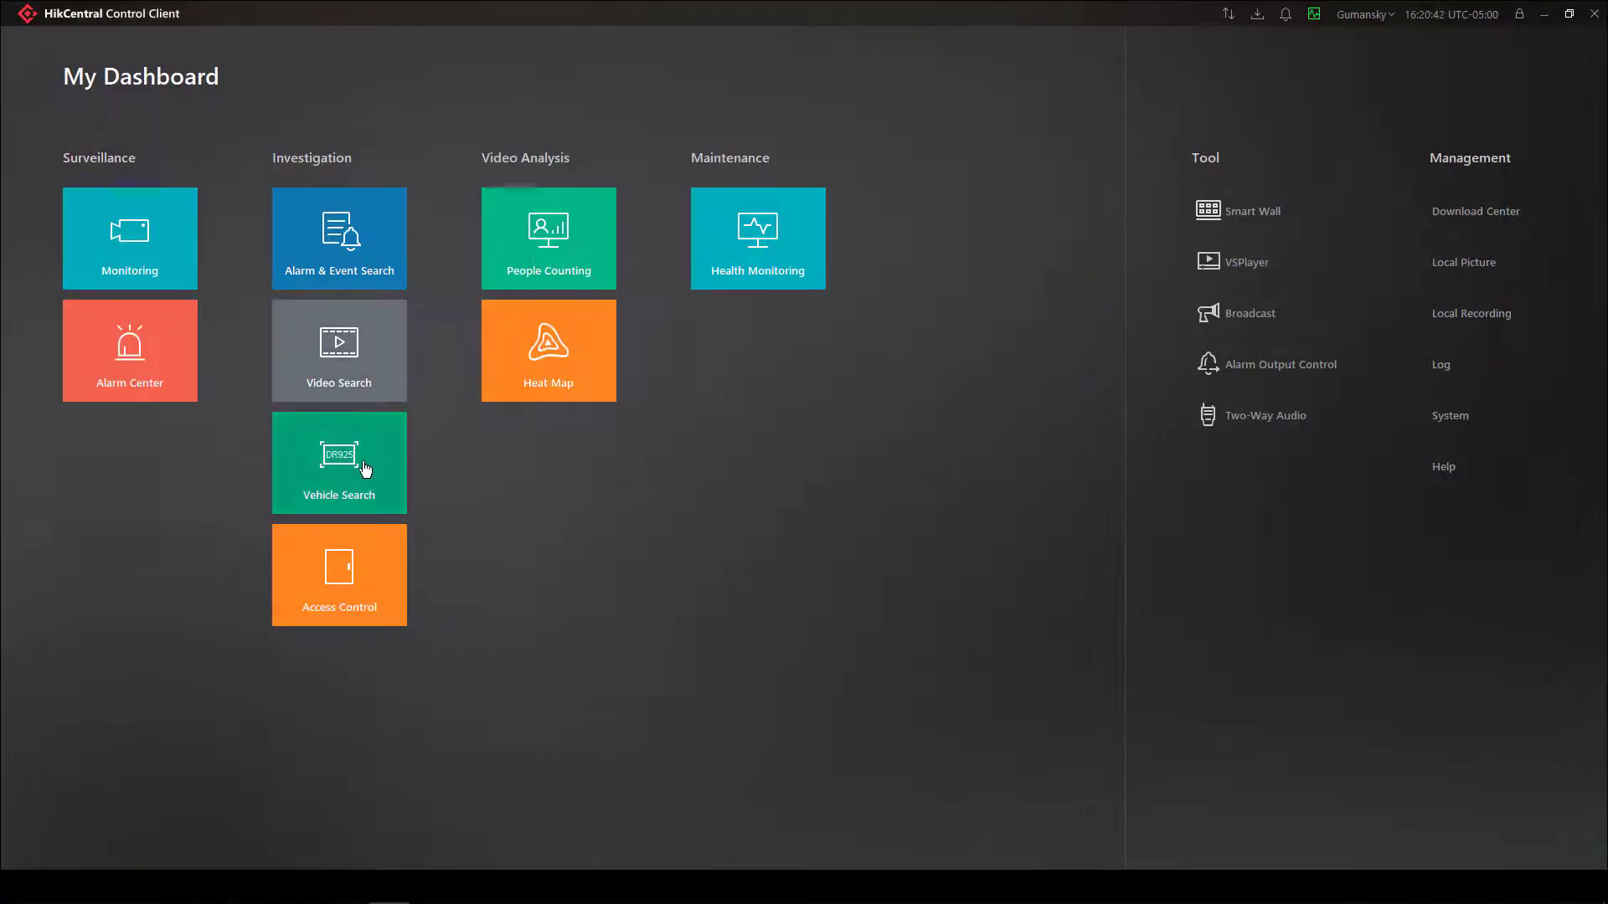
click(338, 463)
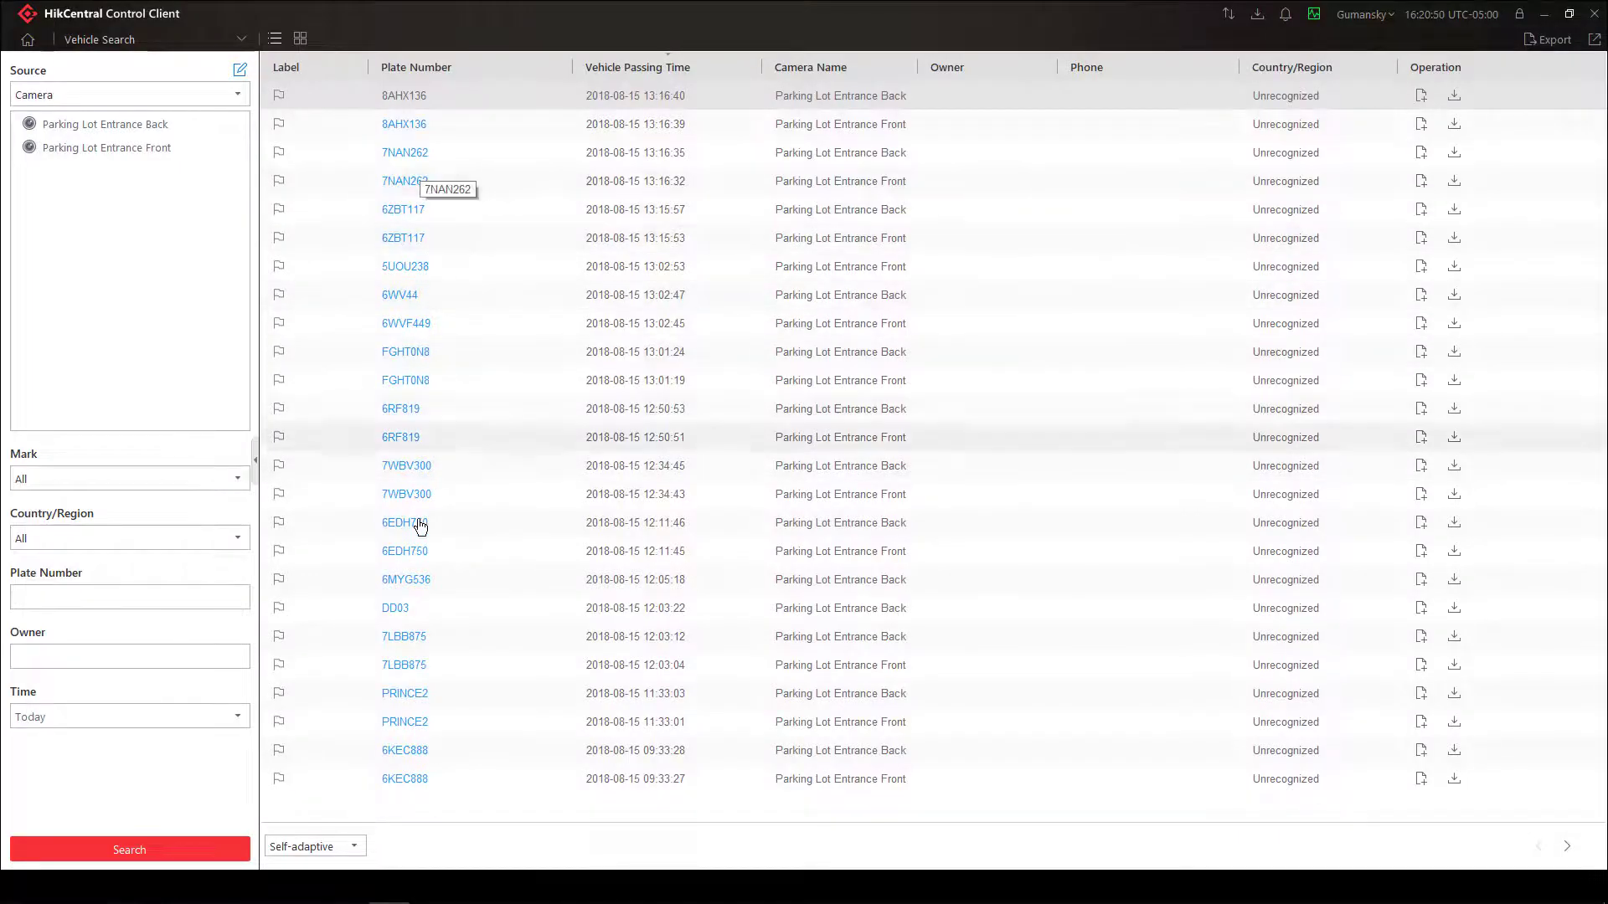
mouse_move(437, 134)
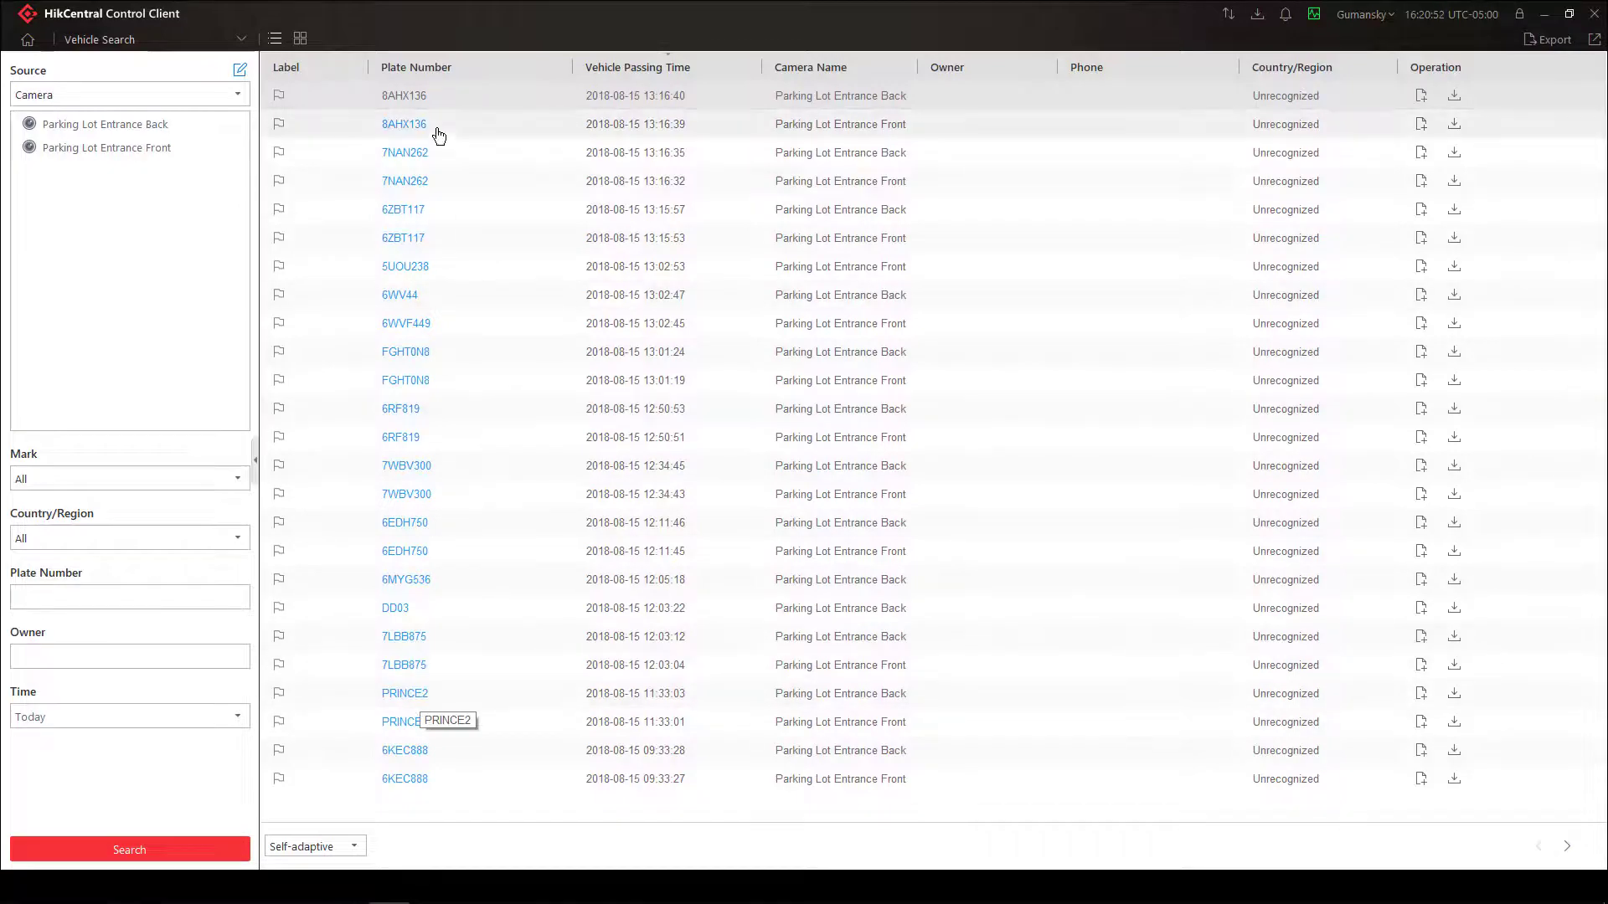
mouse_move(580, 805)
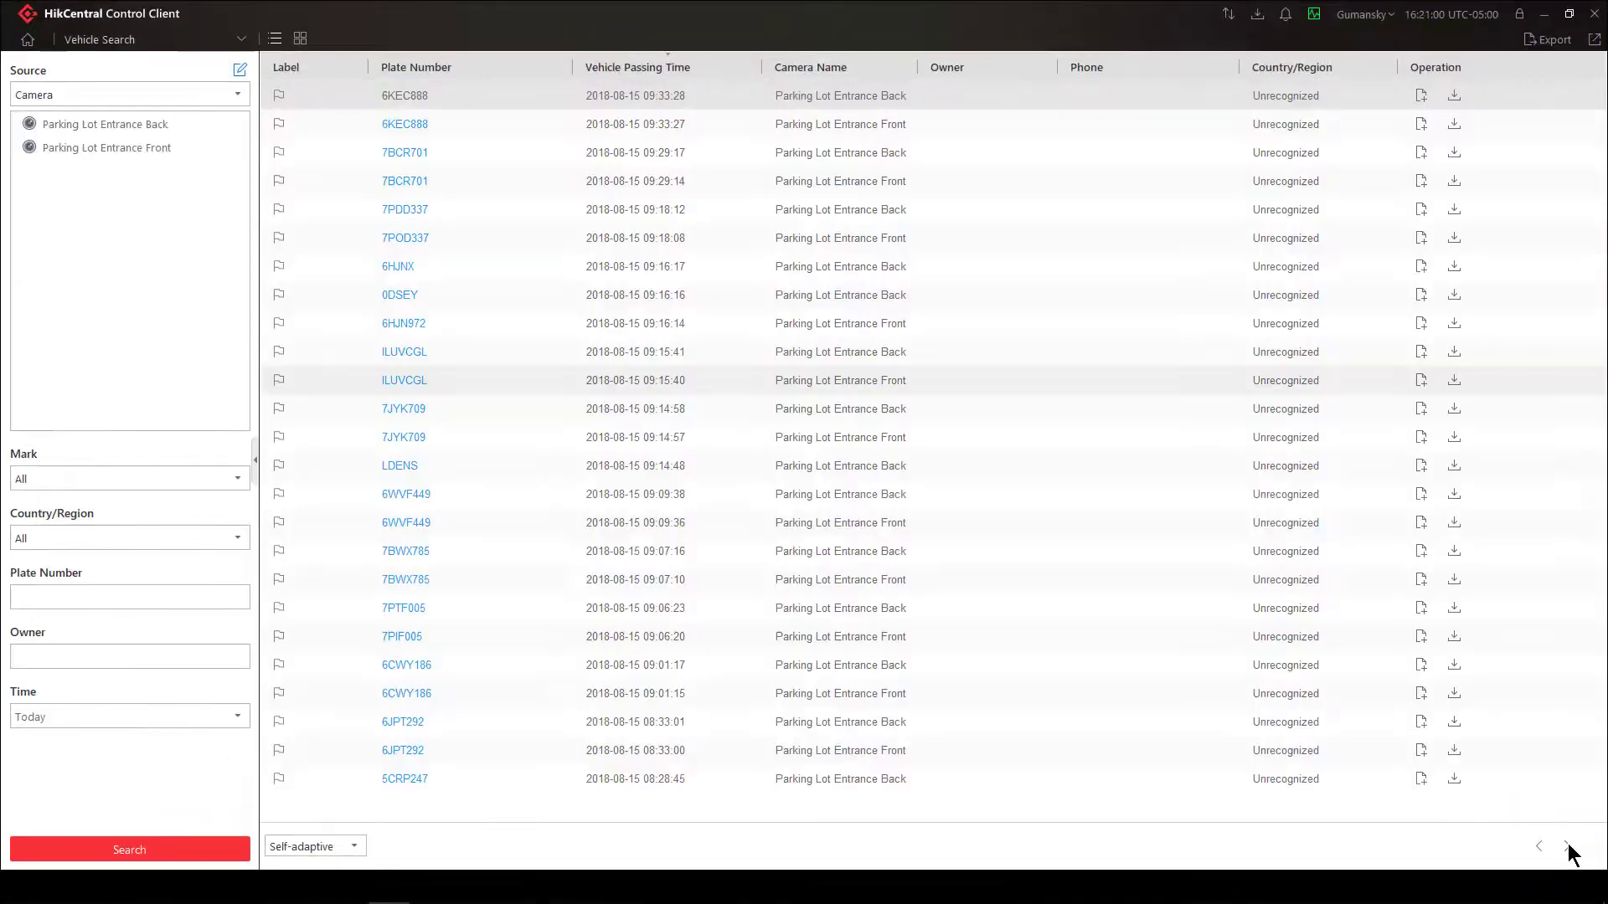
mouse_move(383, 353)
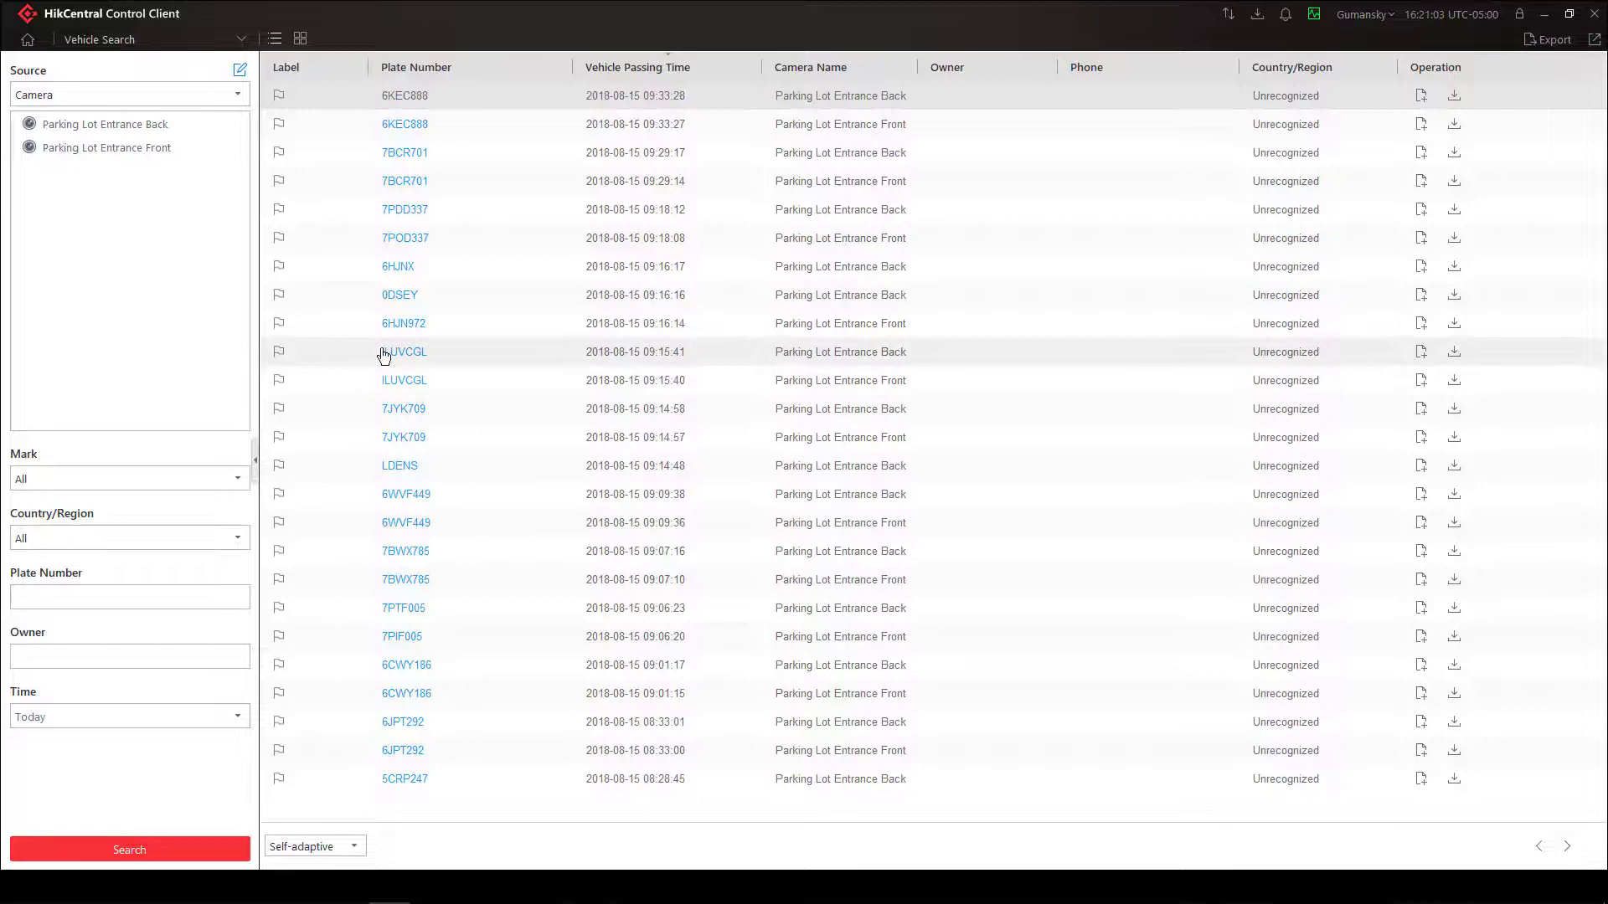
mouse_move(404, 356)
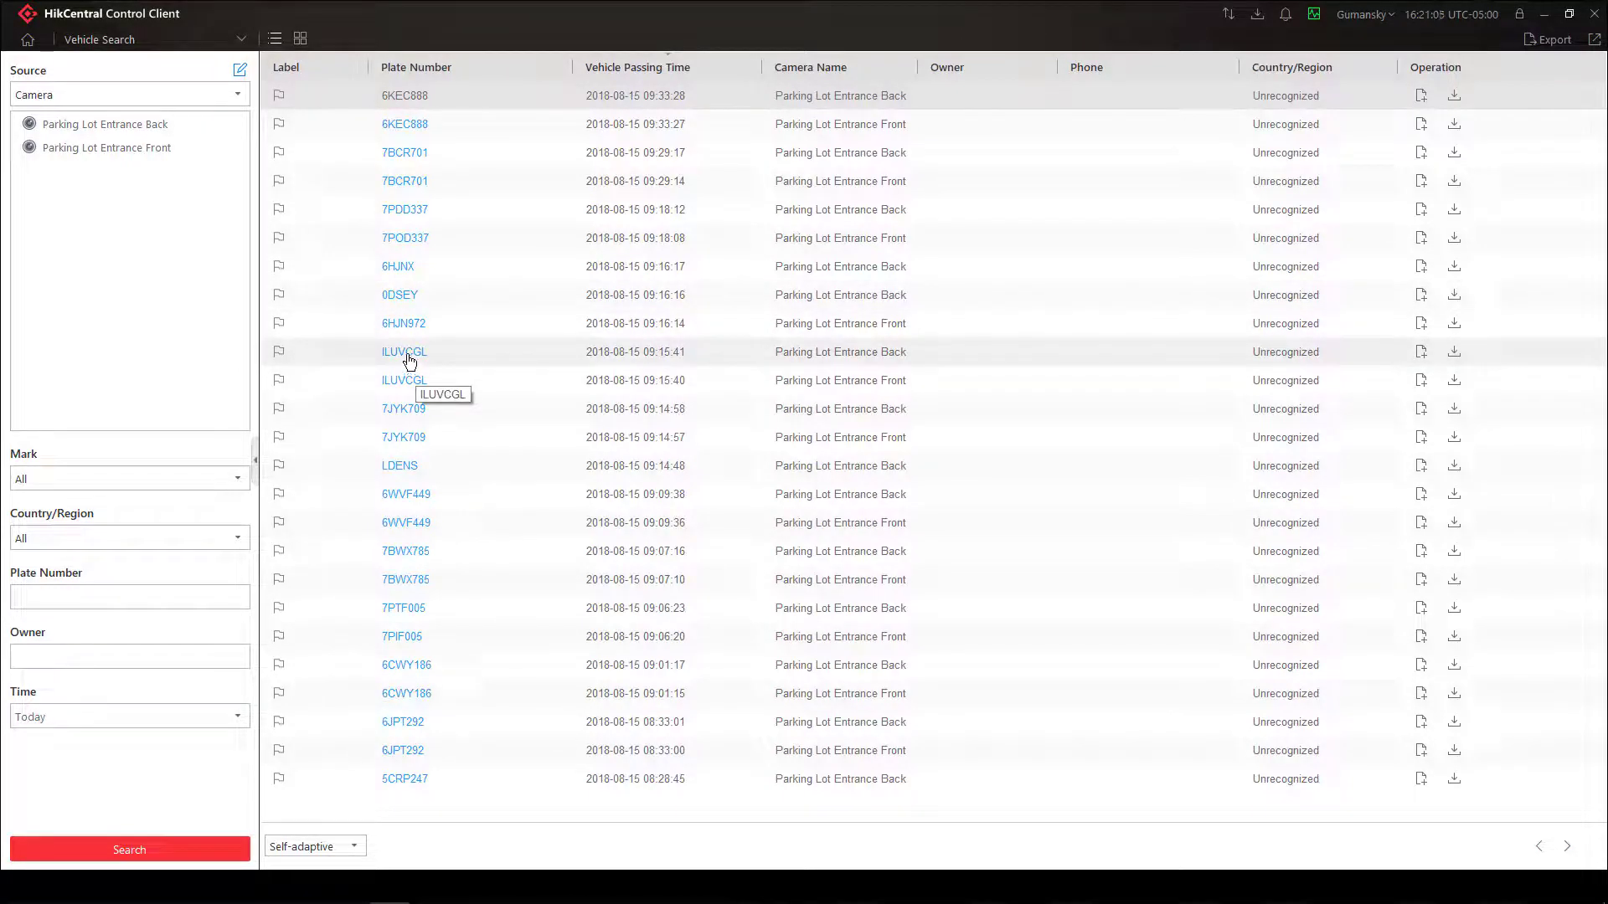
click(404, 351)
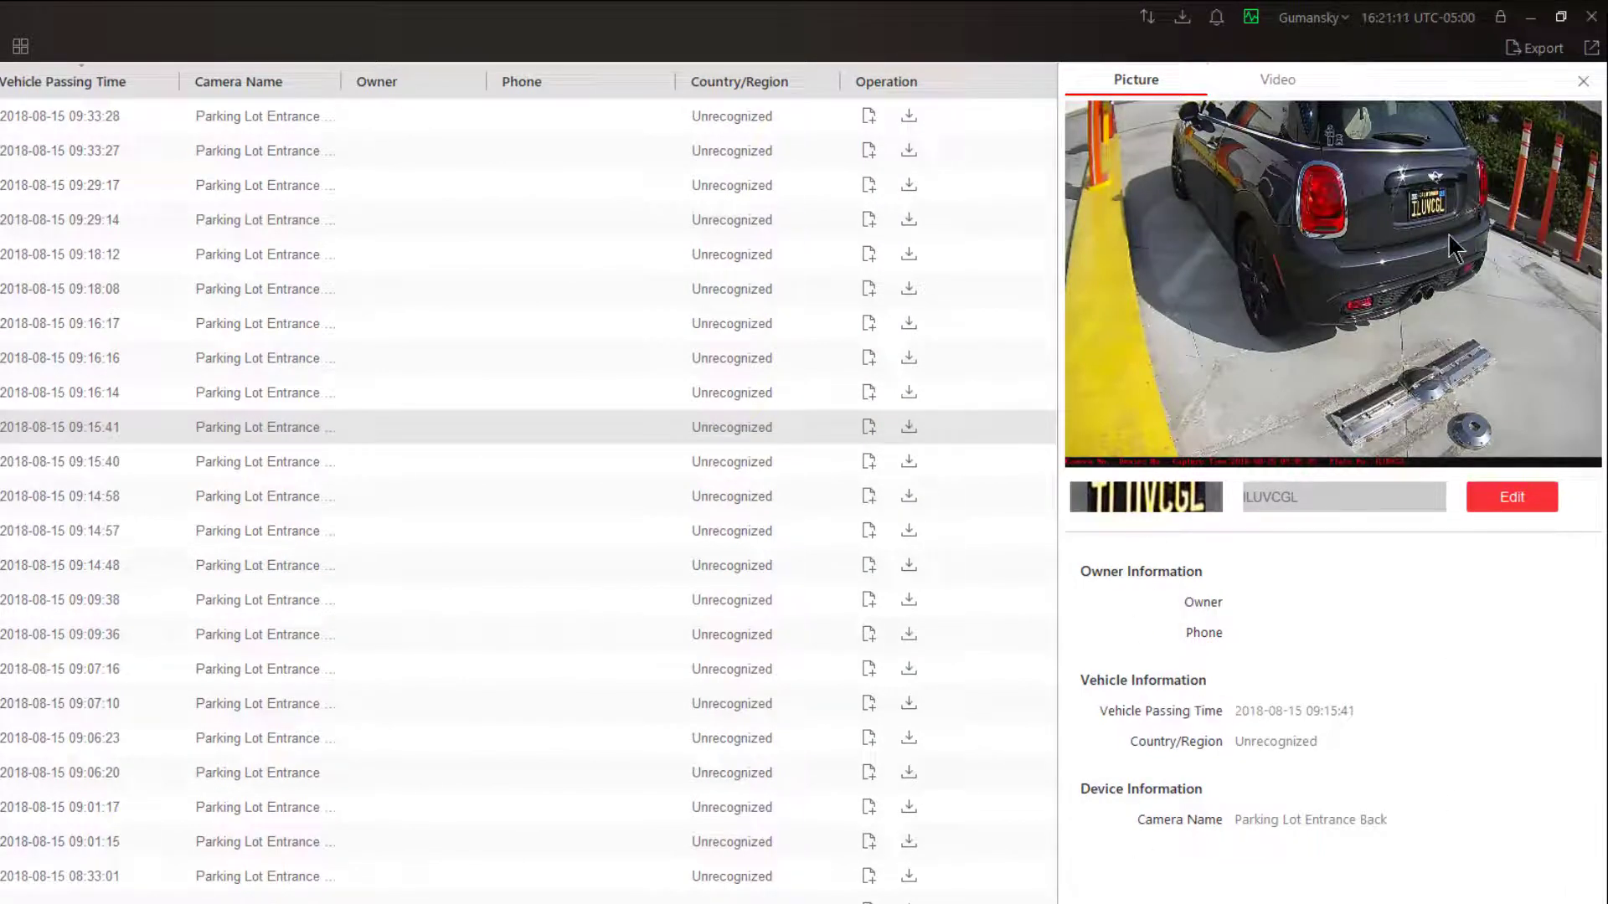
mouse_move(1092, 637)
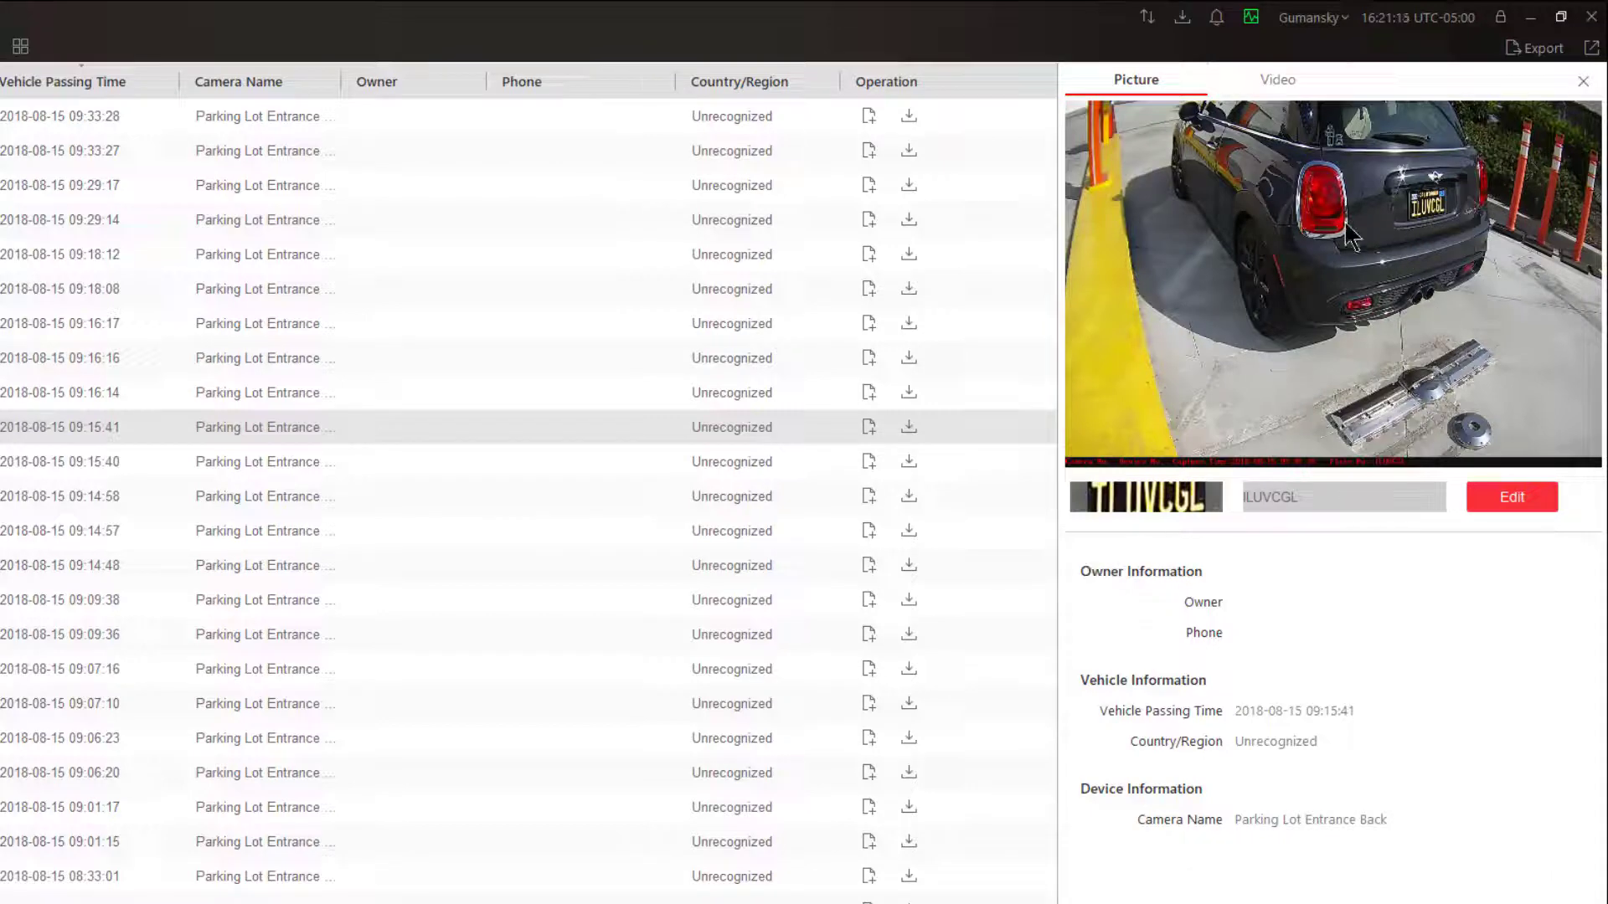
mouse_move(1376, 240)
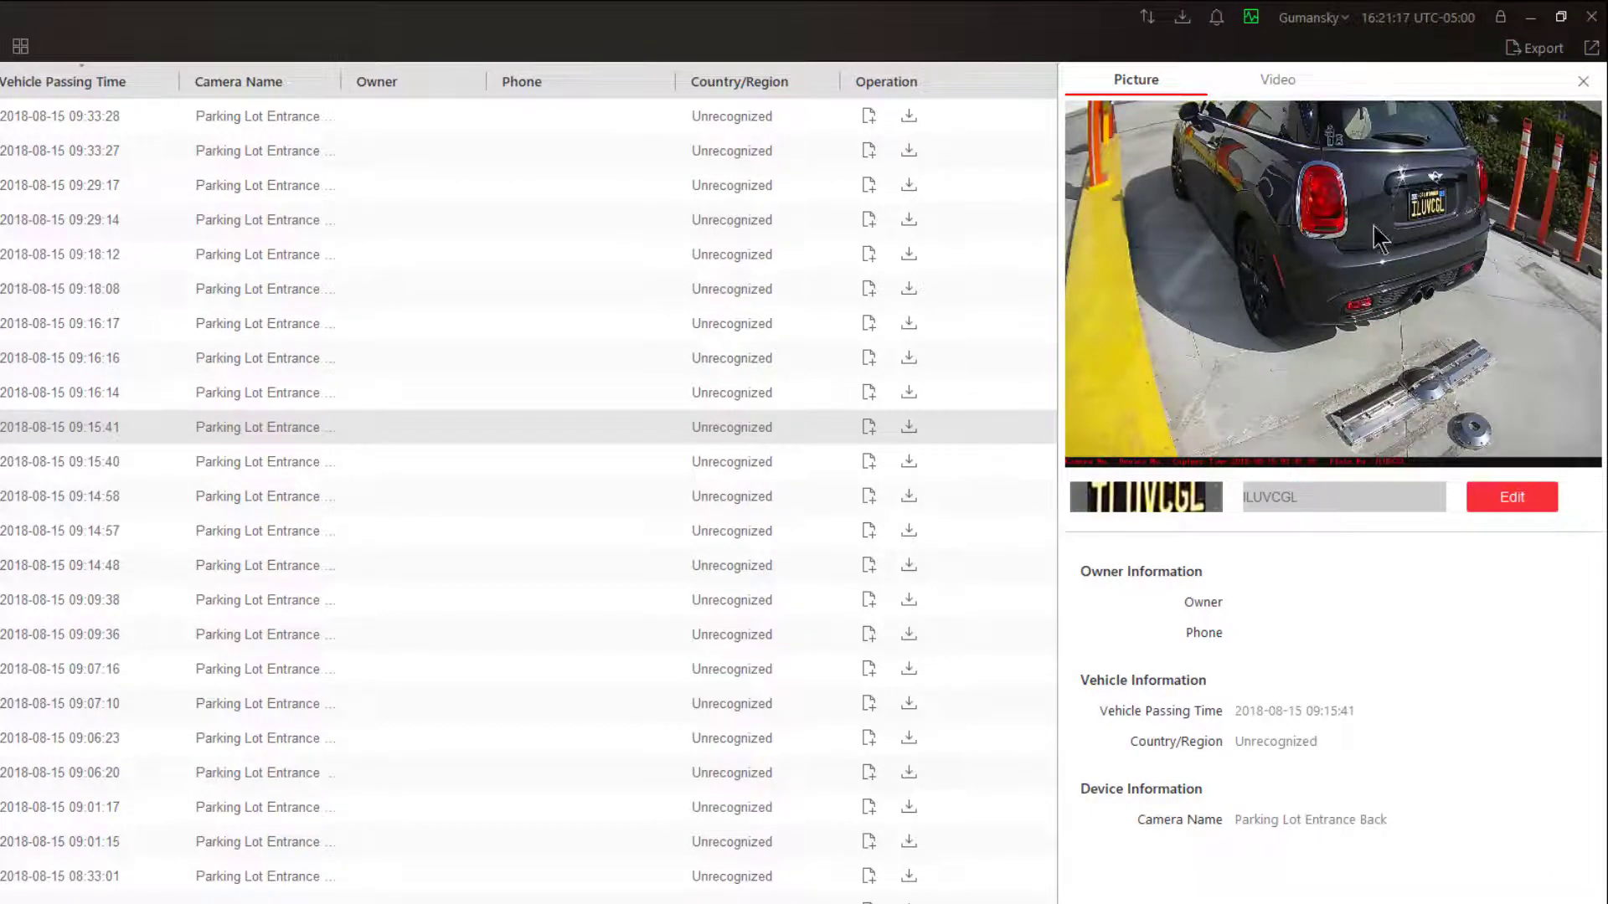
mouse_move(1169, 467)
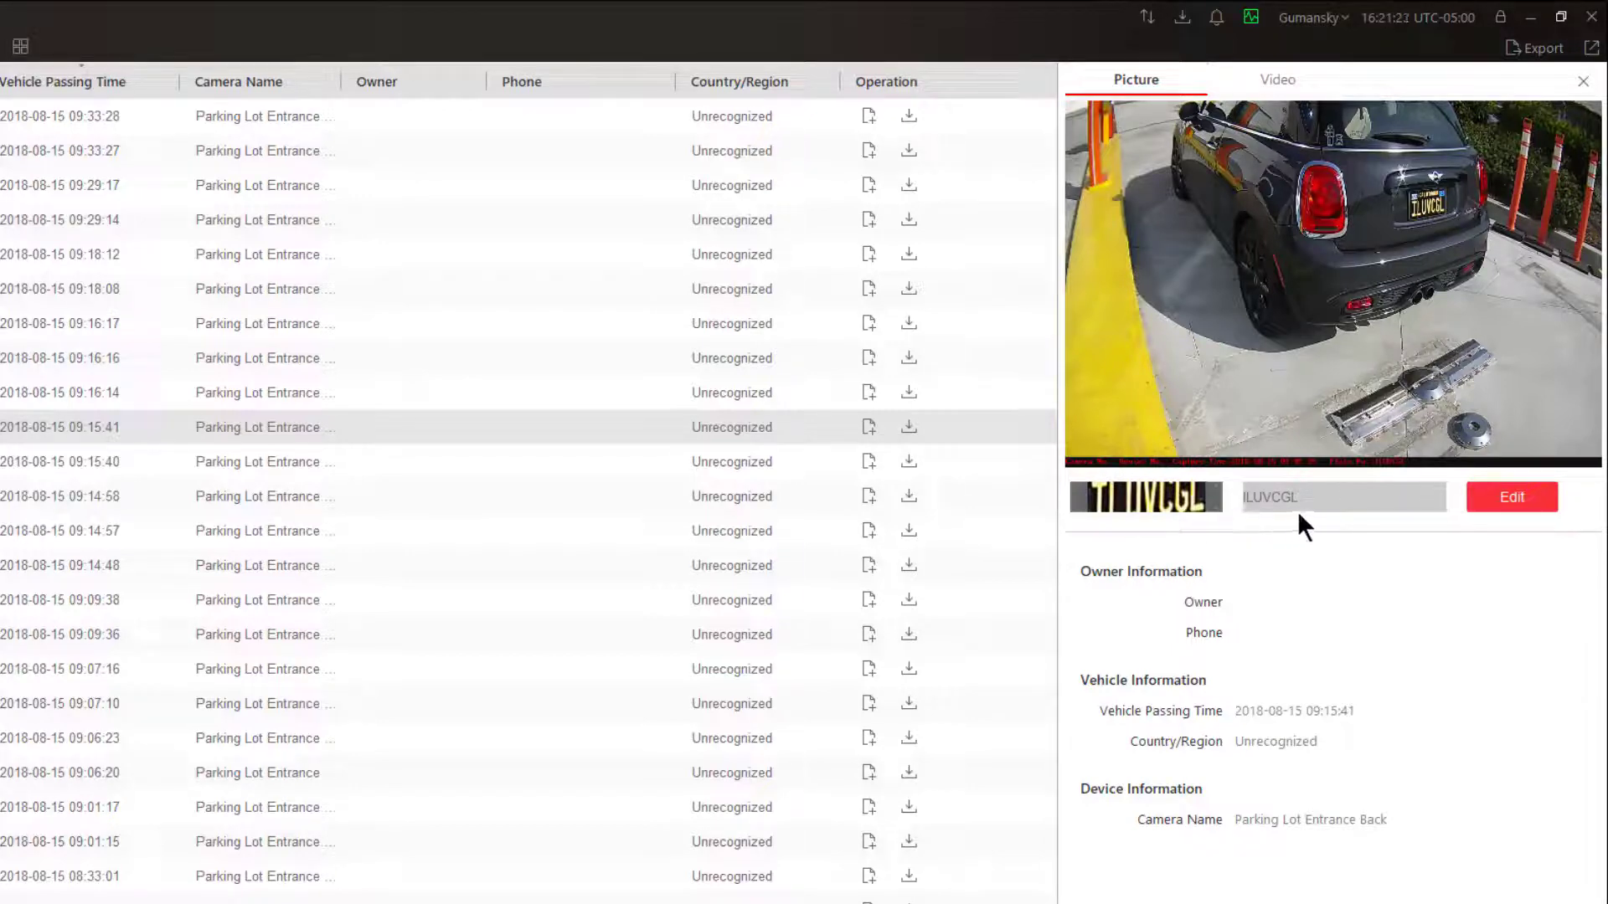
mouse_move(1286, 474)
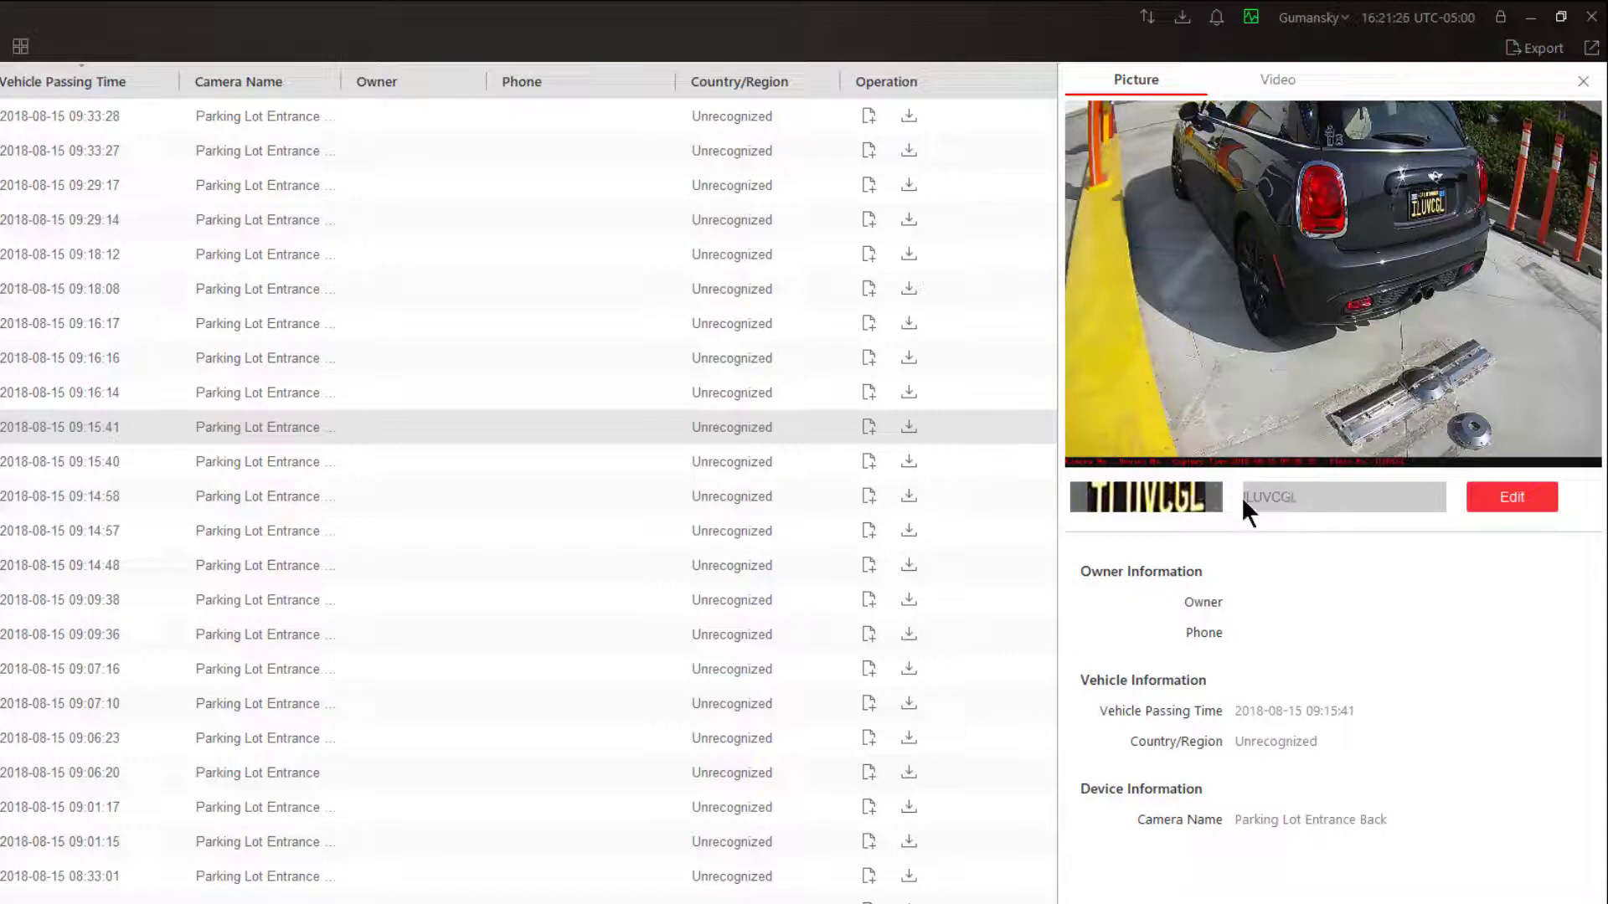
mouse_move(1296, 528)
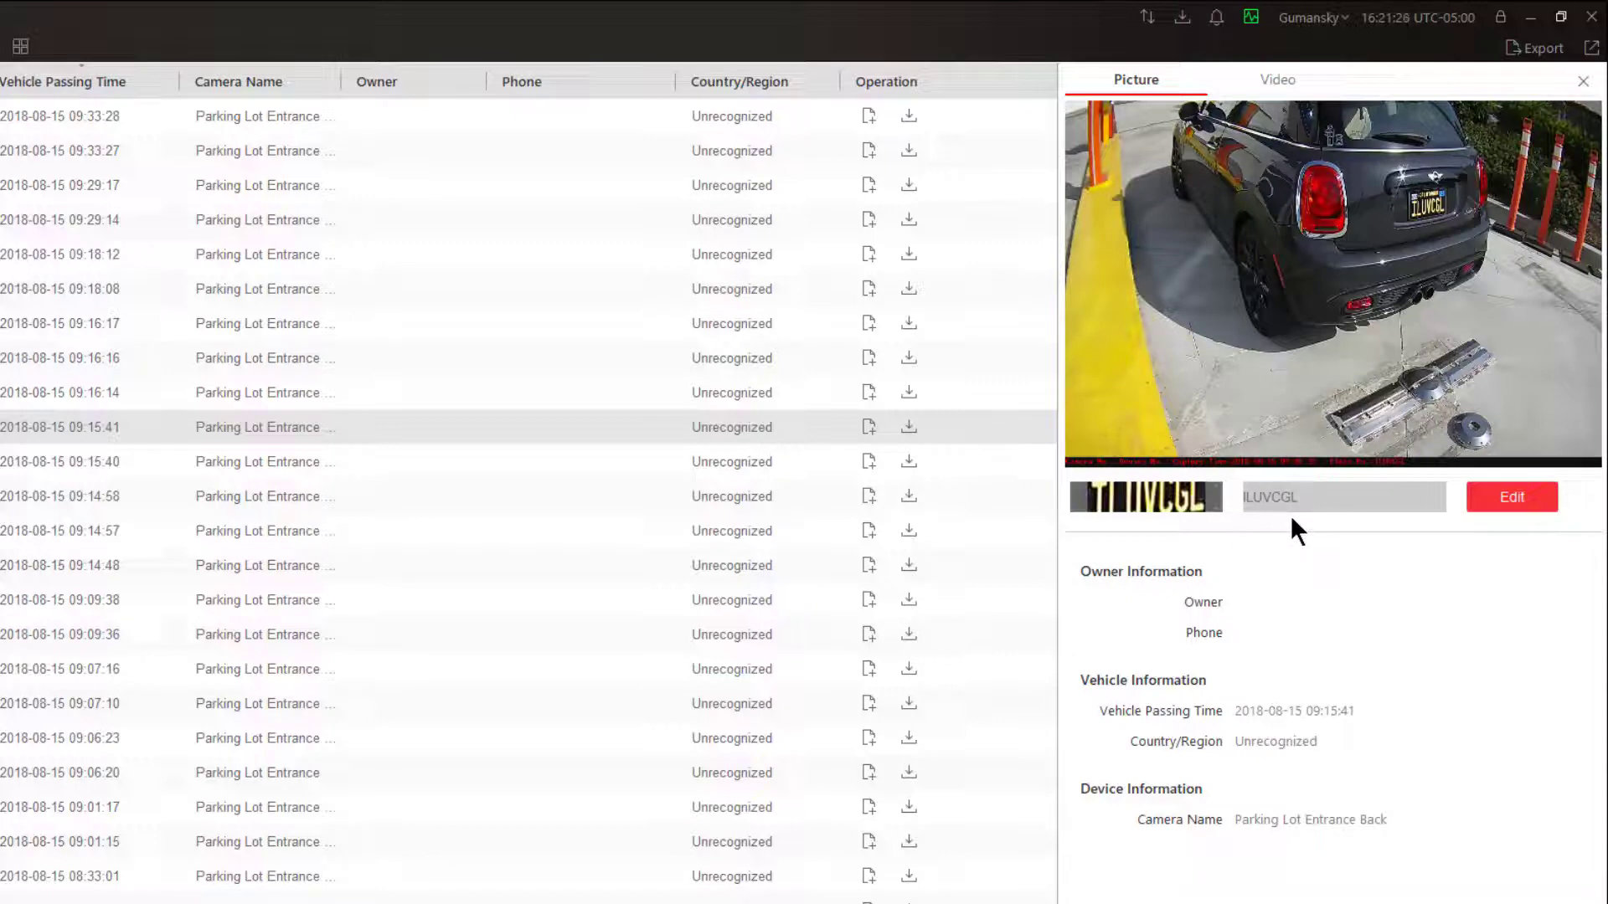
mouse_move(1517, 541)
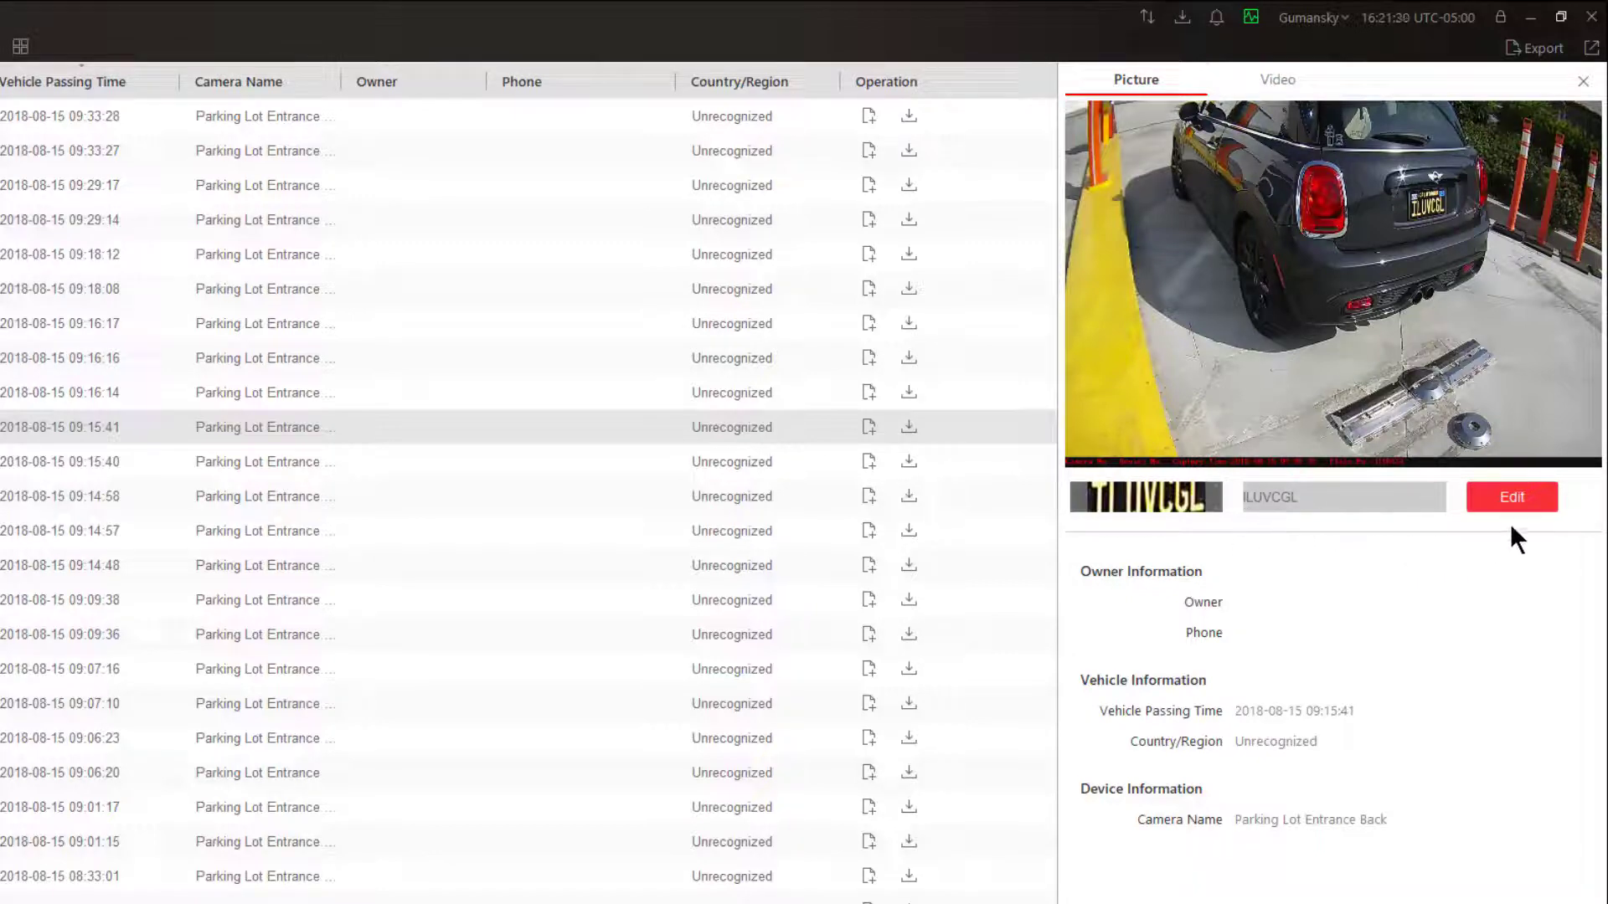
mouse_move(1329, 517)
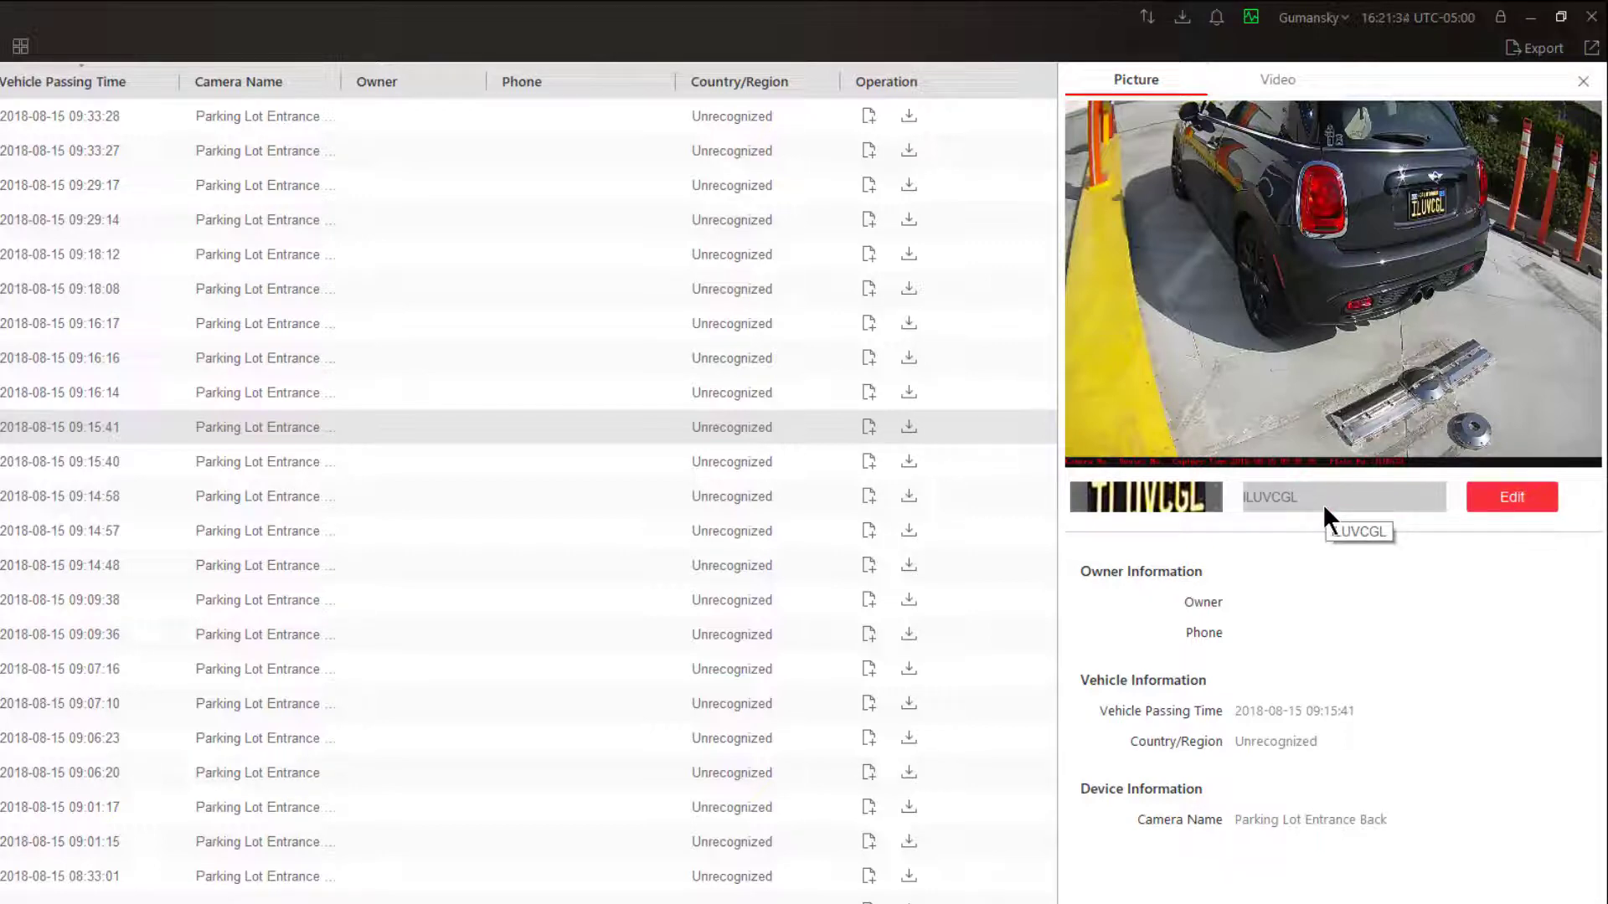
Play the ILUVCGL record's recorded video, then return to its captured picture
click(1278, 80)
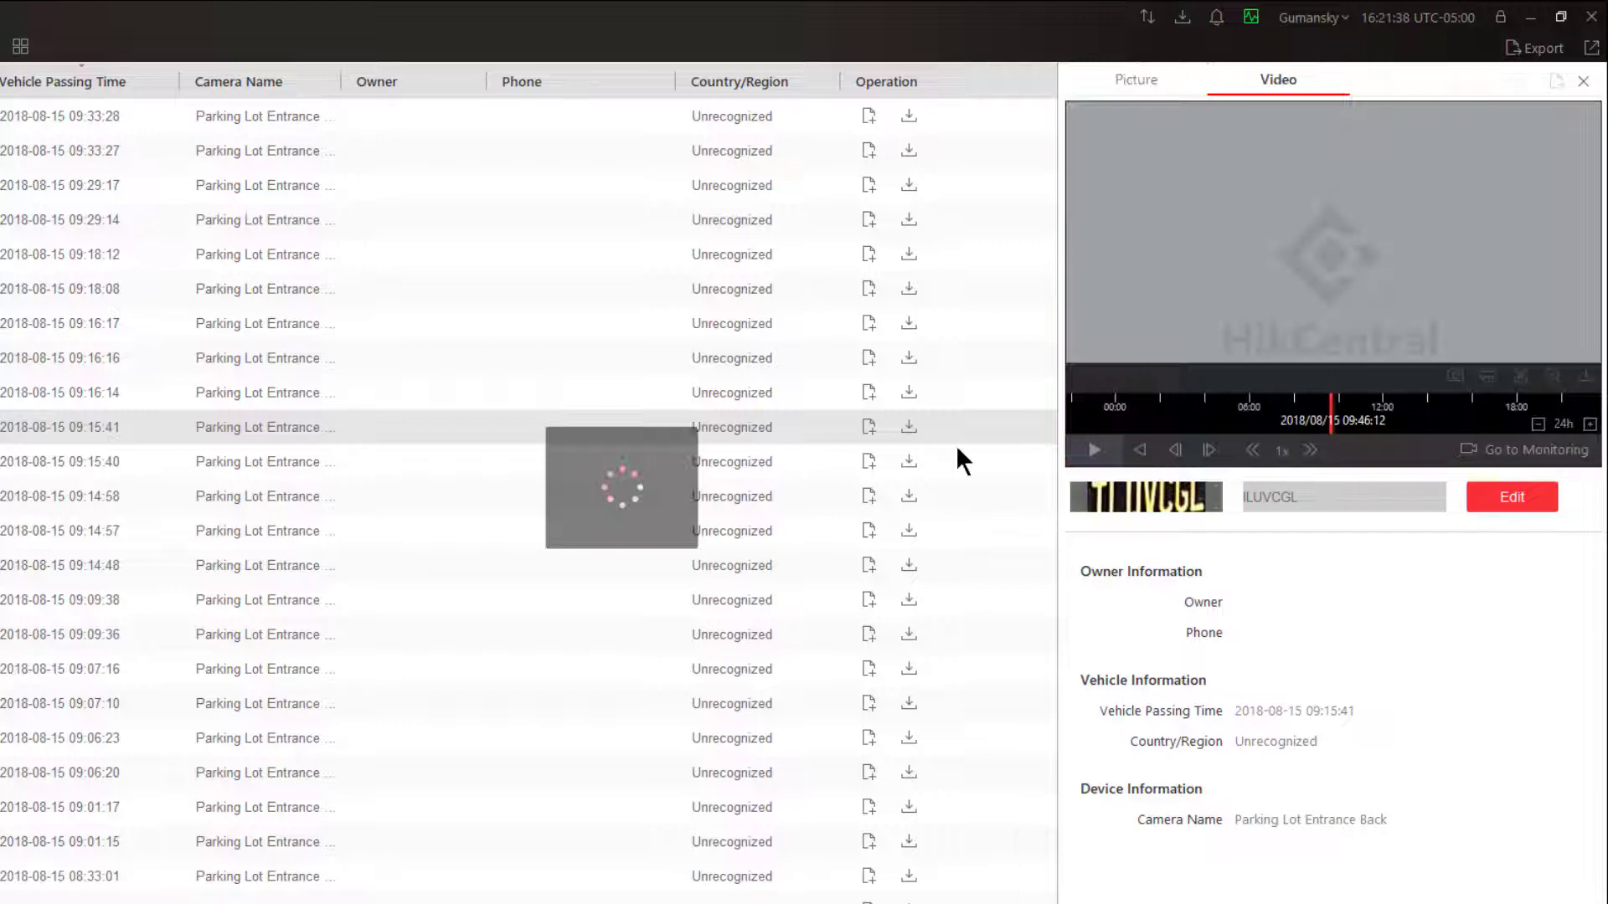
click(1094, 449)
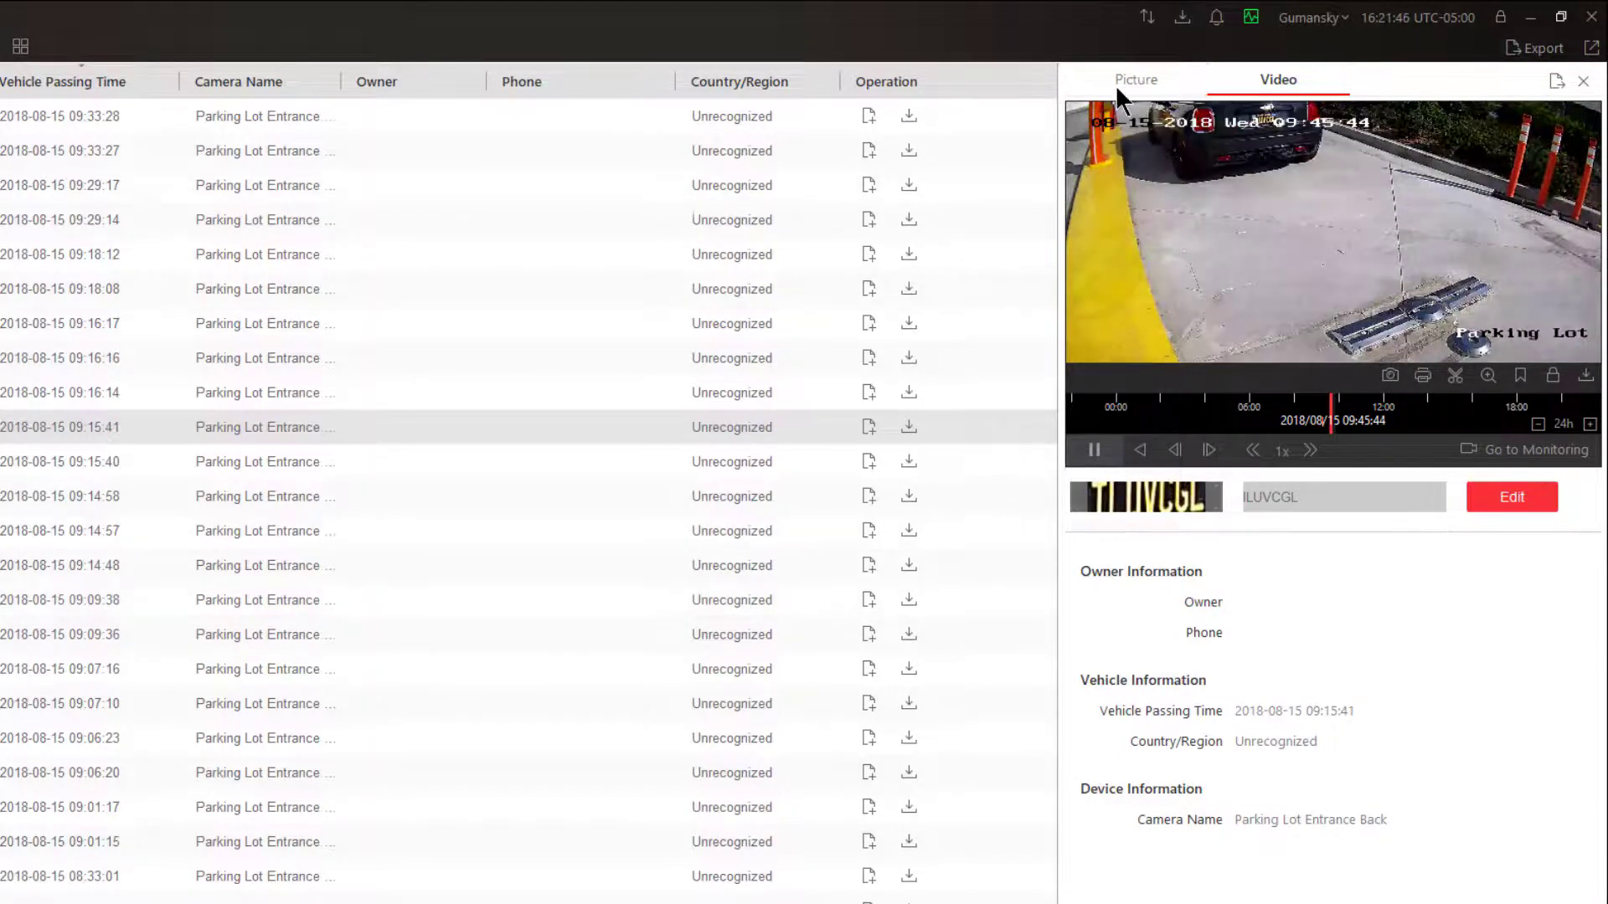
click(1136, 81)
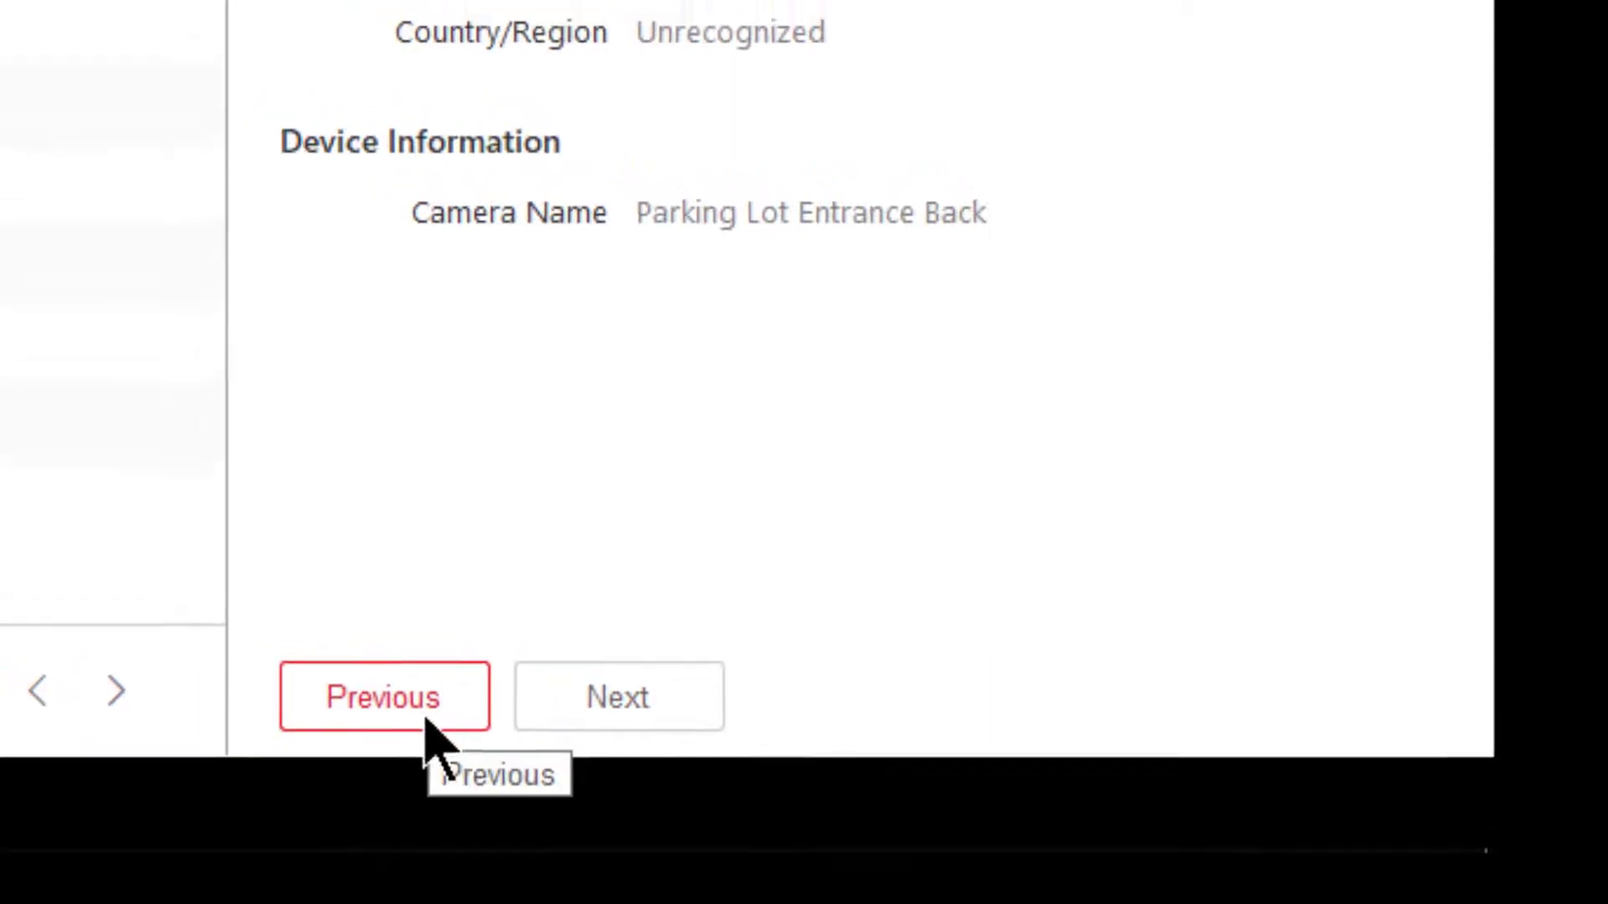
Step to the previous passing and load the 7POD337 record's picture and details
click(383, 696)
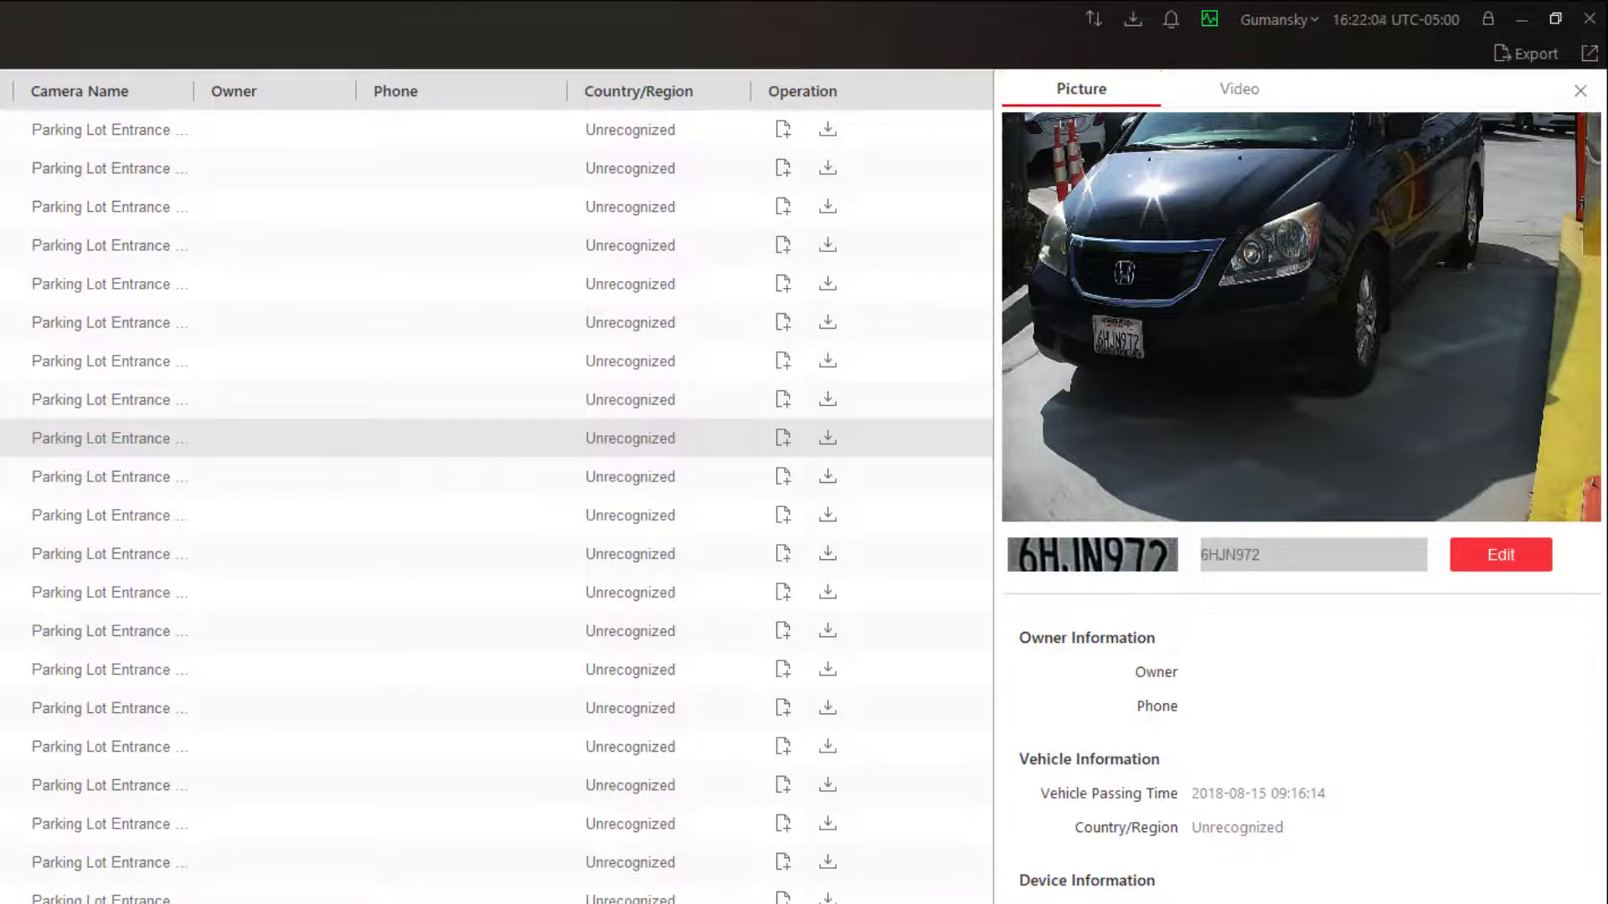
click(108, 398)
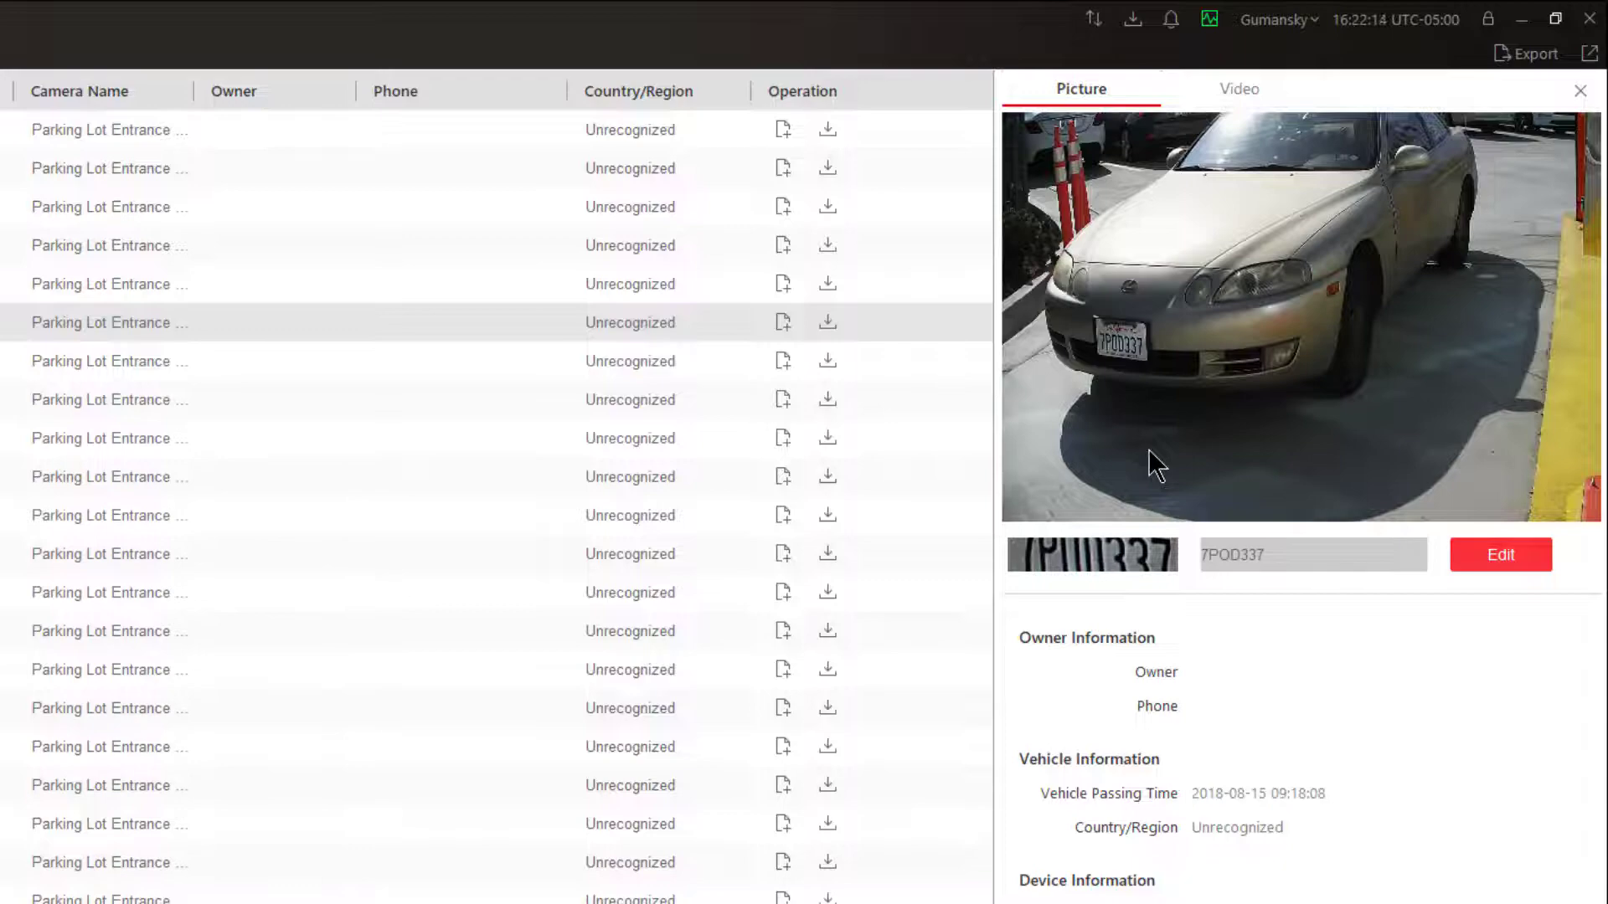
mouse_move(1369, 667)
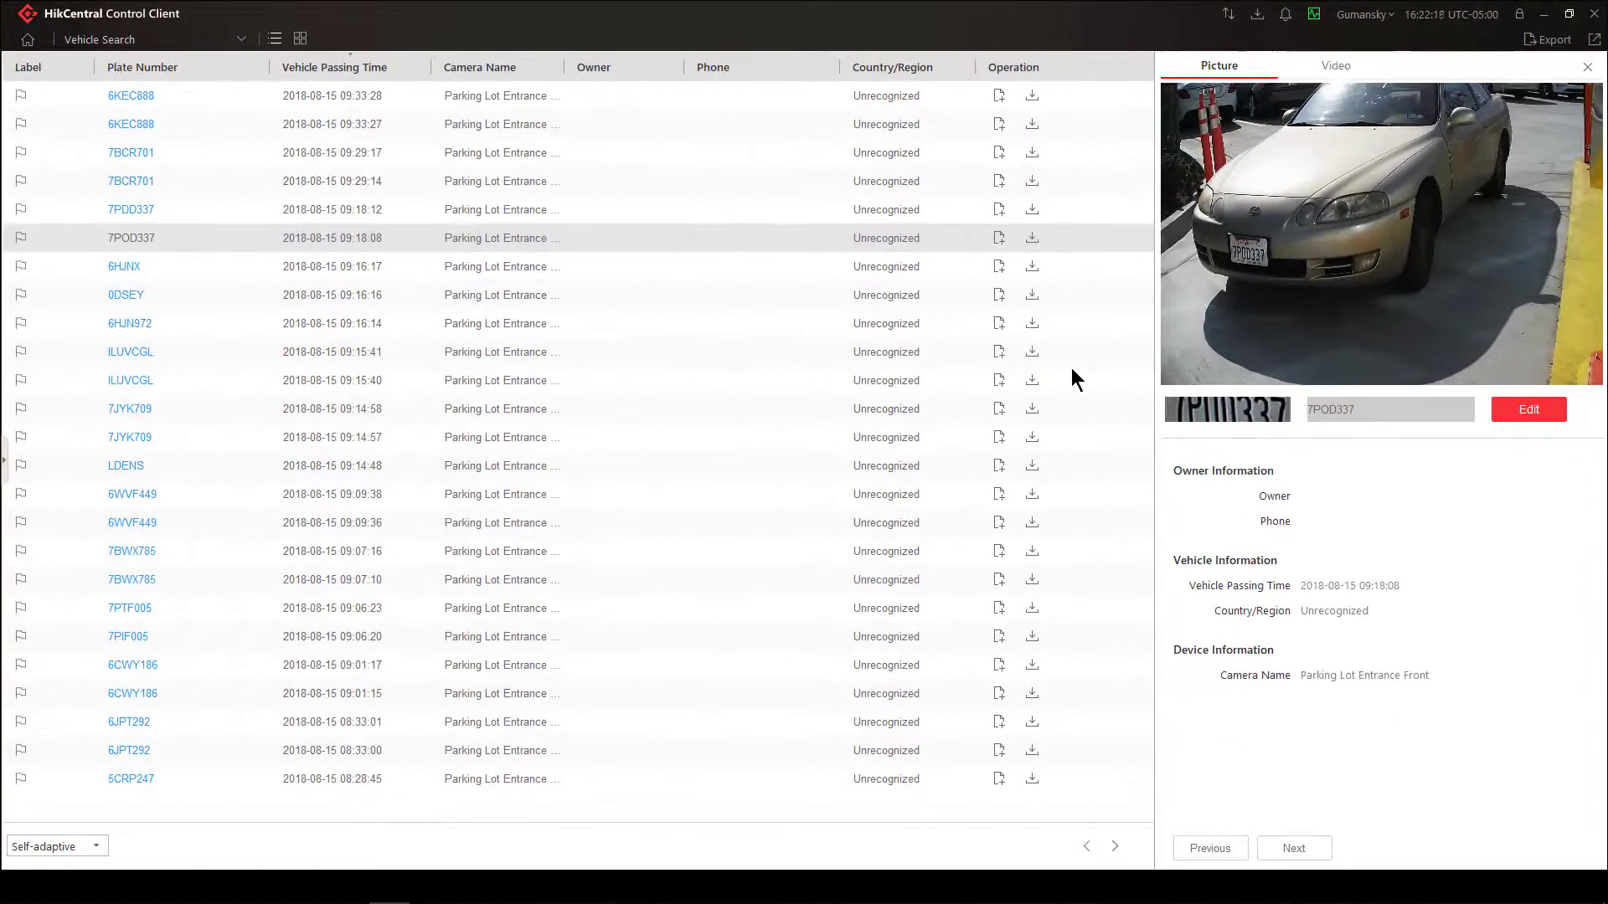
click(1335, 66)
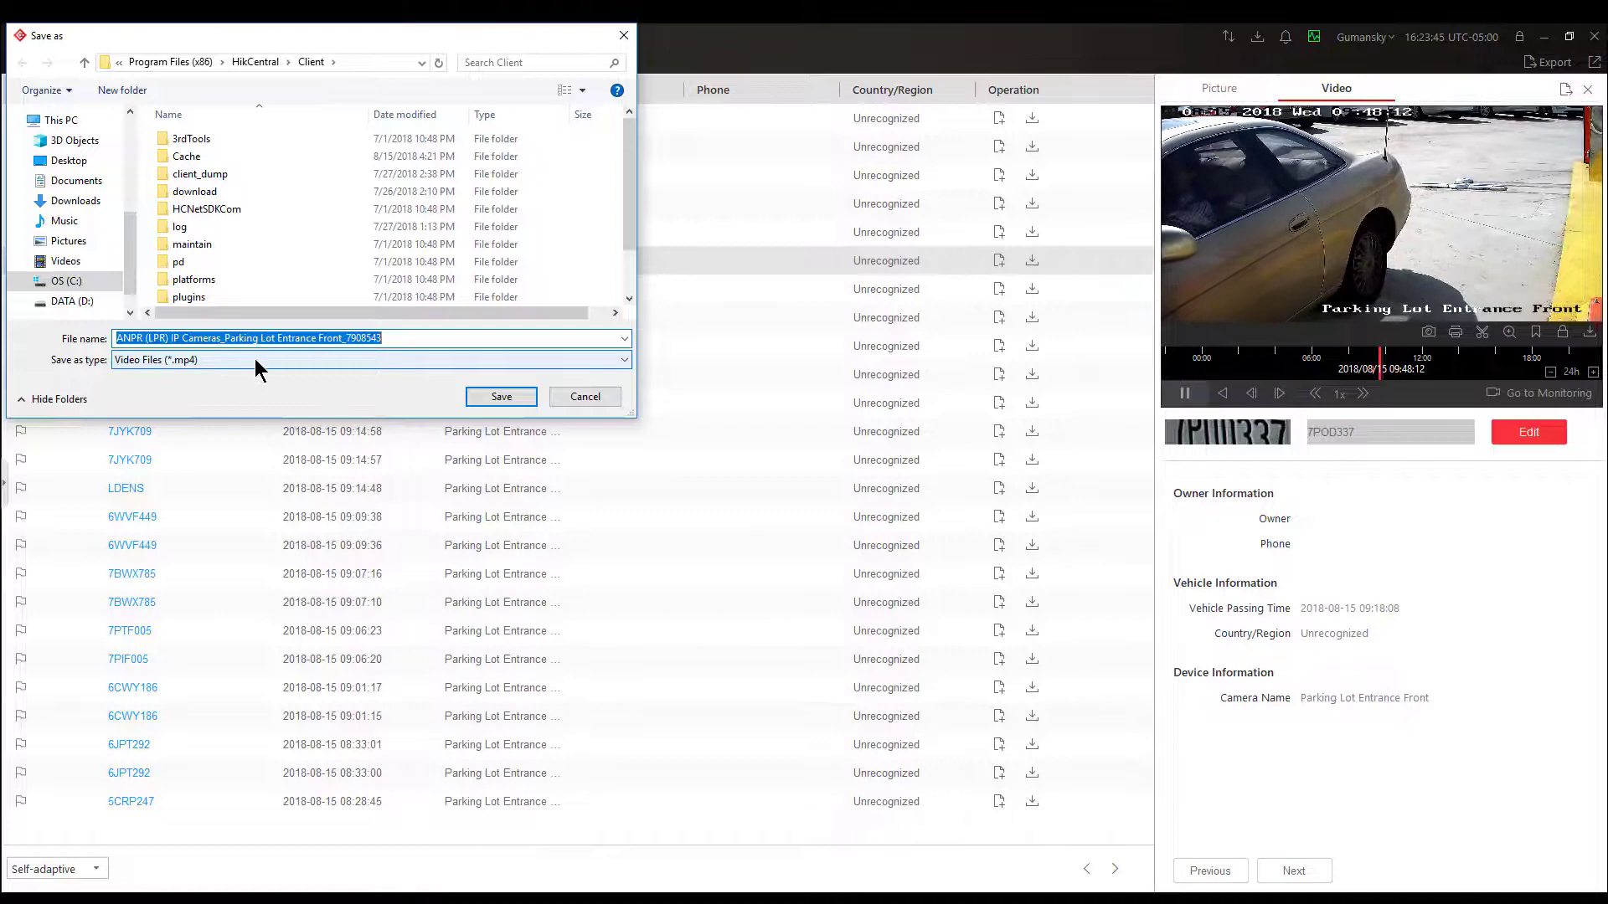
click(500, 397)
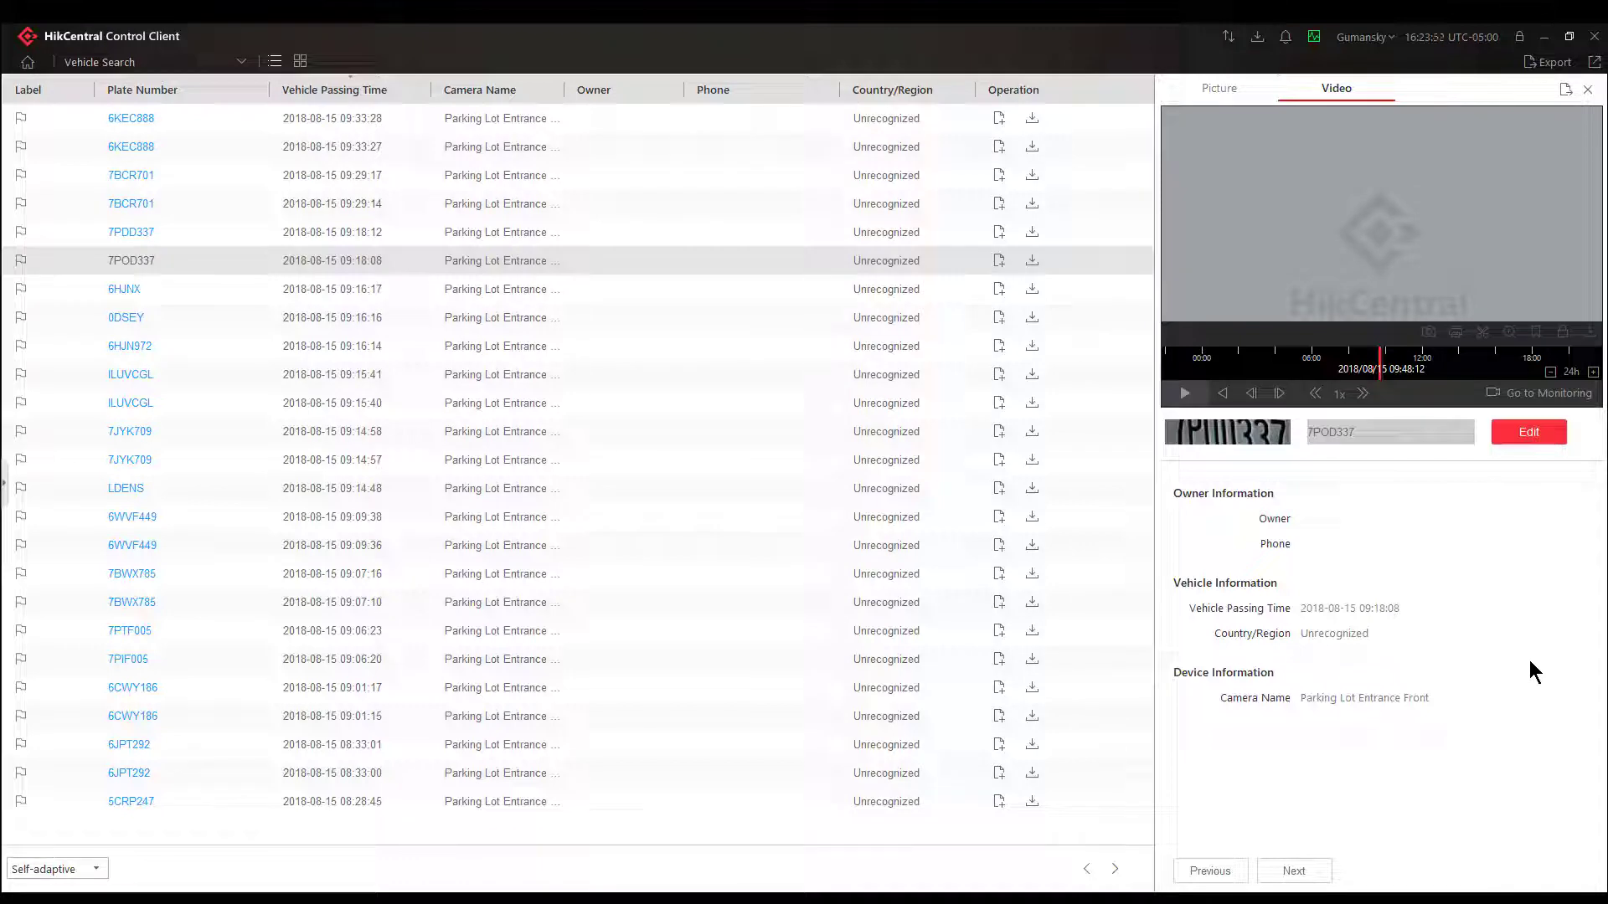
mouse_move(1536, 120)
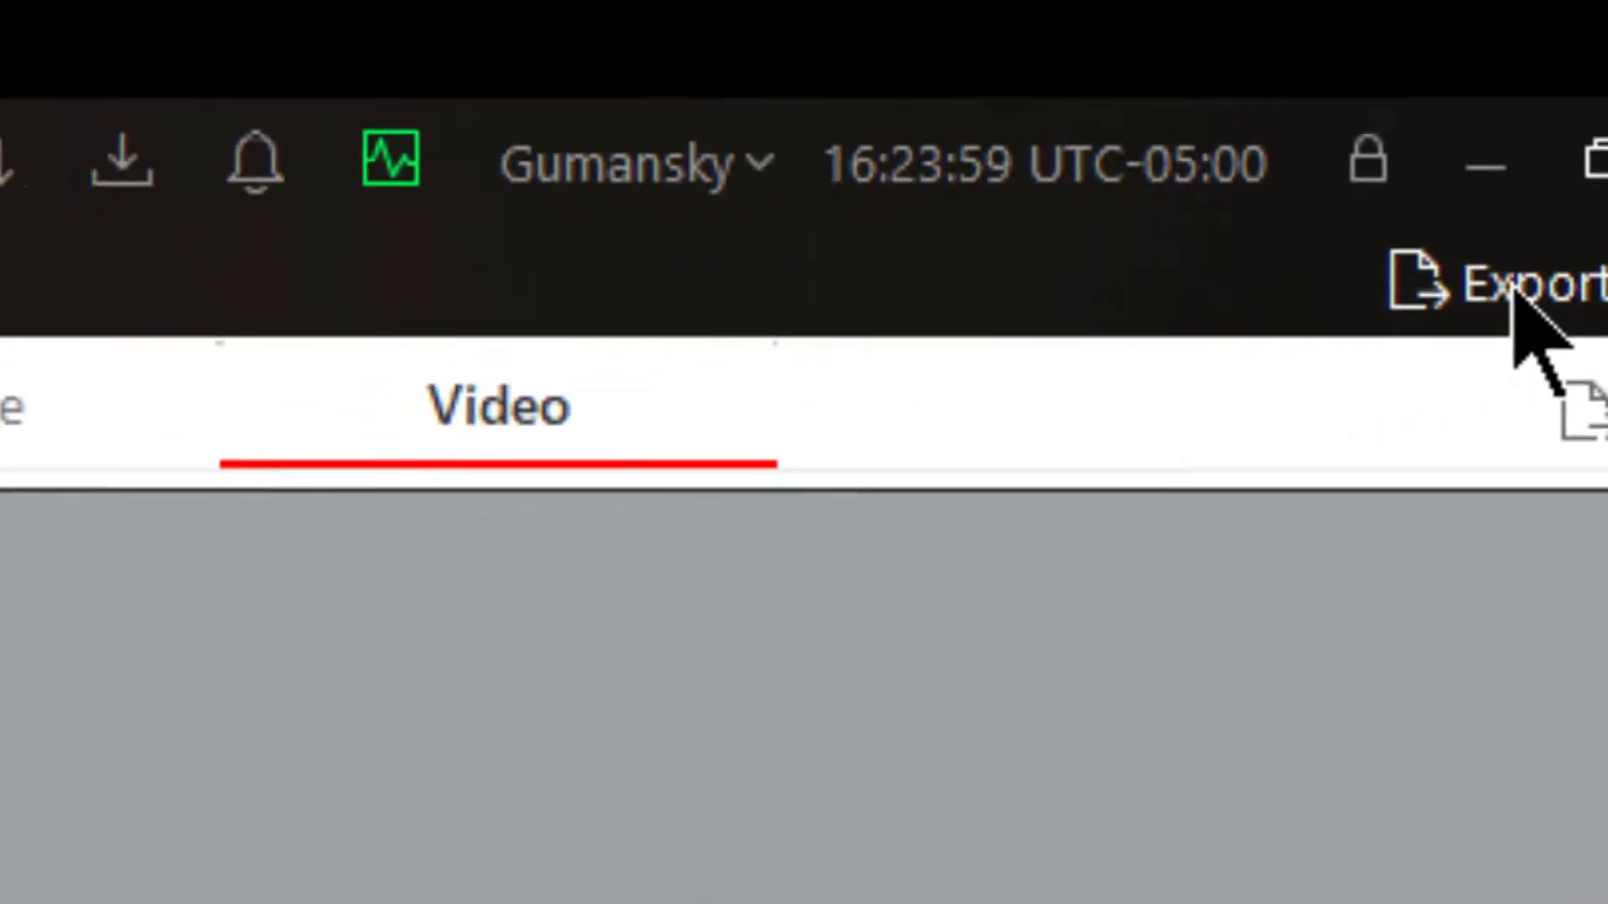
Export the vehicle search results as a PDF saved to the Desktop
click(1559, 277)
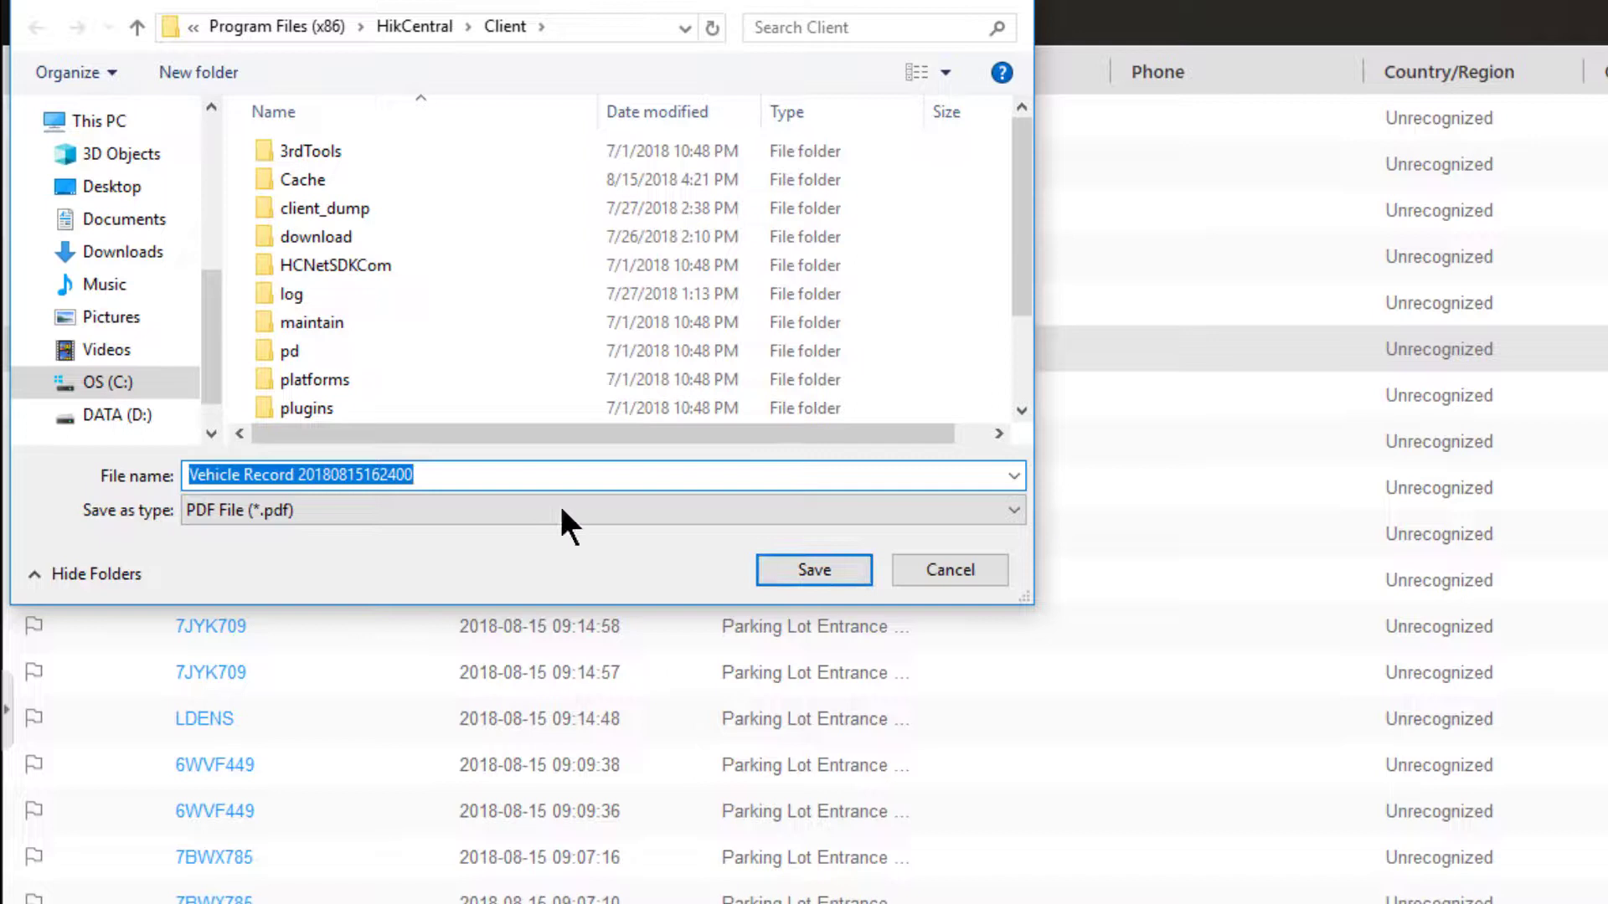
mouse_move(561, 445)
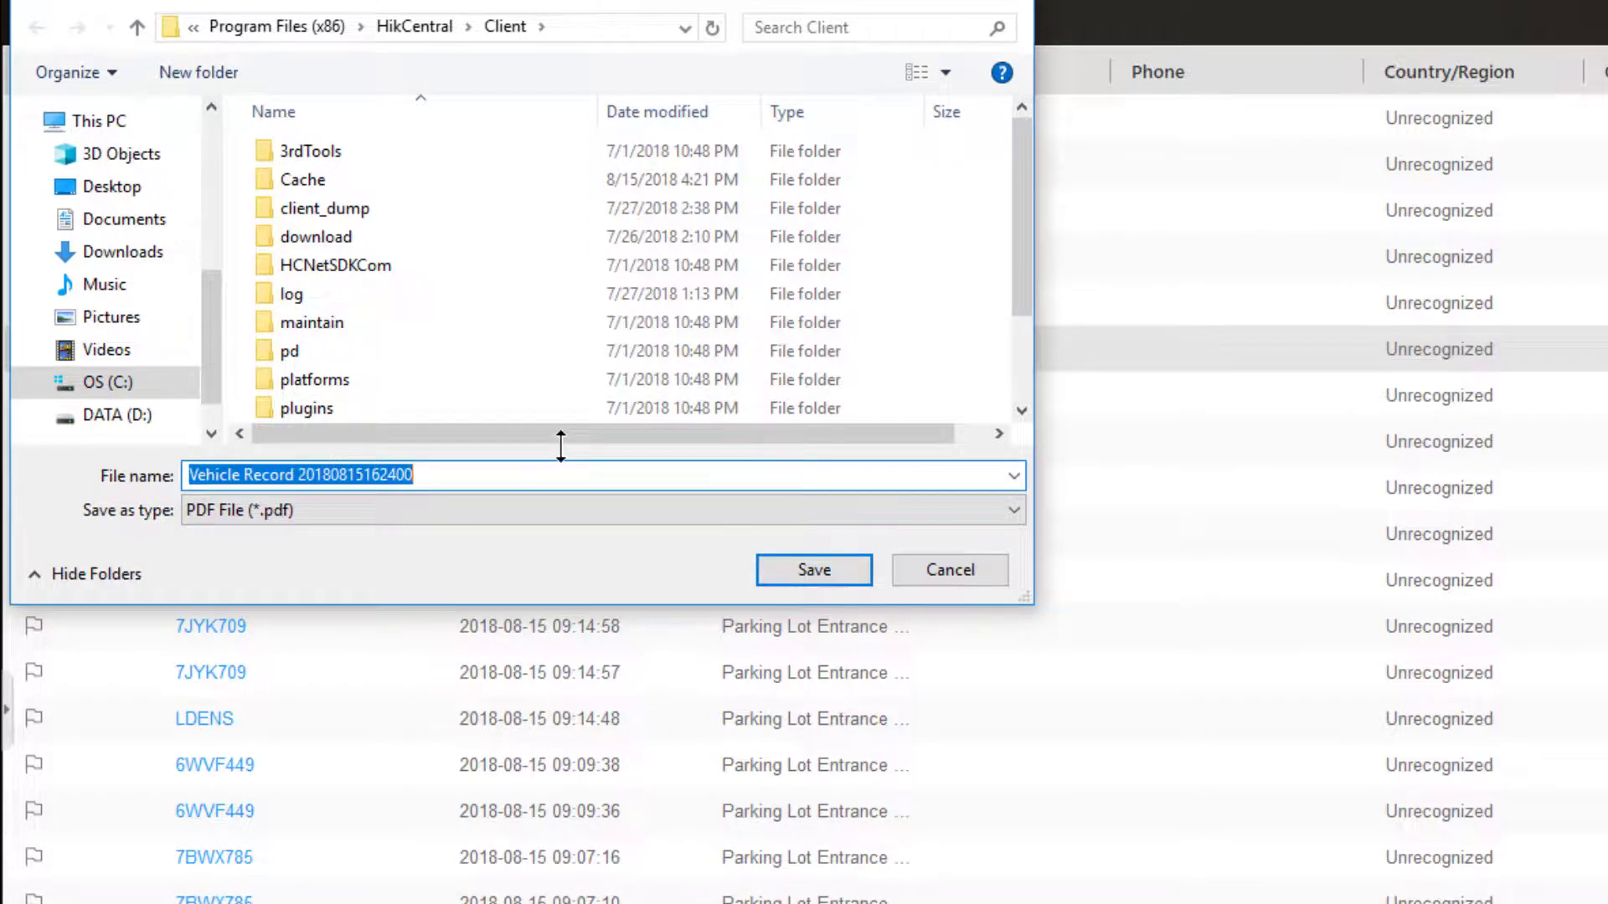
mouse_move(287, 569)
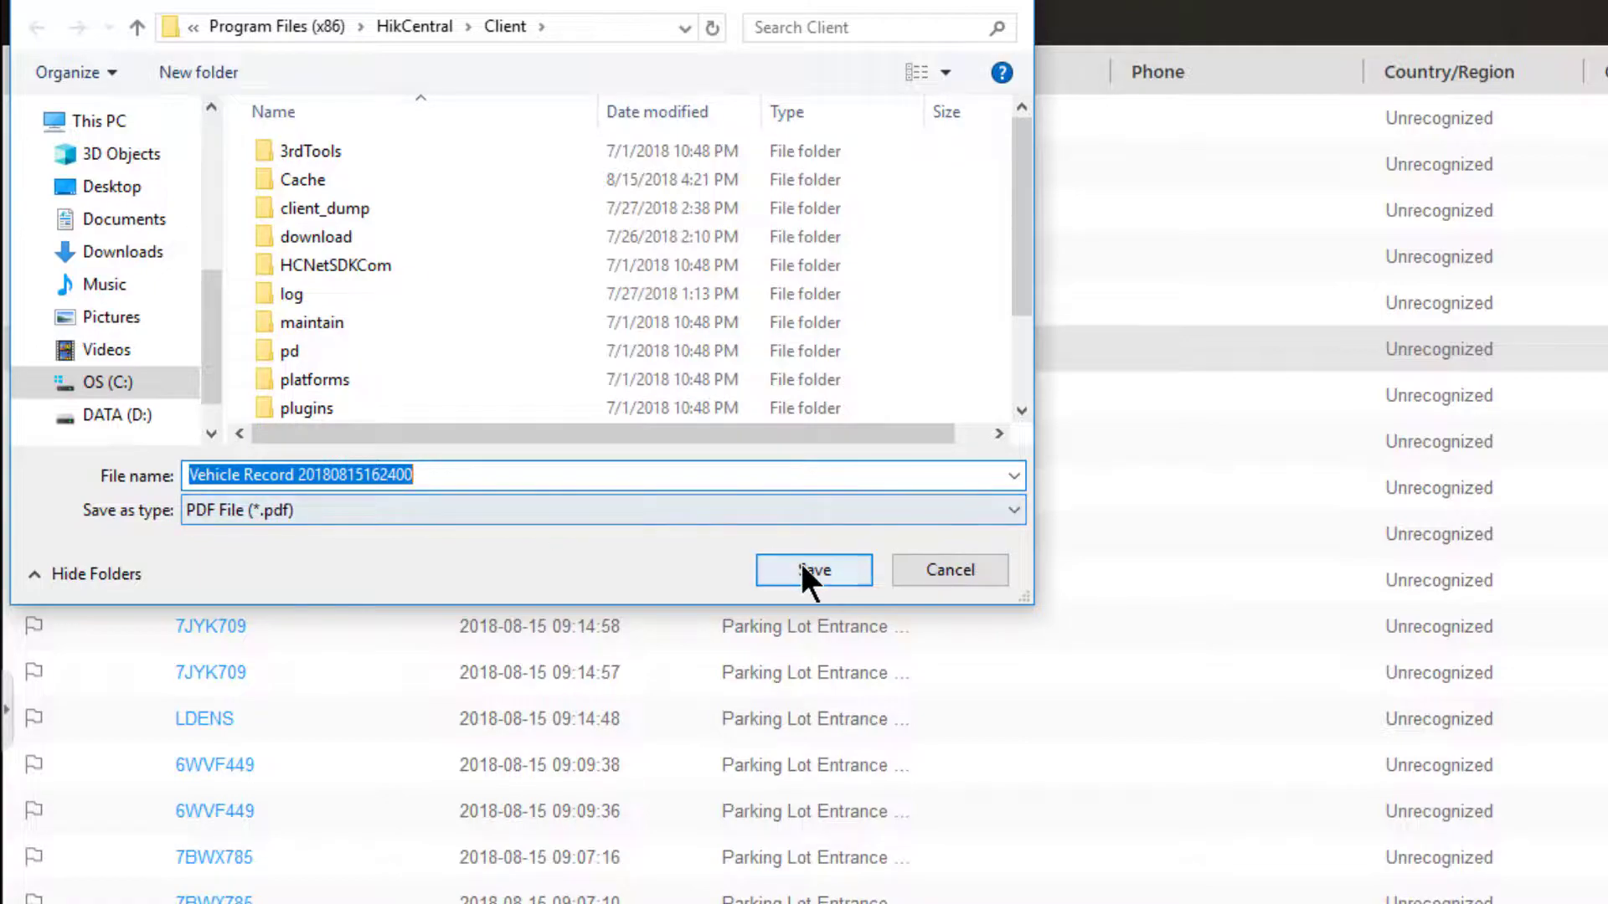
click(112, 186)
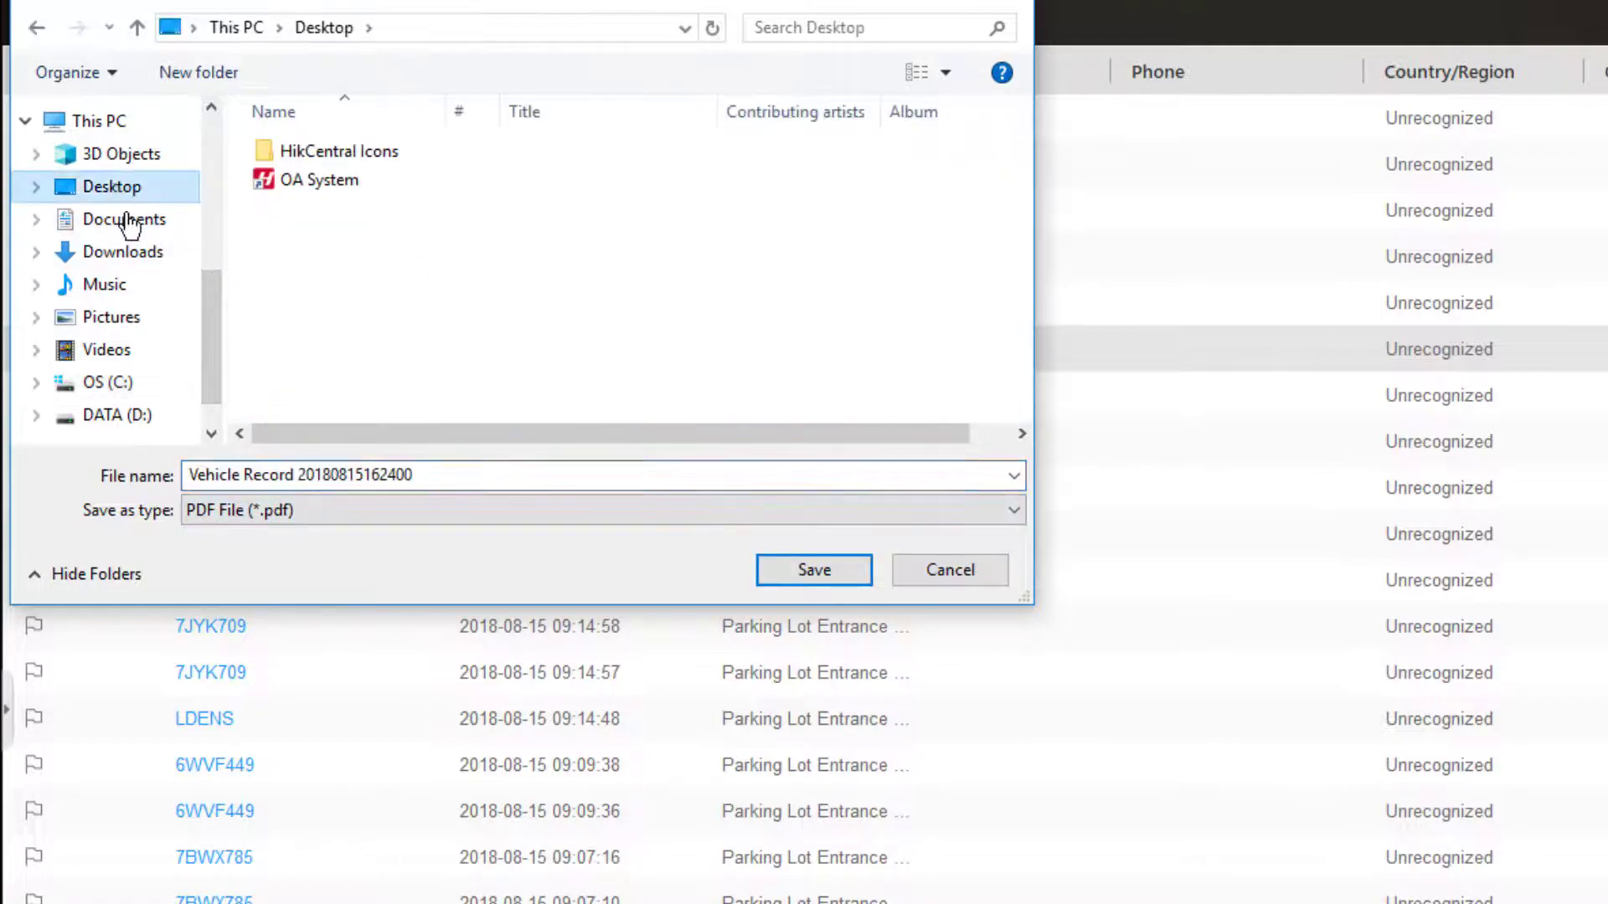
click(812, 570)
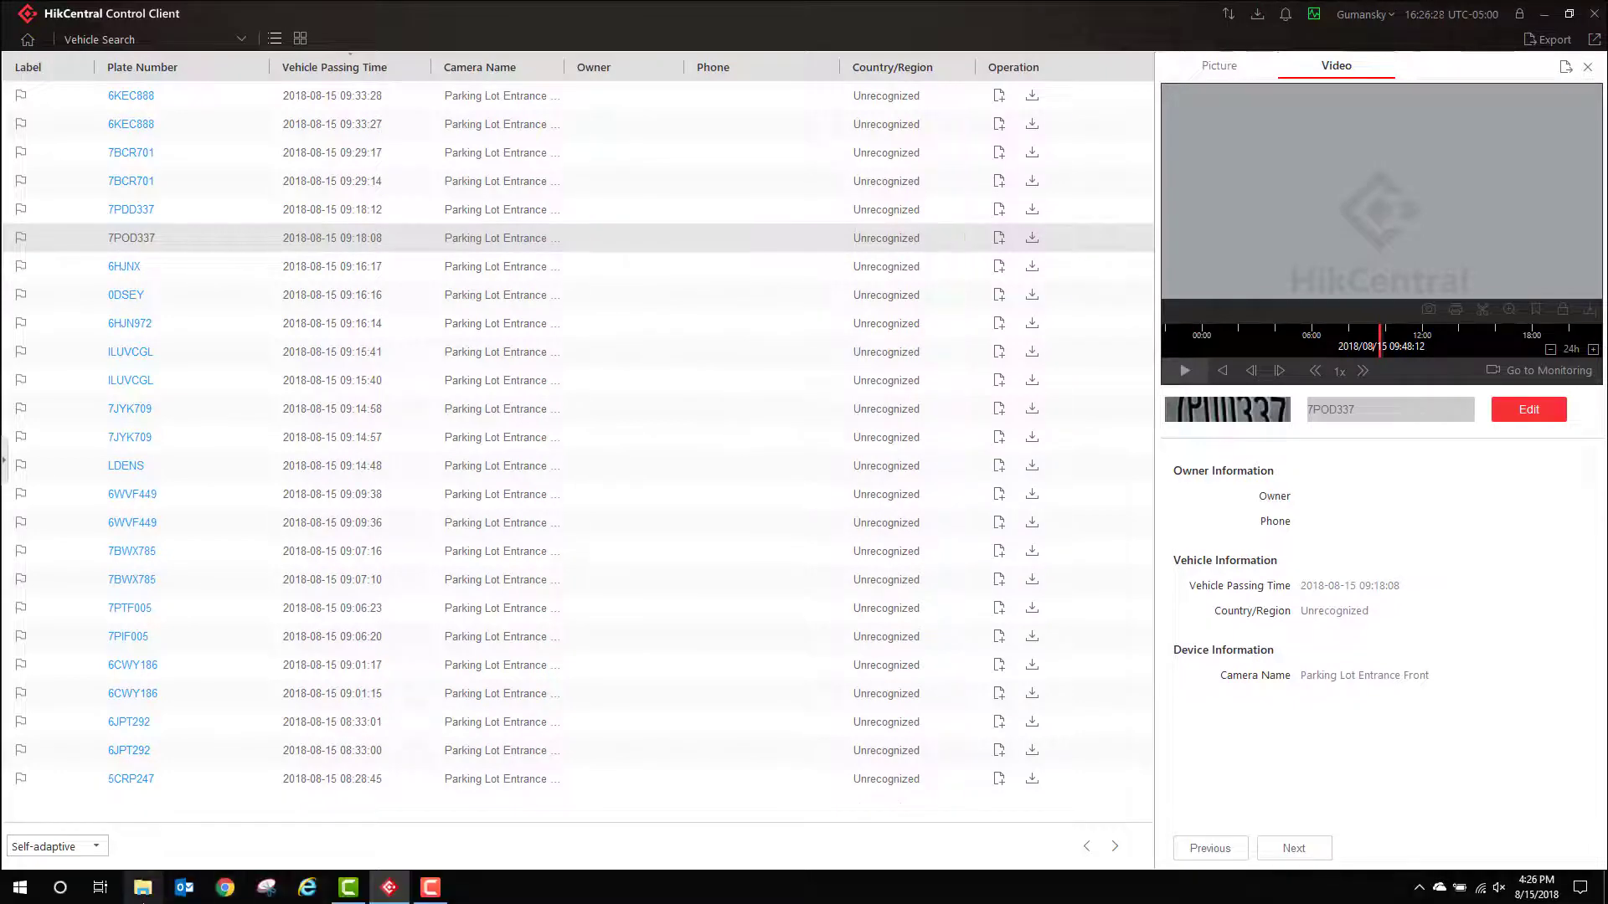
mouse_move(144, 887)
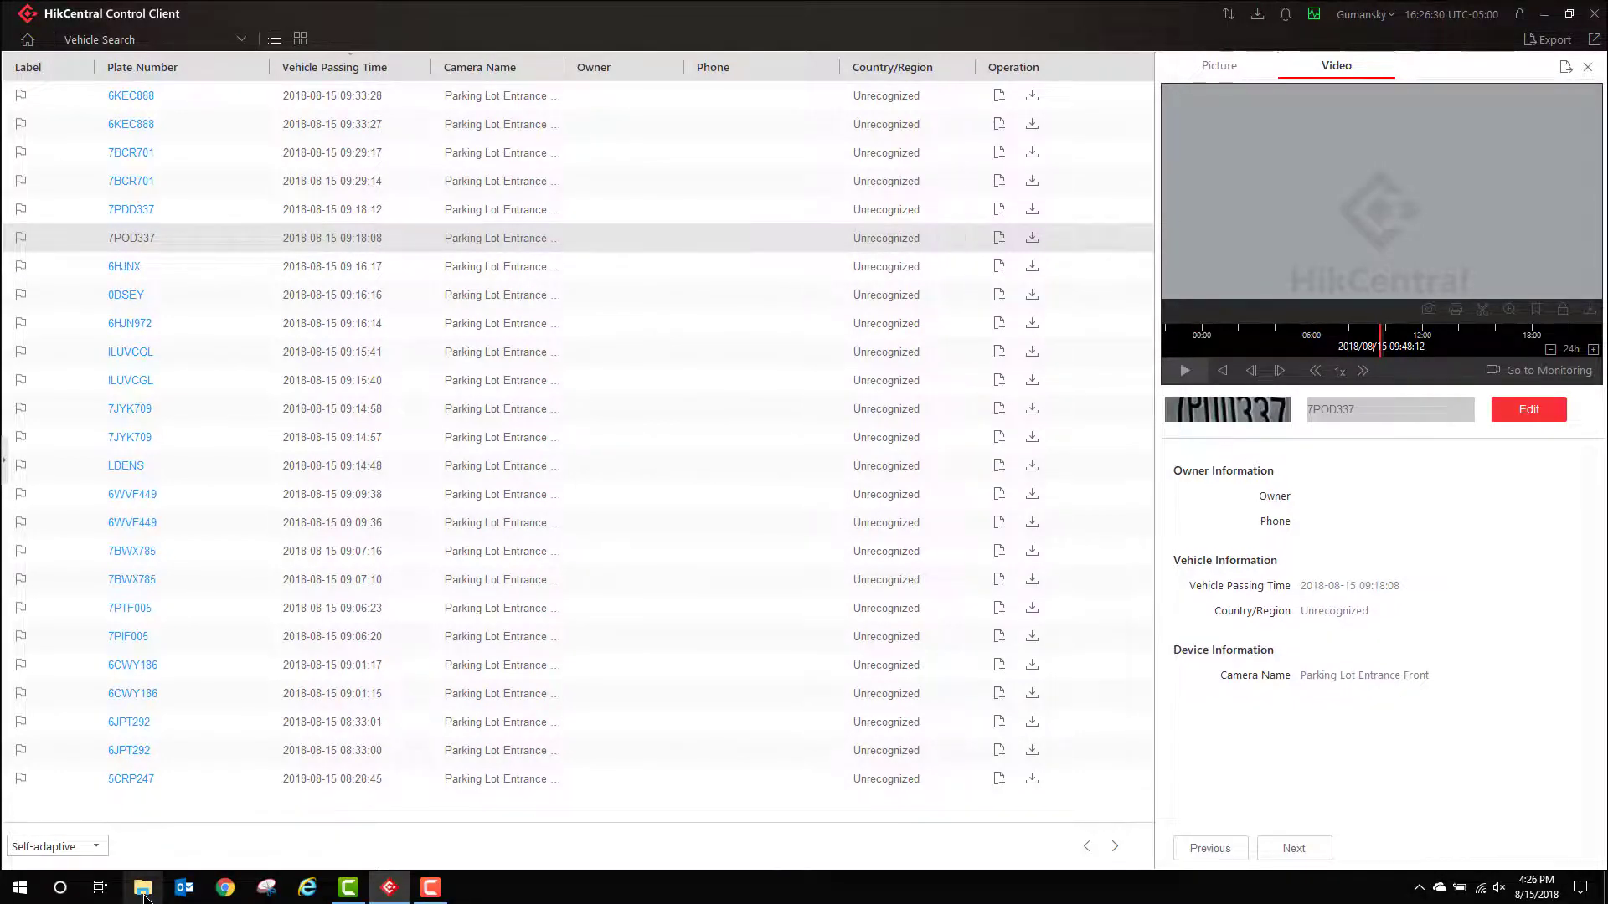
Open the exported Vehicle Record PDF from the Desktop in File Explorer
click(142, 888)
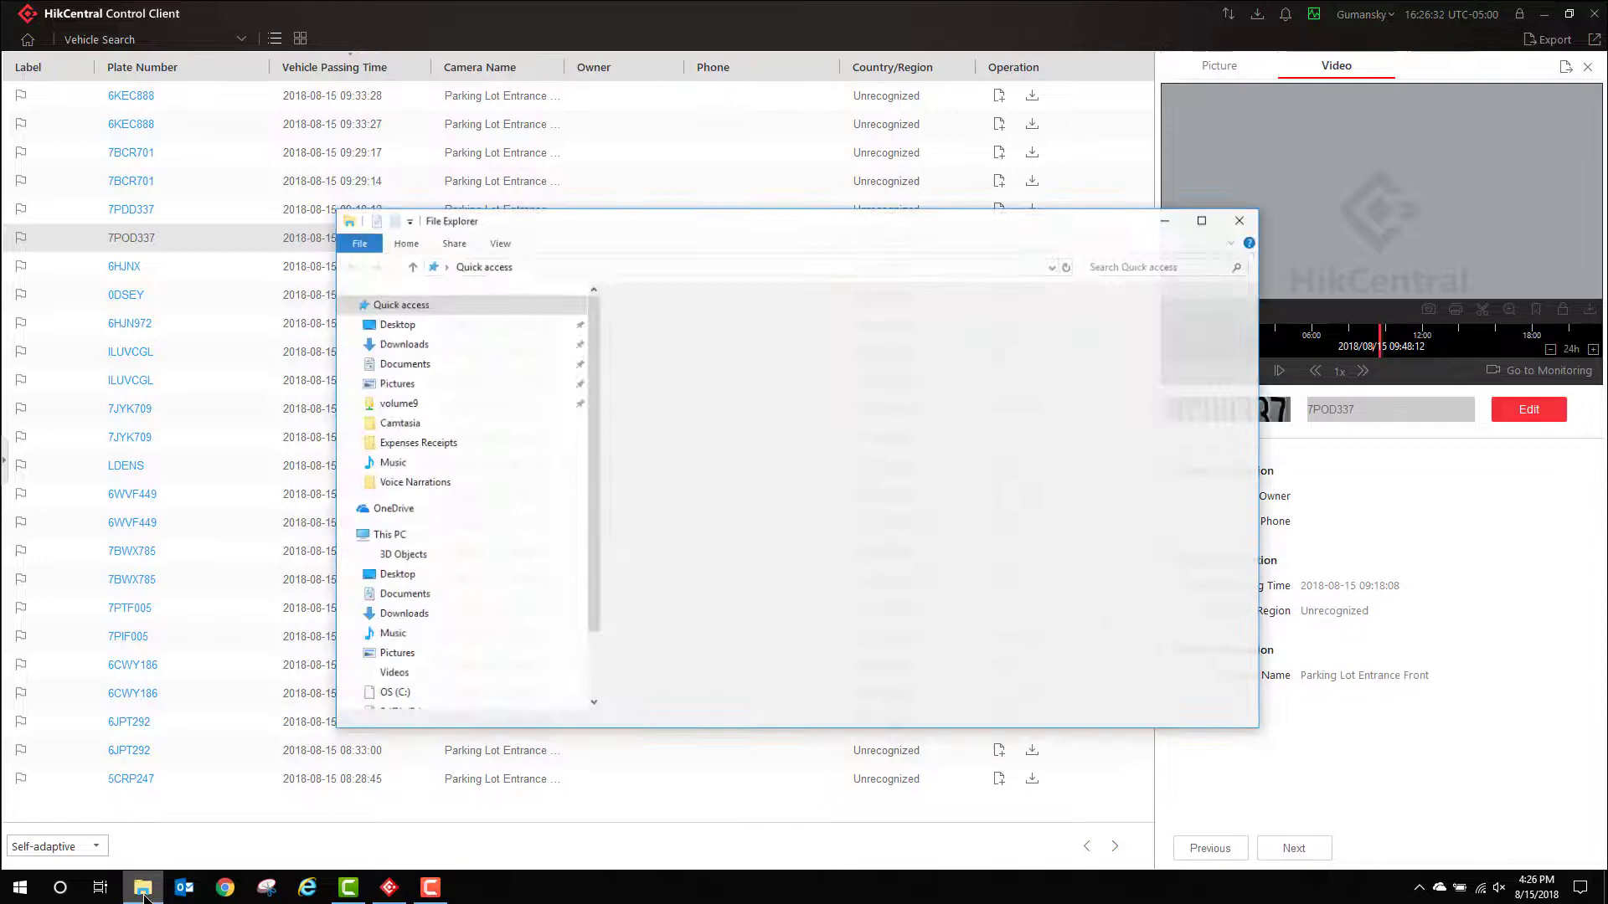
click(403, 310)
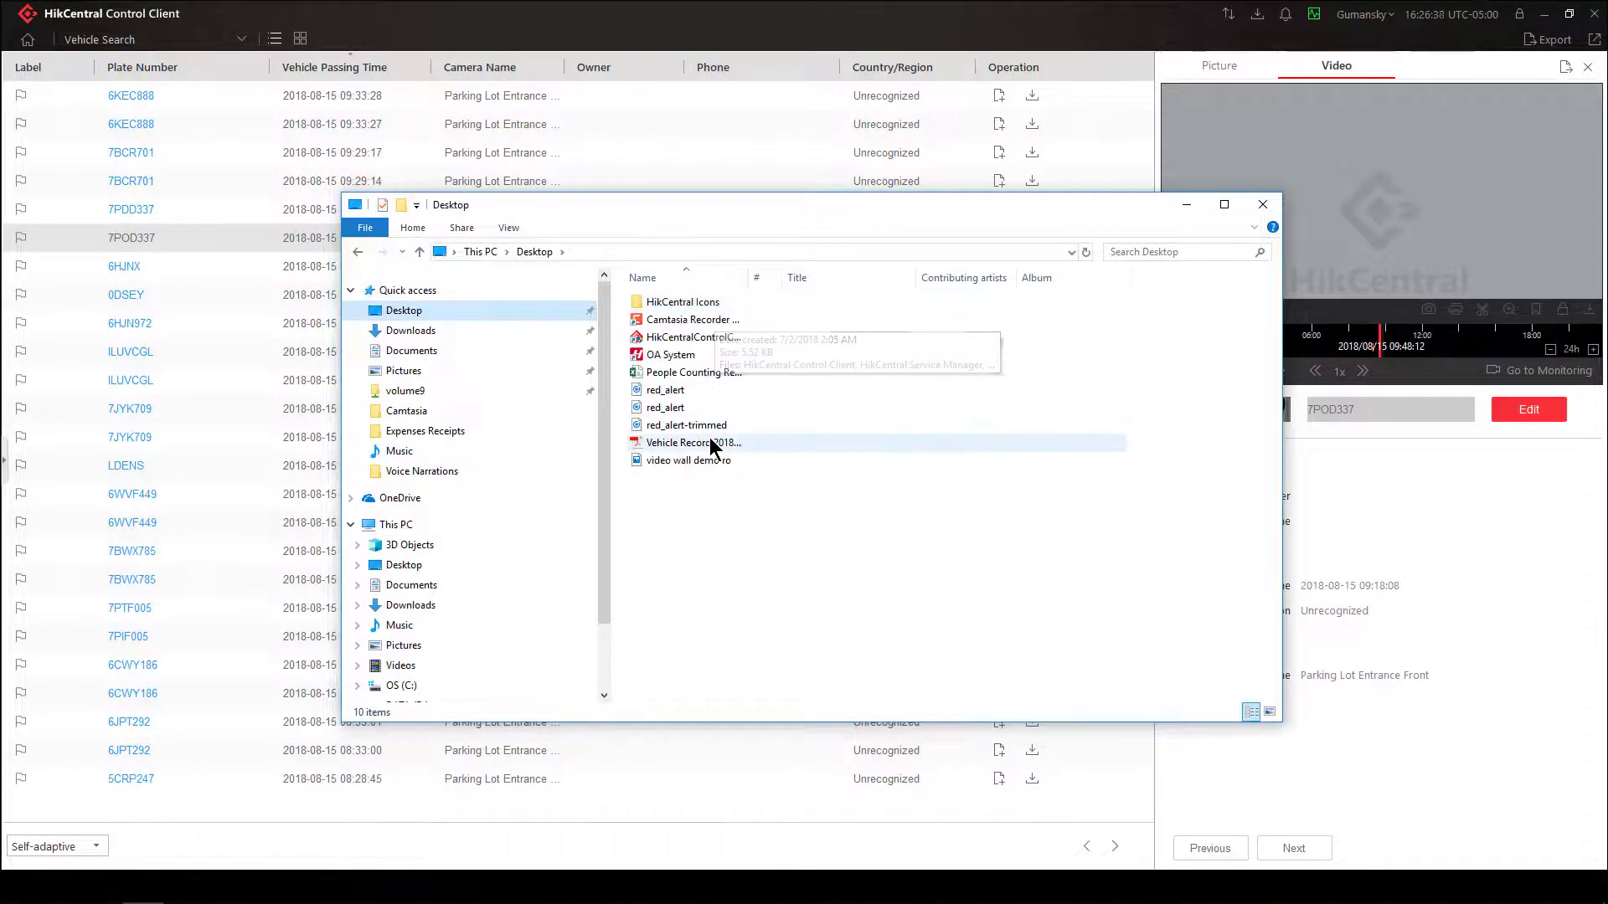
click(692, 442)
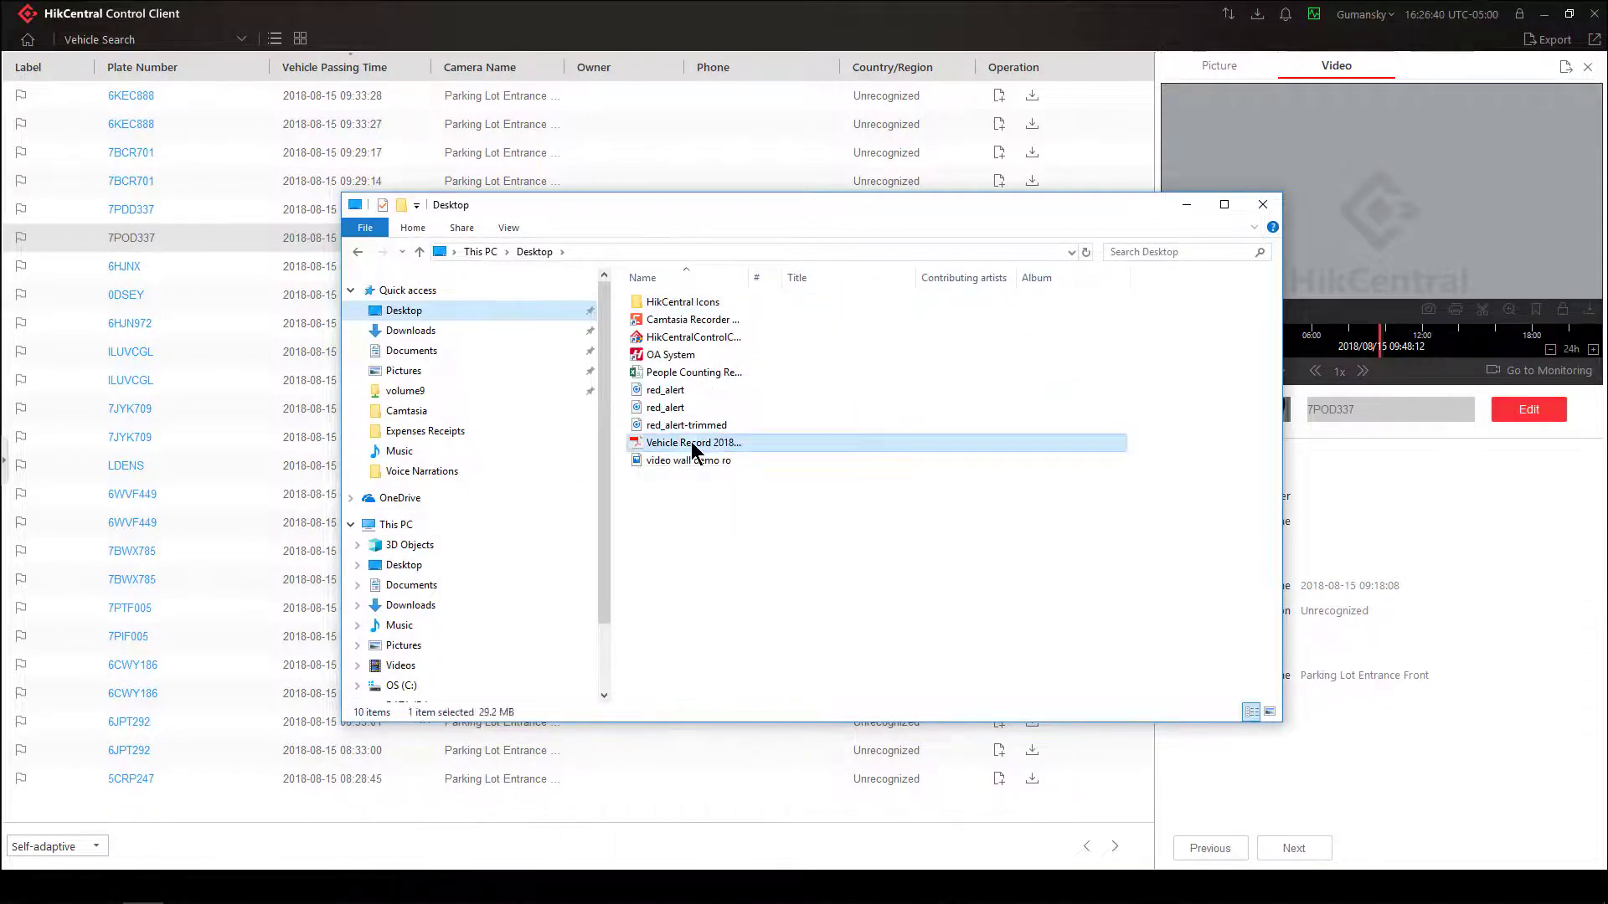
double_click(691, 442)
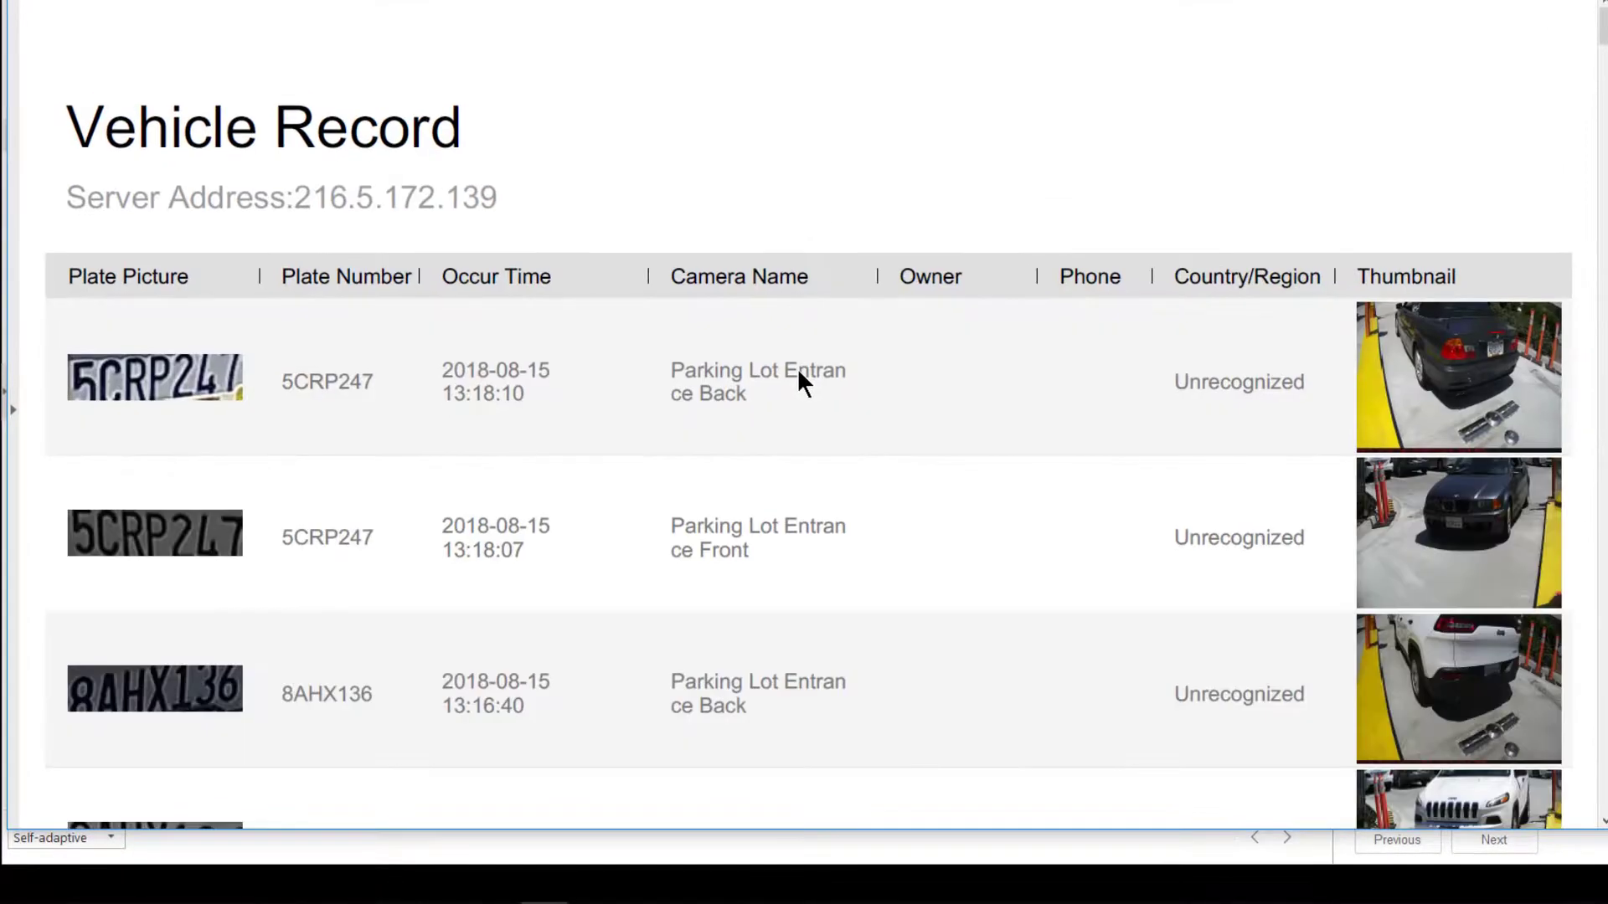
Scroll through the Vehicle Record PDF's plate pictures and thumbnail columns
scroll(down, 3)
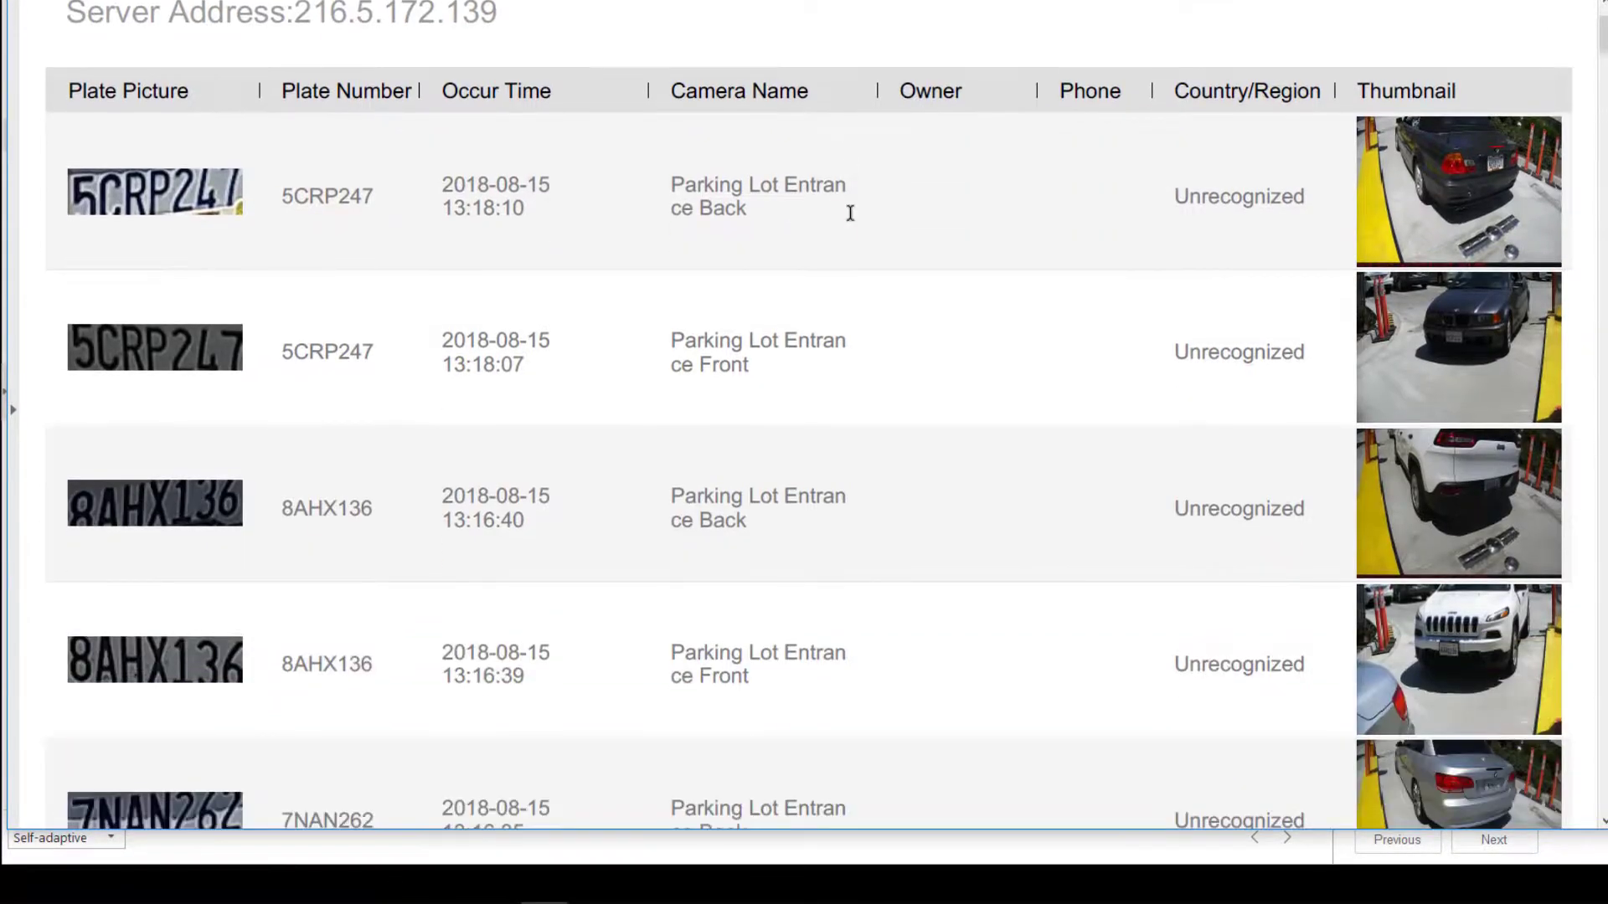
scroll(down, 3)
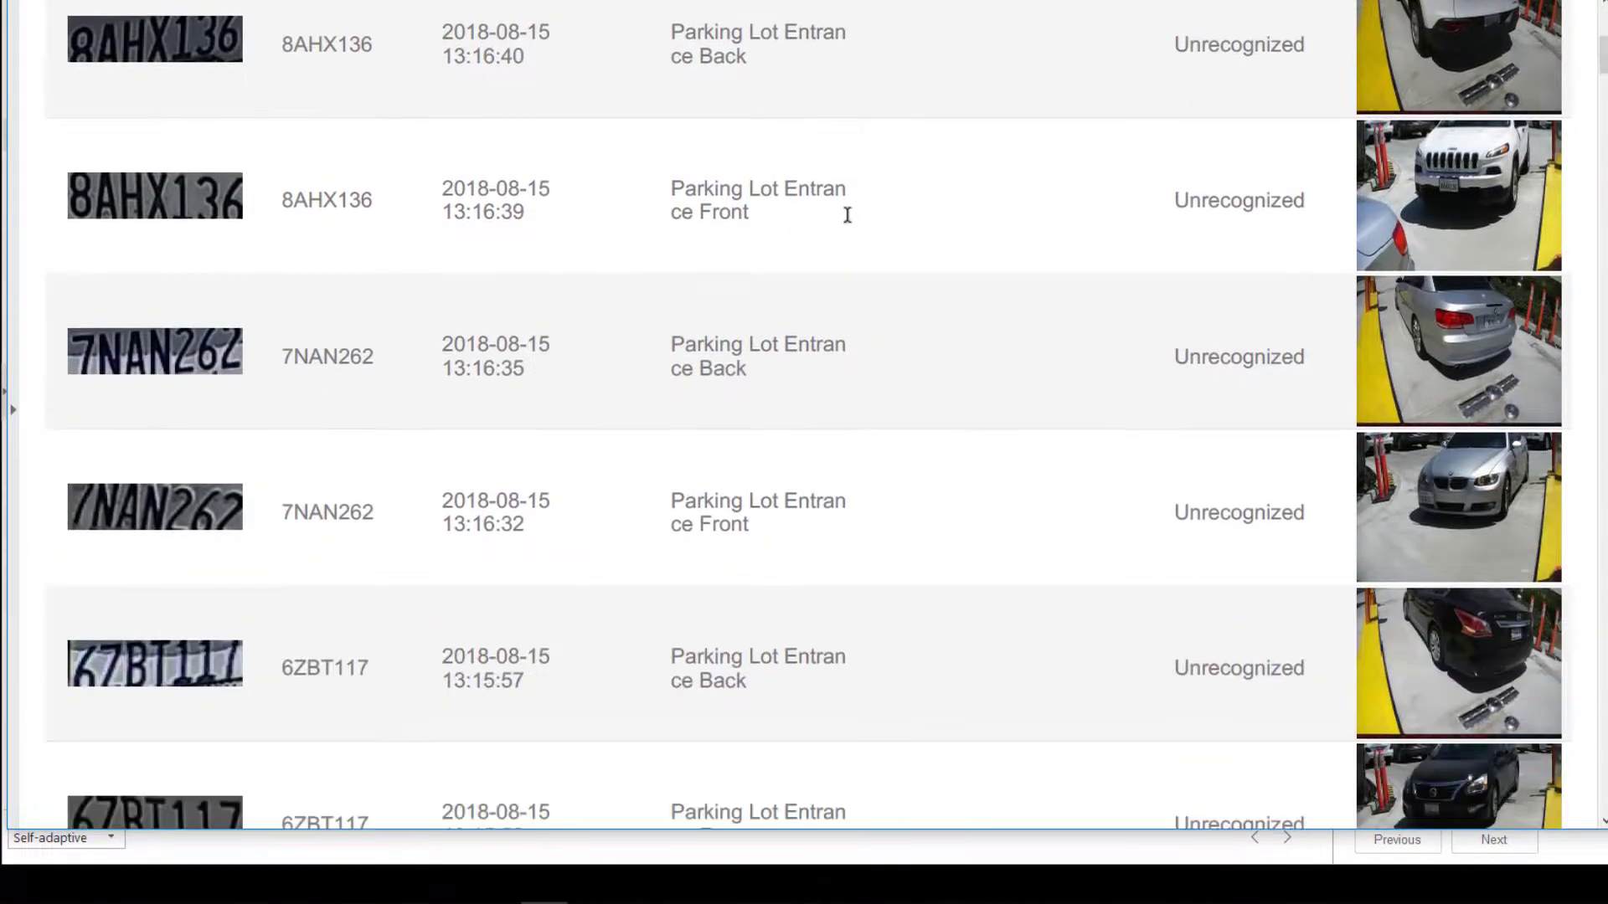
scroll(down, 3)
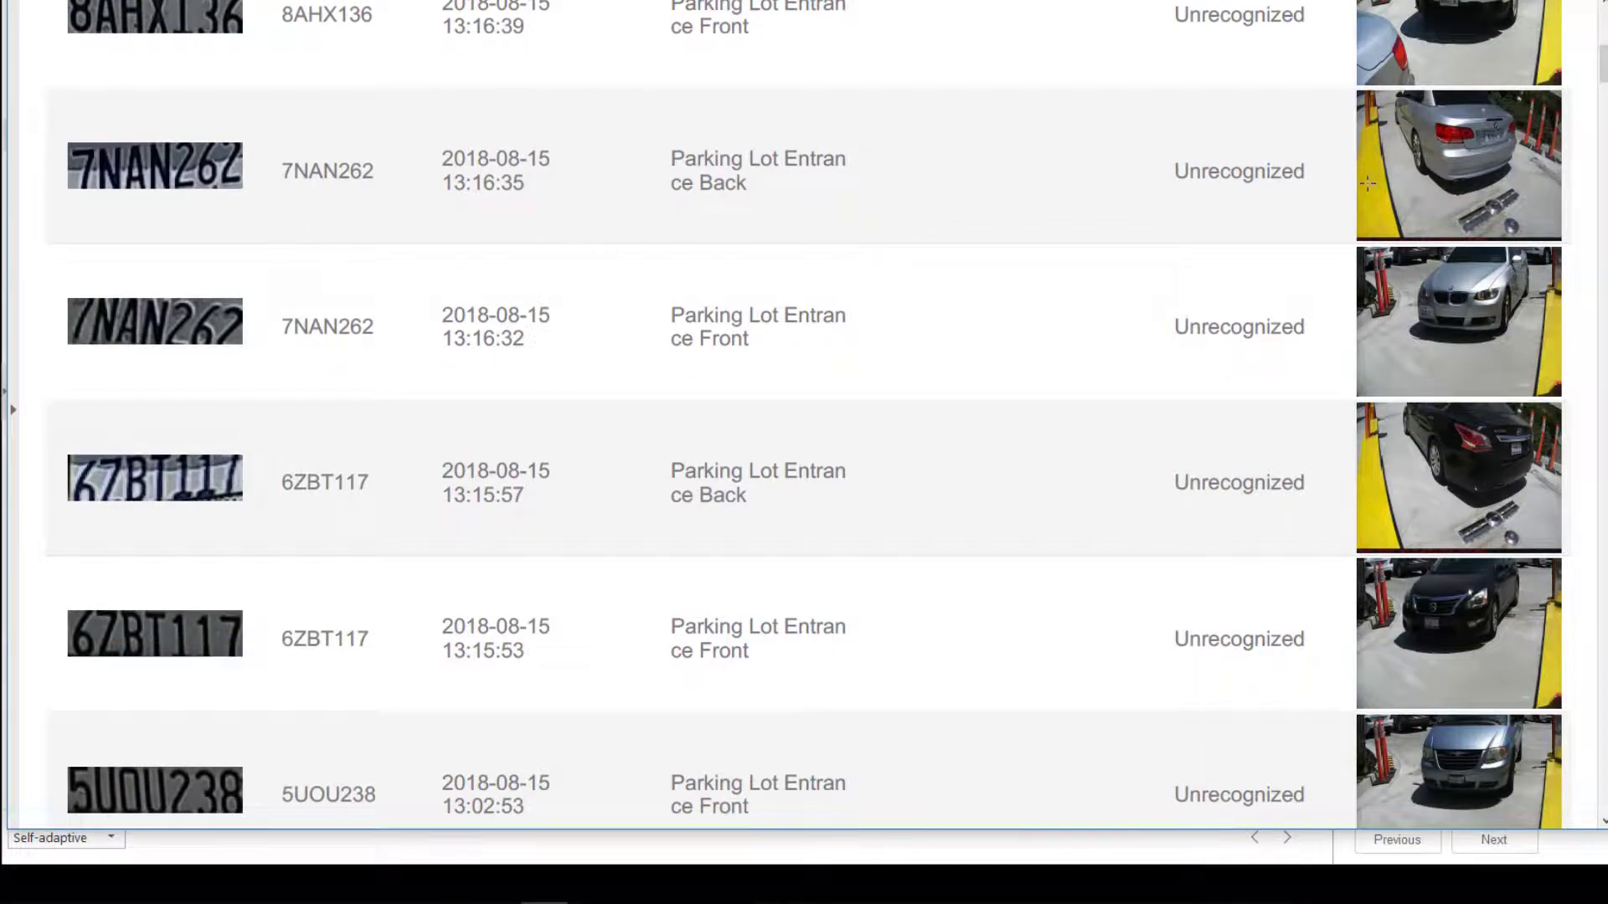
scroll(down, 3)
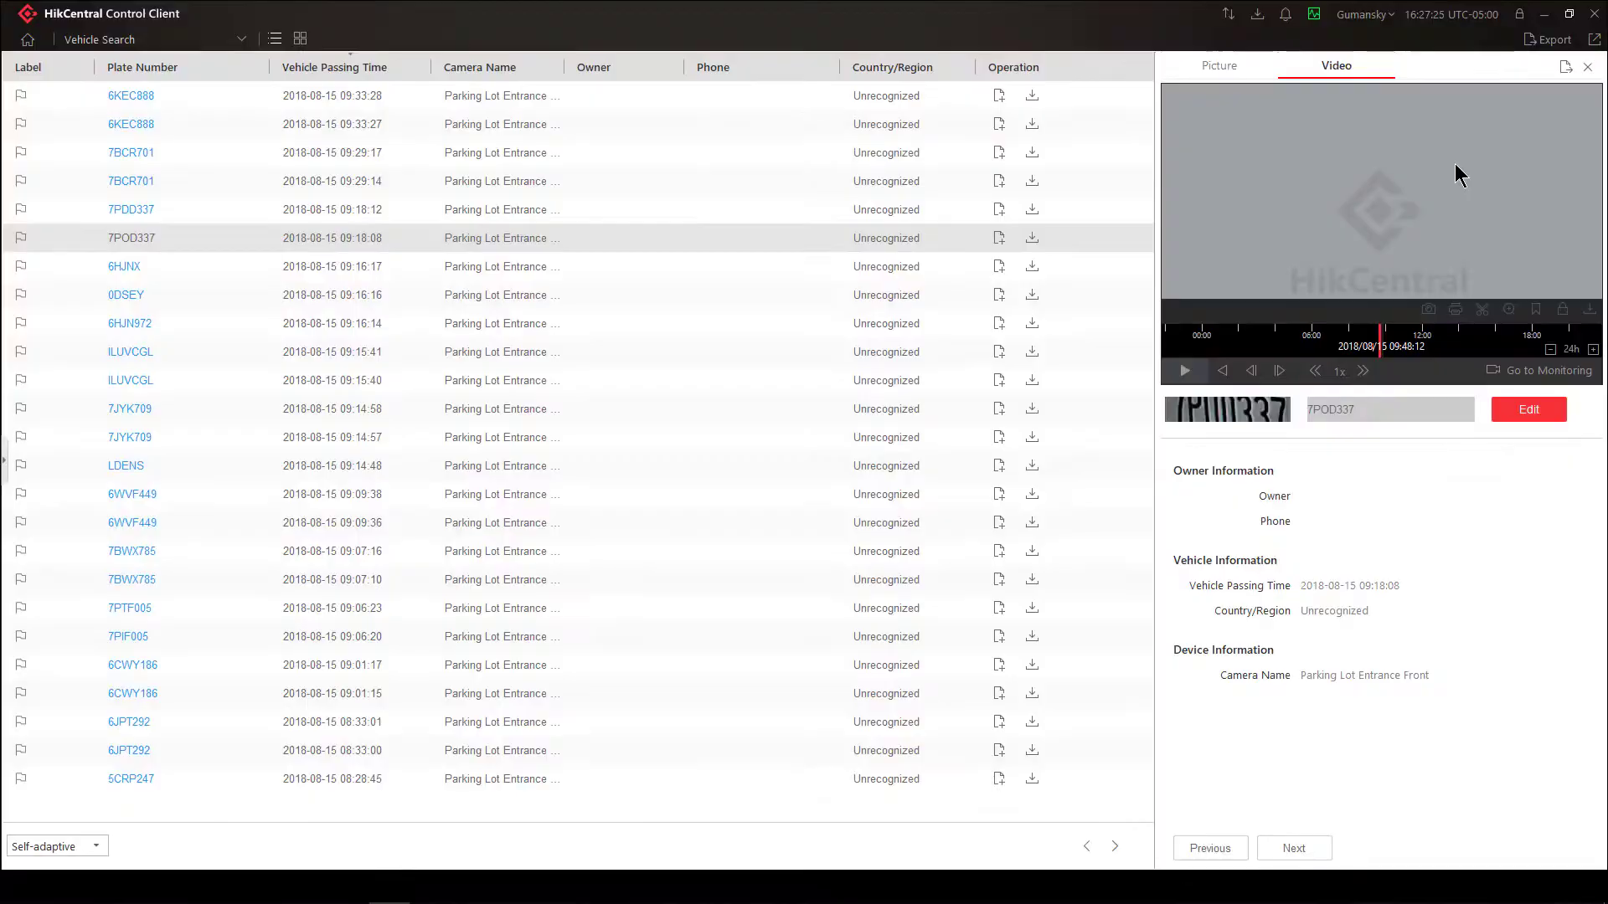
Close the record details pane to show the full-width results list
click(1588, 65)
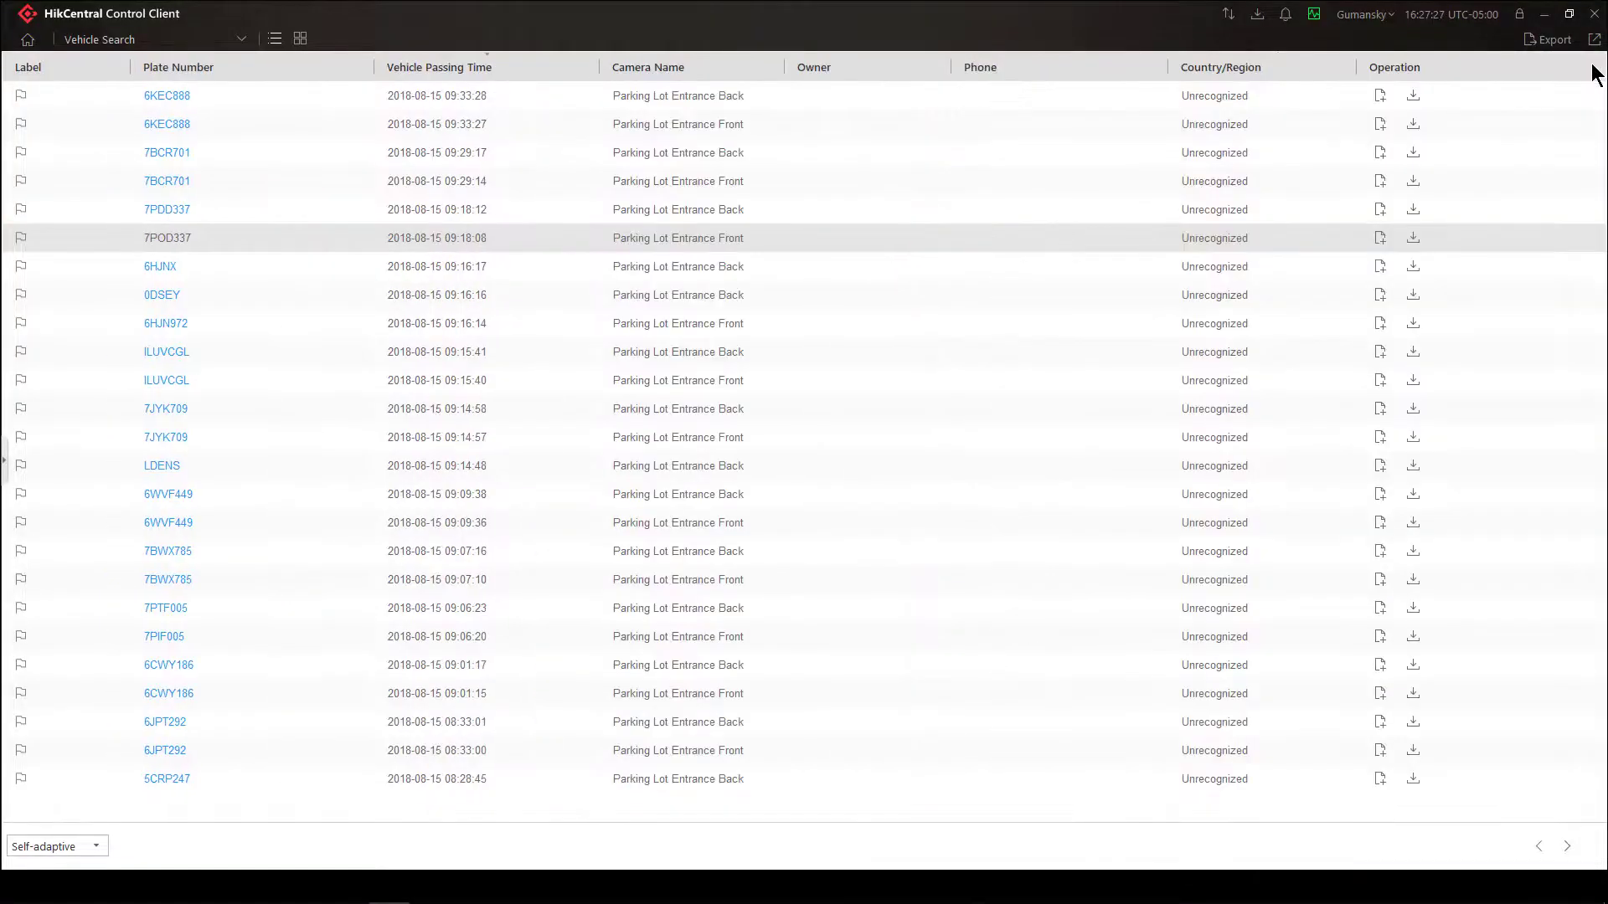
mouse_move(157, 438)
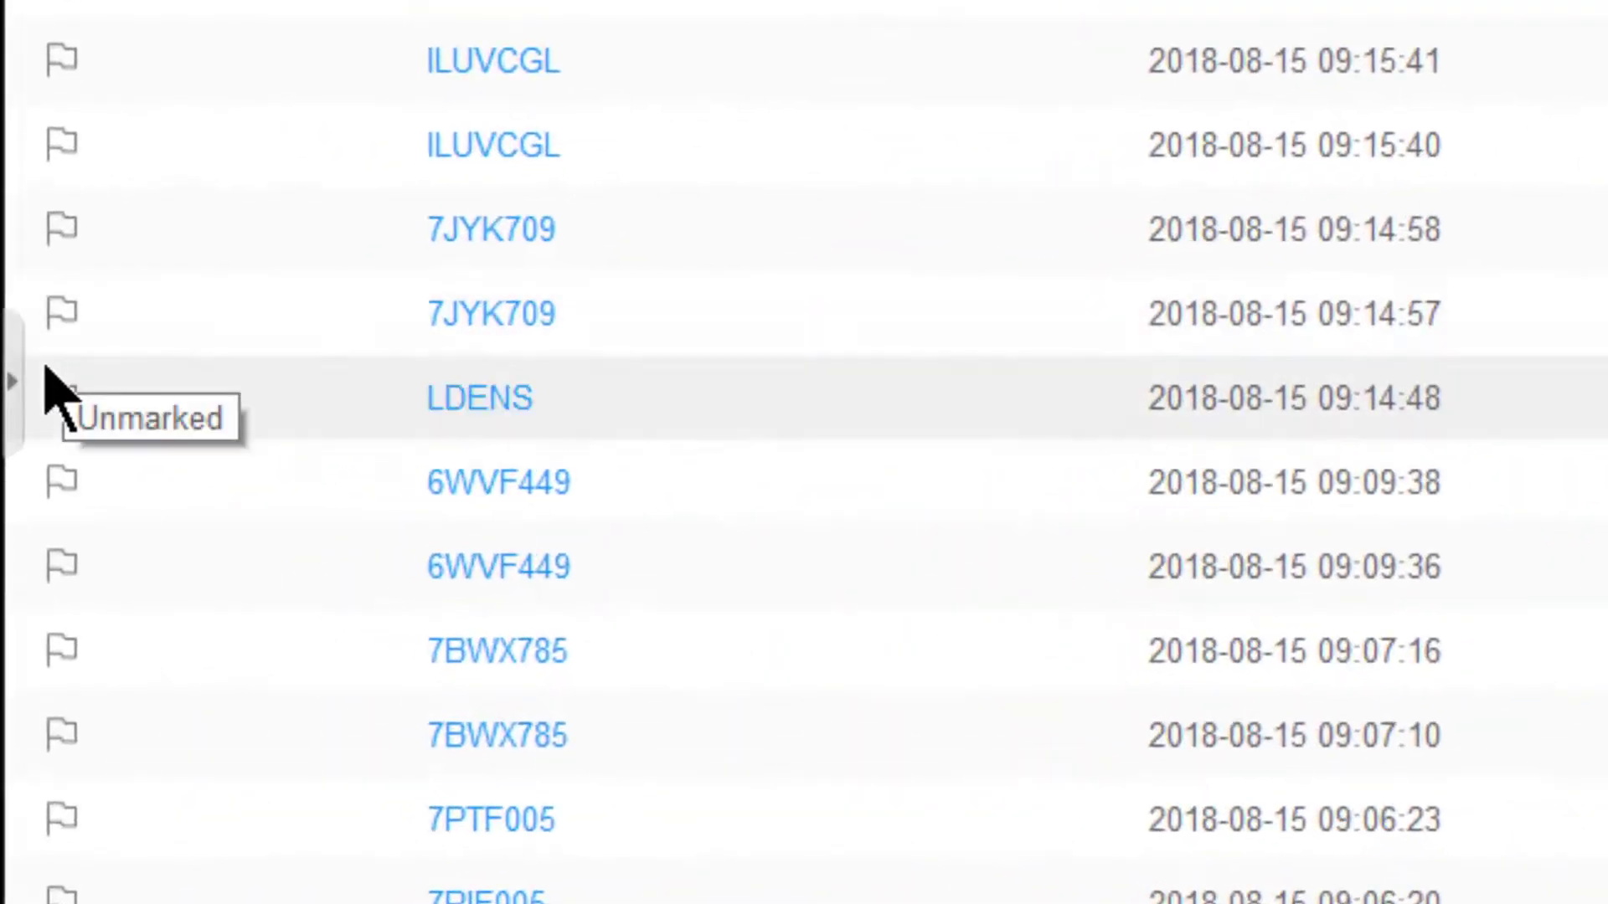
mouse_move(35, 410)
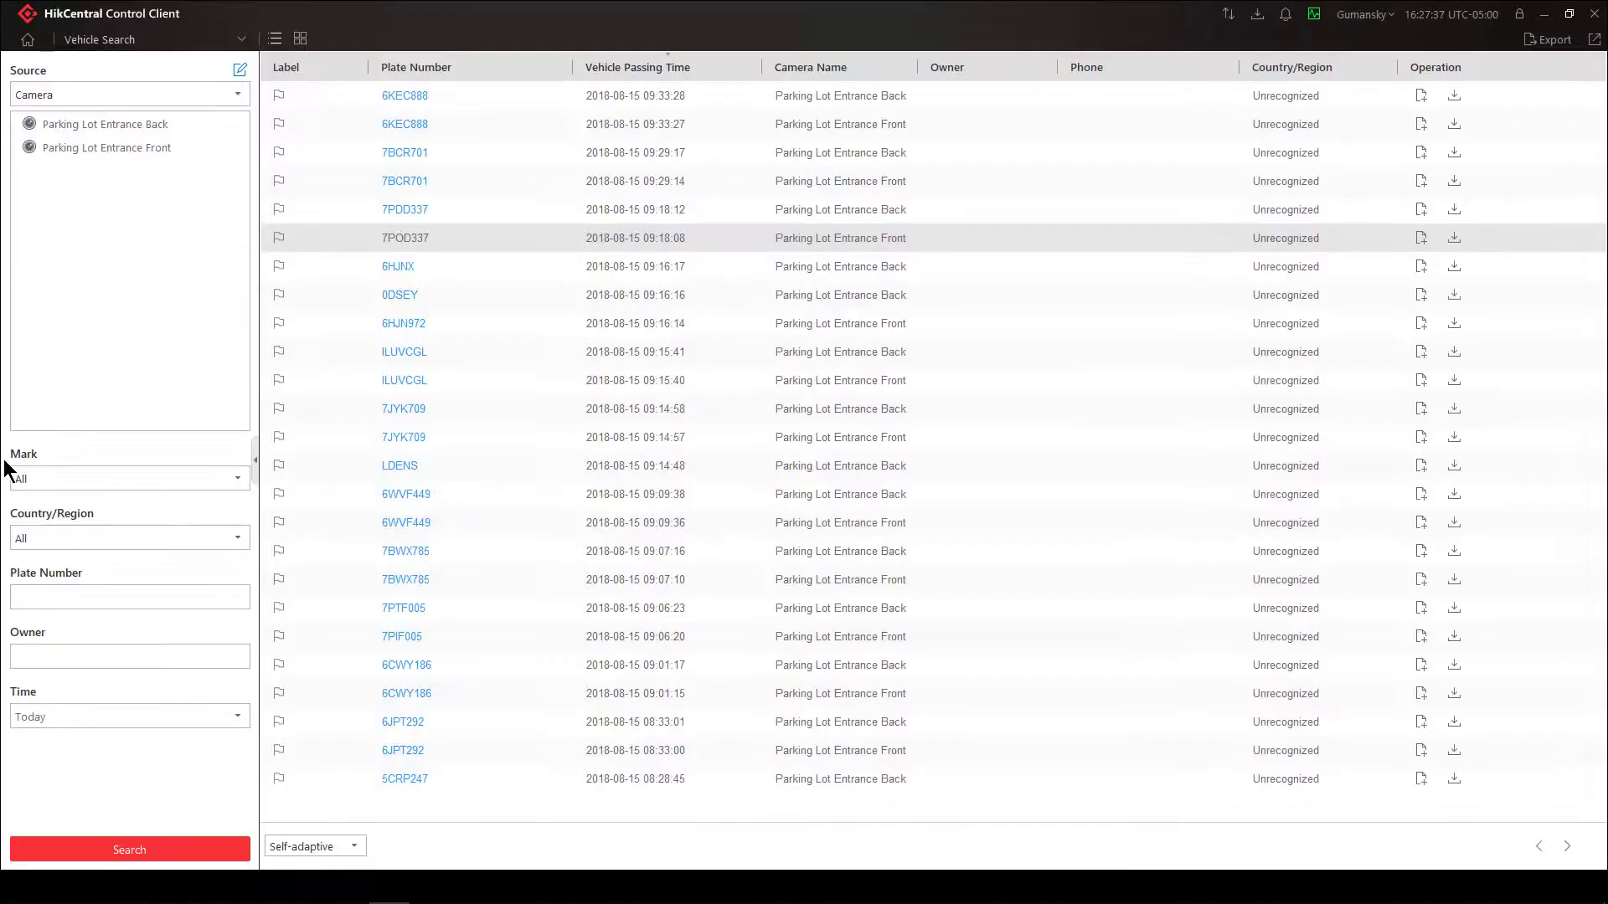
mouse_move(280, 438)
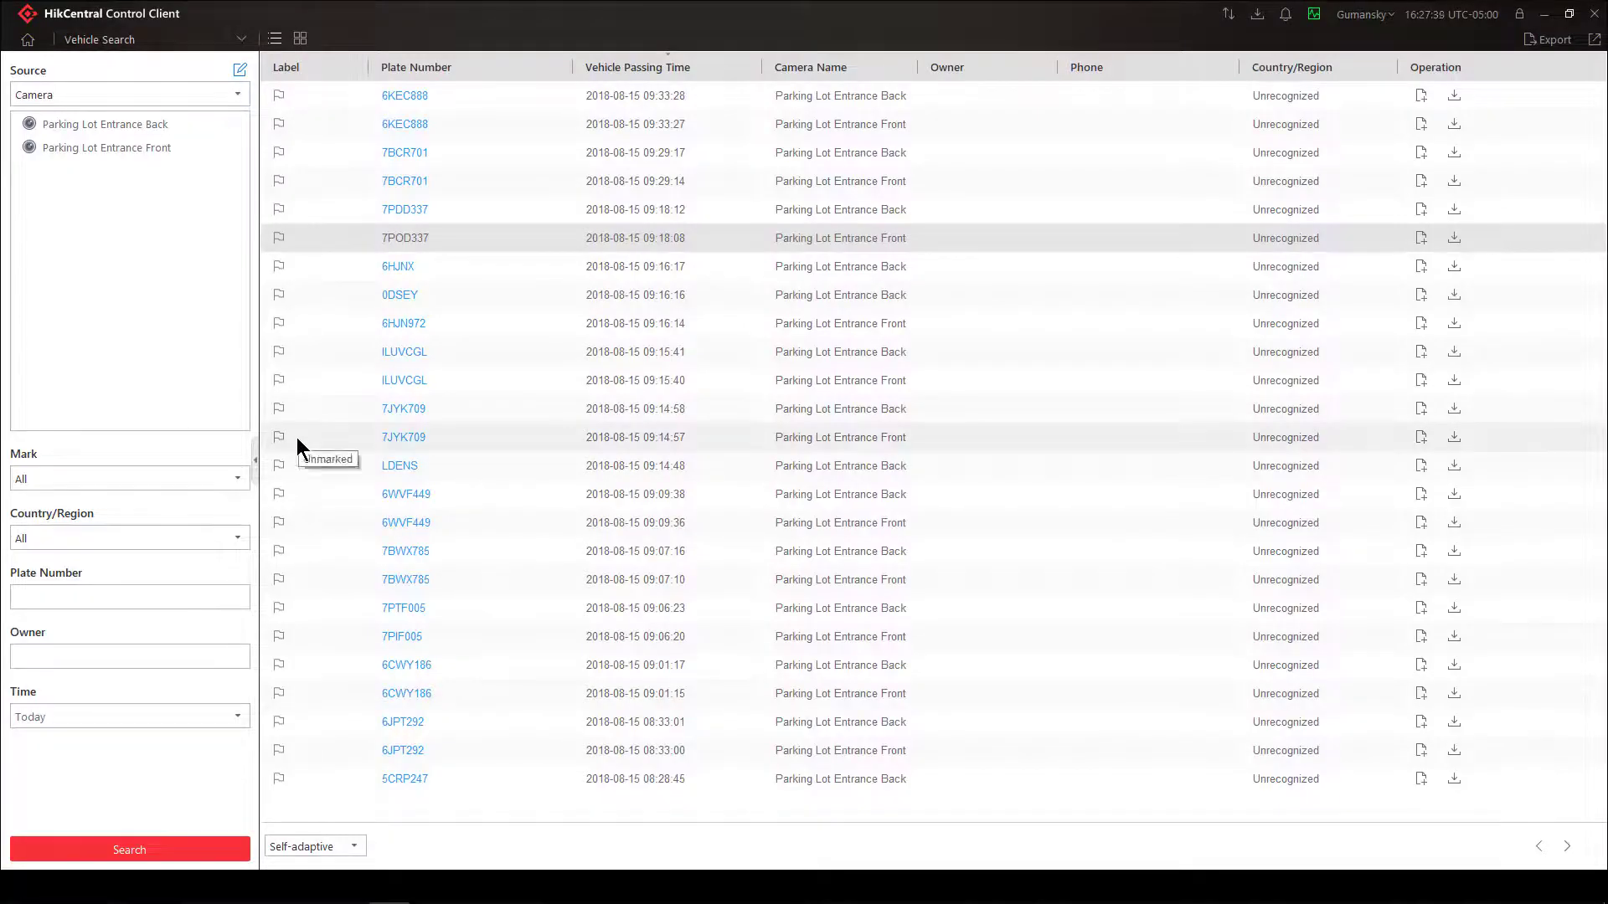
mouse_move(144, 719)
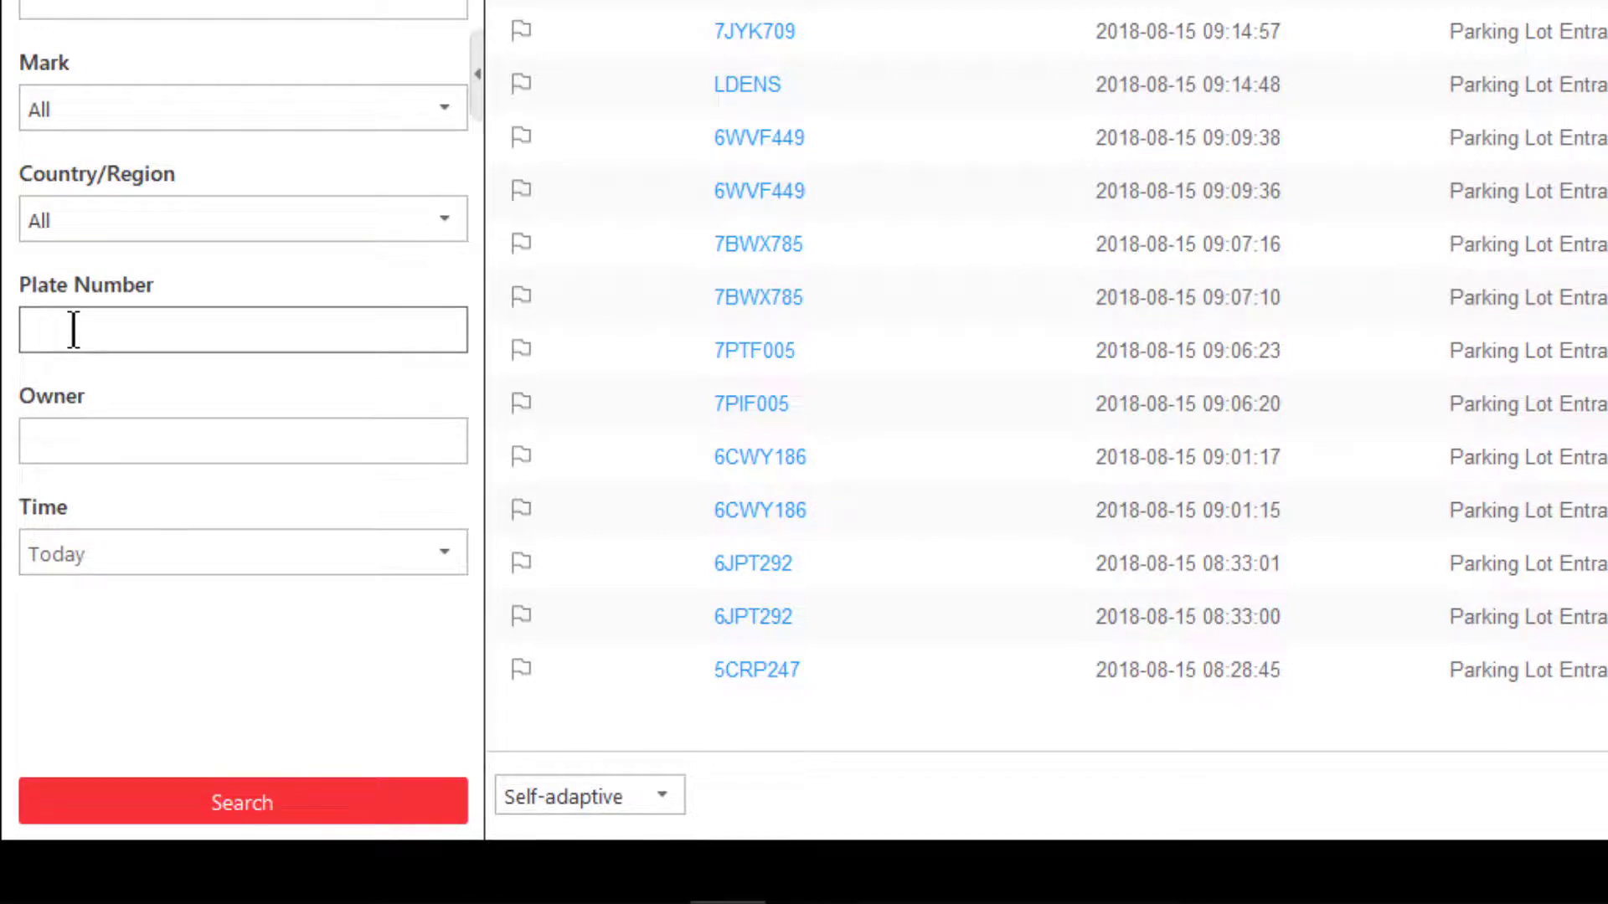
Search for plates containing 6WV over the Last 30 Days and browse the results
text(6)
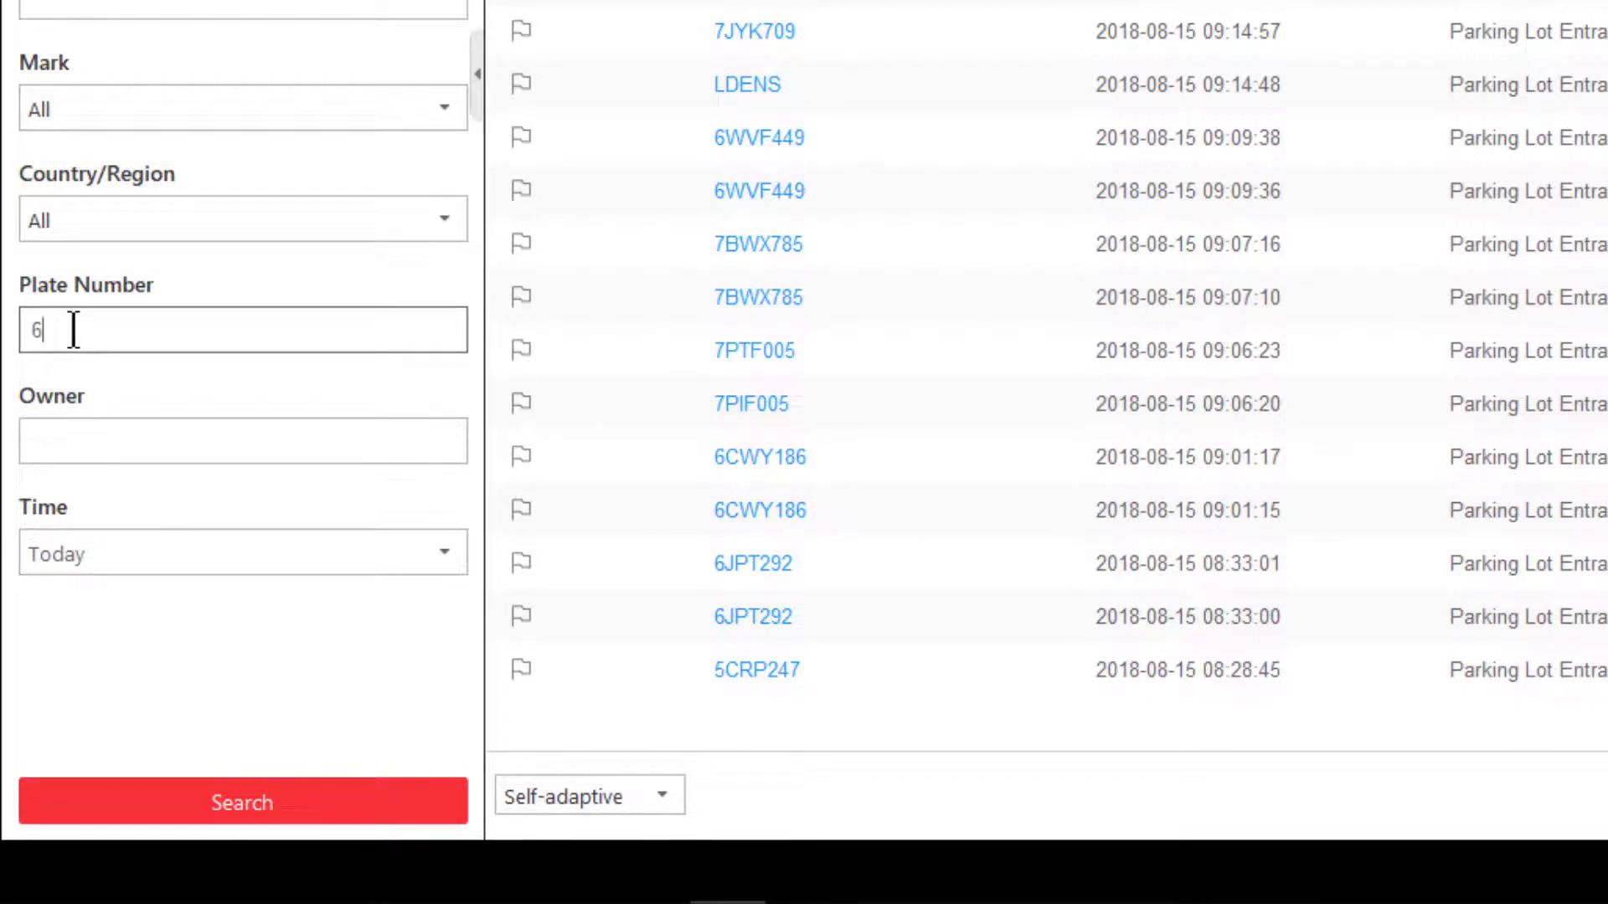
text(W)
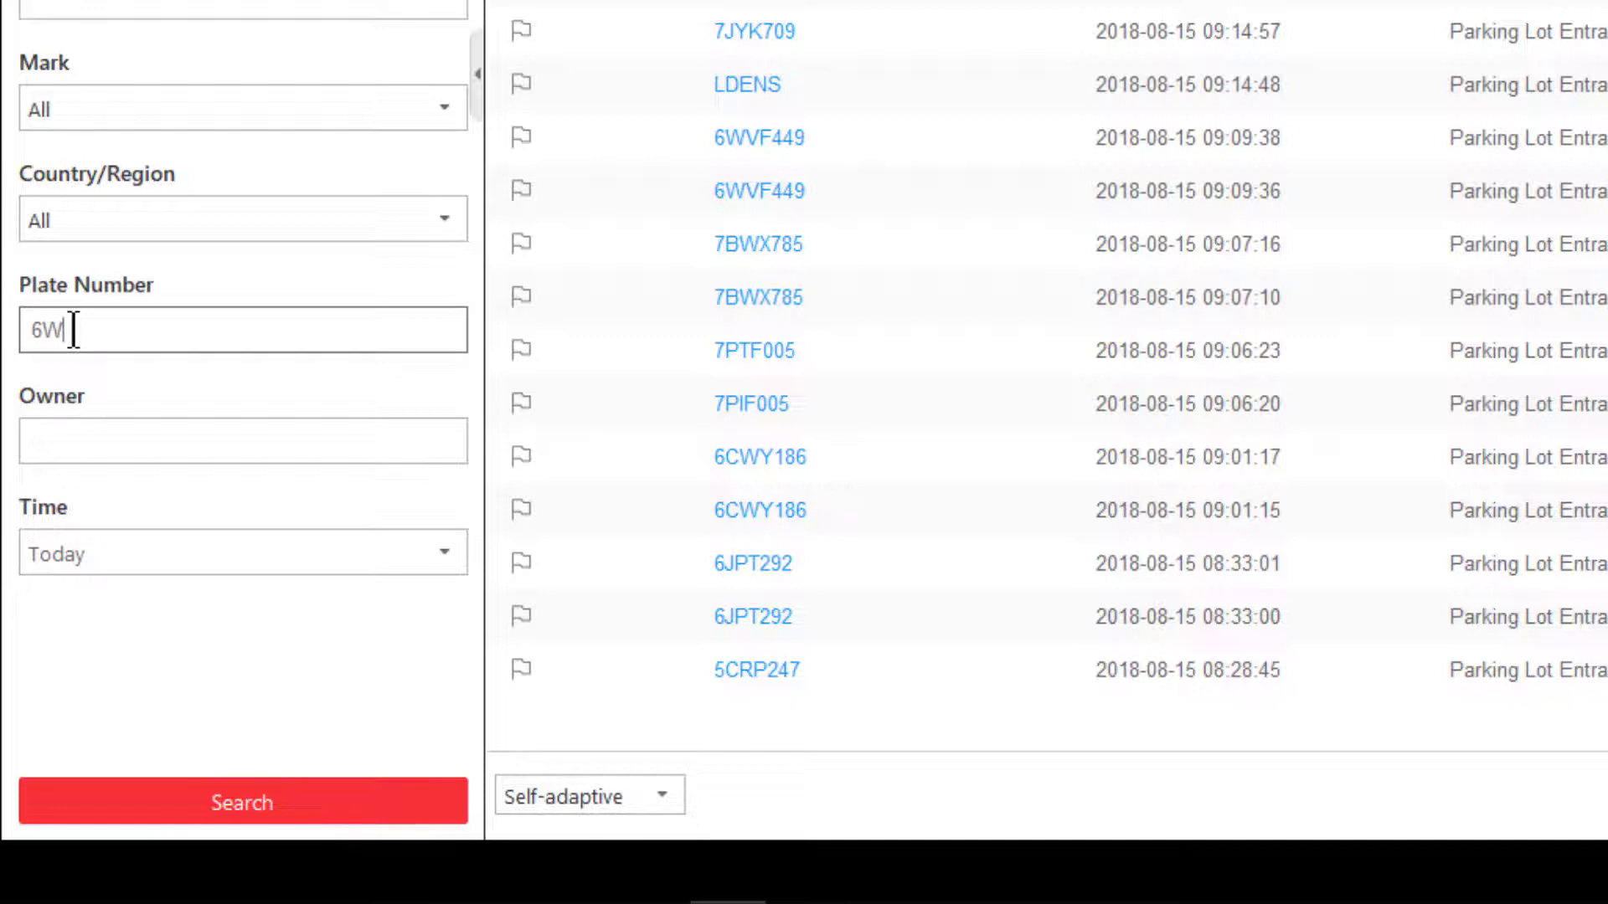
text(V)
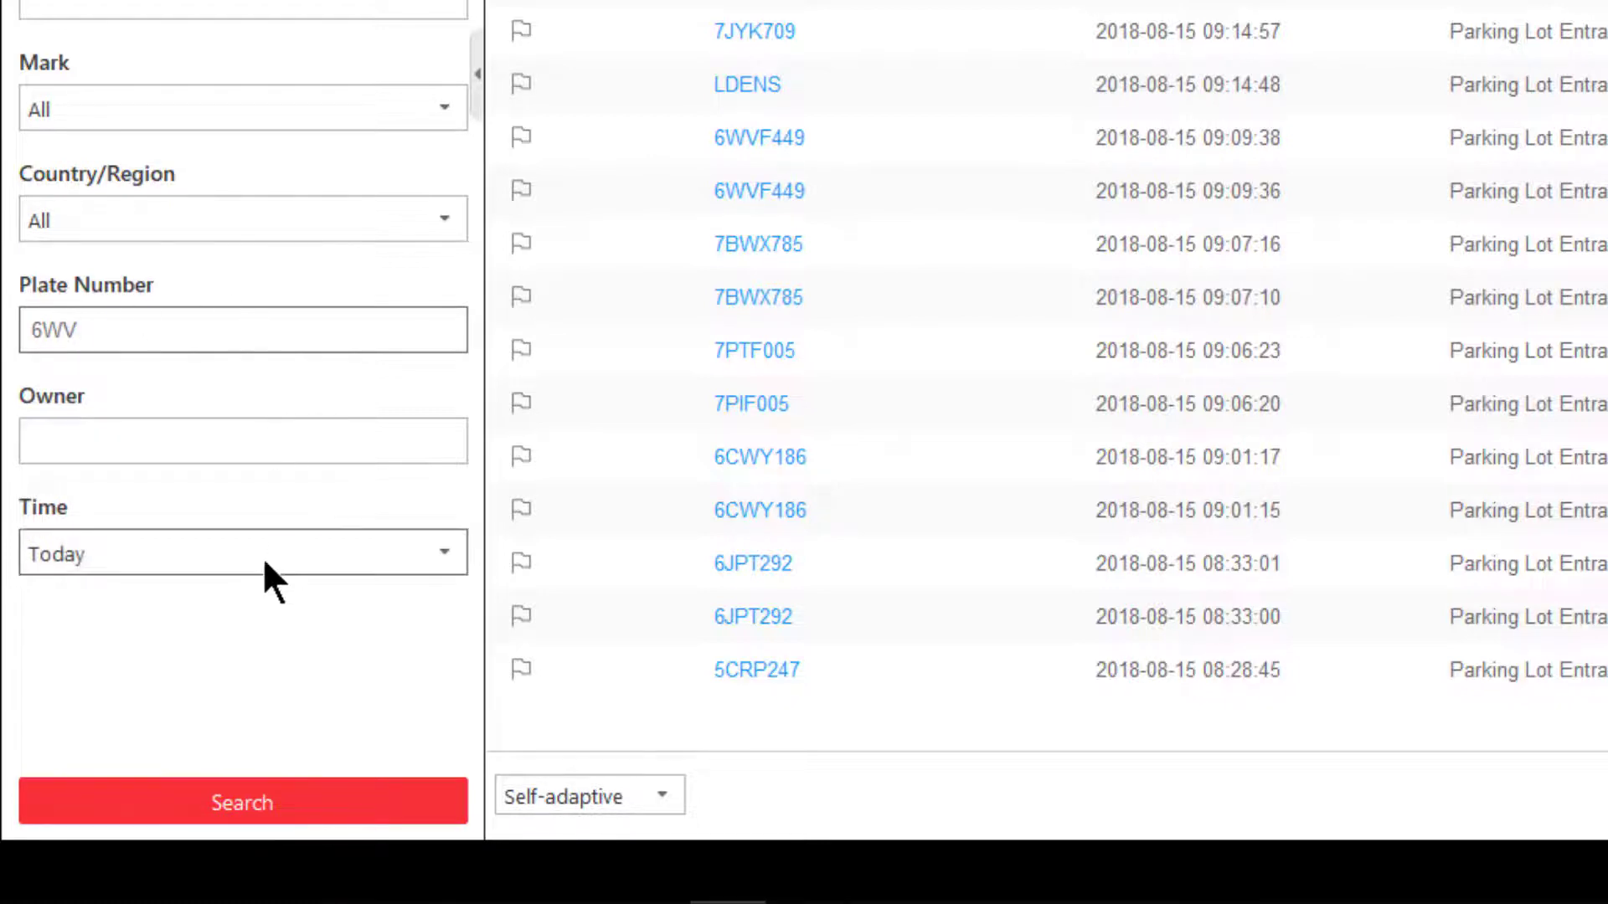
click(242, 552)
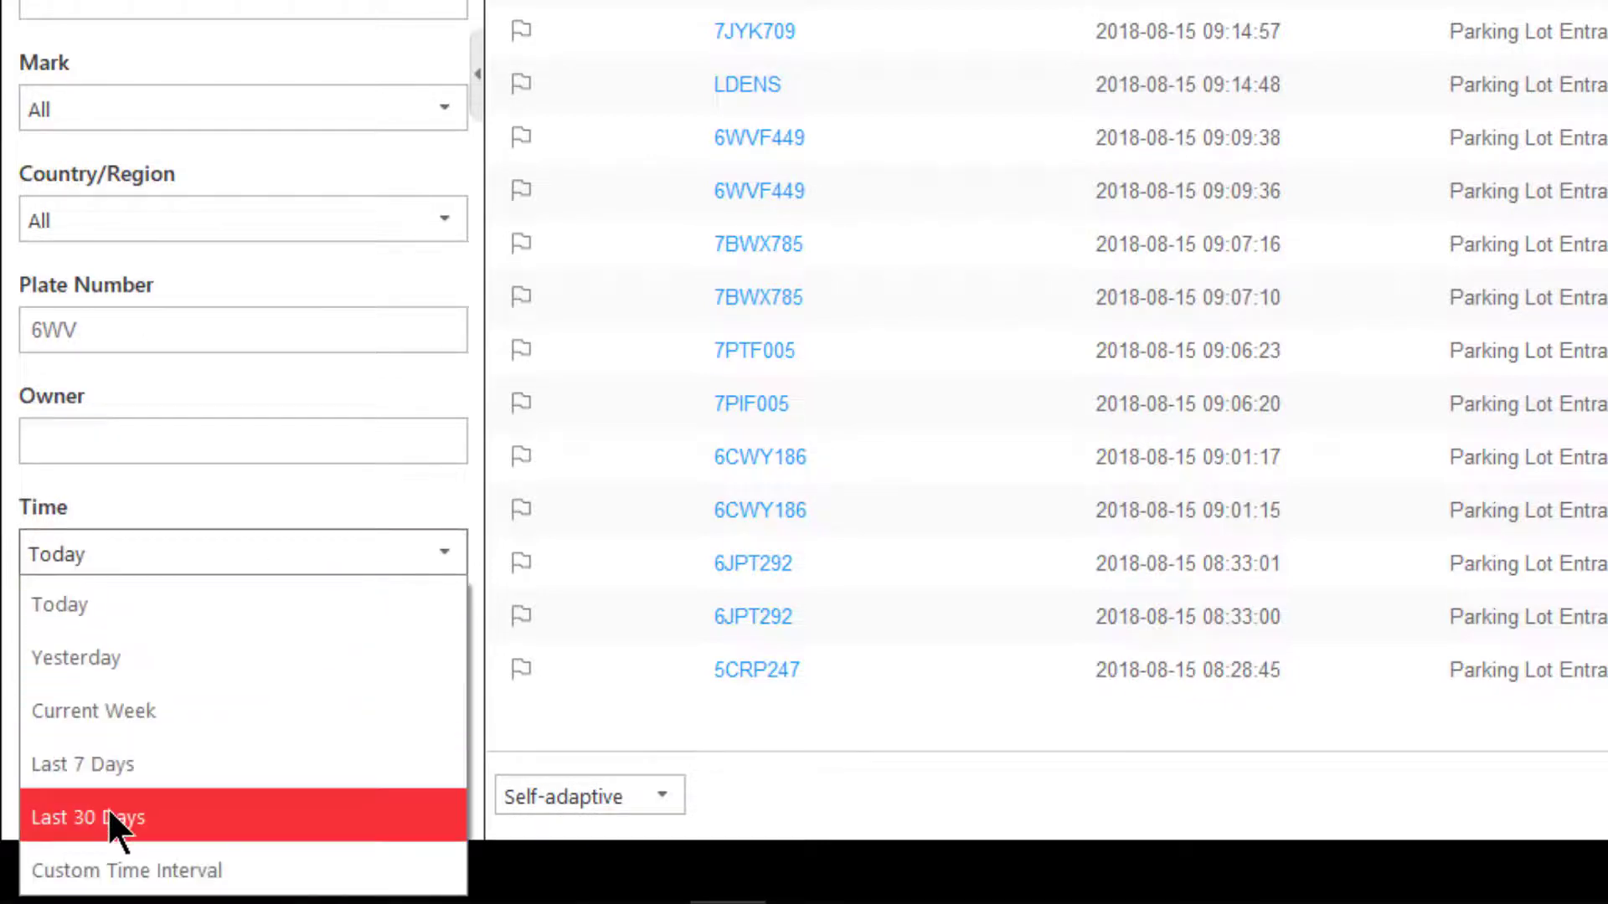
click(89, 817)
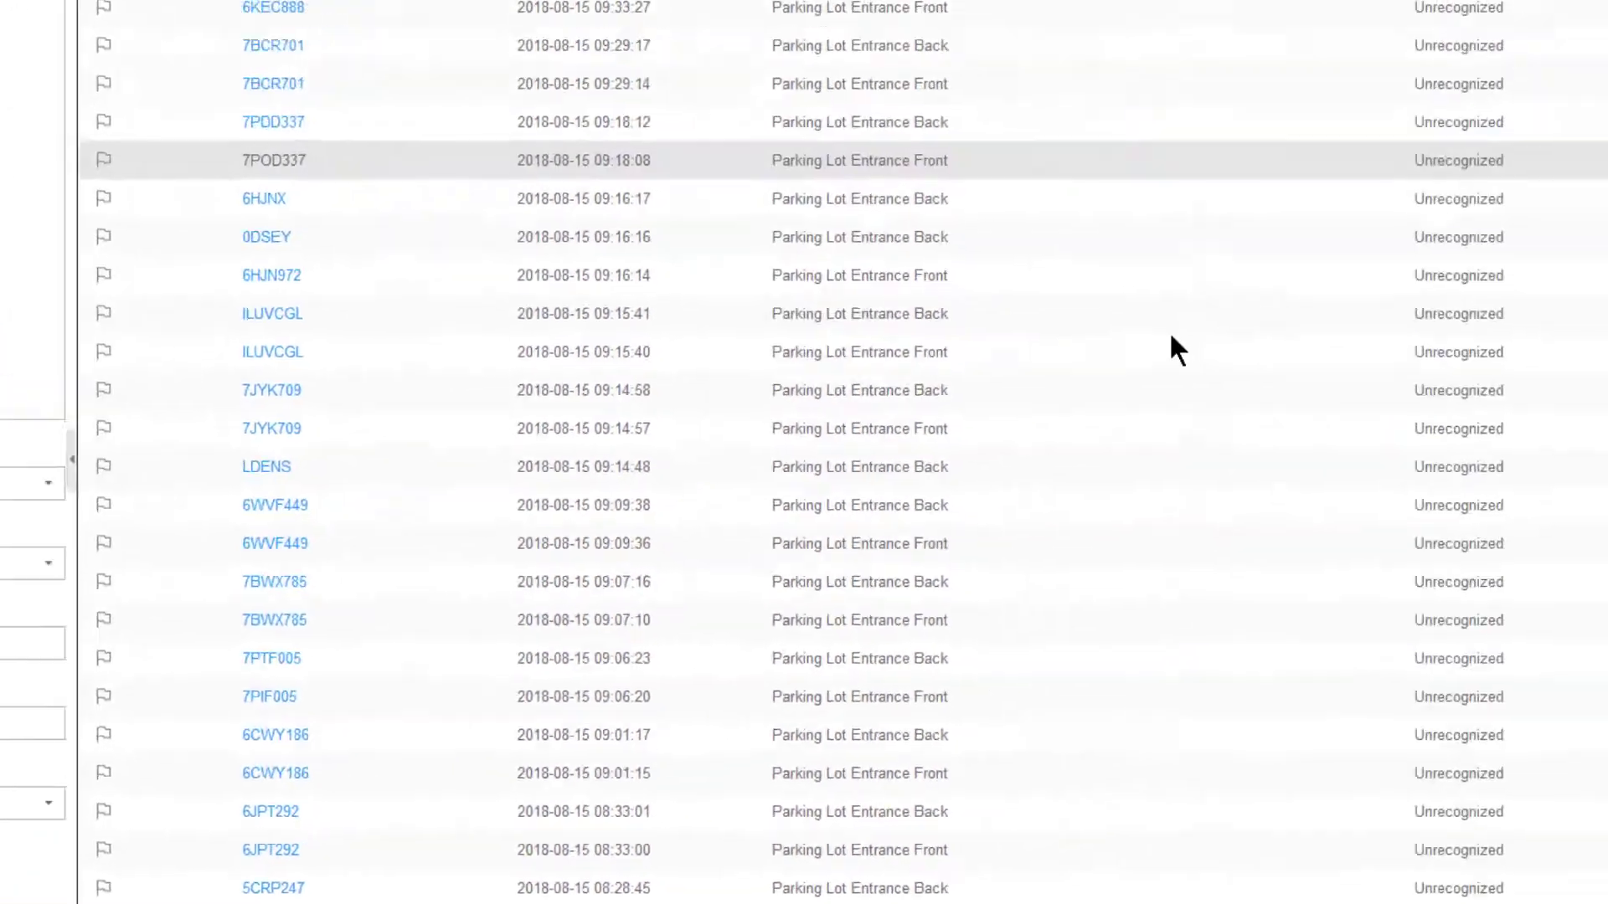
click(275, 504)
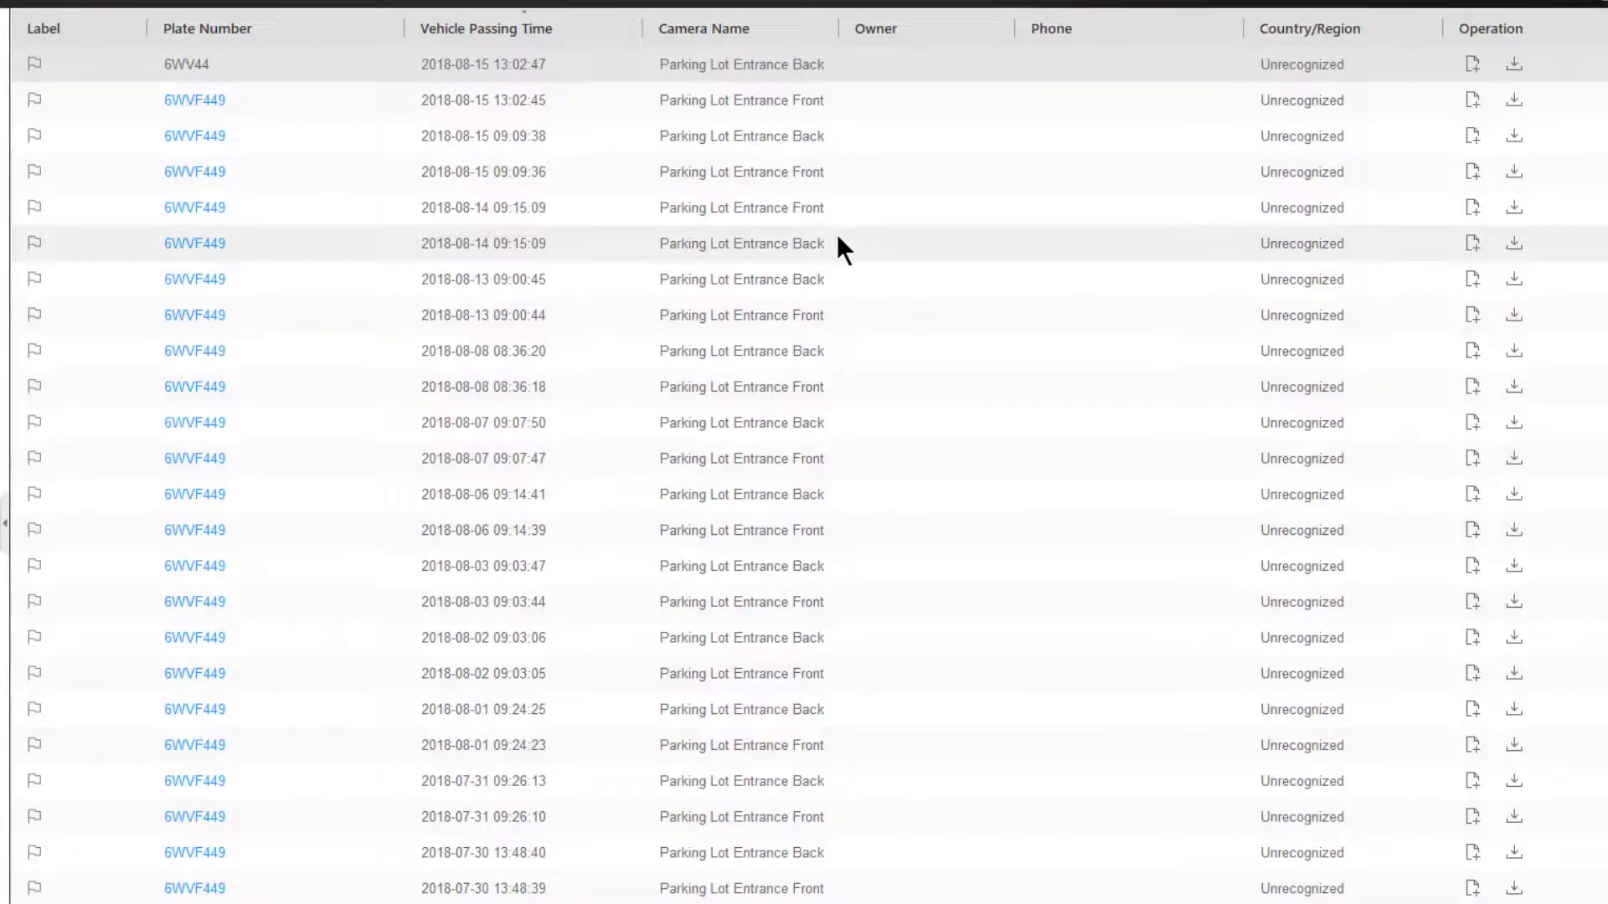
mouse_move(280, 519)
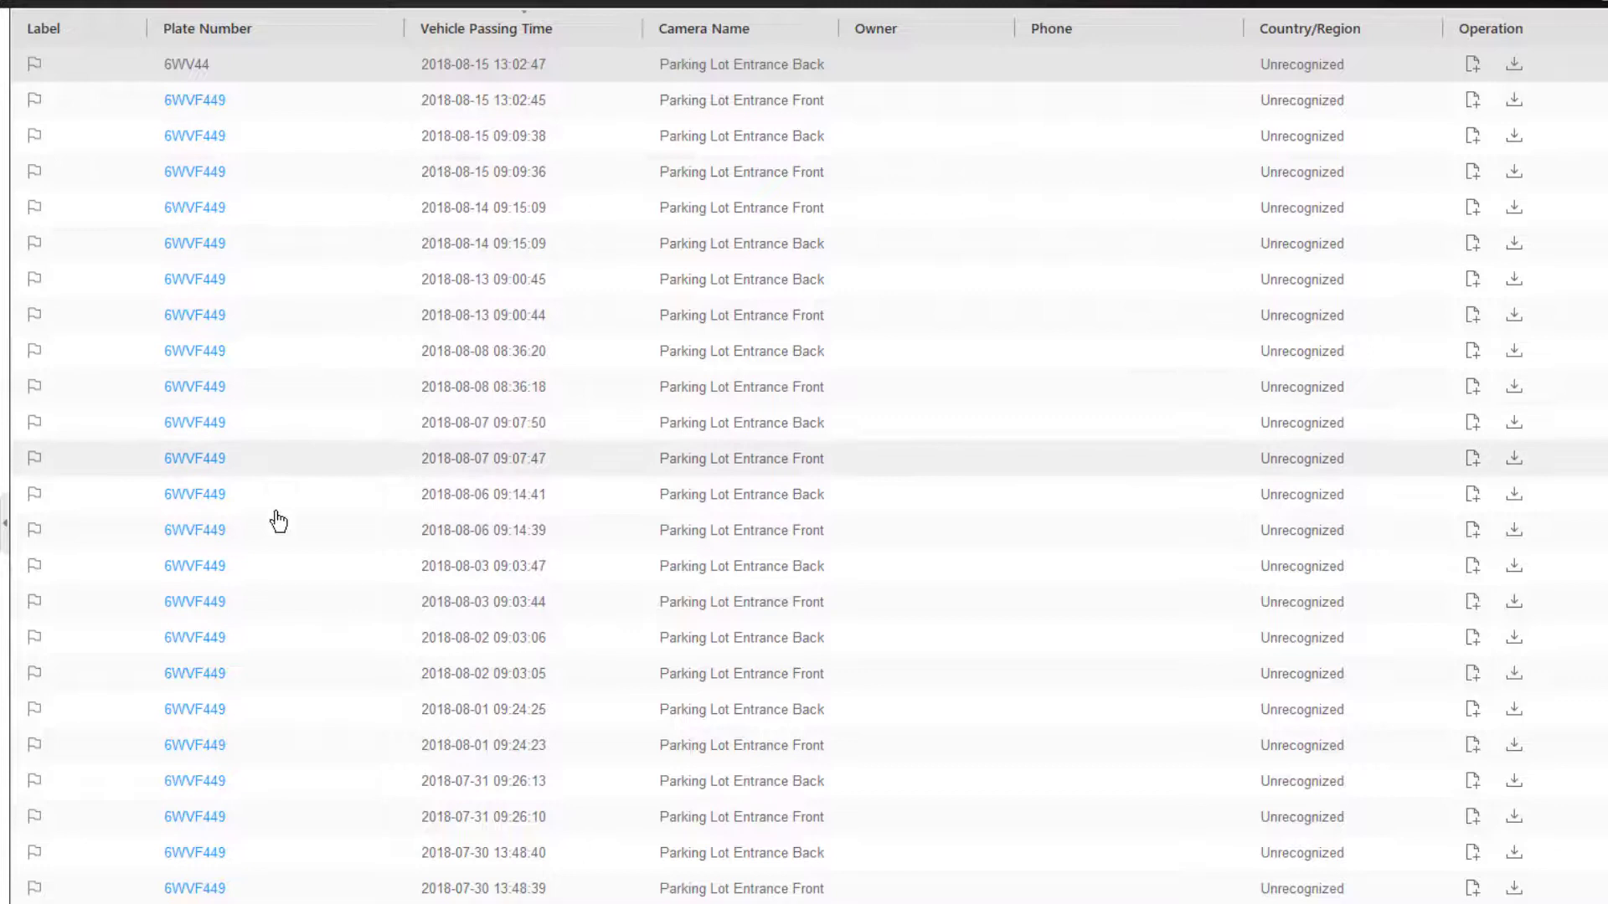
mouse_move(462, 559)
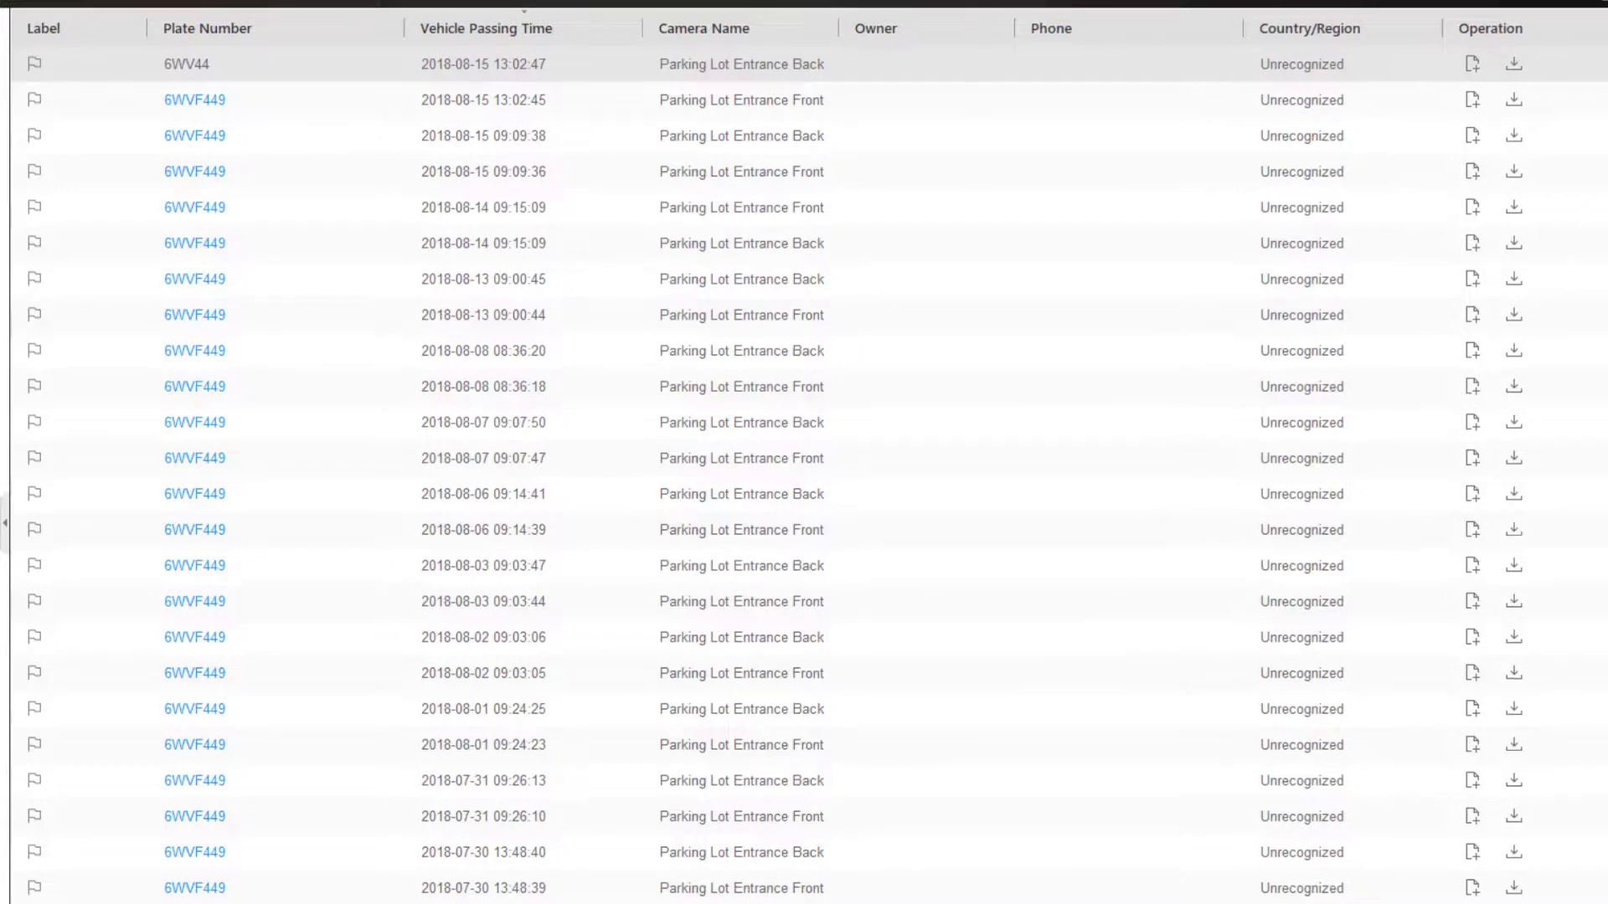
scroll(down, 3)
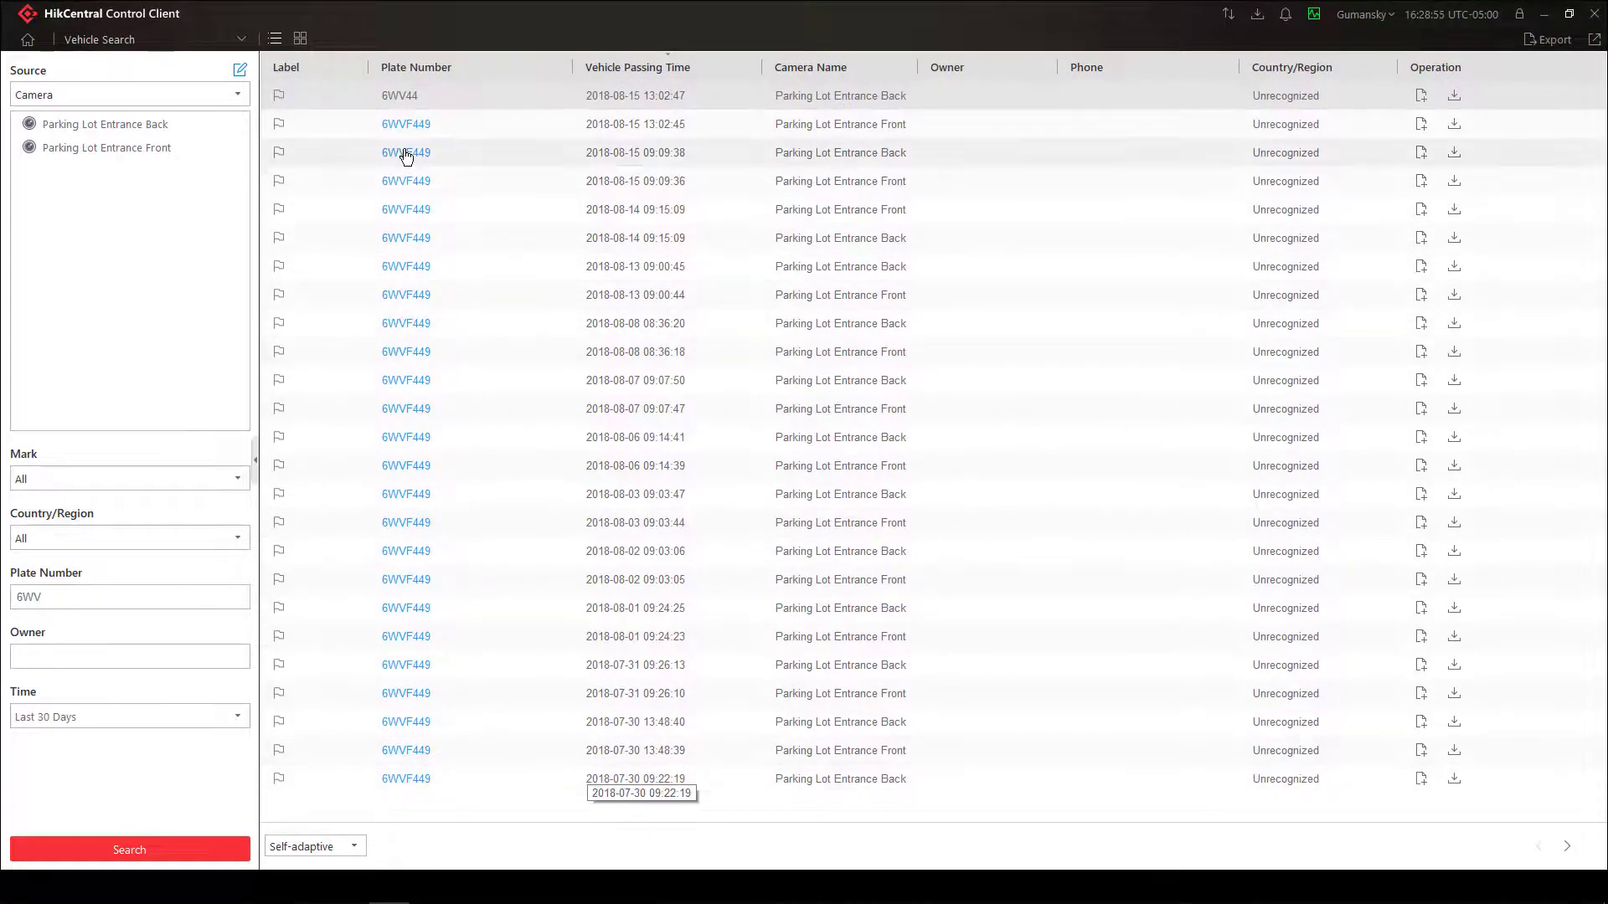
mouse_move(433, 168)
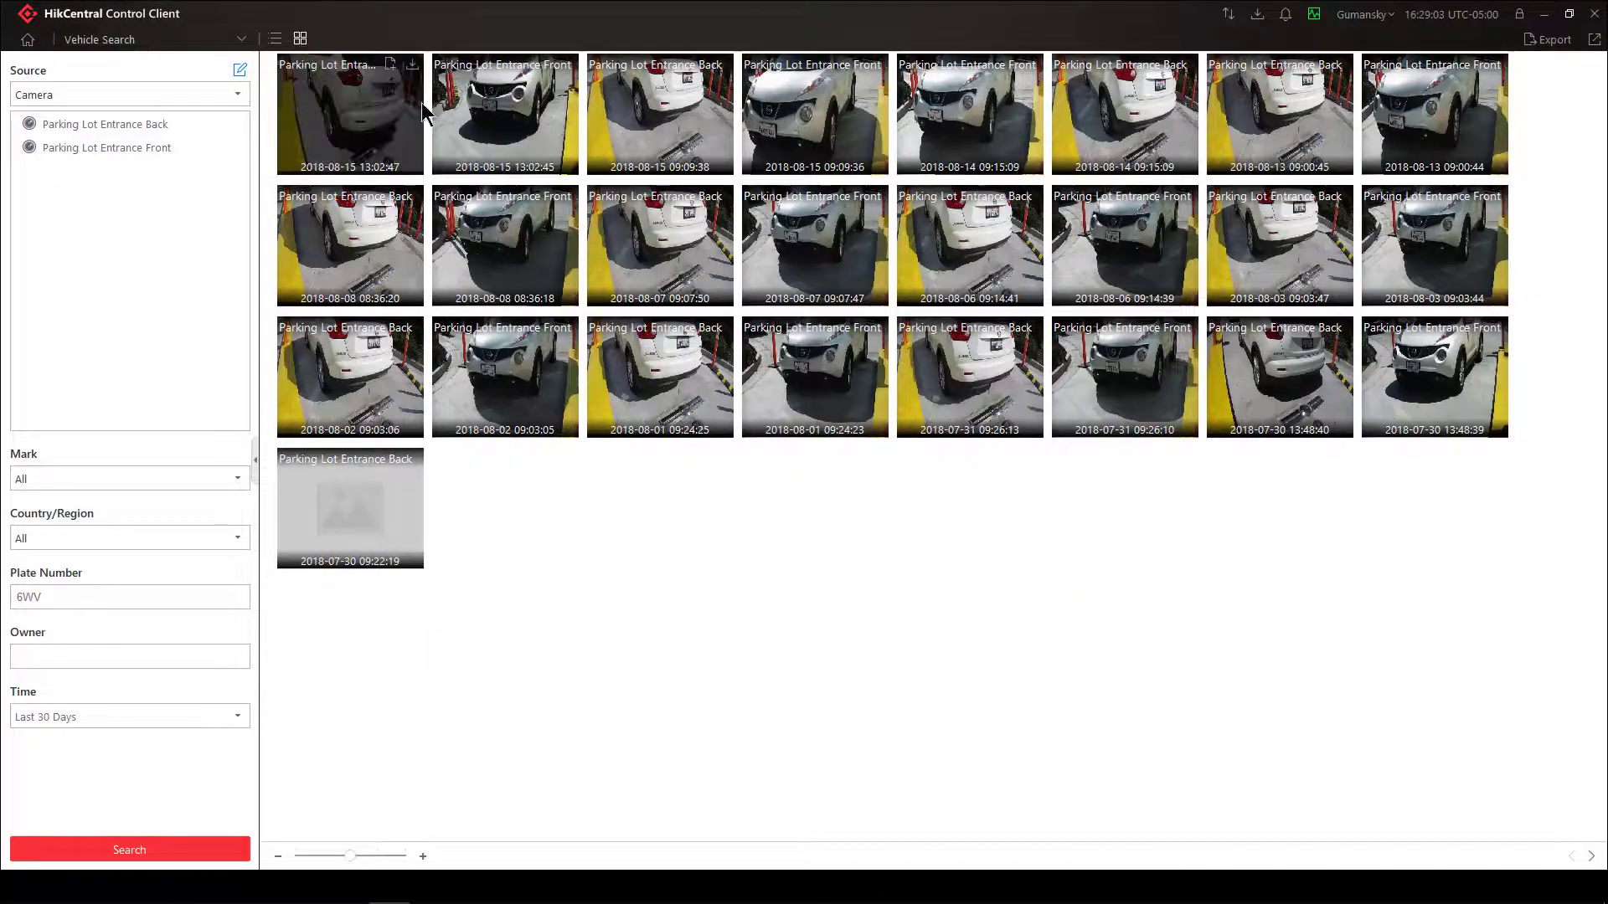
mouse_move(1503, 134)
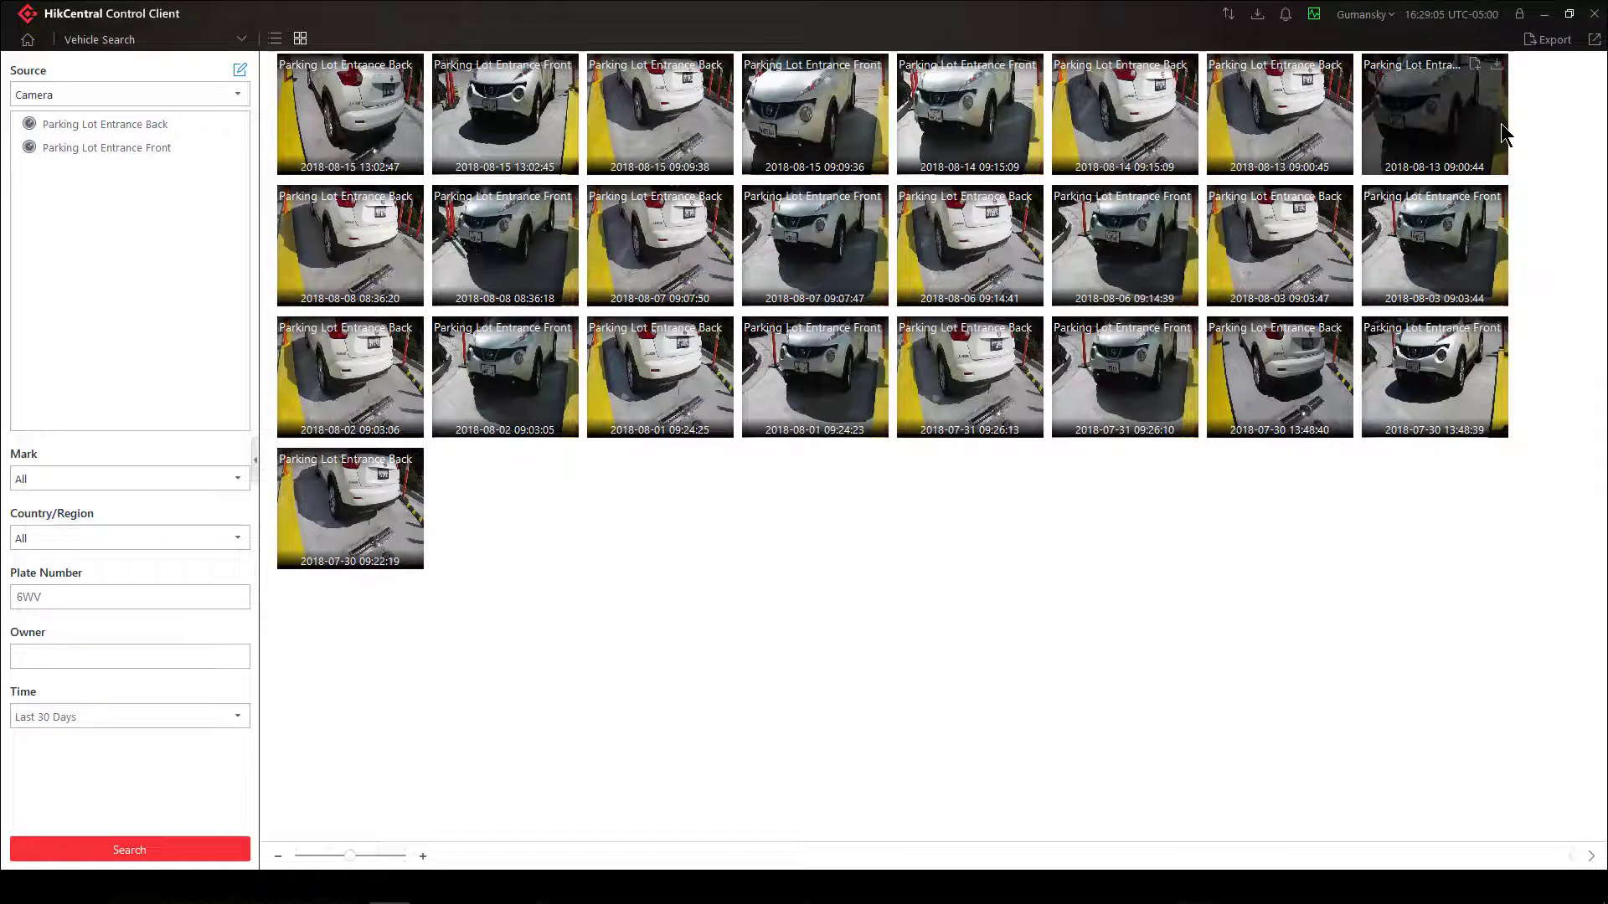
mouse_move(345, 263)
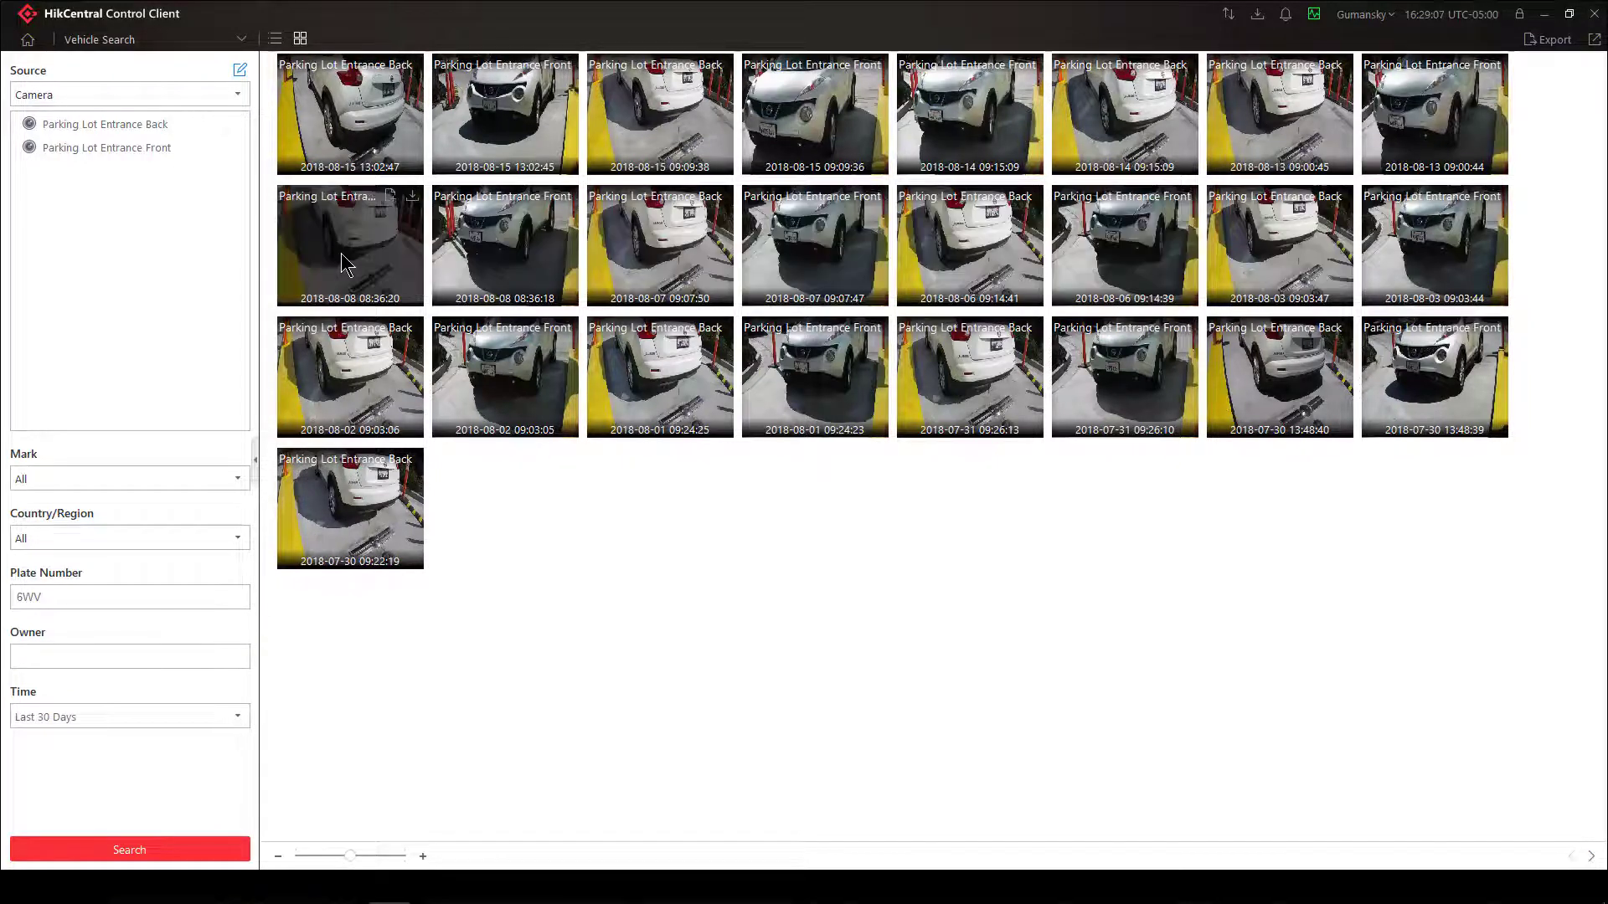
mouse_move(814, 377)
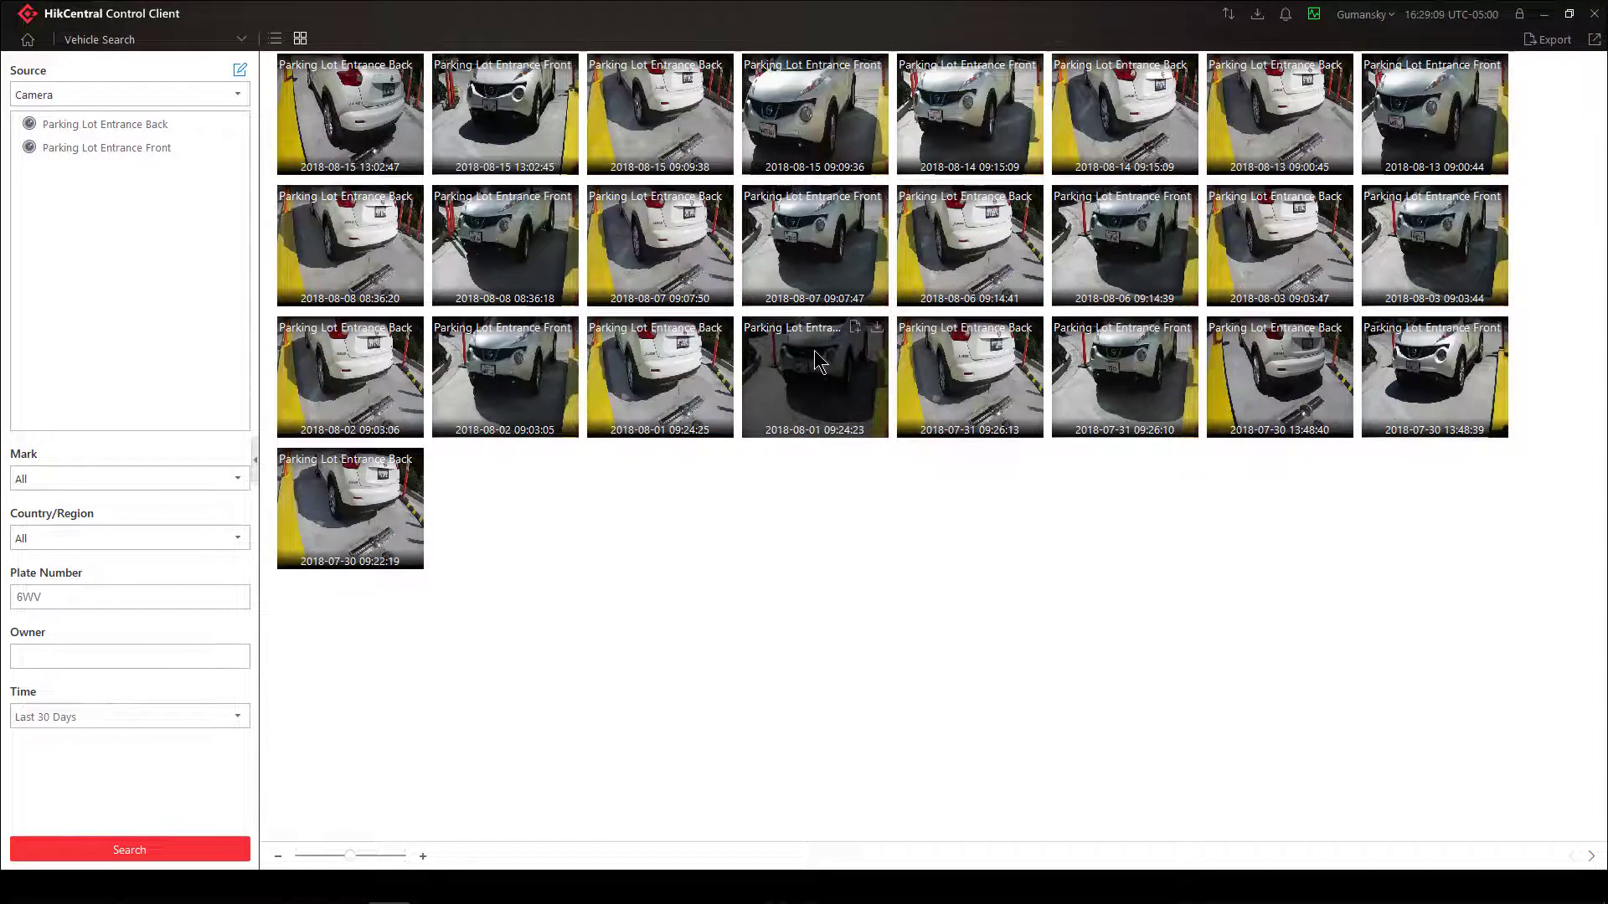
mouse_move(843, 479)
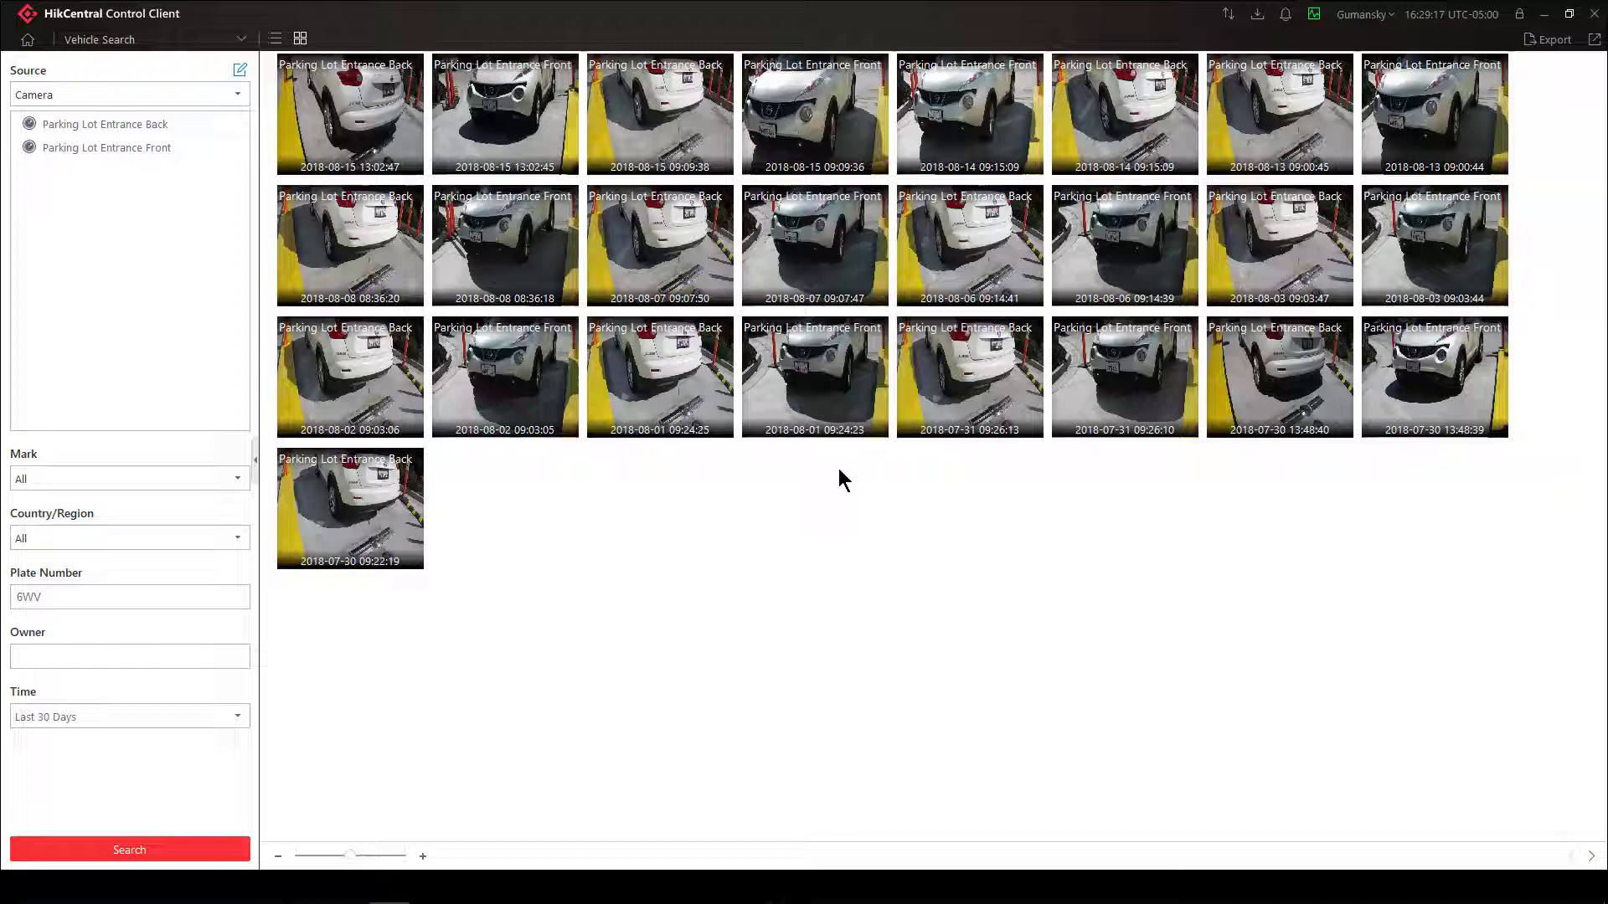
Clear the plate number filter and reset the time range to Today
click(129, 596)
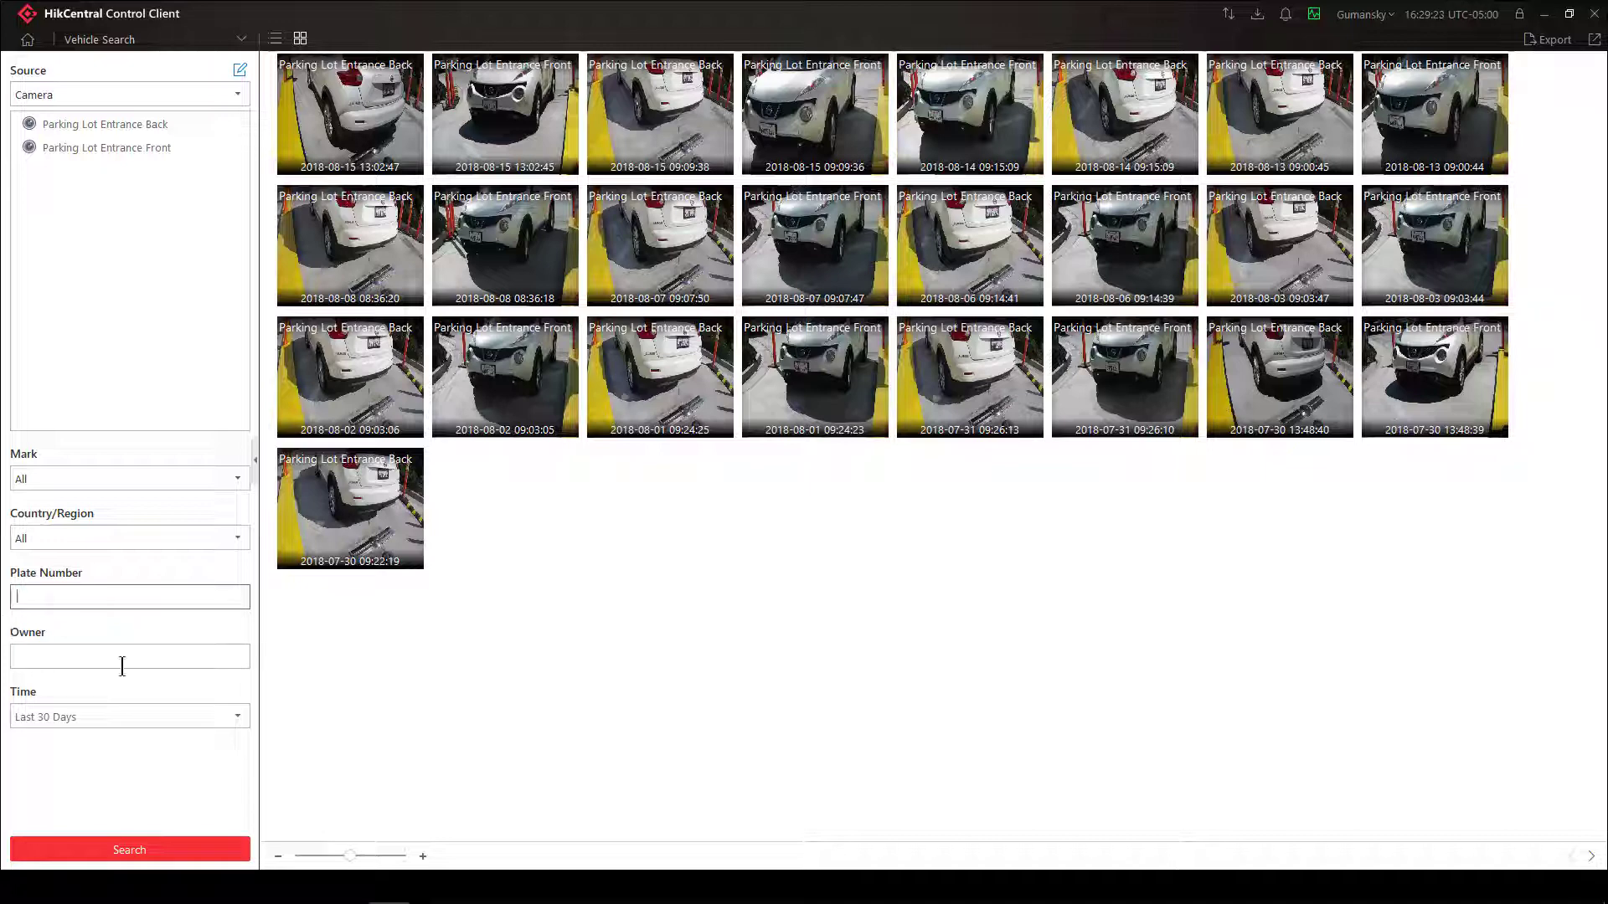
click(129, 715)
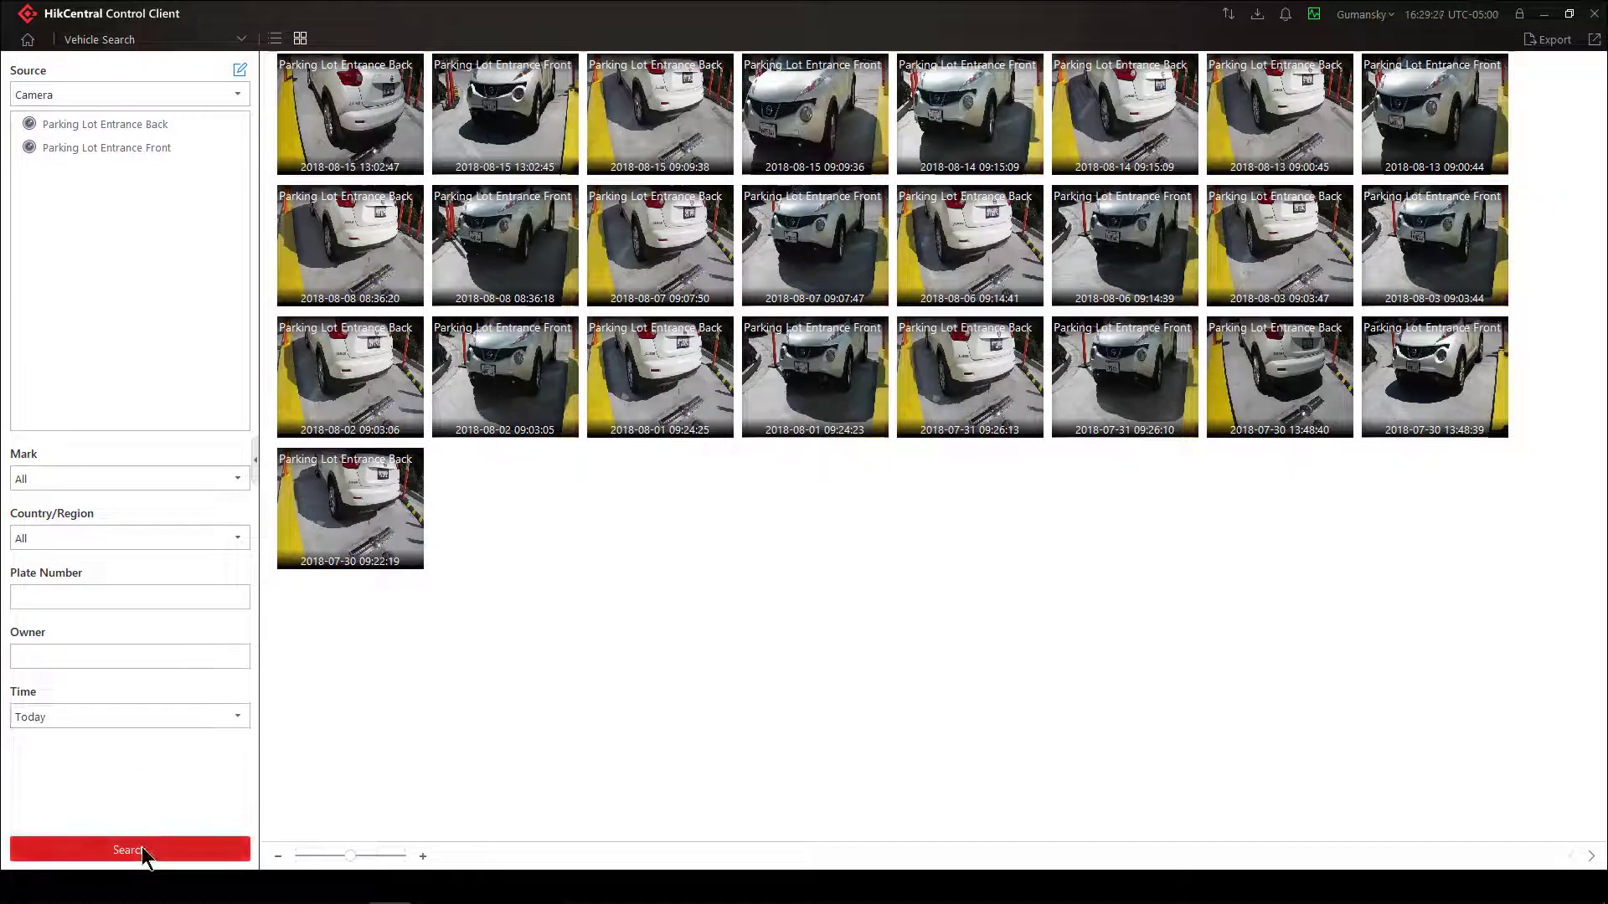
Run the unfiltered search to list today's passings as thumbnails
click(129, 851)
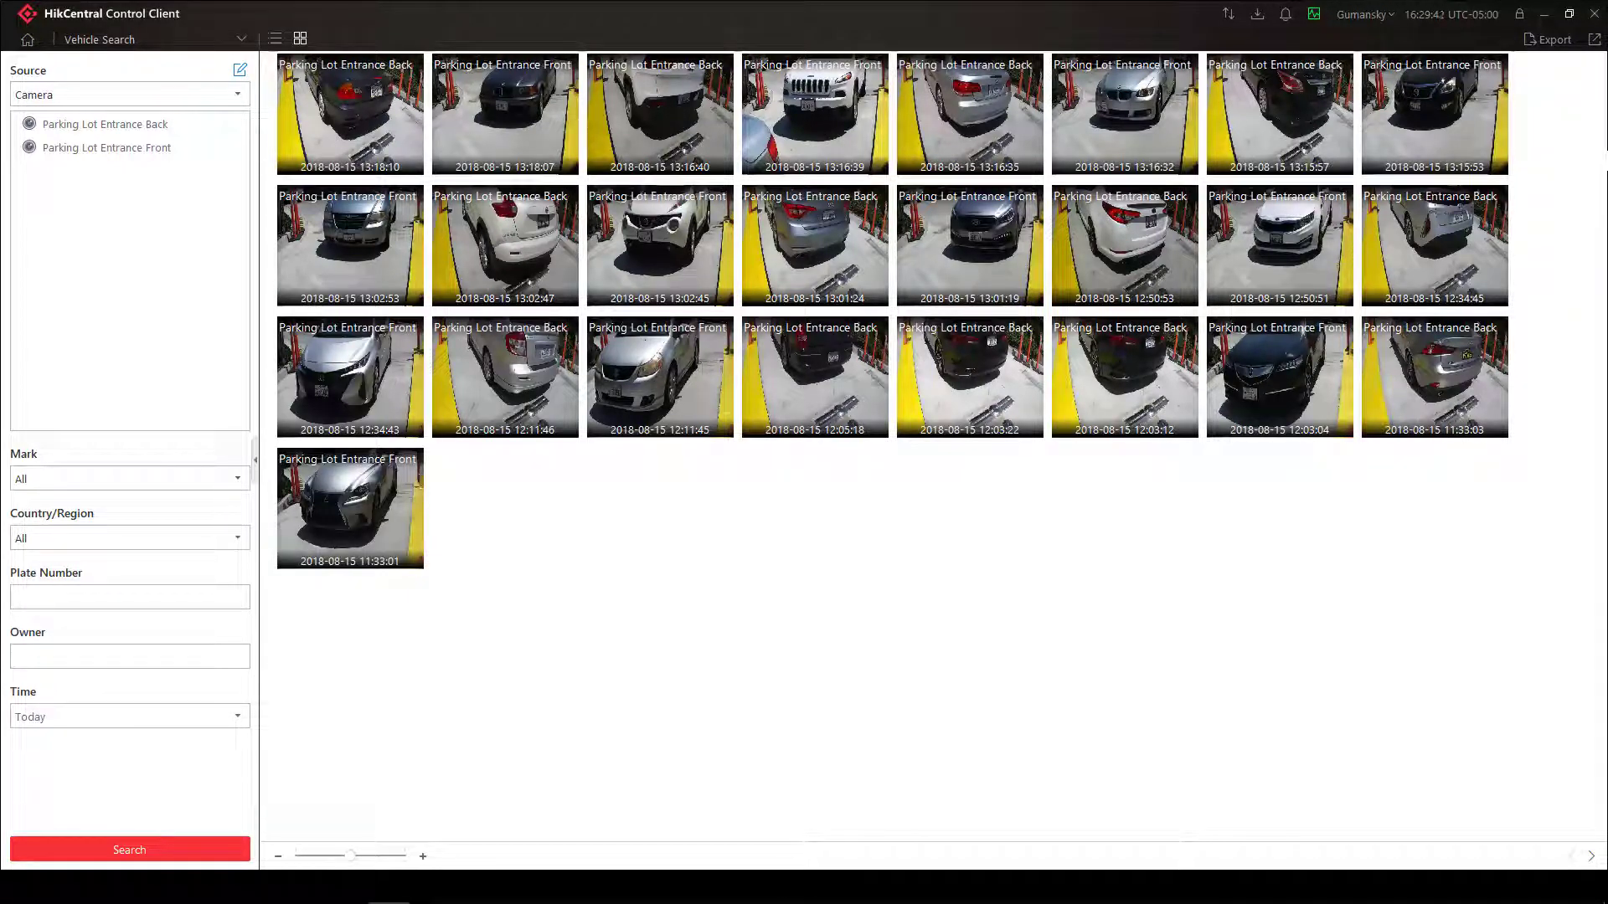
mouse_move(504, 245)
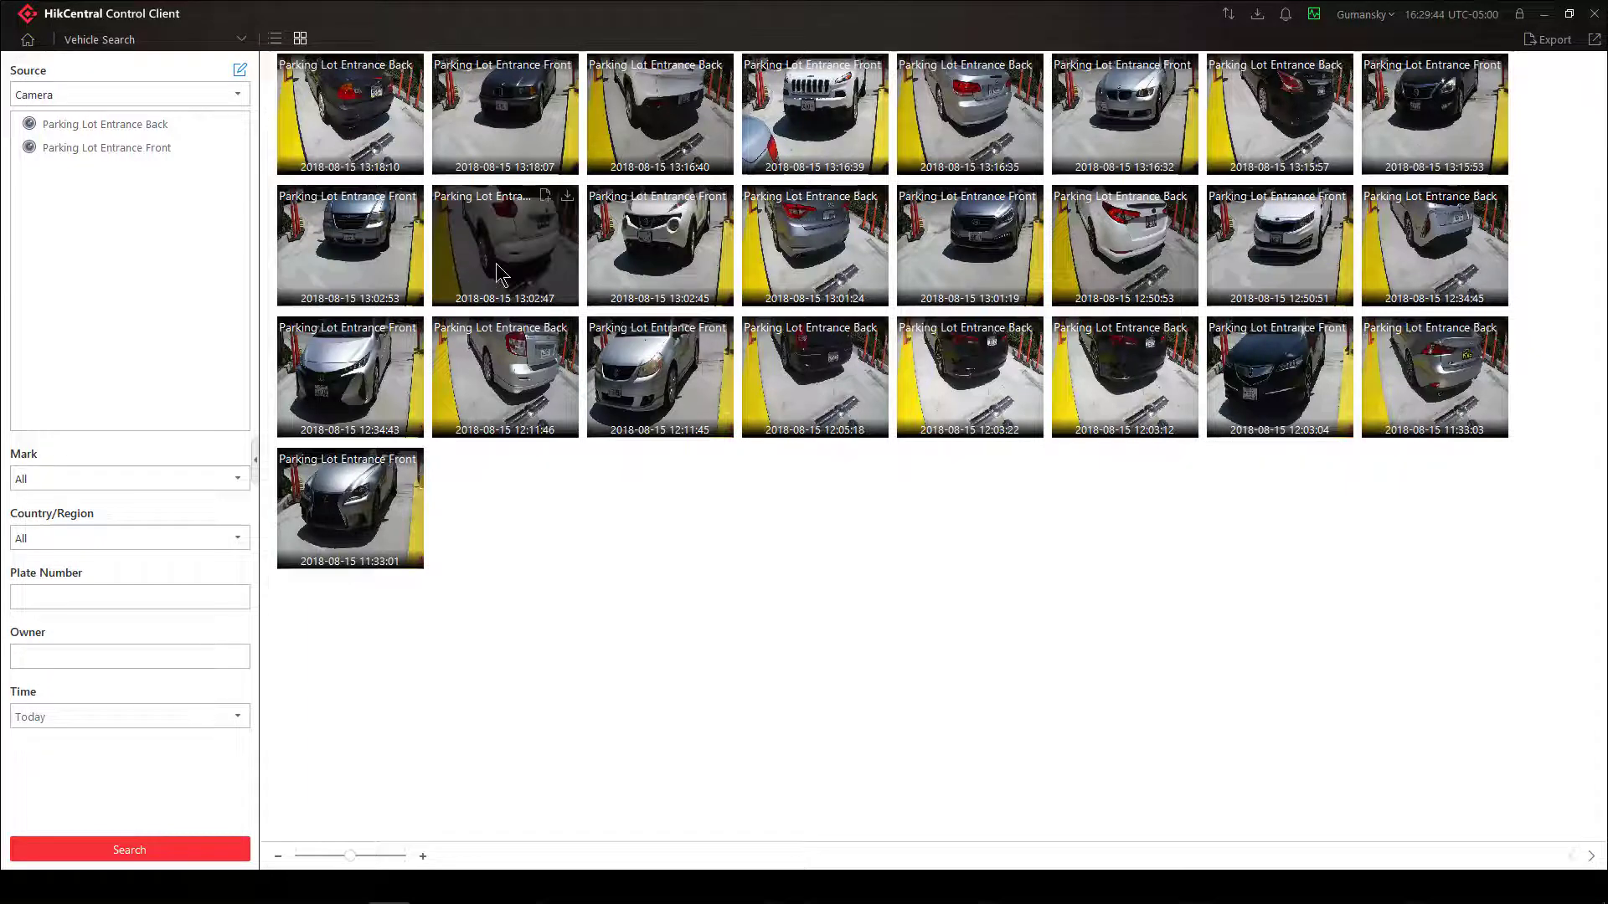
mouse_move(525, 269)
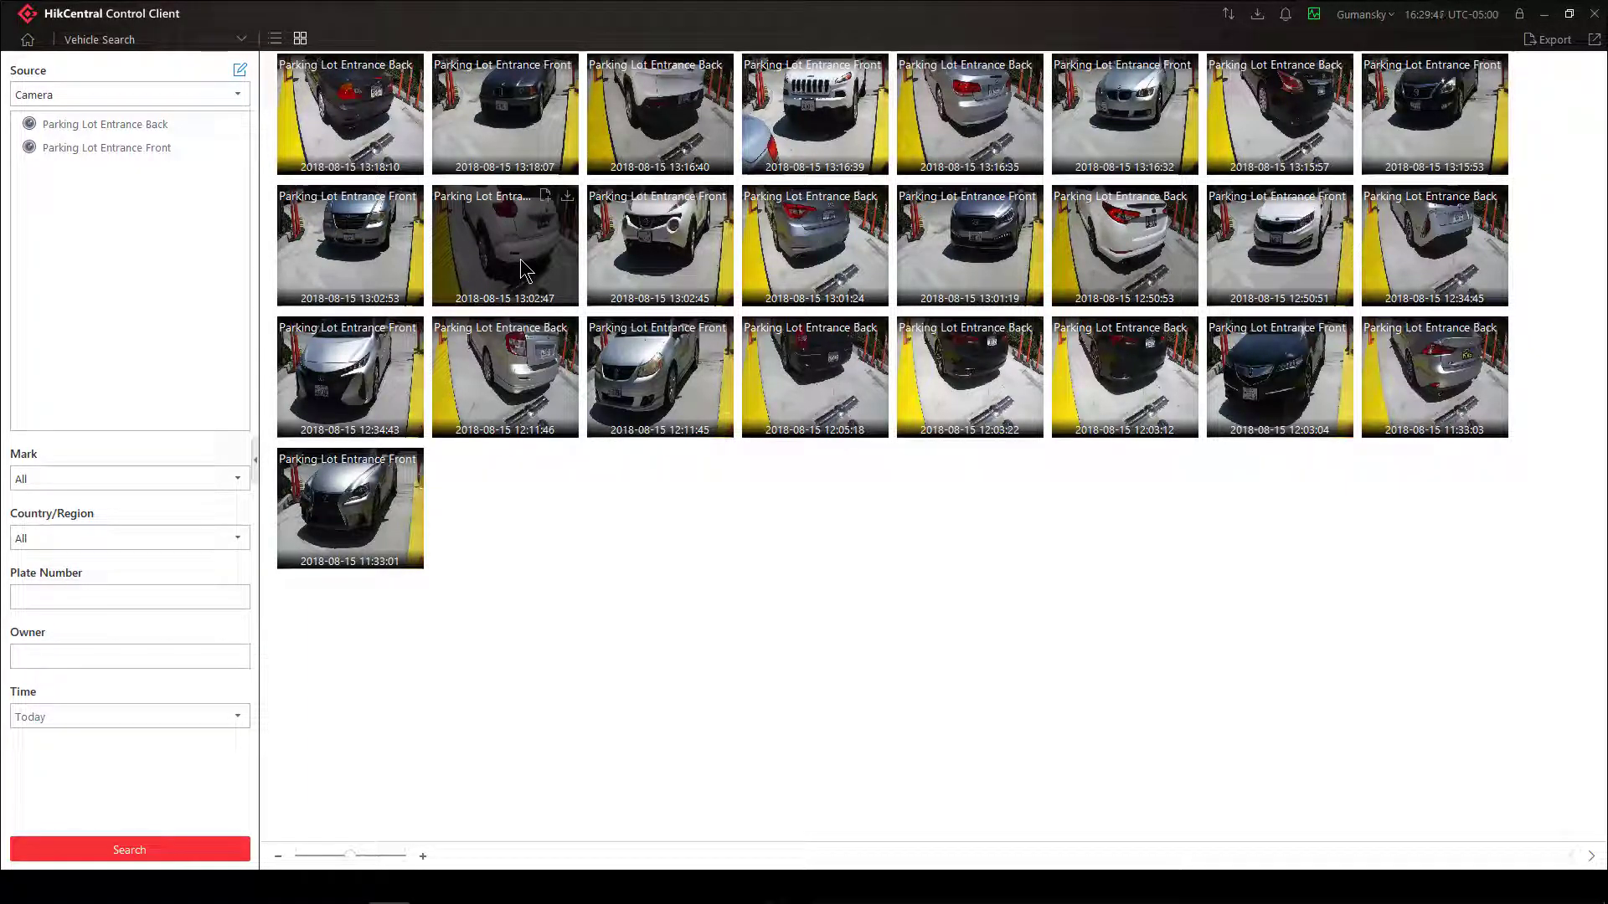
click(504, 245)
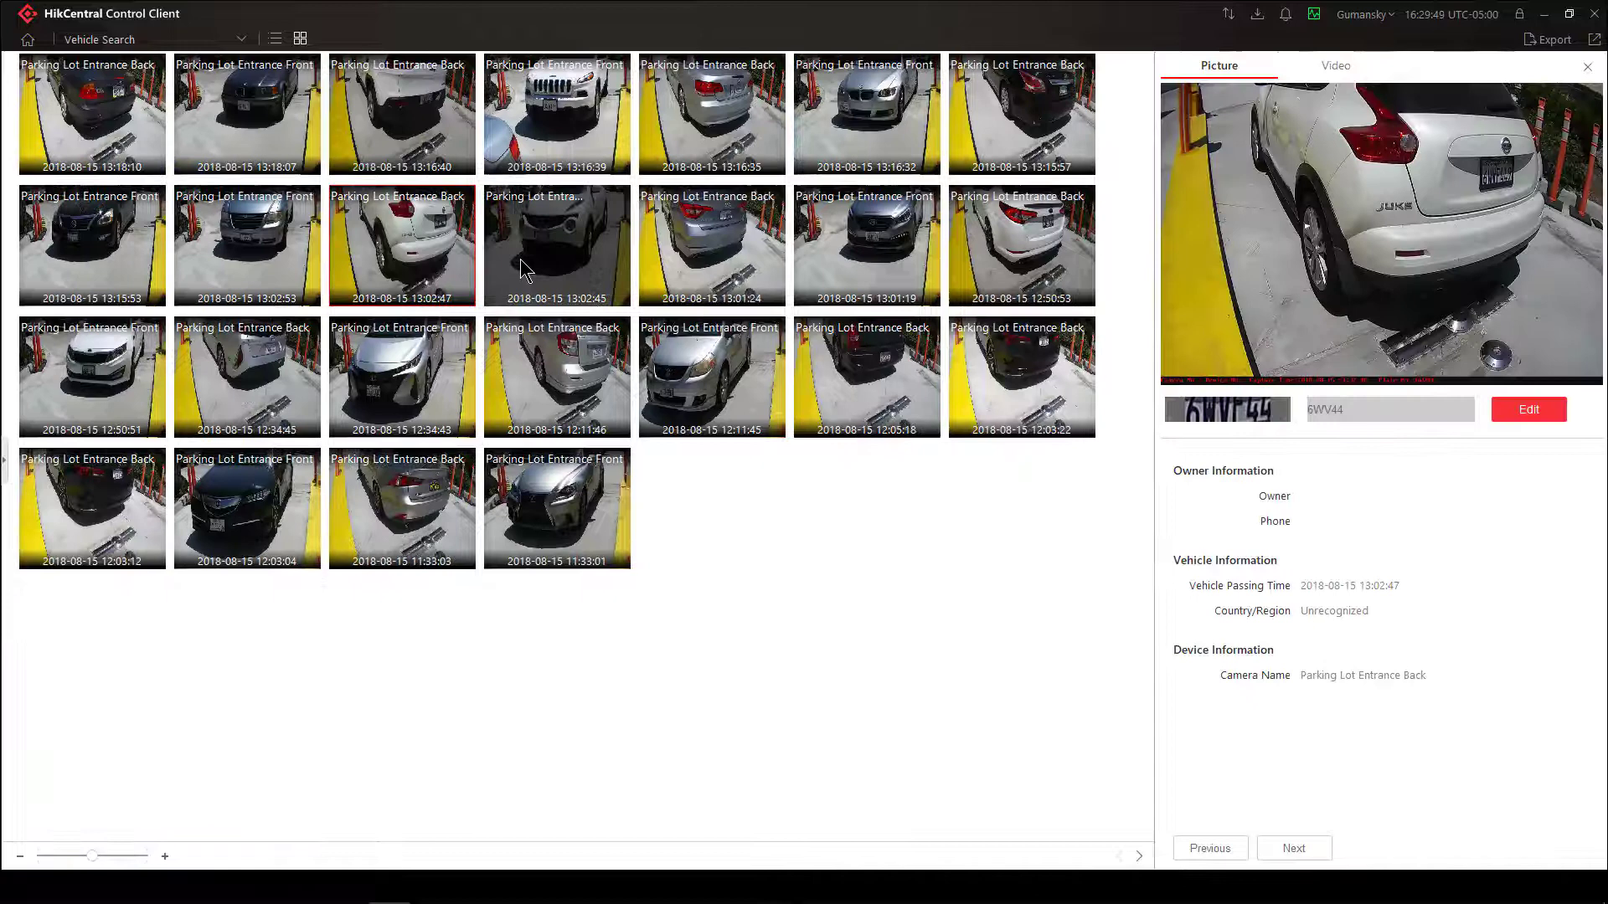
click(556, 244)
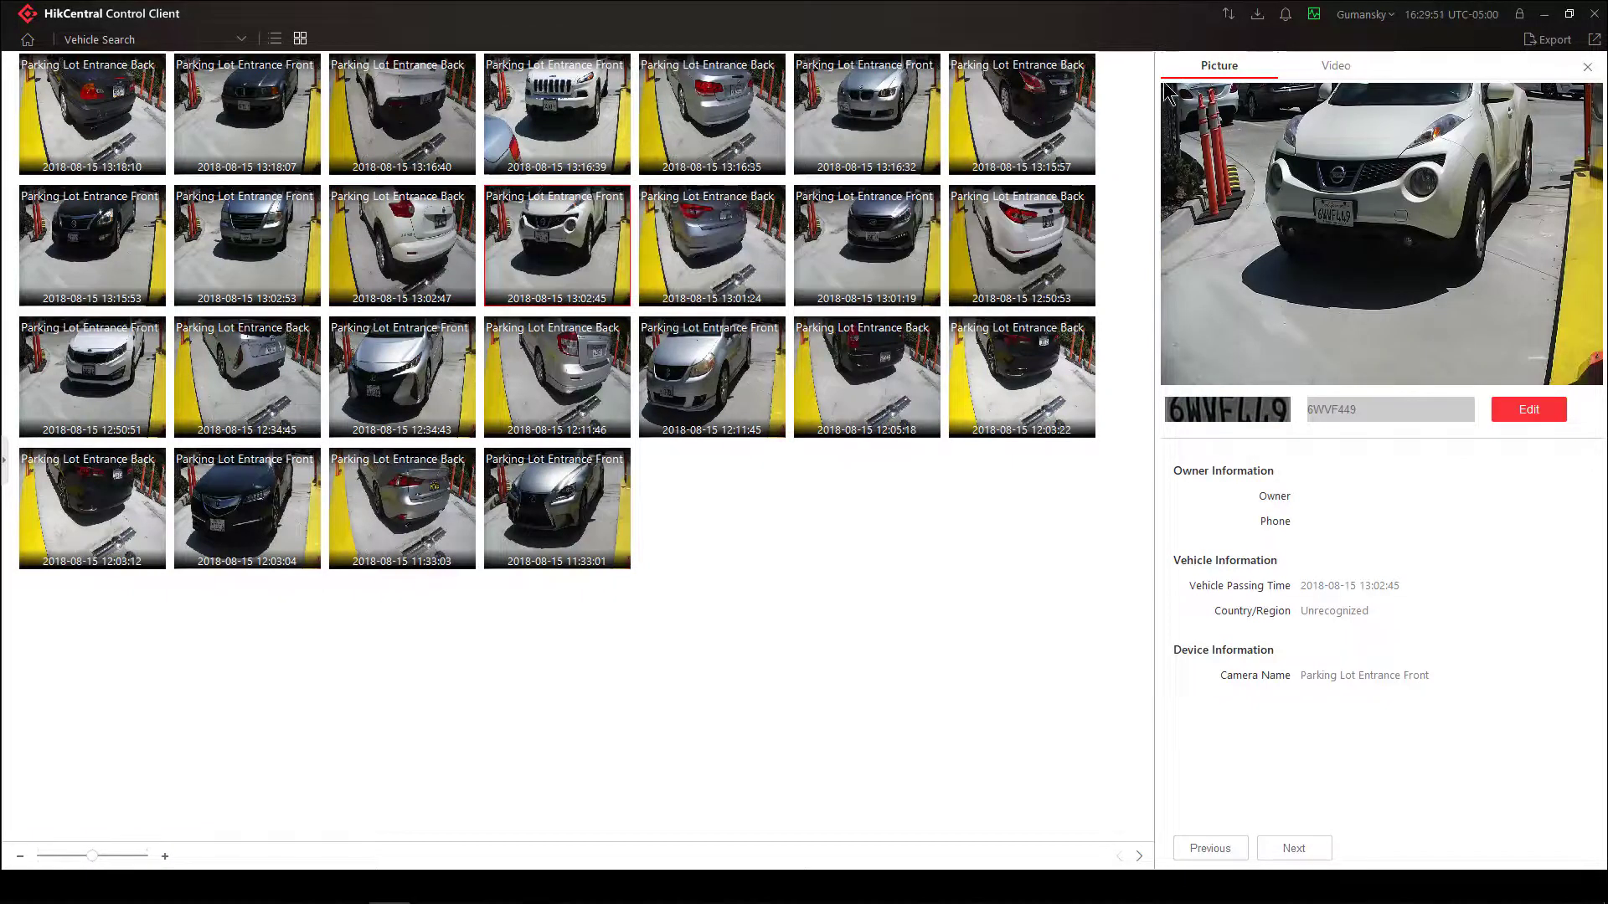
mouse_move(1112, 176)
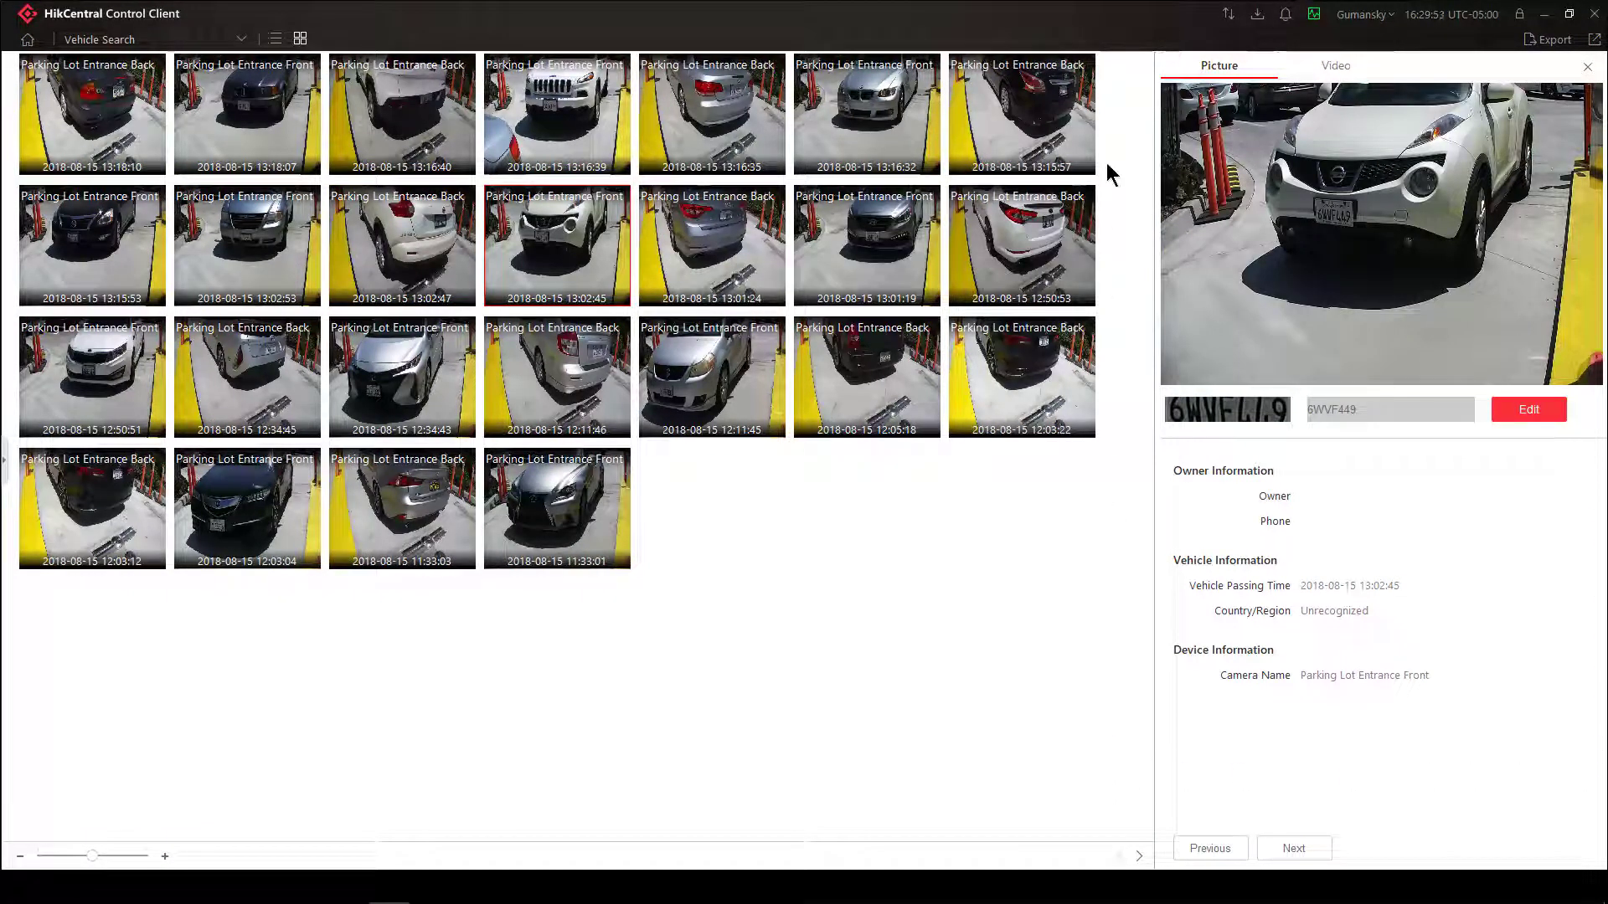
mouse_move(1204, 77)
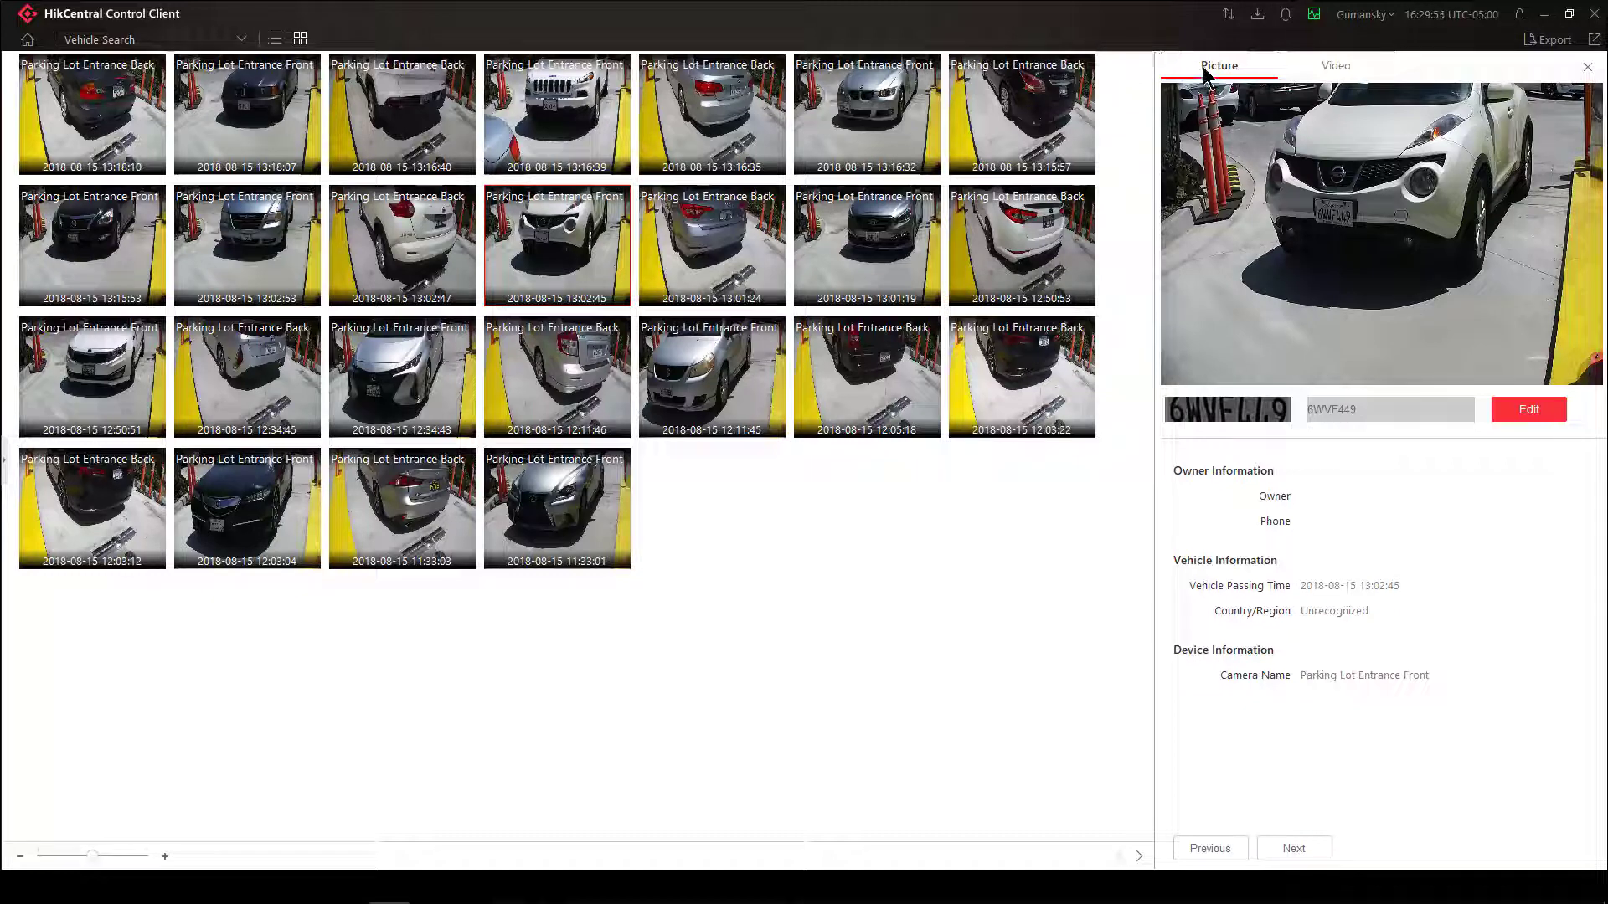
click(1335, 65)
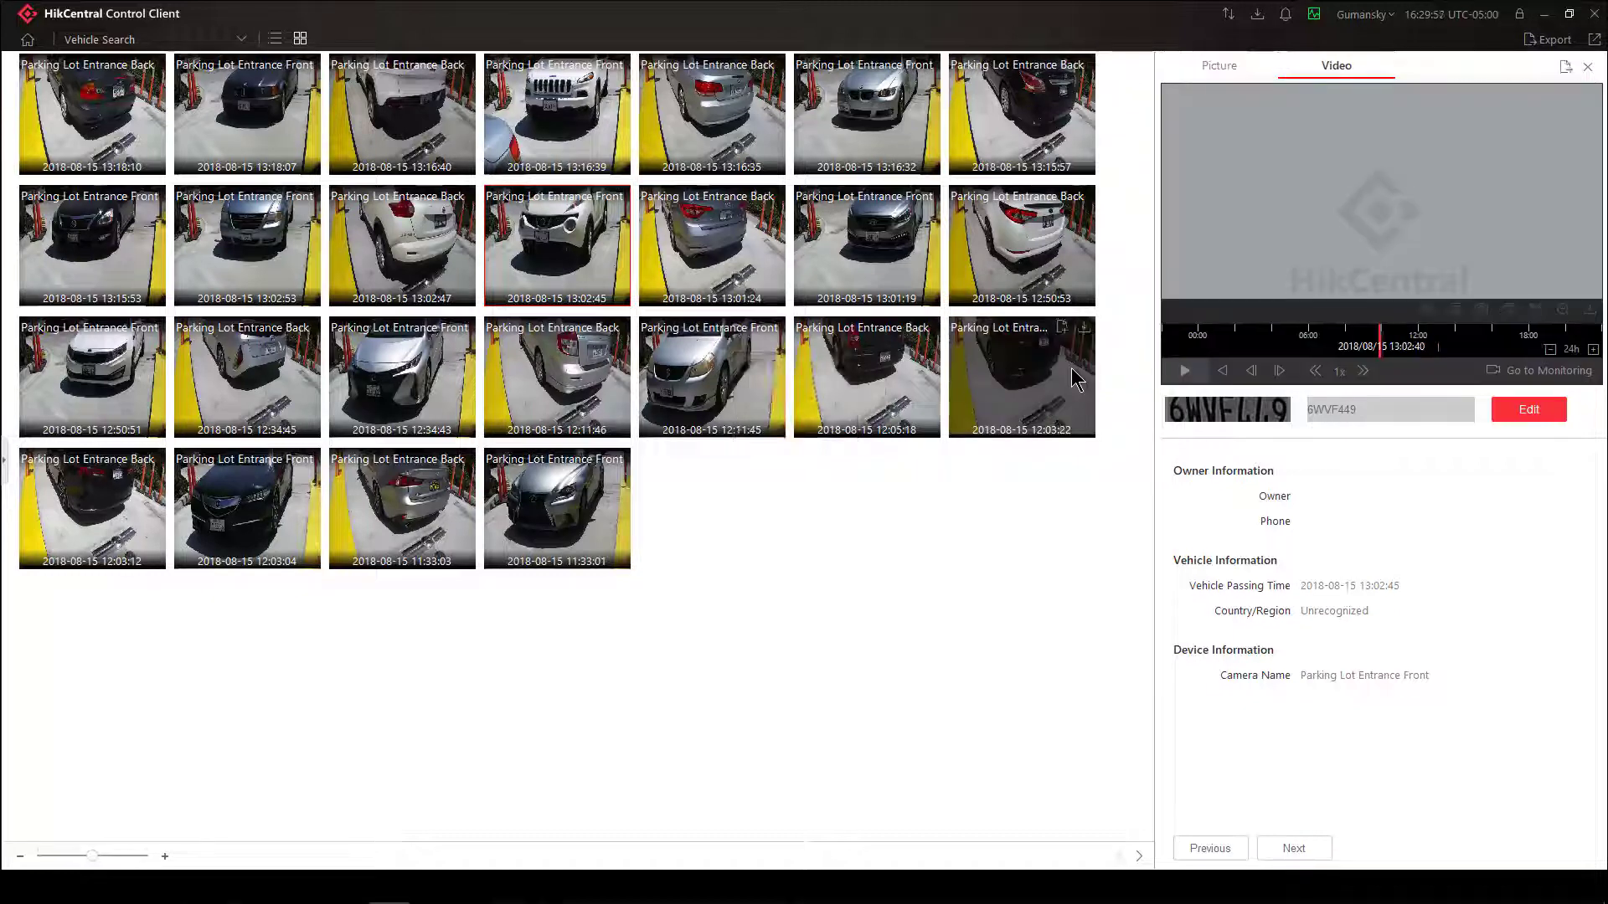
click(1184, 371)
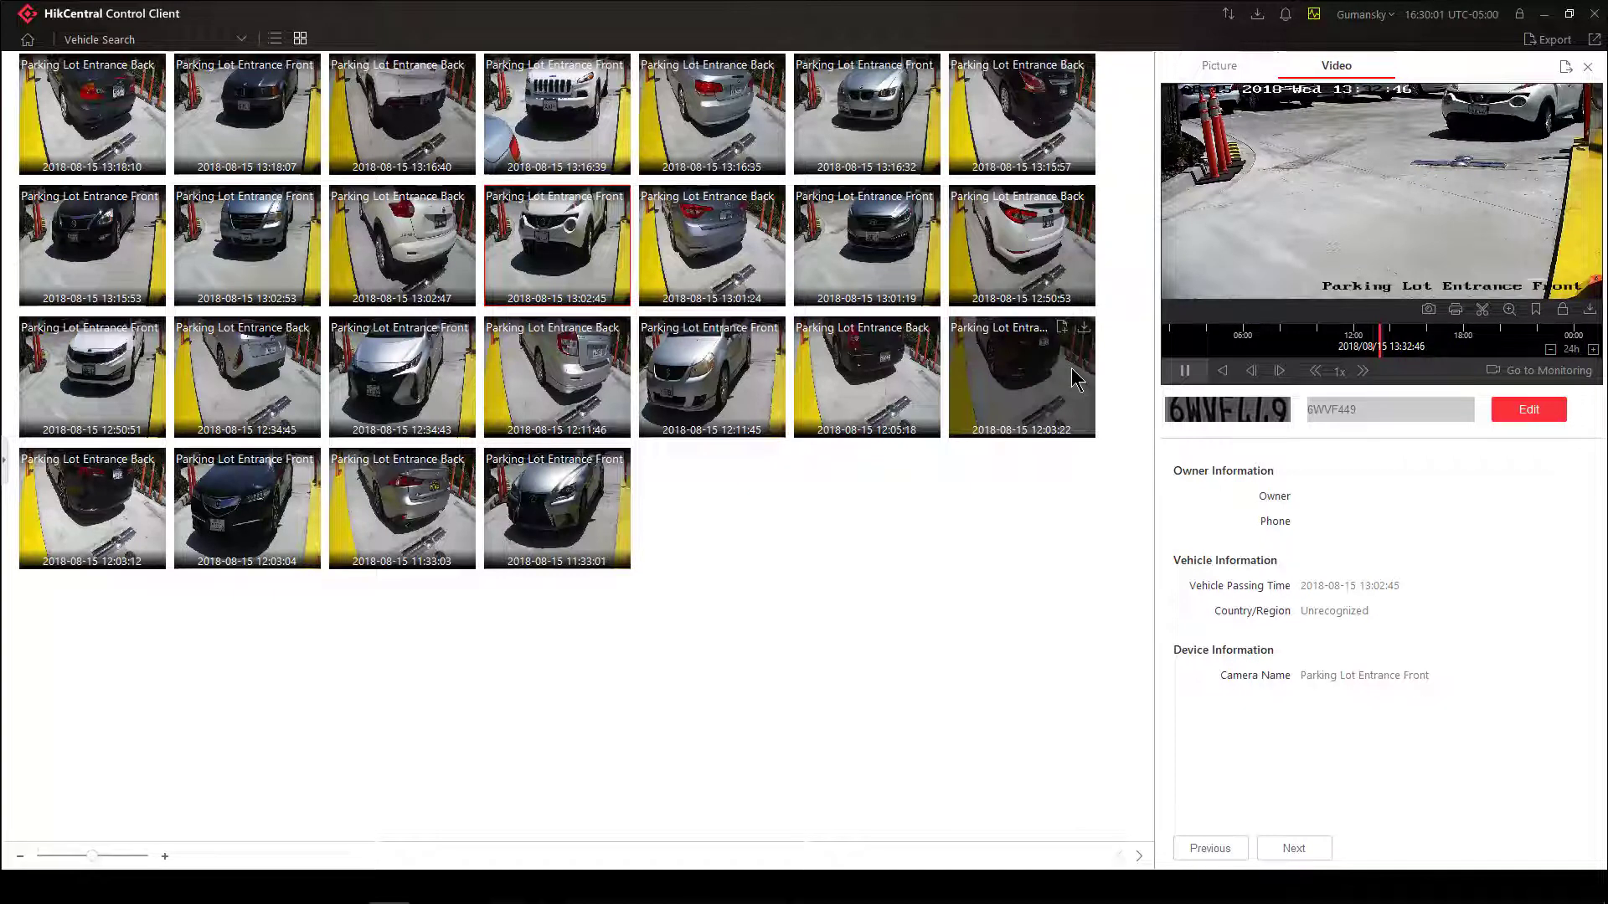
click(1184, 370)
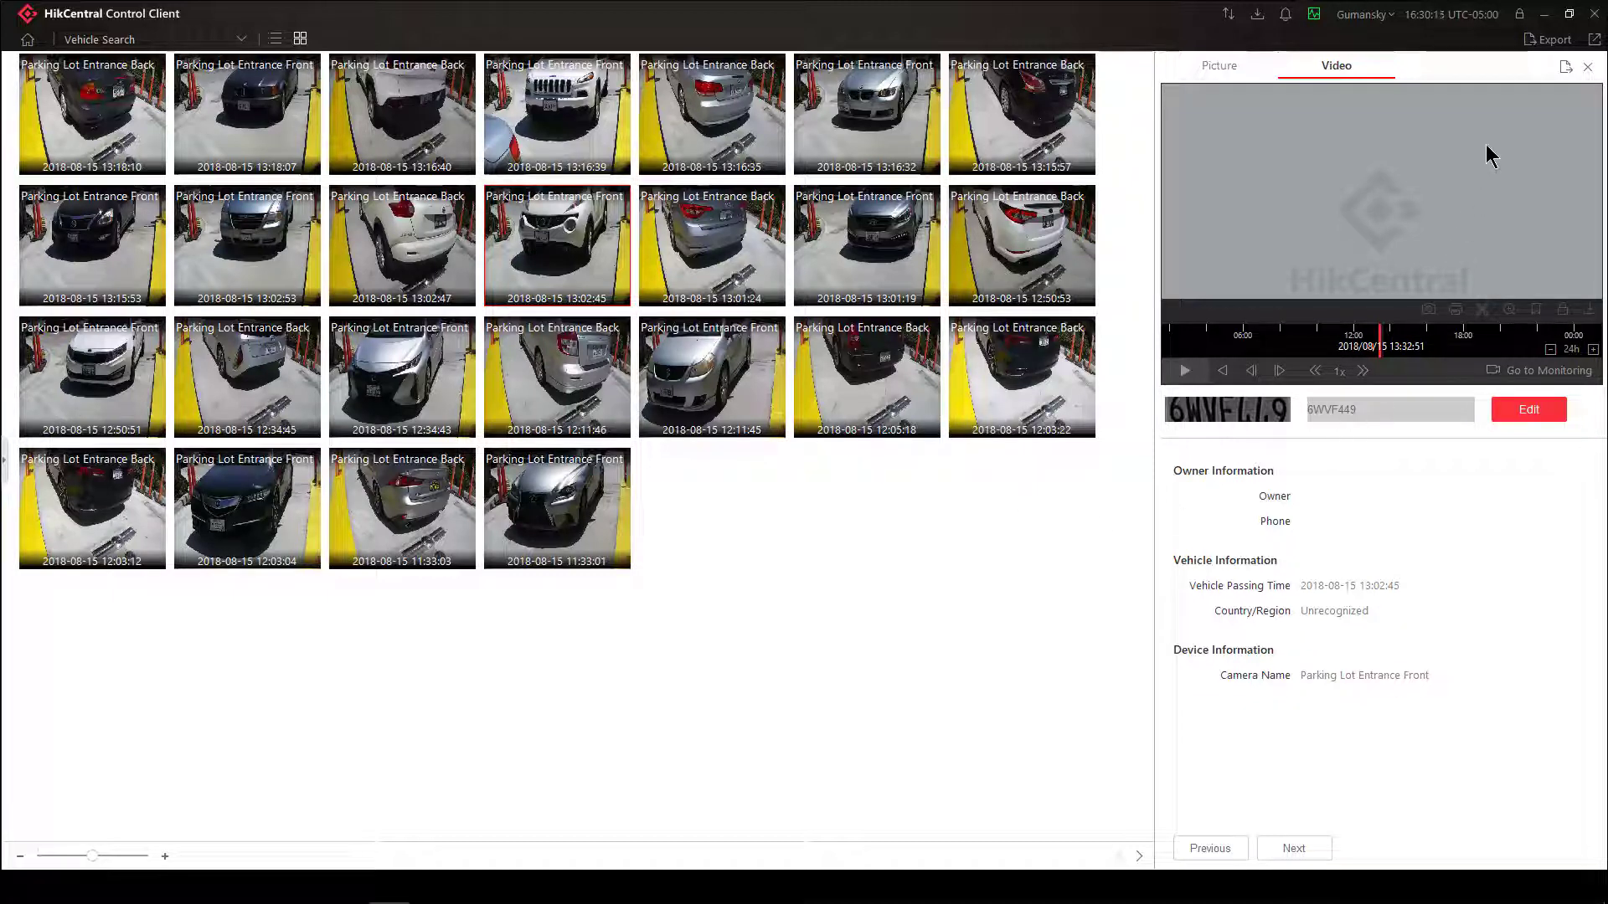
click(1591, 67)
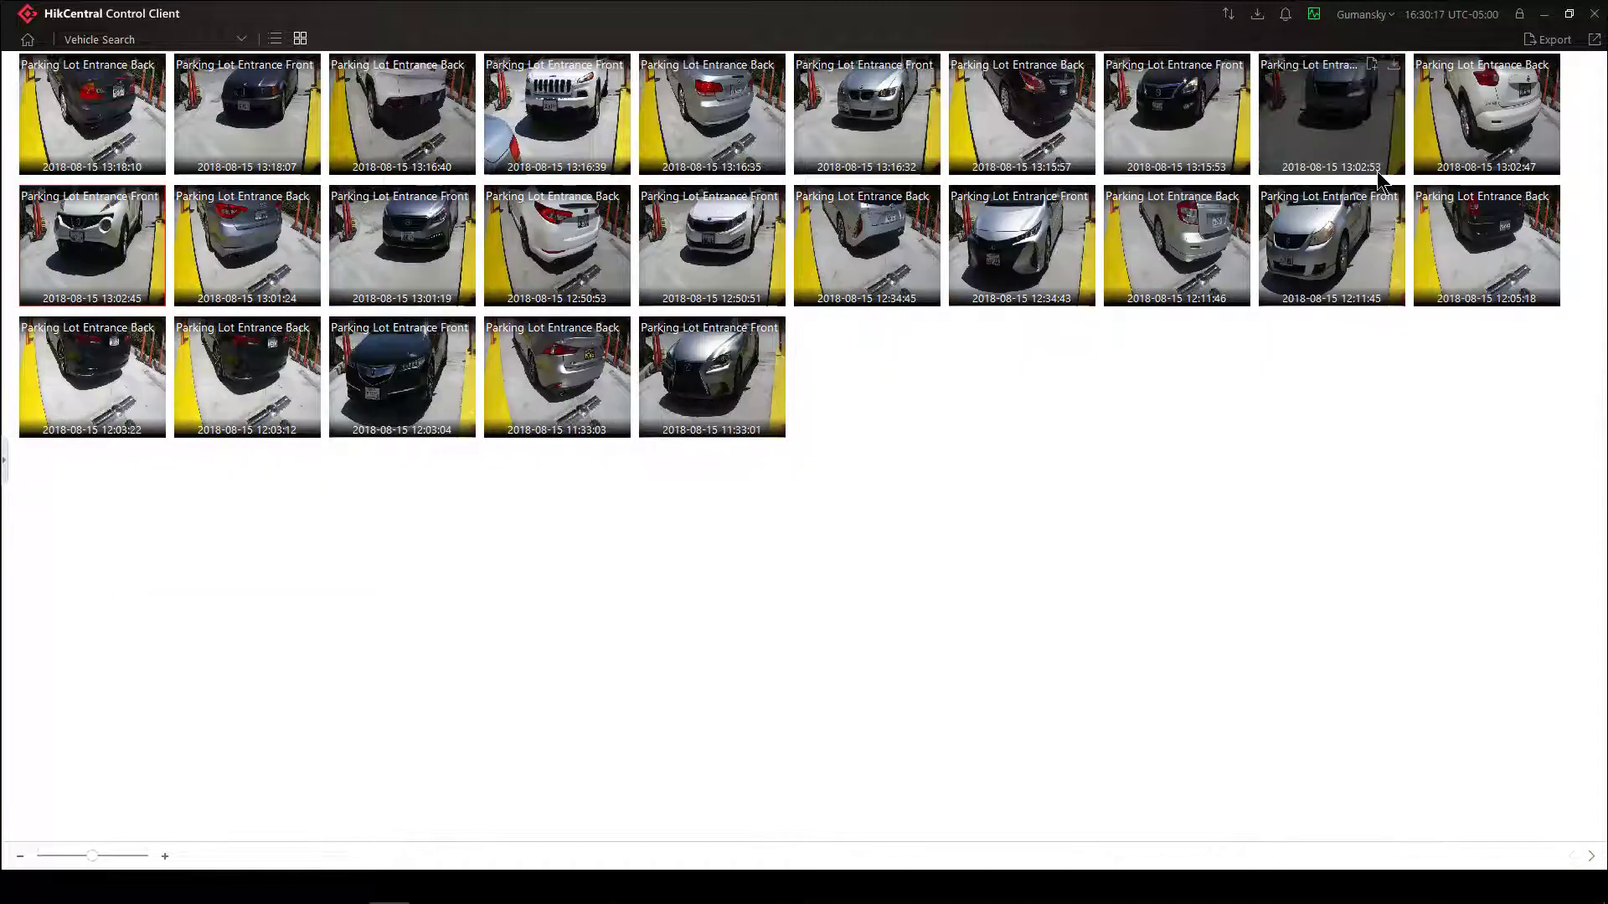